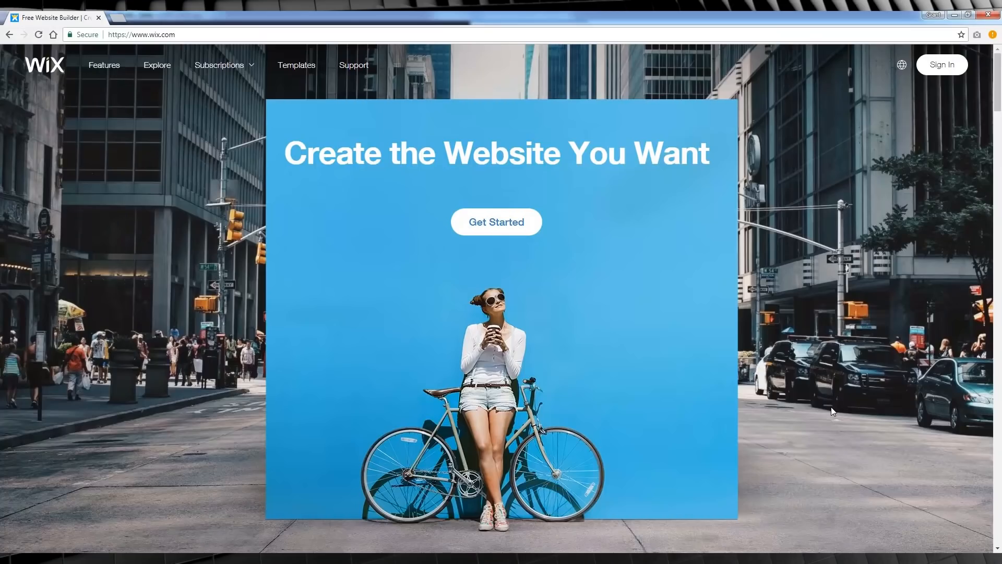
{"action": "mouse_move", "coordinate": [113, 119]}
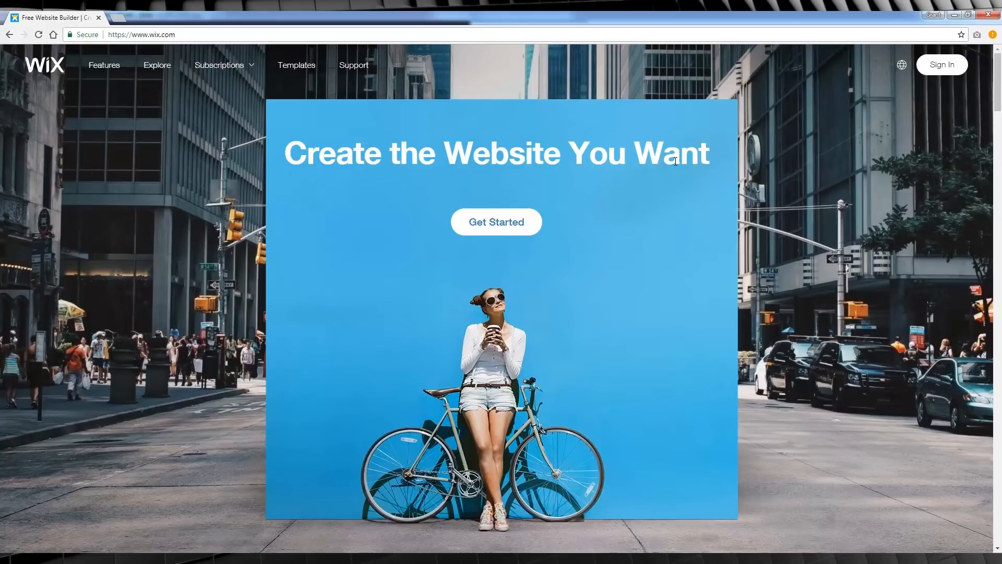
{"action": "mouse_move", "coordinate": [445, 281]}
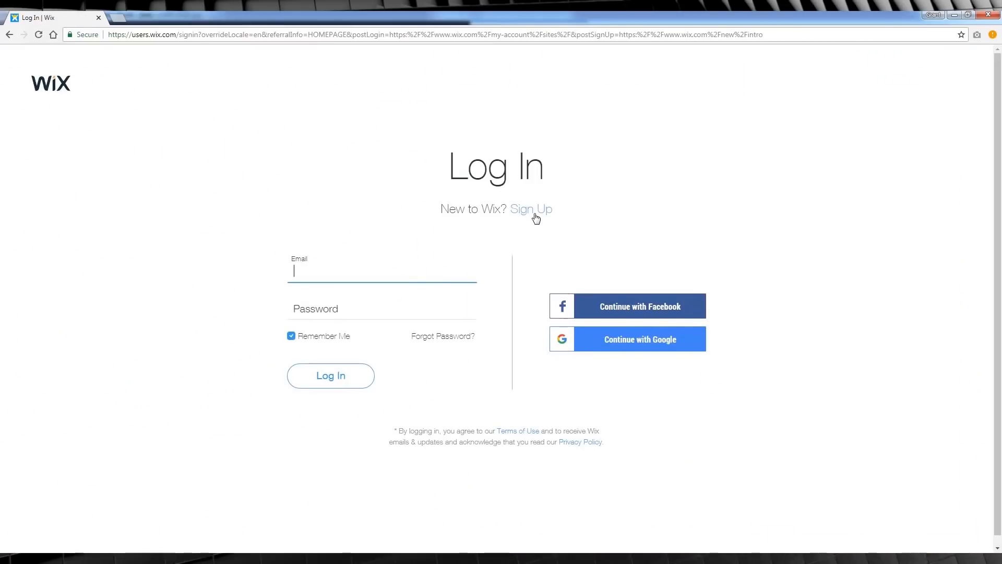
{"action": "mouse_move", "coordinate": [324, 264]}
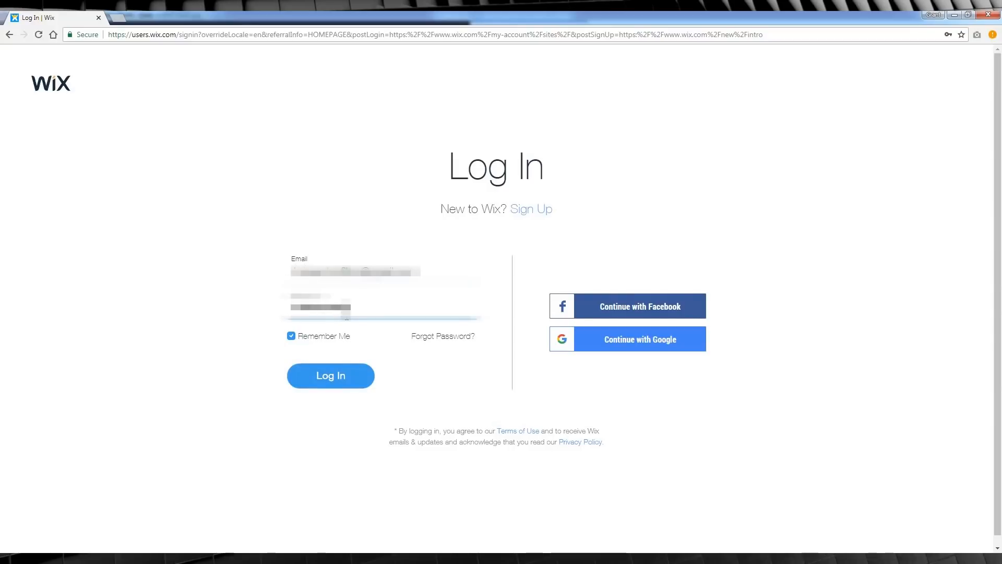
Step: Sign in to Wix, start a new website, and choose the photography category
{"action": "left_click", "coordinate": [330, 375]}
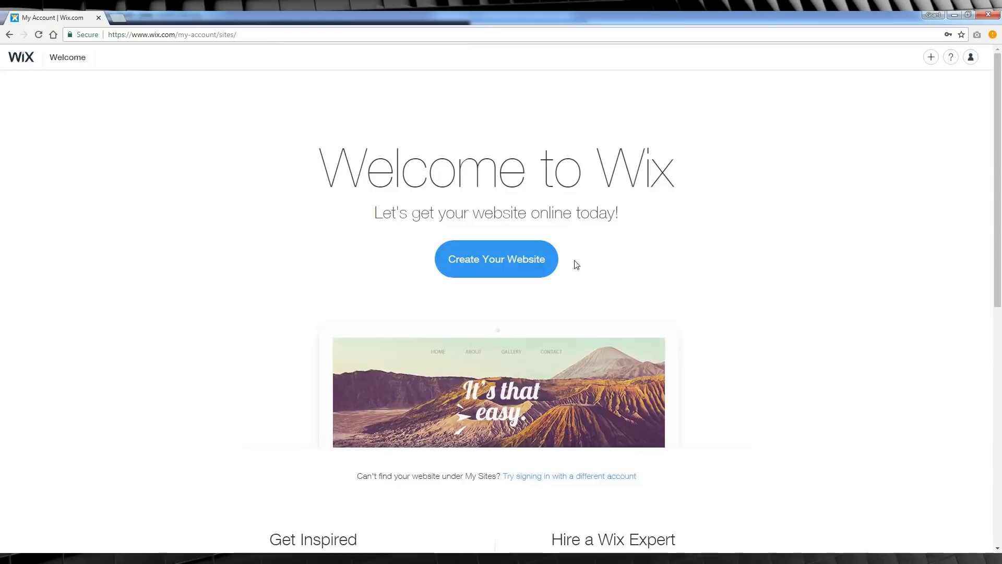
{"action": "mouse_move", "coordinate": [320, 224]}
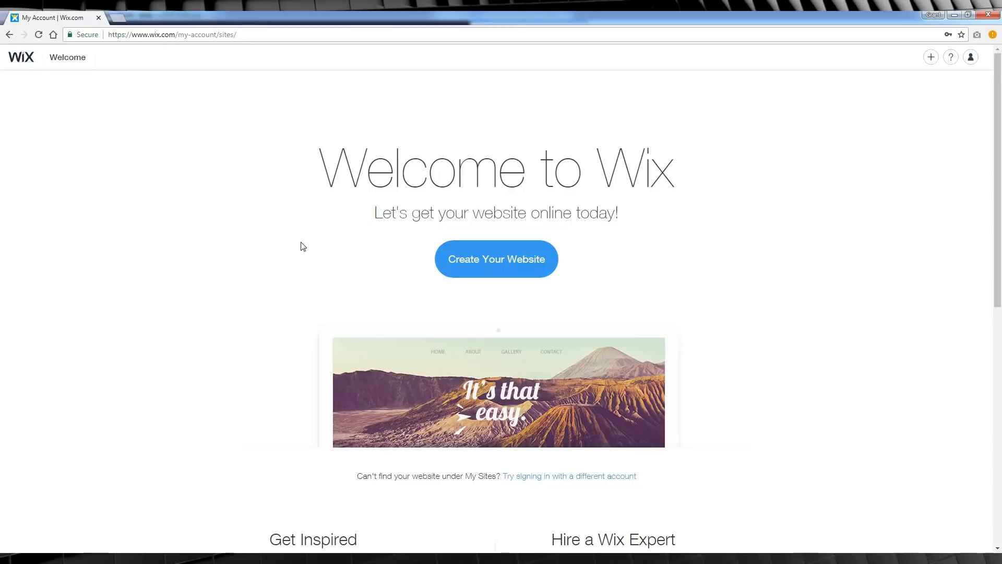
{"action": "mouse_move", "coordinate": [487, 273]}
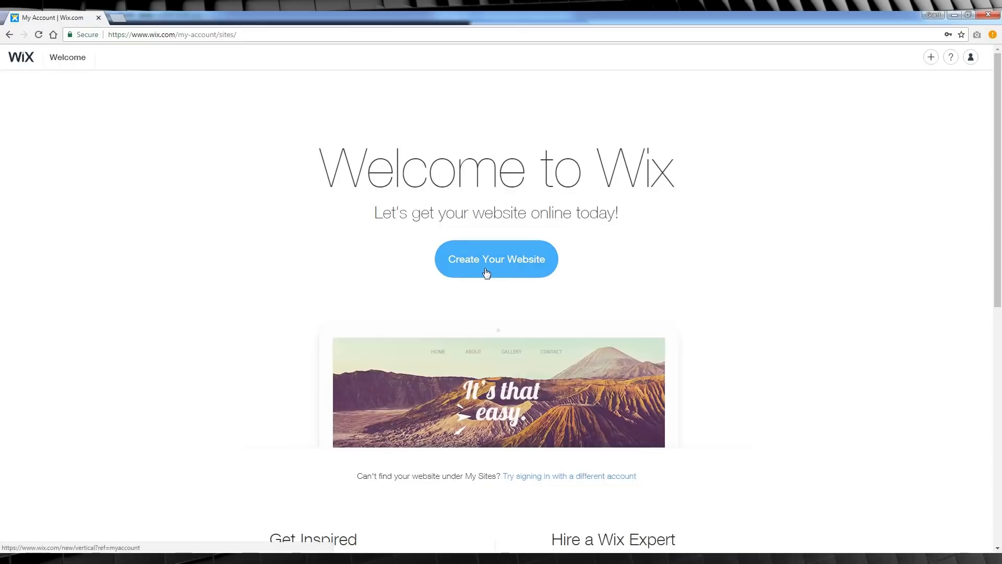
{"action": "left_click", "coordinate": [496, 259]}
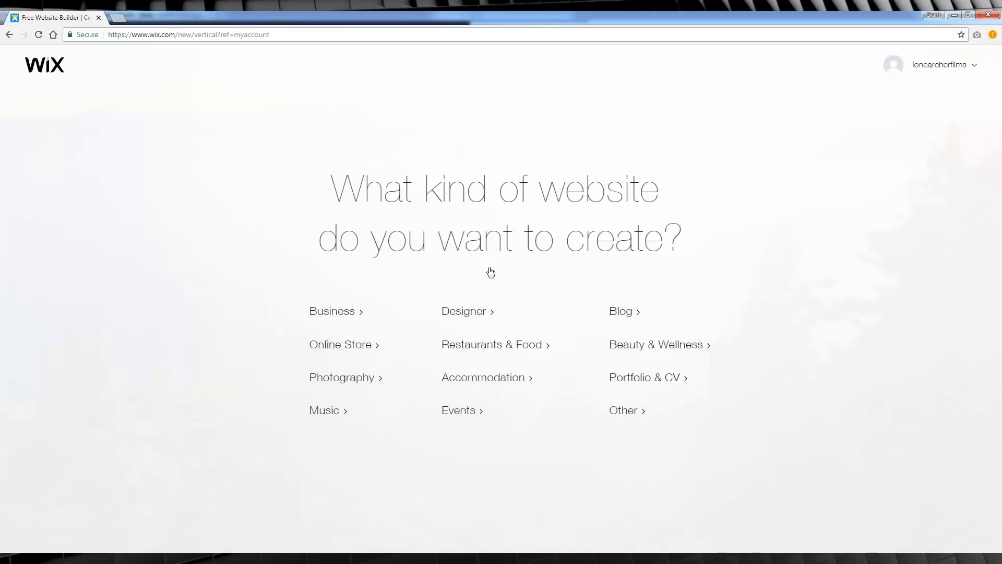
{"action": "mouse_move", "coordinate": [412, 259]}
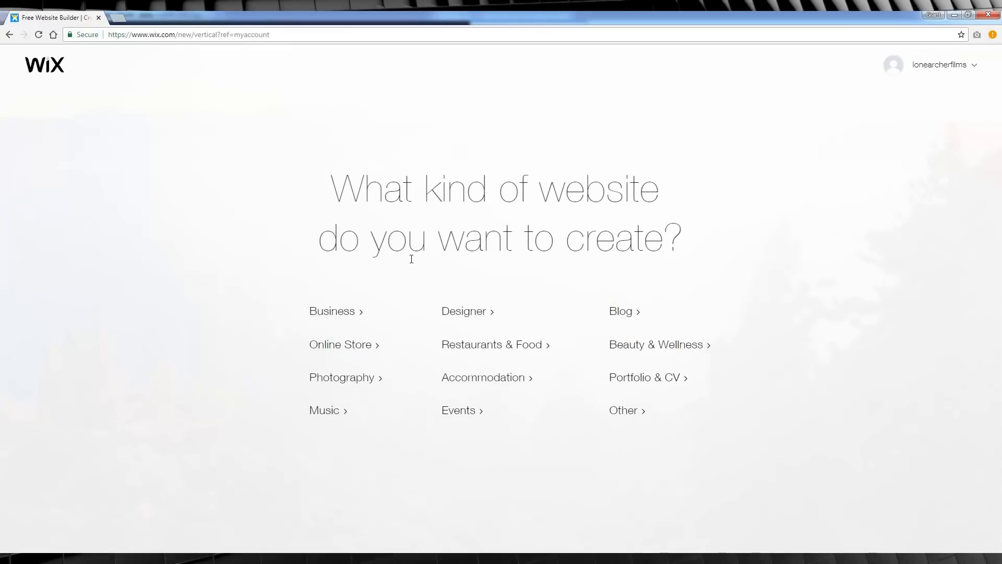
{"action": "mouse_move", "coordinate": [349, 318]}
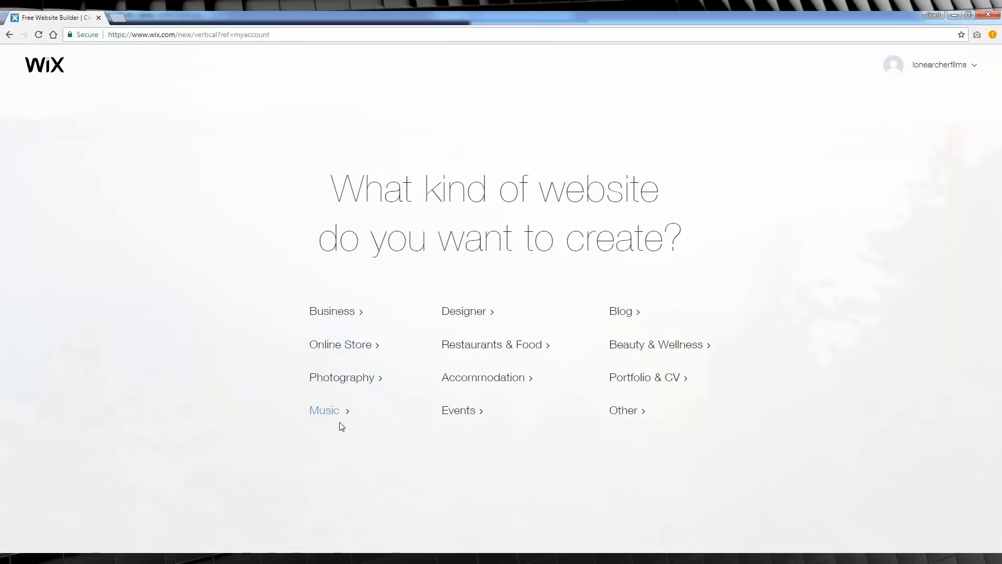
{"action": "mouse_move", "coordinate": [579, 380]}
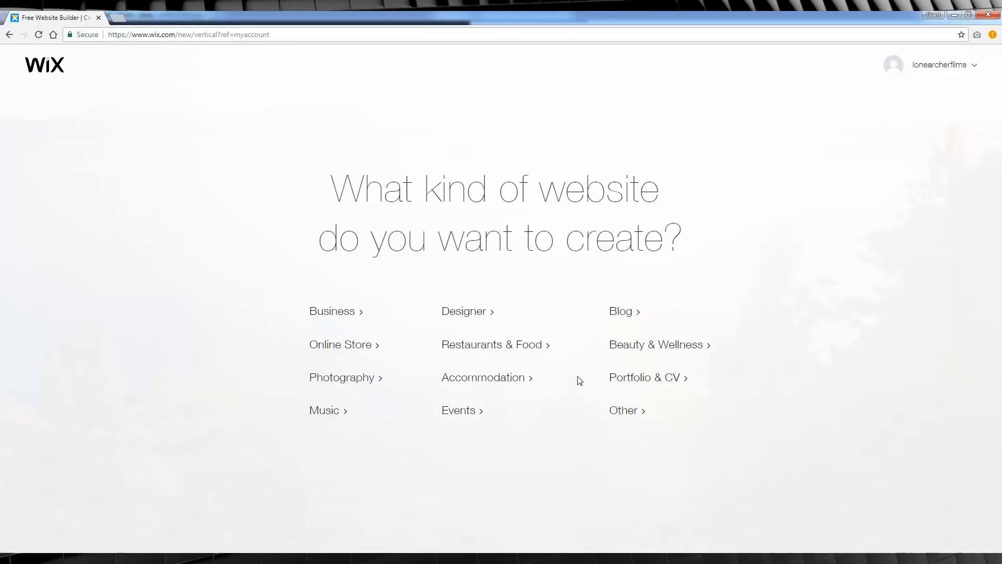
{"action": "mouse_move", "coordinate": [360, 378]}
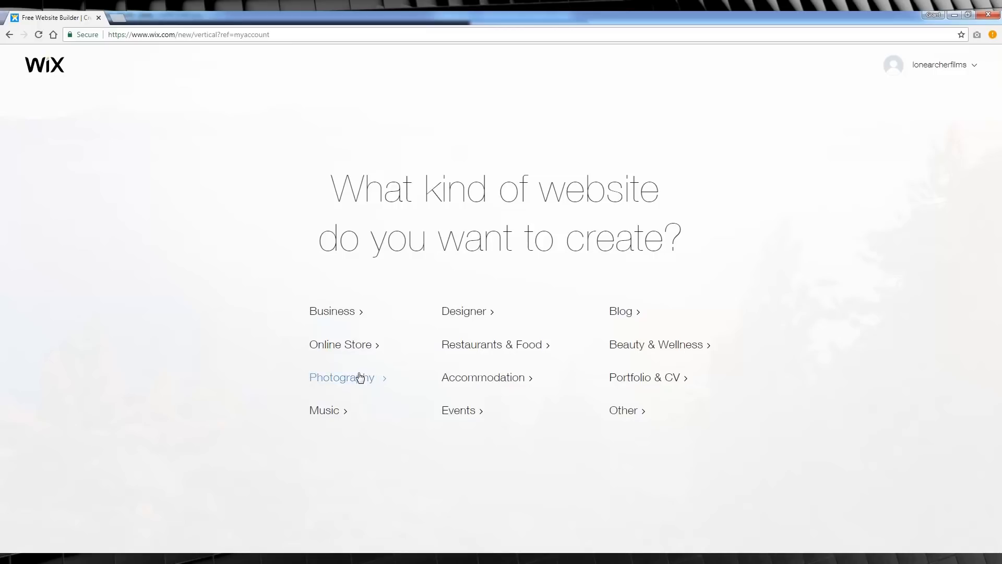
{"action": "mouse_move", "coordinate": [656, 381]}
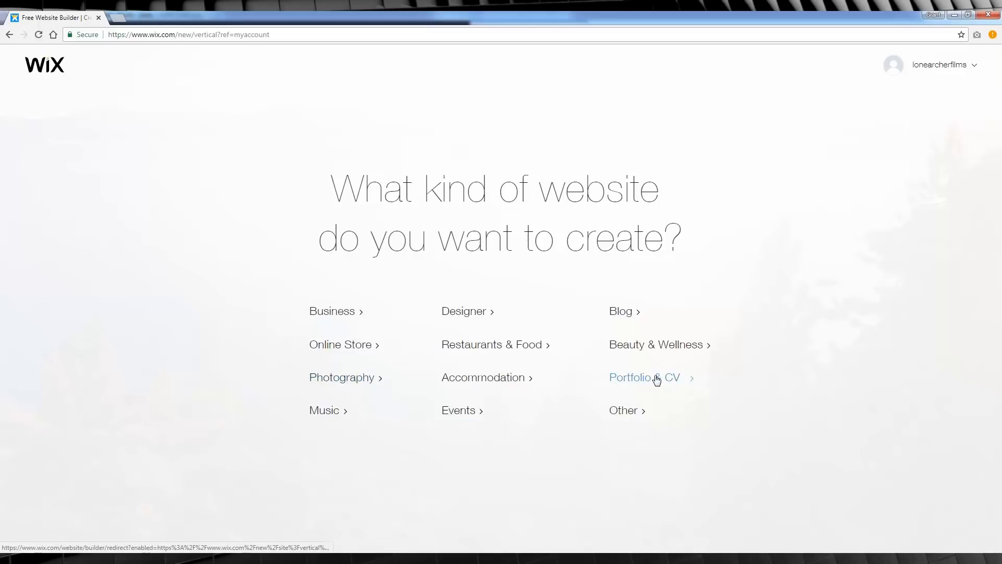
{"action": "left_click", "coordinate": [341, 377]}
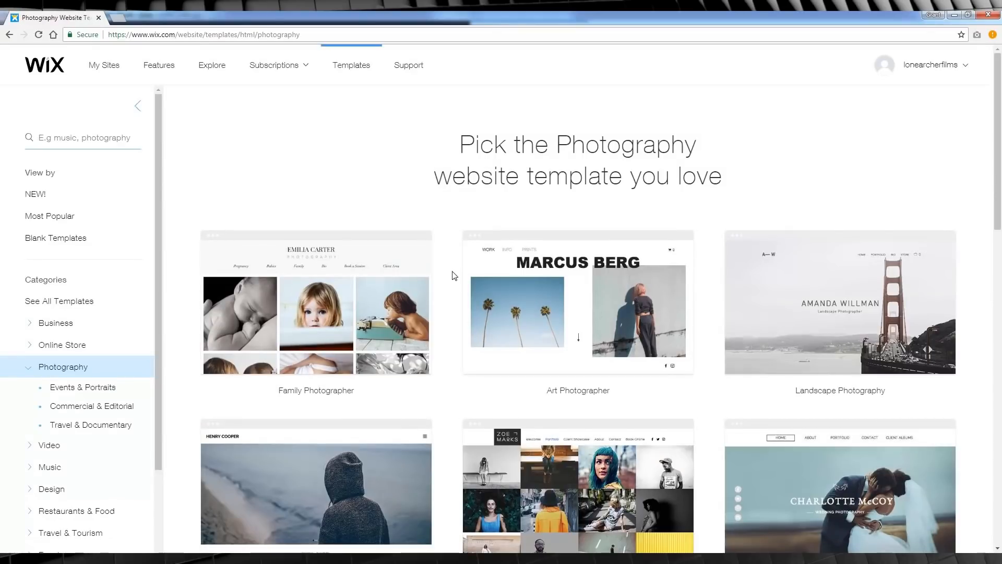
{"action": "mouse_move", "coordinate": [395, 285]}
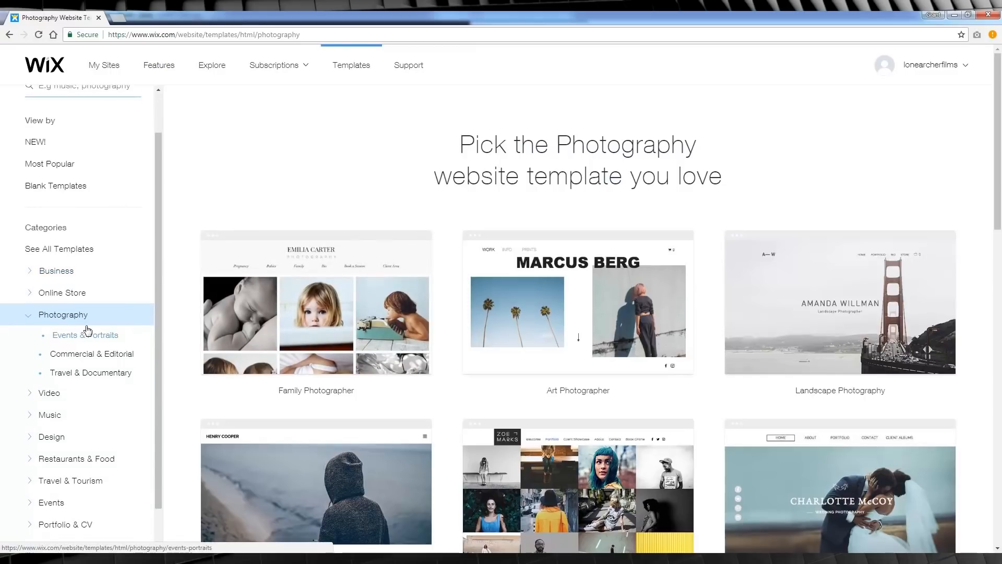
{"action": "mouse_move", "coordinate": [52, 394]}
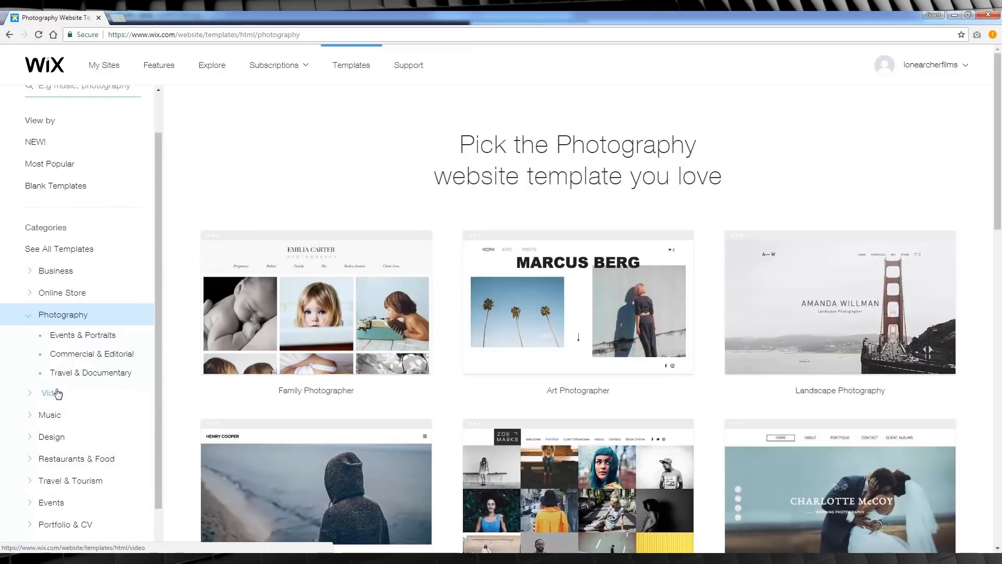
Step: Browse the Video, Most Popular, Blank and Portfolio & CV template categories
{"action": "left_click", "coordinate": [47, 392]}
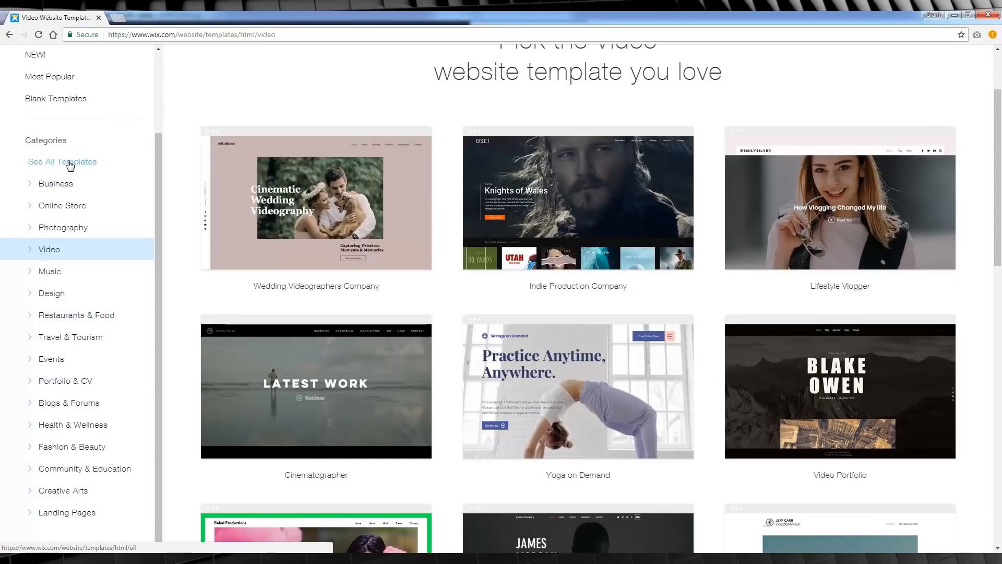
{"action": "left_click", "coordinate": [61, 161]}
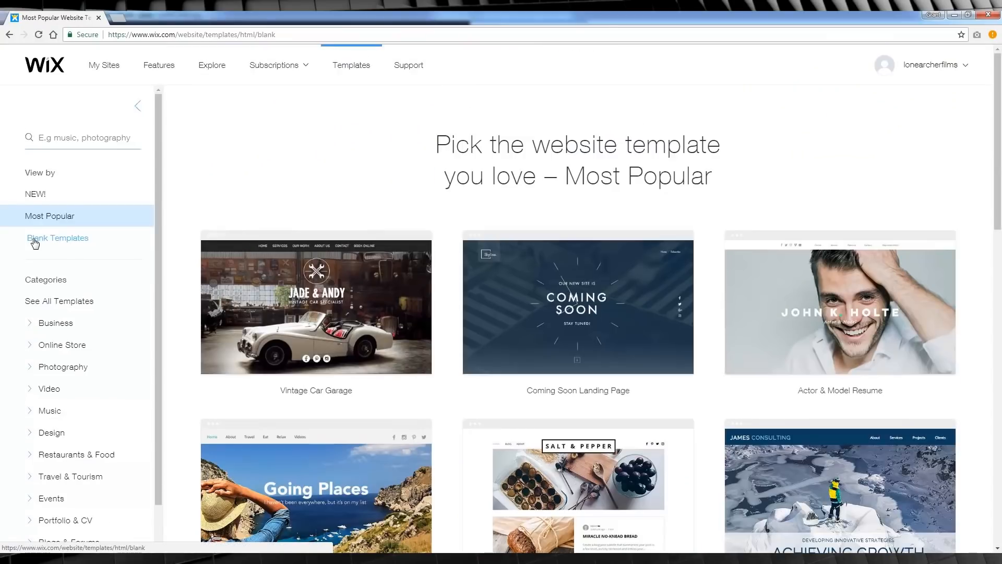
{"action": "left_click", "coordinate": [58, 238]}
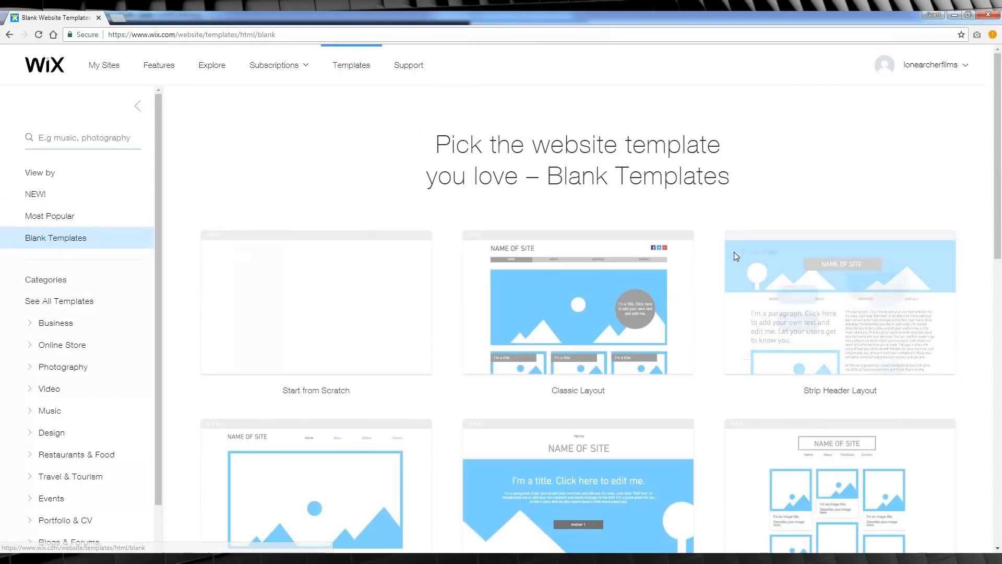
{"action": "mouse_move", "coordinate": [458, 419]}
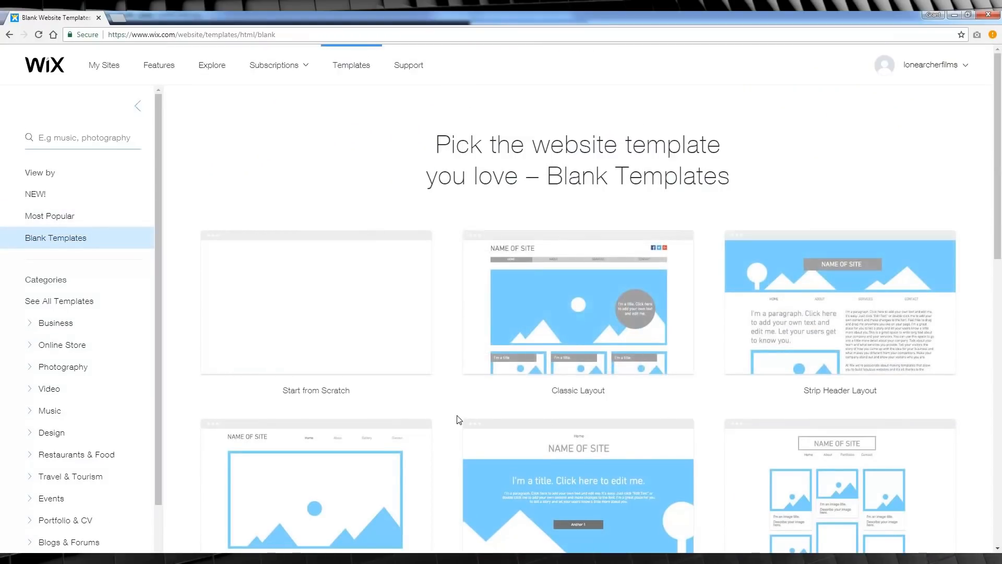
{"action": "left_click", "coordinate": [64, 520]}
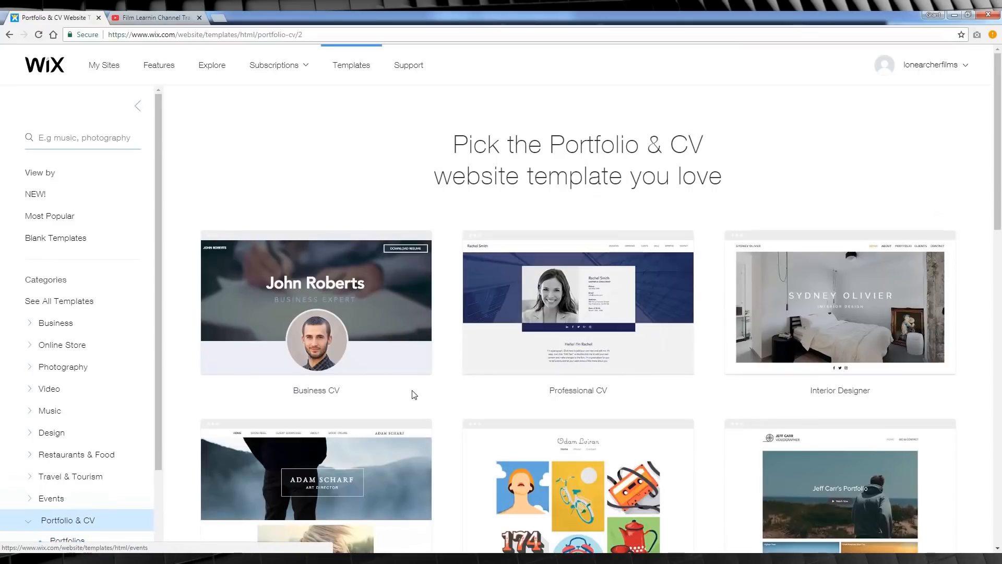
{"action": "scroll", "scroll_direction": "down", "scroll_amount": 3}
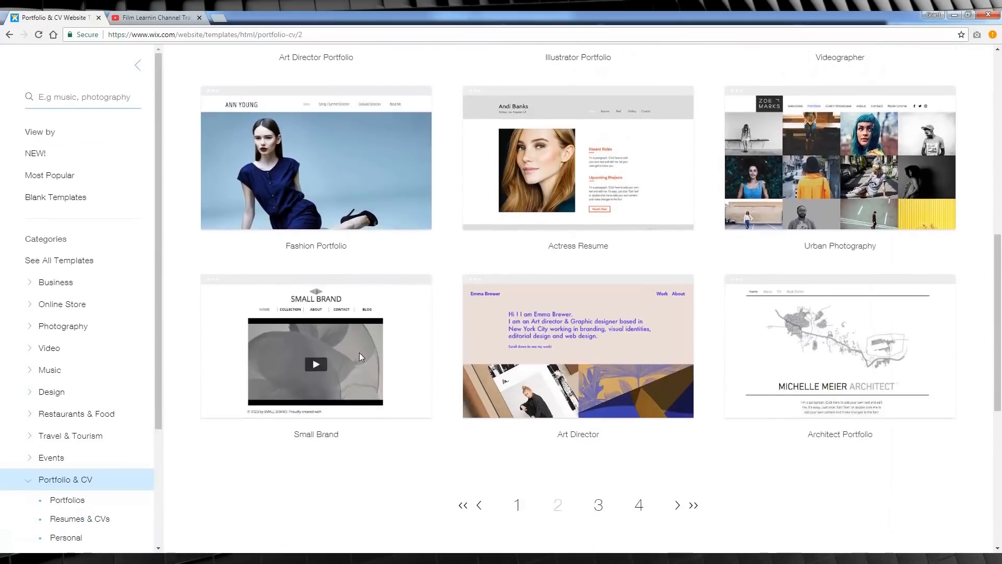
{"action": "mouse_move", "coordinate": [361, 358]}
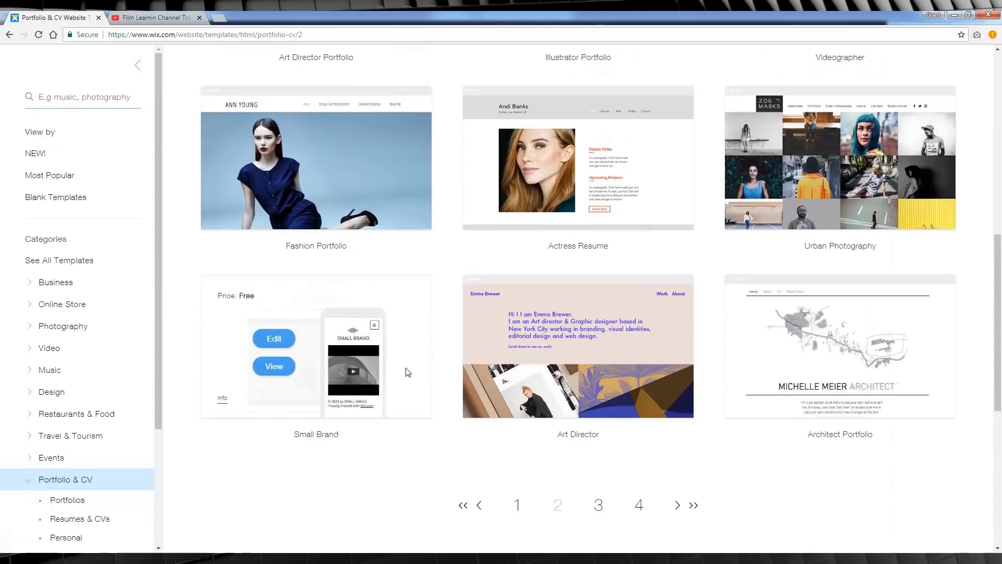
{"action": "mouse_move", "coordinate": [274, 366]}
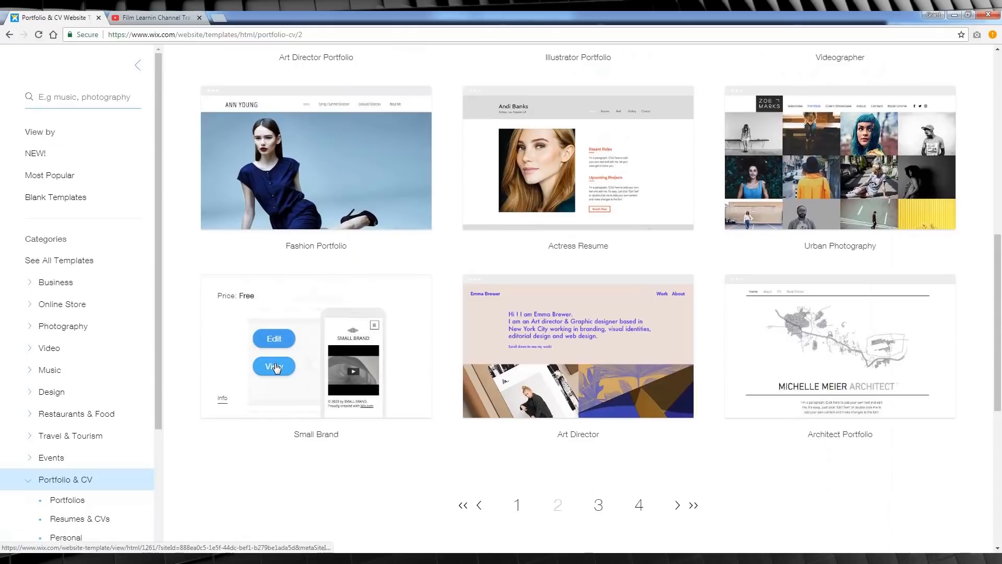
{"action": "mouse_move", "coordinate": [273, 355]}
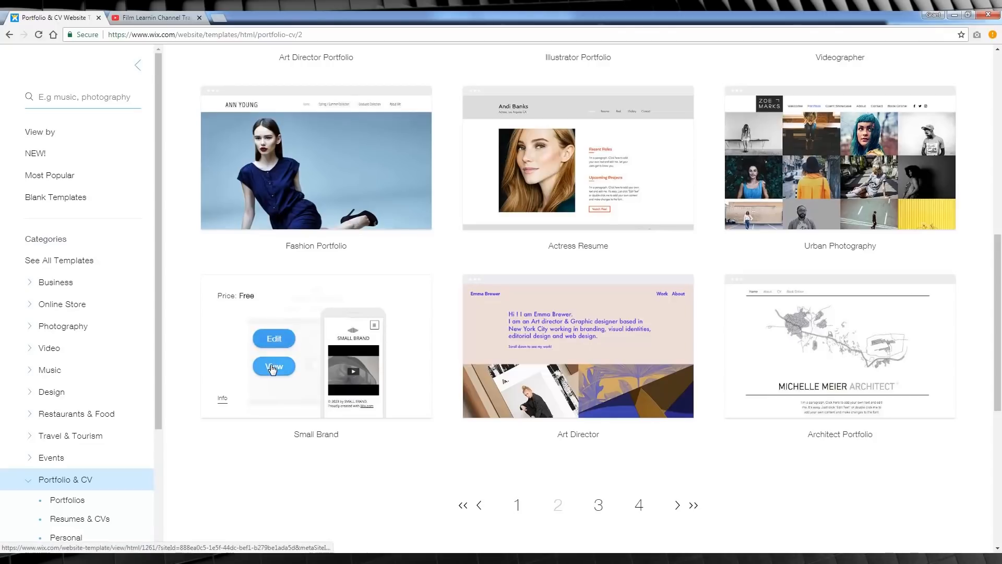
Step: Preview the Small Brand template's Collection, About and Home pages, then start editing it
{"action": "left_click", "coordinate": [274, 365]}
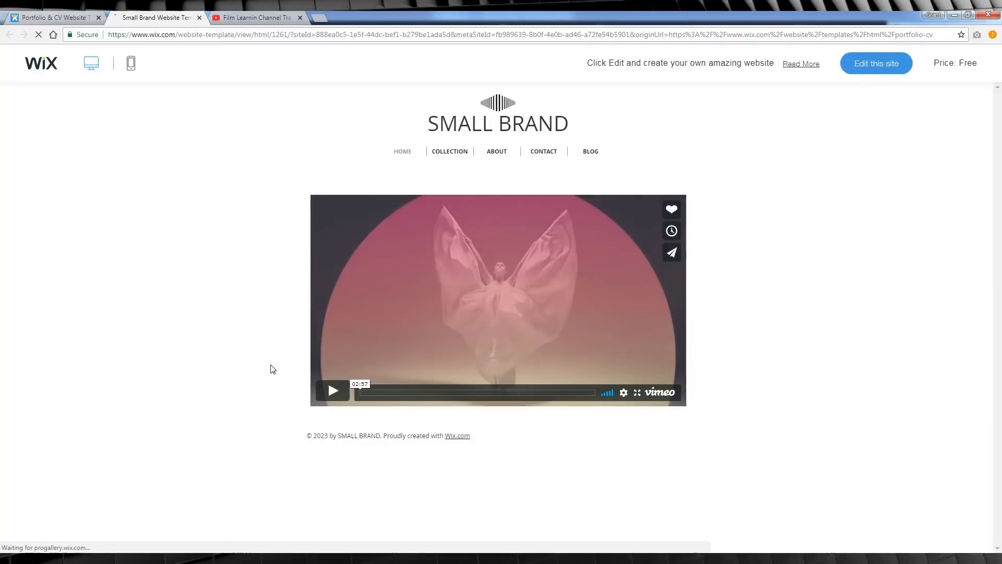
{"action": "left_click", "coordinate": [450, 152]}
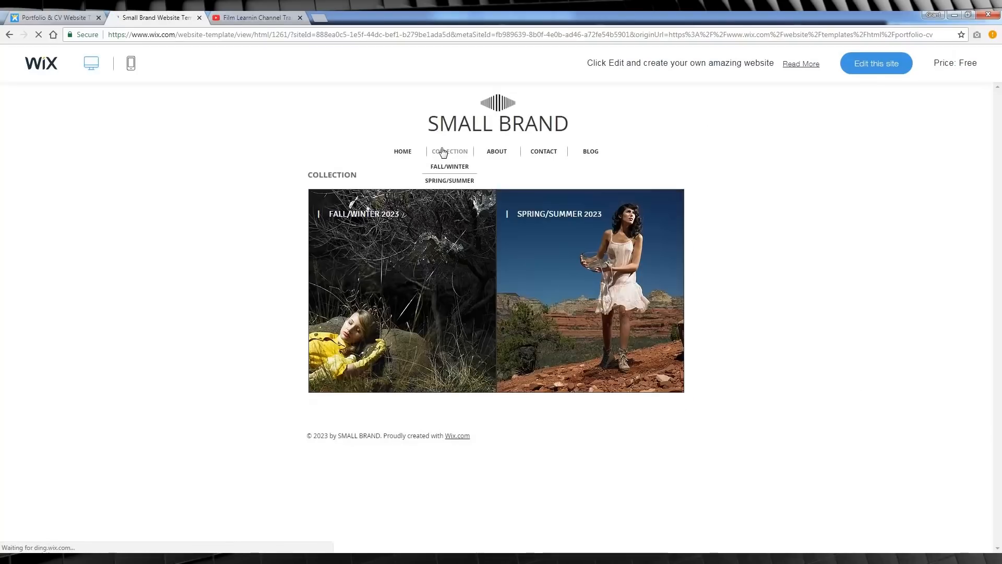
{"action": "left_click", "coordinate": [497, 152]}
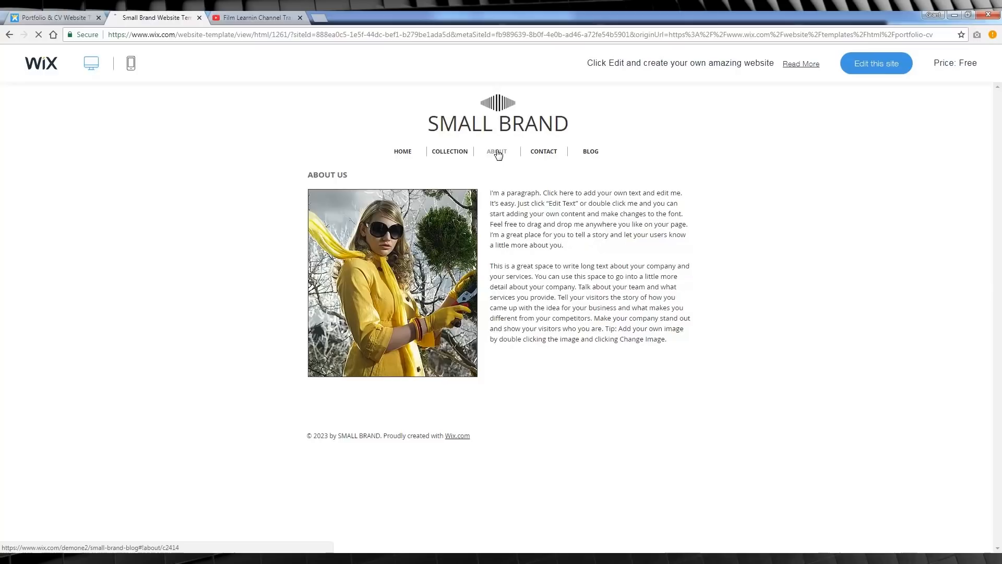
{"action": "left_click", "coordinate": [543, 151]}
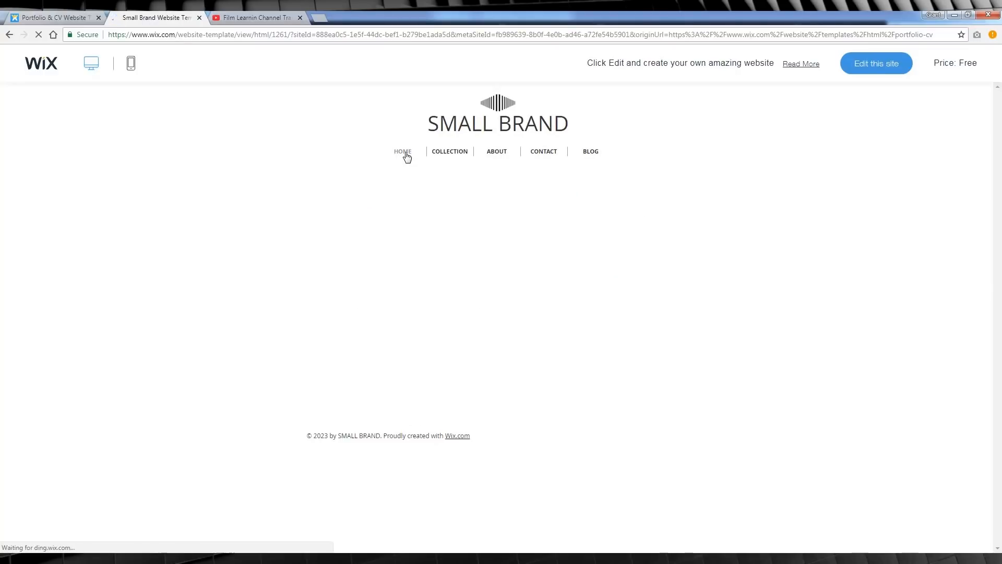
{"action": "left_click", "coordinate": [876, 63]}
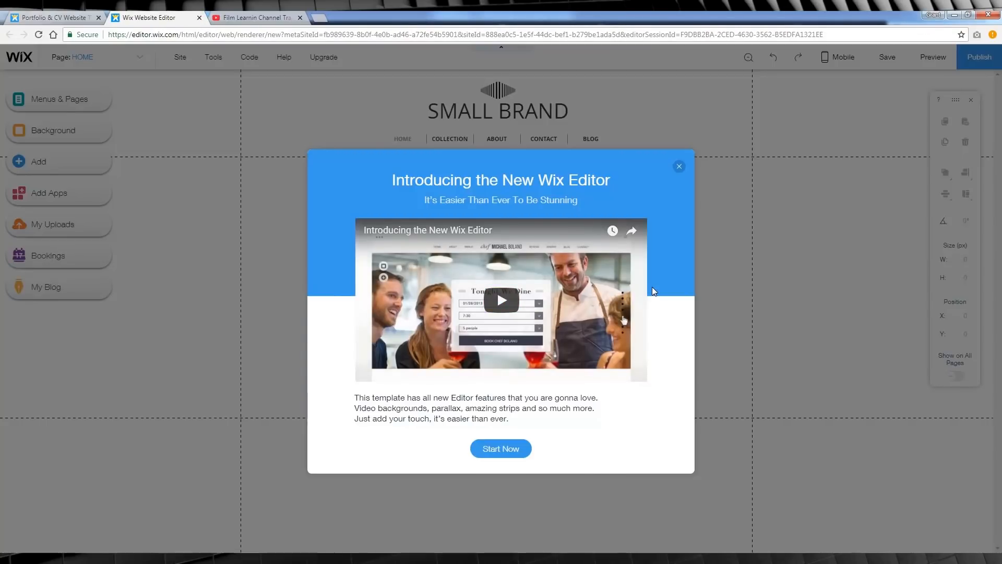
{"action": "mouse_move", "coordinate": [490, 269]}
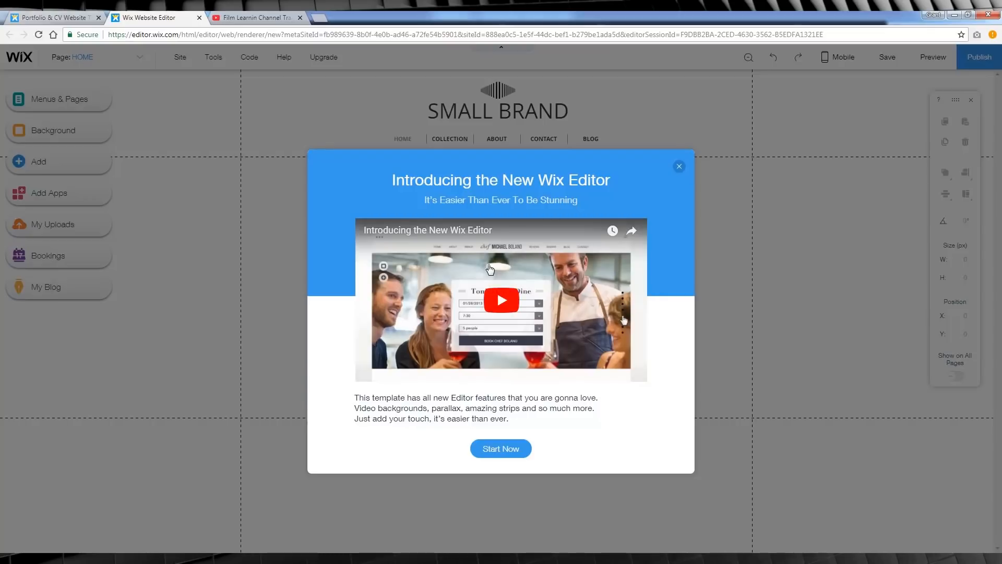
{"action": "mouse_move", "coordinate": [599, 321]}
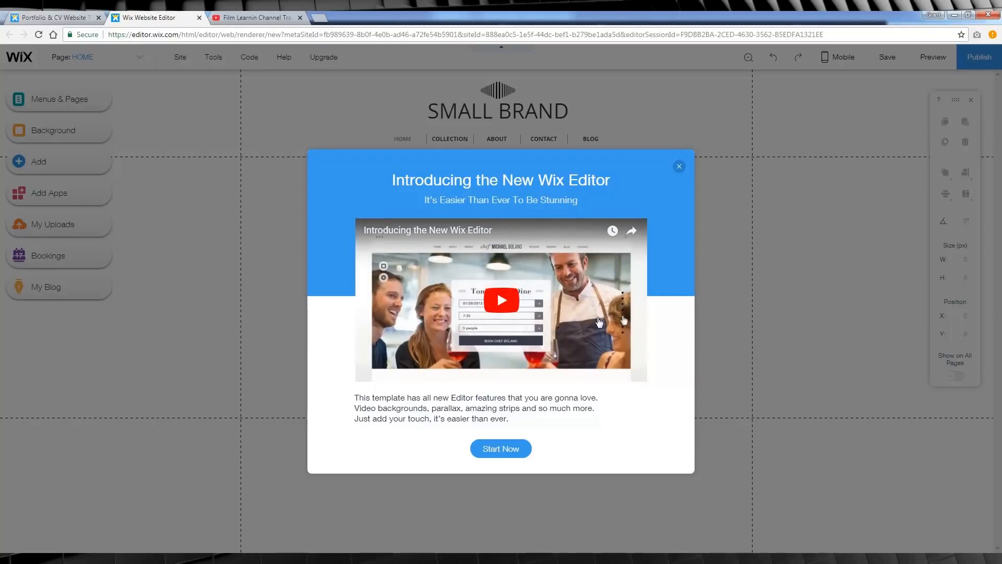
{"action": "mouse_move", "coordinate": [528, 331]}
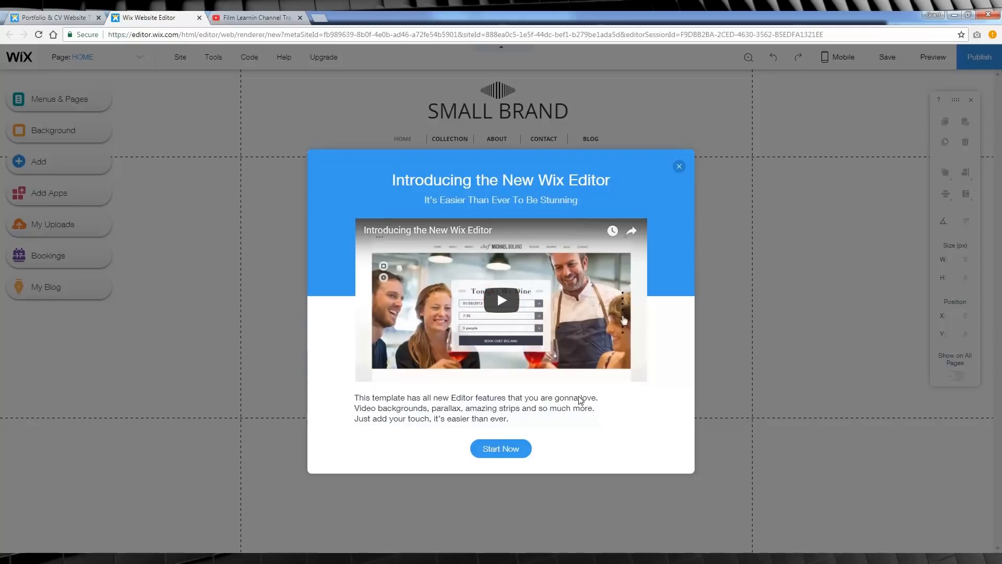
{"action": "mouse_move", "coordinate": [678, 166]}
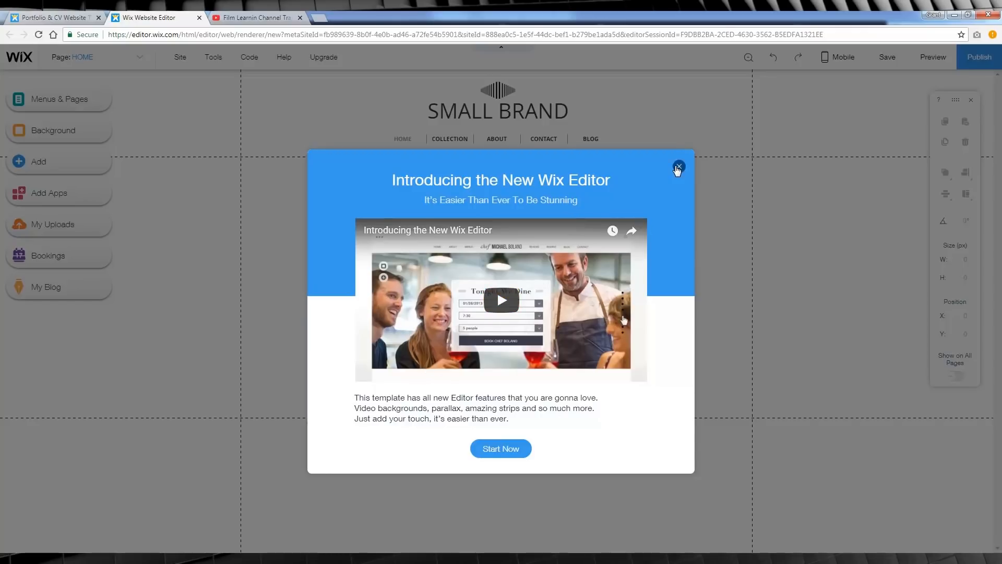
Step: Dismiss the New Wix Editor popup and open the home page video's Vimeo settings
{"action": "left_click", "coordinate": [678, 167]}
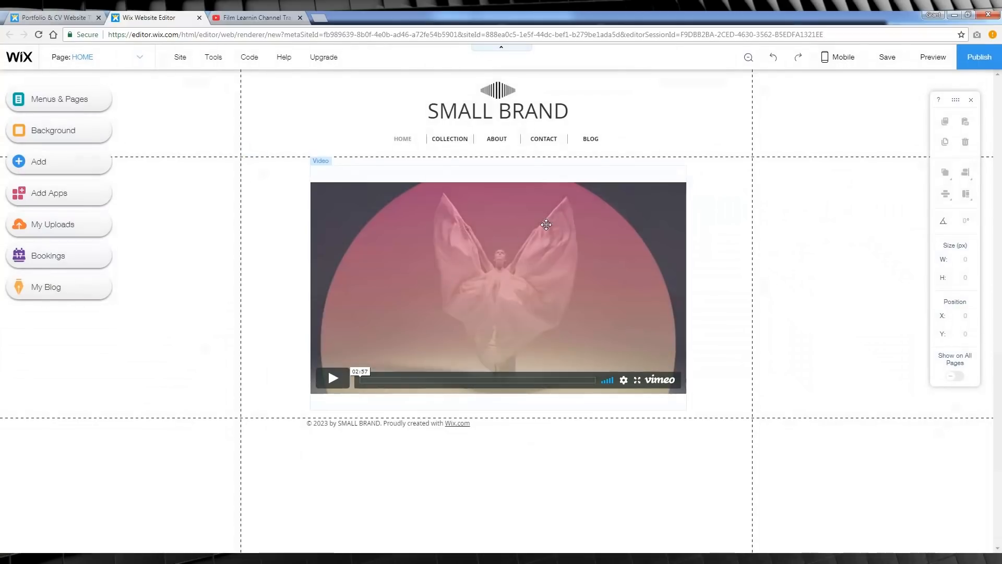
{"action": "left_click", "coordinate": [546, 225]}
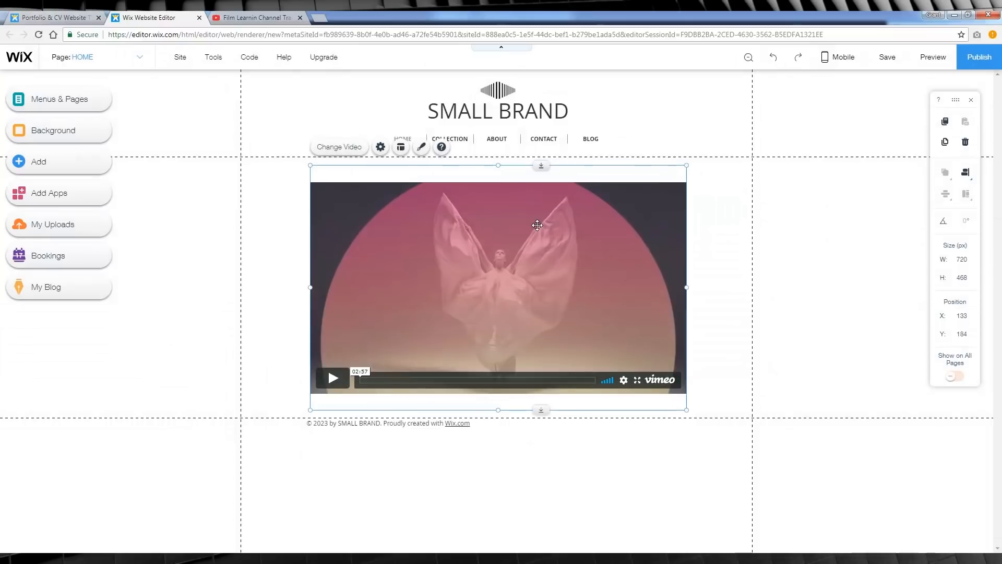
{"action": "left_click", "coordinate": [339, 147]}
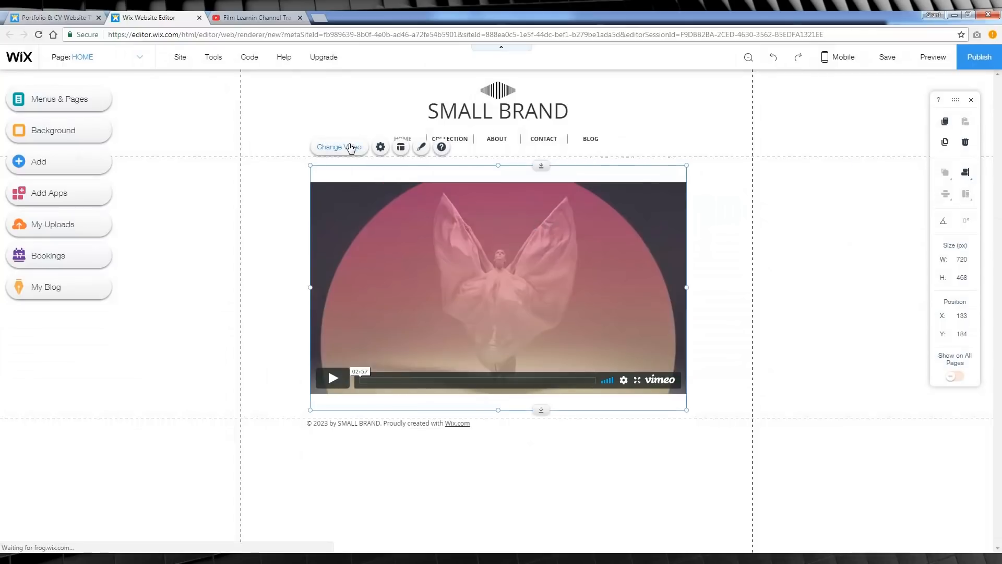
{"action": "left_click", "coordinate": [380, 146]}
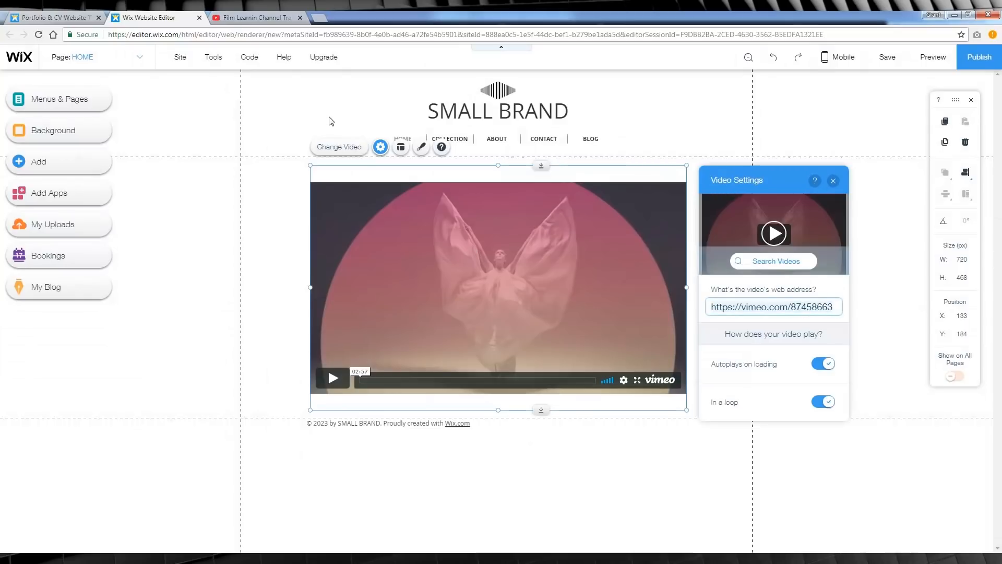
Step: Copy the Film Learnin Channel Trailer's YouTube address from the address bar
{"action": "left_click", "coordinate": [261, 18]}
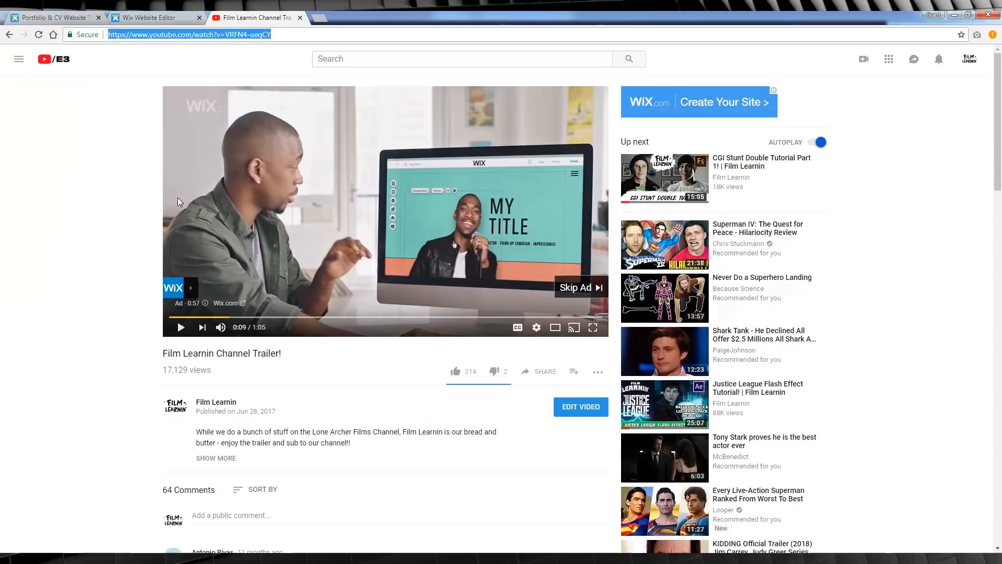
{"action": "mouse_move", "coordinate": [327, 308]}
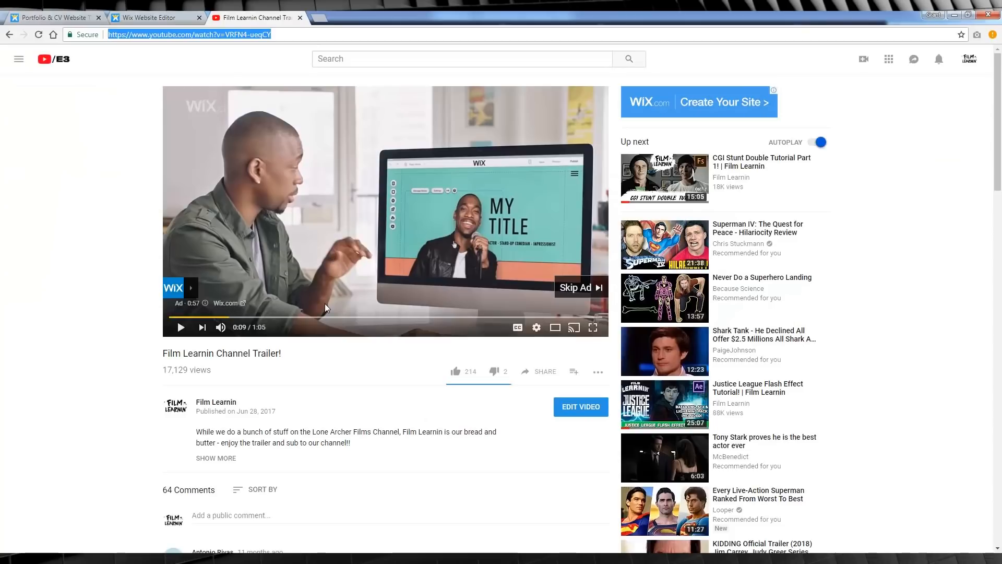
{"action": "mouse_move", "coordinate": [314, 211]}
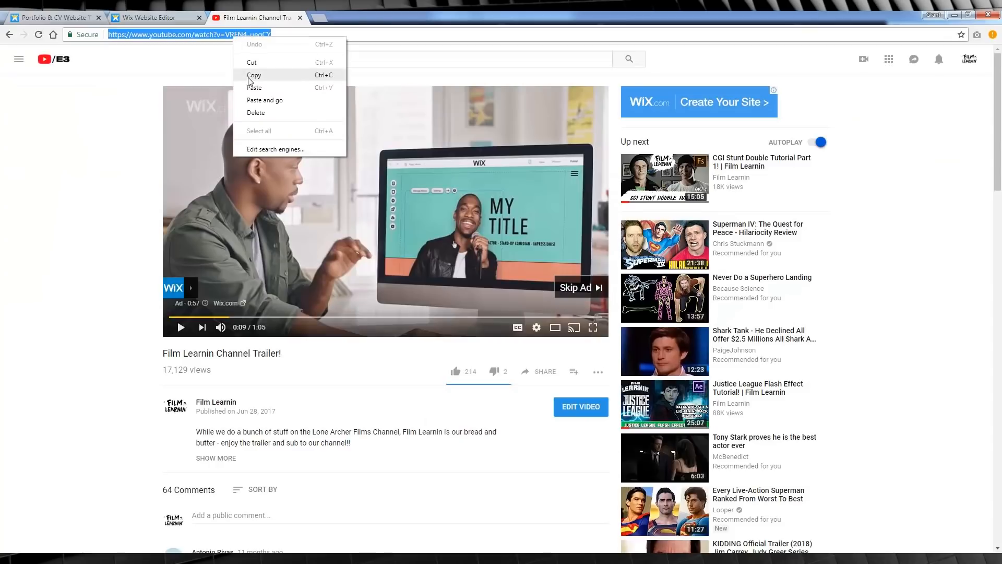
{"action": "left_click", "coordinate": [152, 17]}
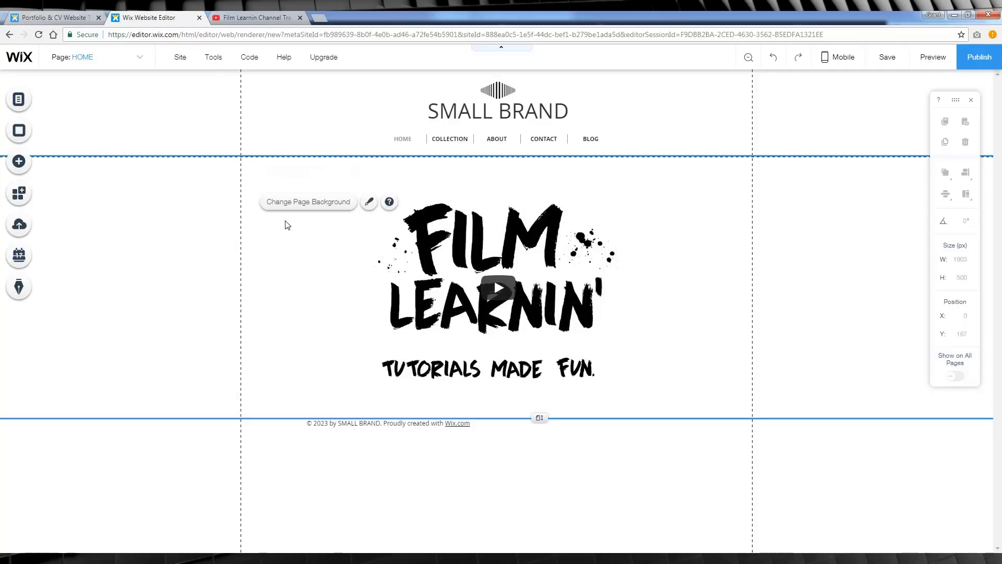
Step: Paste the trailer's YouTube URL into the home page video's web address field
{"action": "left_click", "coordinate": [498, 288]}
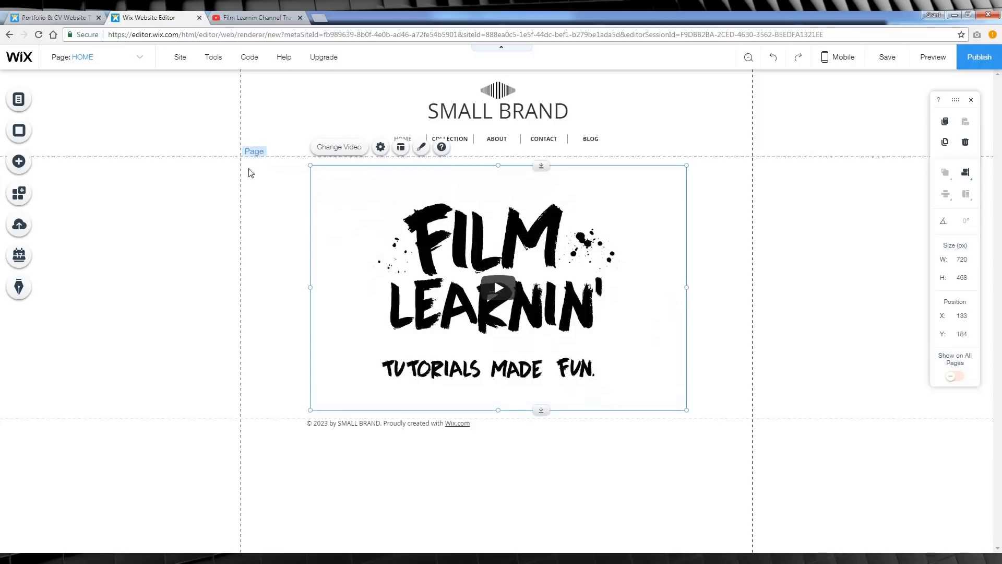
Step: Add a box, raise its fill opacity, and stretch it over the video area
{"action": "left_click", "coordinate": [19, 161]}
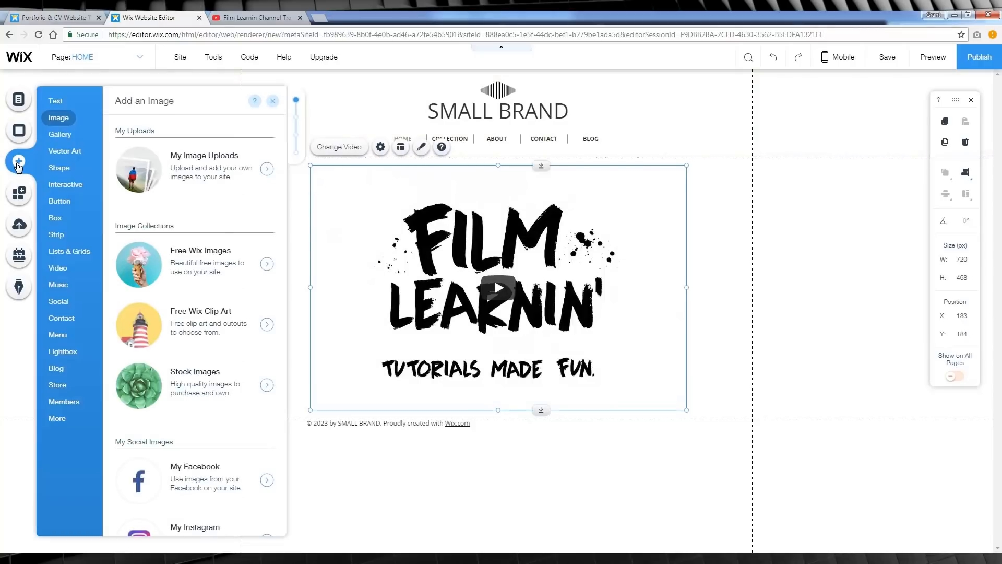
{"action": "left_click", "coordinate": [55, 218]}
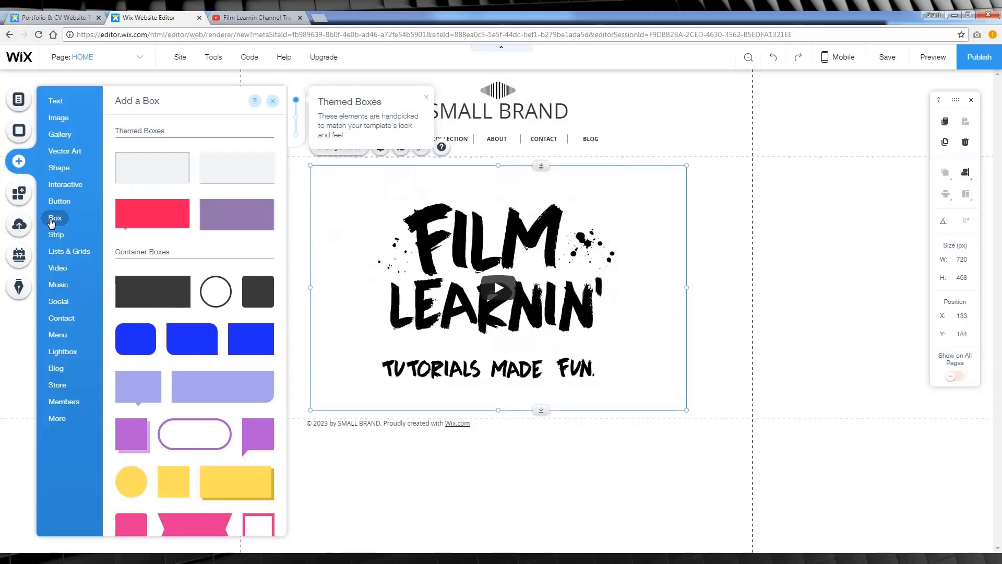
{"action": "mouse_move", "coordinate": [149, 164]}
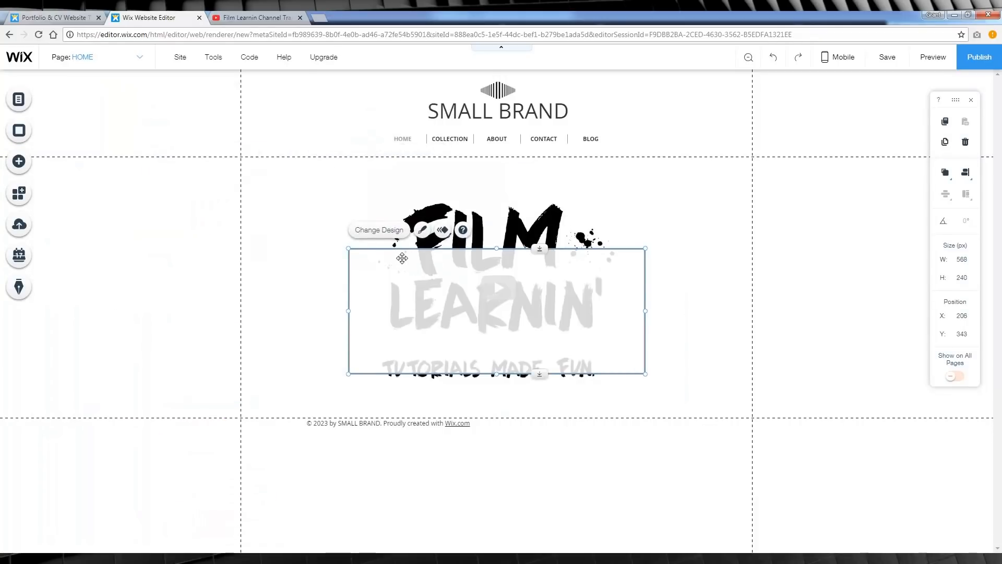
{"action": "left_click", "coordinate": [379, 230]}
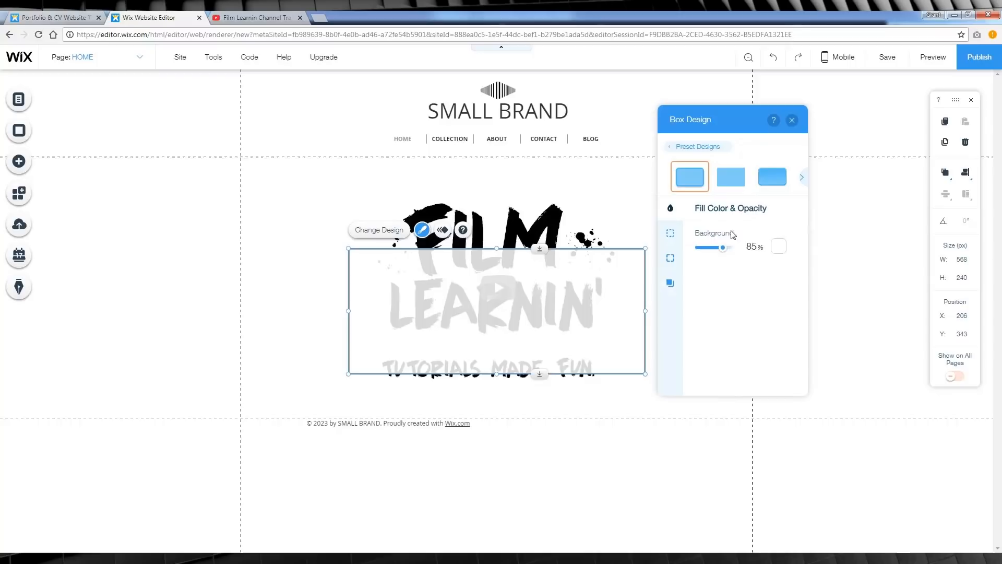
{"action": "left_click_drag", "start_coordinate": [722, 248], "coordinate": [736, 247]}
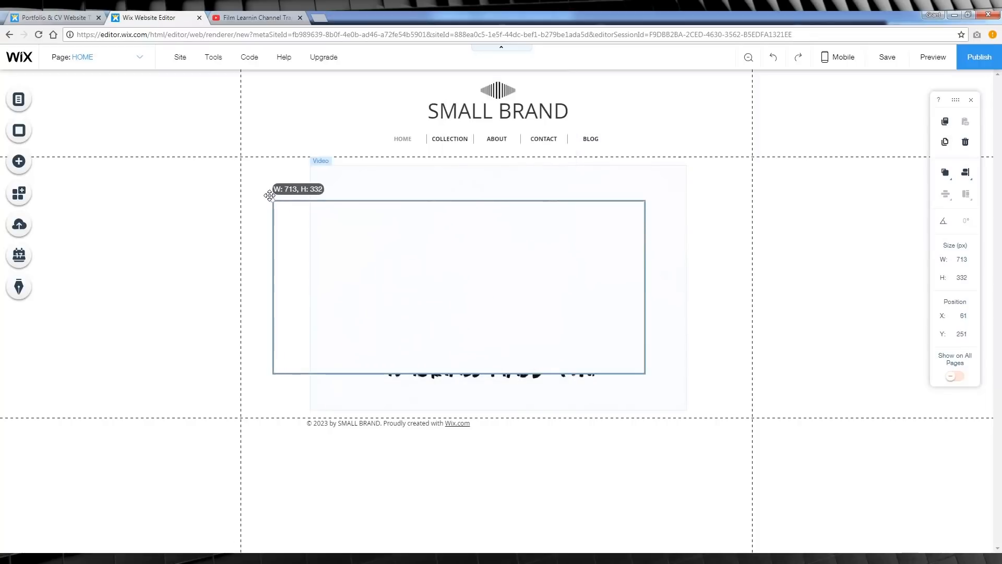
{"action": "left_click_drag", "start_coordinate": [270, 195], "coordinate": [241, 157]}
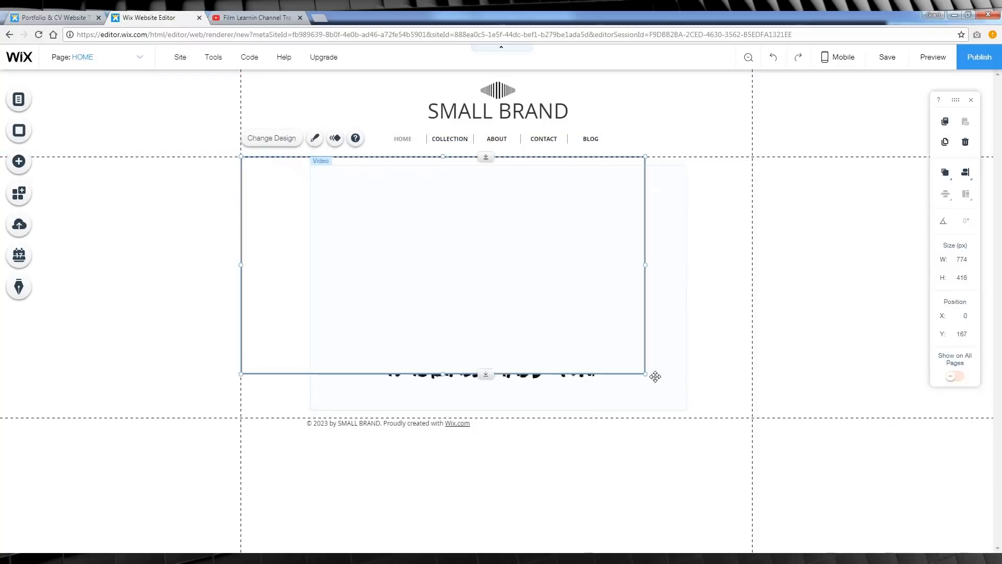
{"action": "left_click_drag", "start_coordinate": [644, 374], "coordinate": [751, 416]}
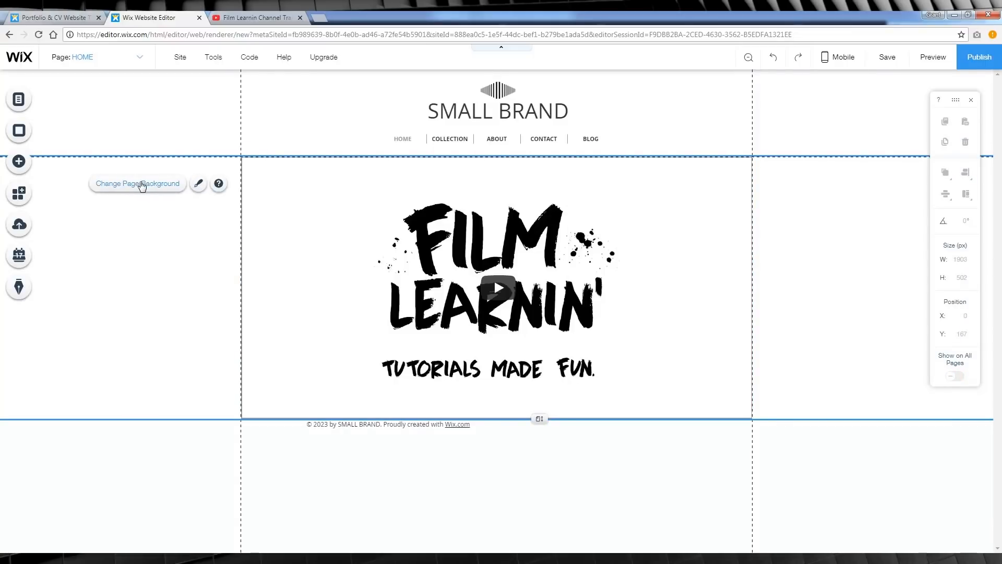
Step: Set the Comp.png image from My Images as the home page background
{"action": "left_click", "coordinate": [137, 183]}
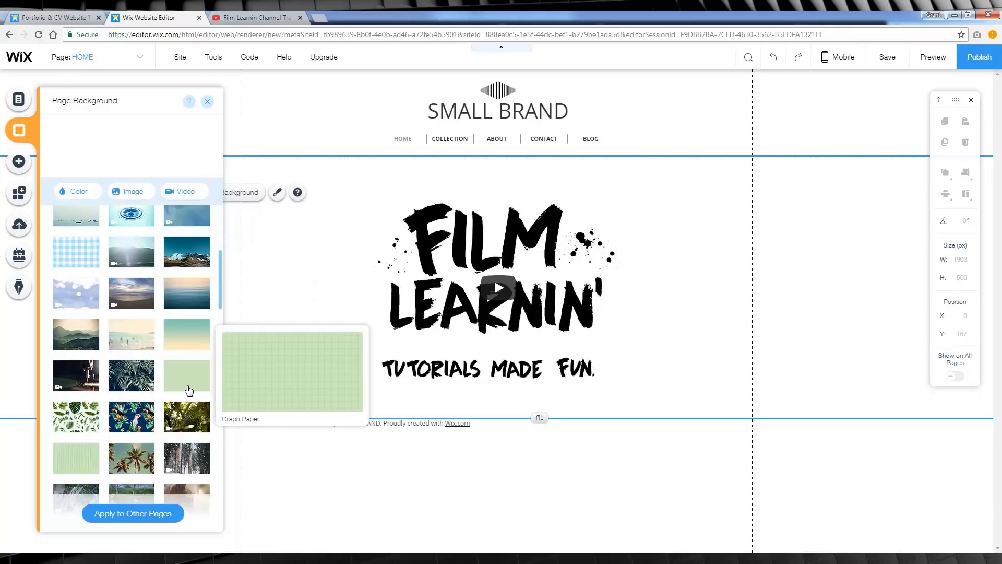
{"action": "left_click", "coordinate": [134, 191]}
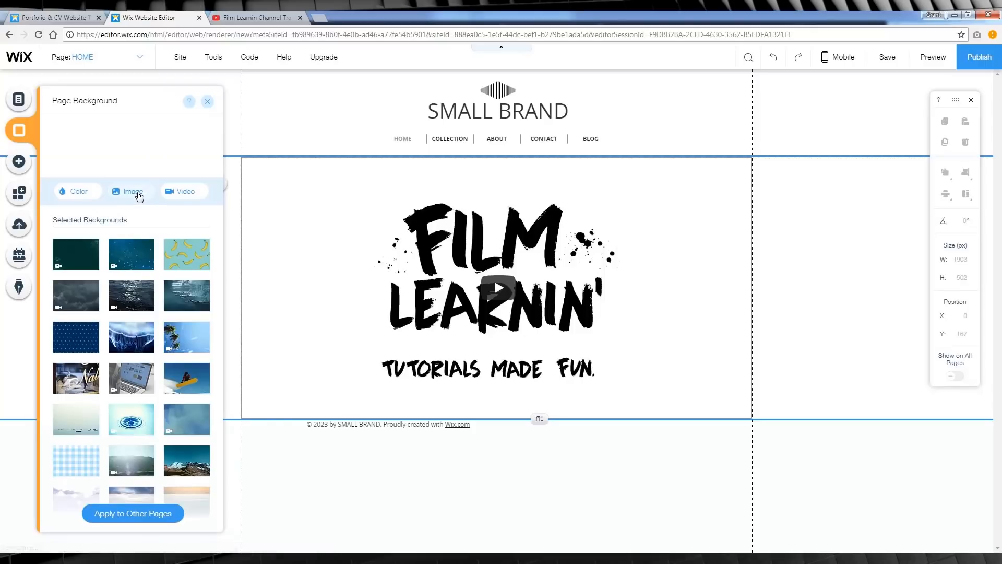
{"action": "left_click", "coordinate": [134, 191]}
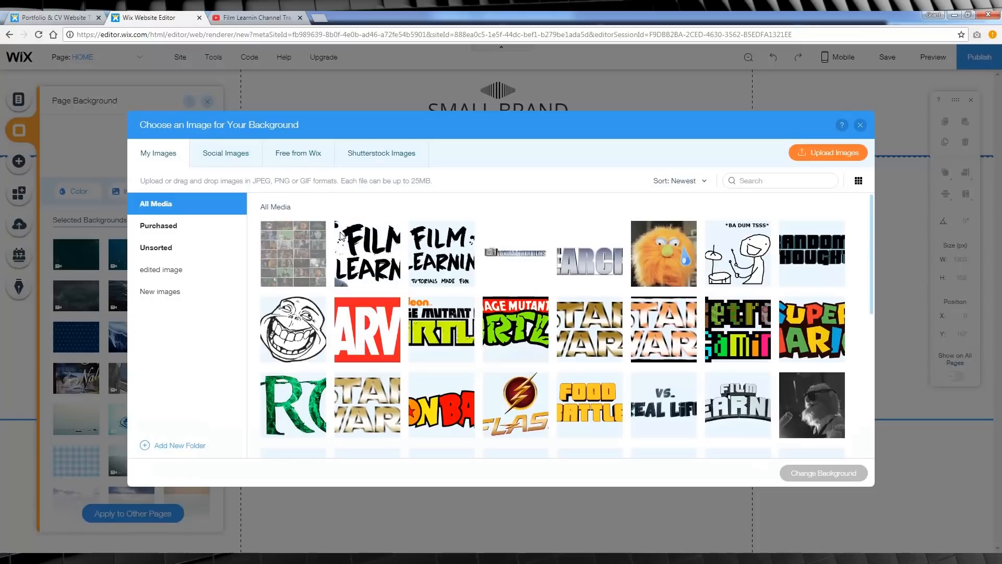
{"action": "mouse_move", "coordinate": [828, 152]}
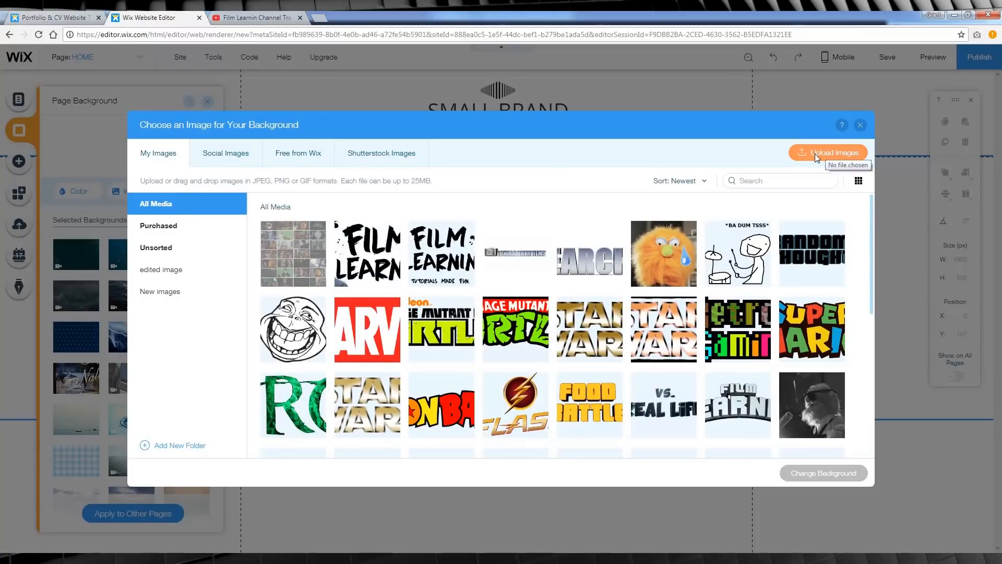
{"action": "mouse_move", "coordinate": [545, 222]}
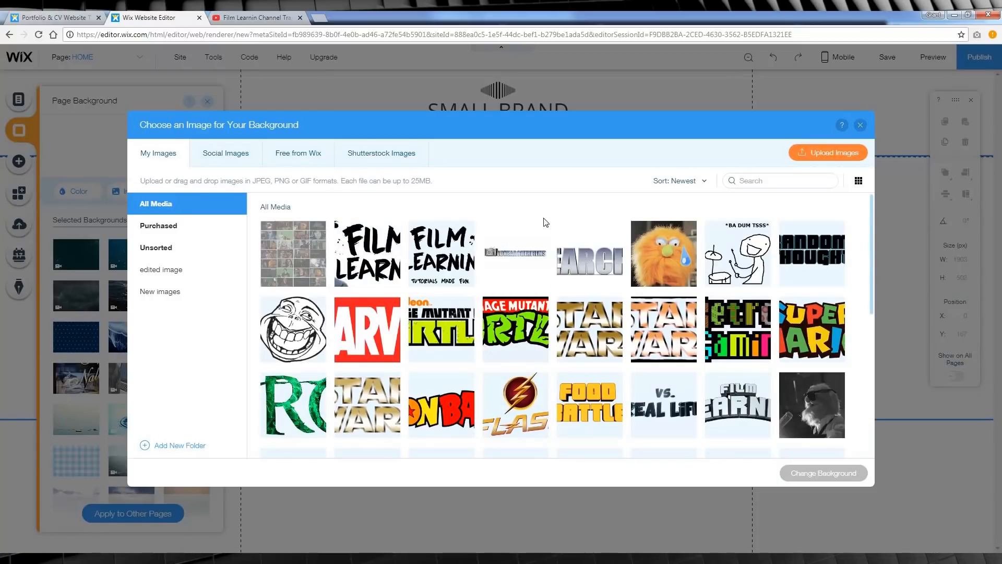
{"action": "mouse_move", "coordinate": [290, 252]}
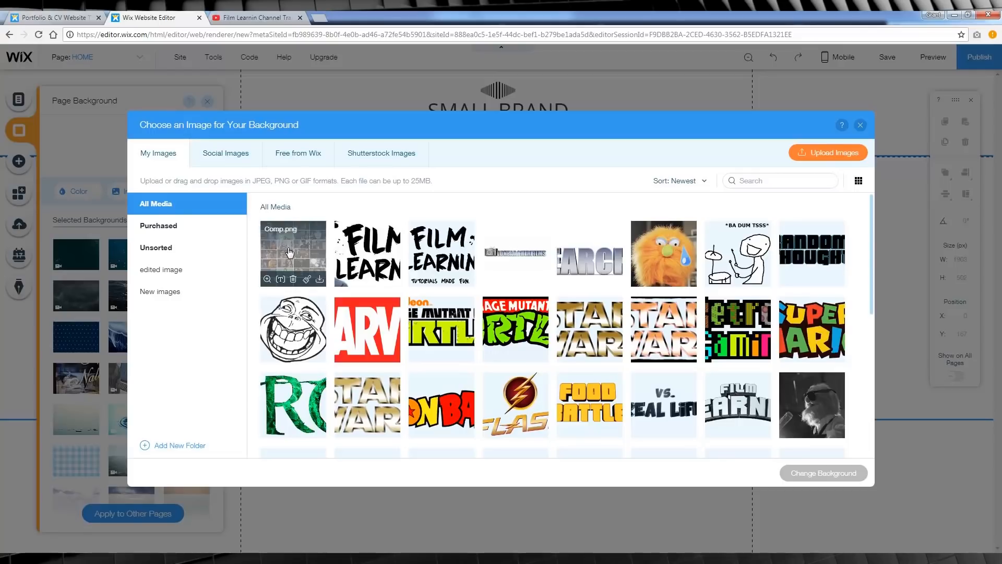
{"action": "left_click", "coordinate": [292, 253]}
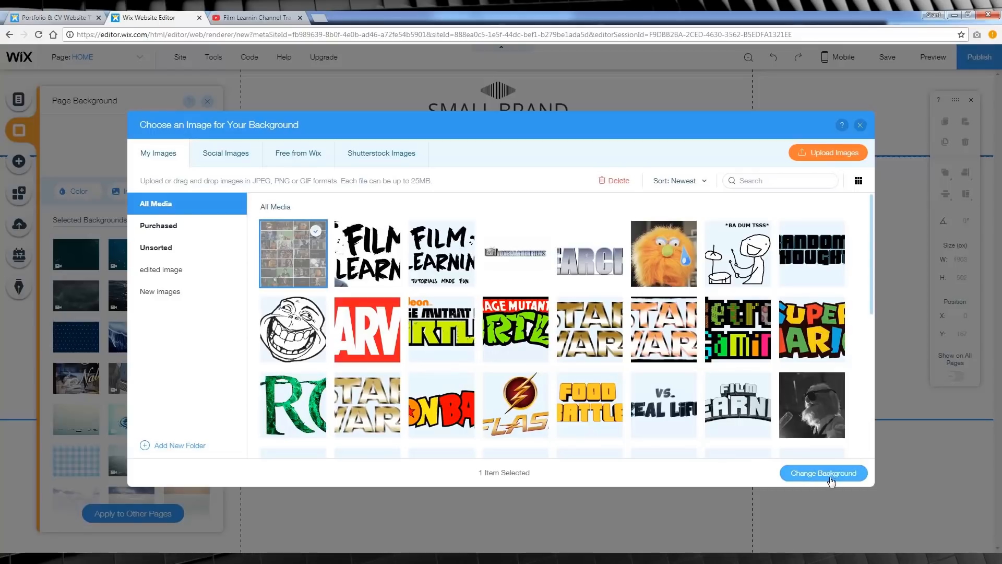
{"action": "left_click", "coordinate": [823, 473]}
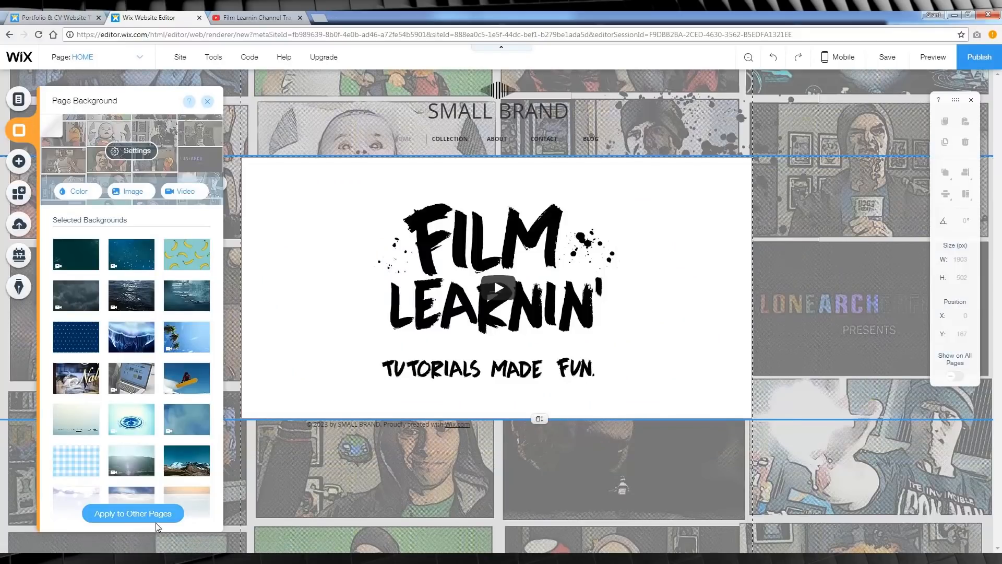
Step: Apply the collage background to COLLECTION, ABOUT, CONTACT and BLOG, then close the panel
{"action": "left_click", "coordinate": [132, 514]}
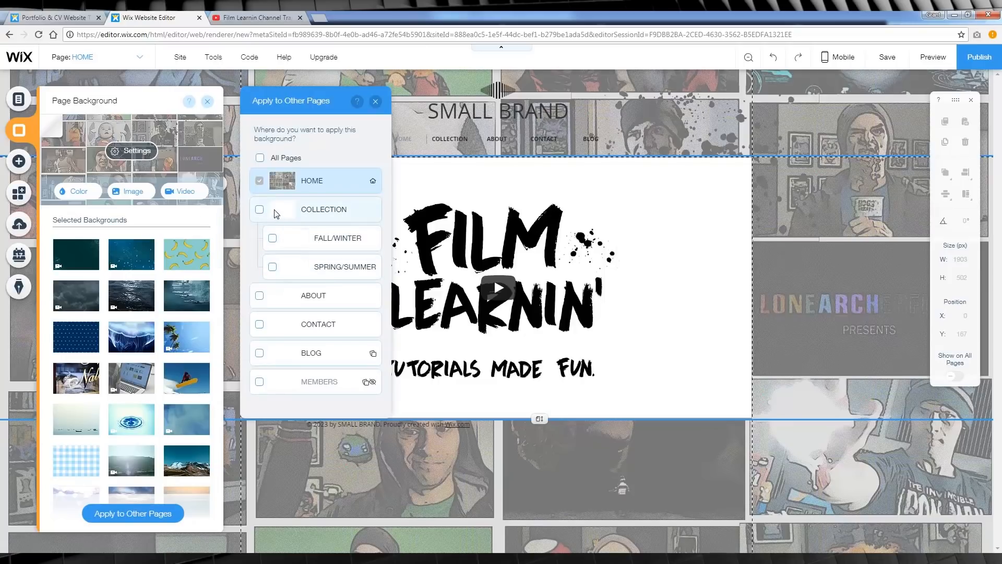
{"action": "left_click", "coordinate": [260, 209]}
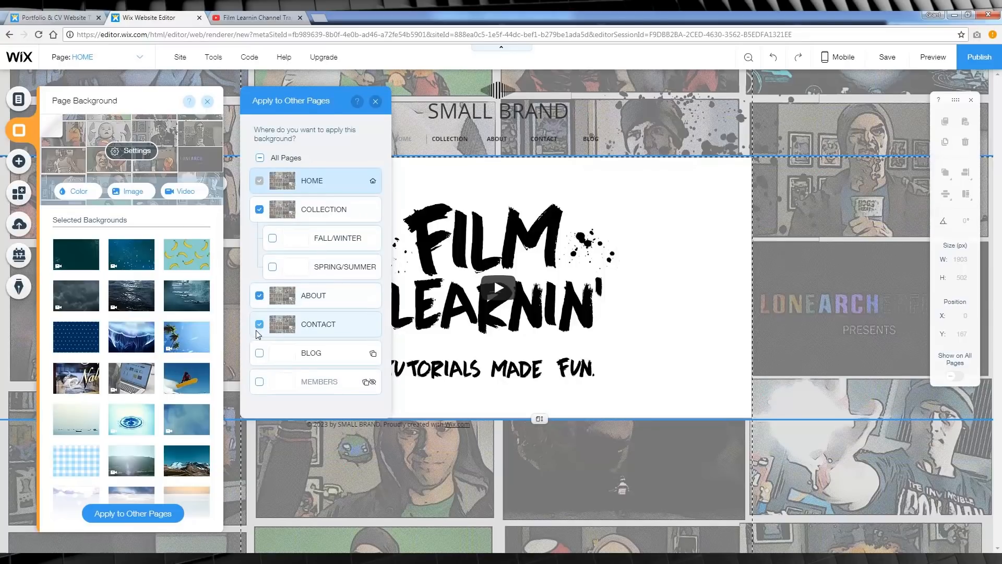
{"action": "left_click", "coordinate": [259, 353]}
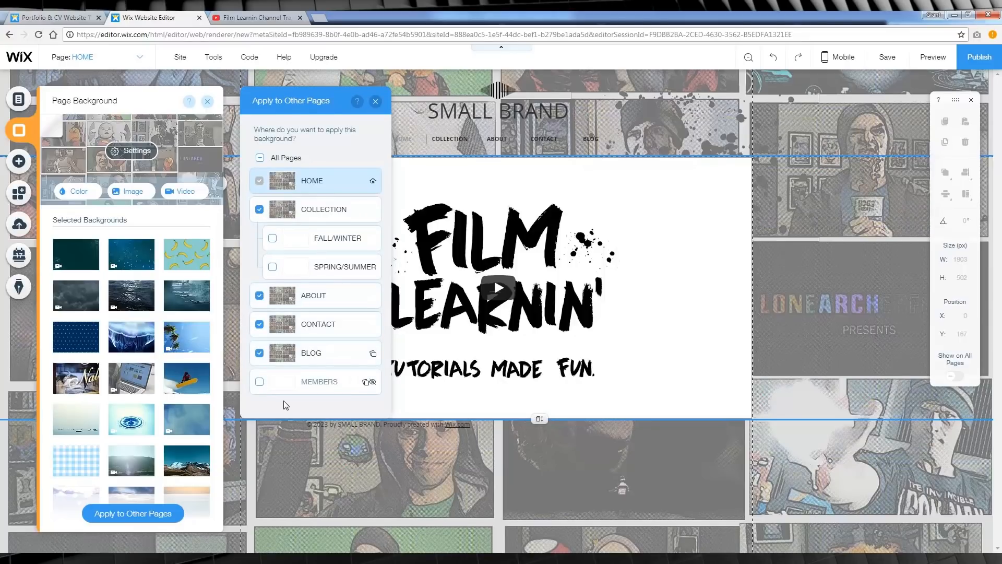
{"action": "left_click", "coordinate": [375, 100]}
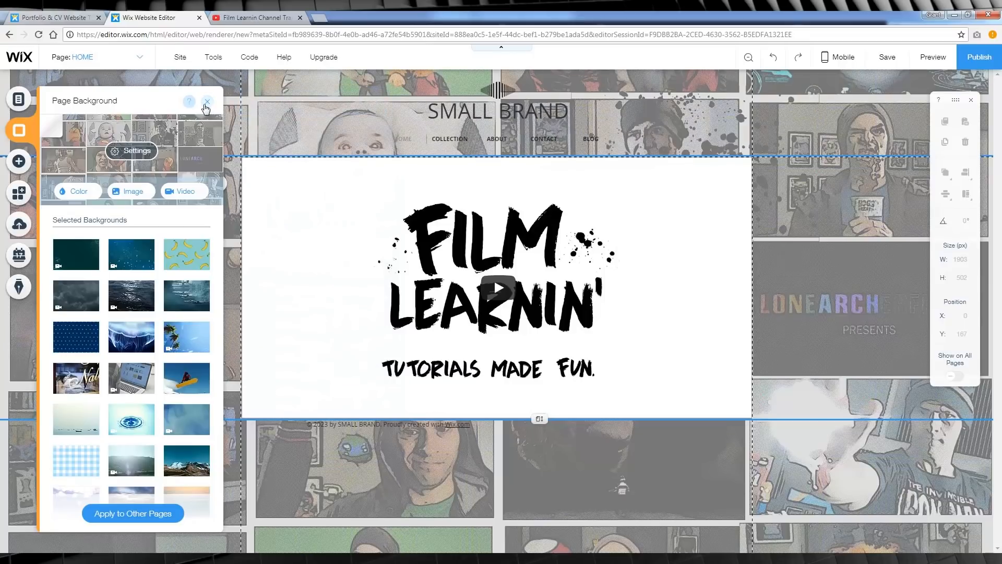
{"action": "left_click", "coordinate": [207, 101]}
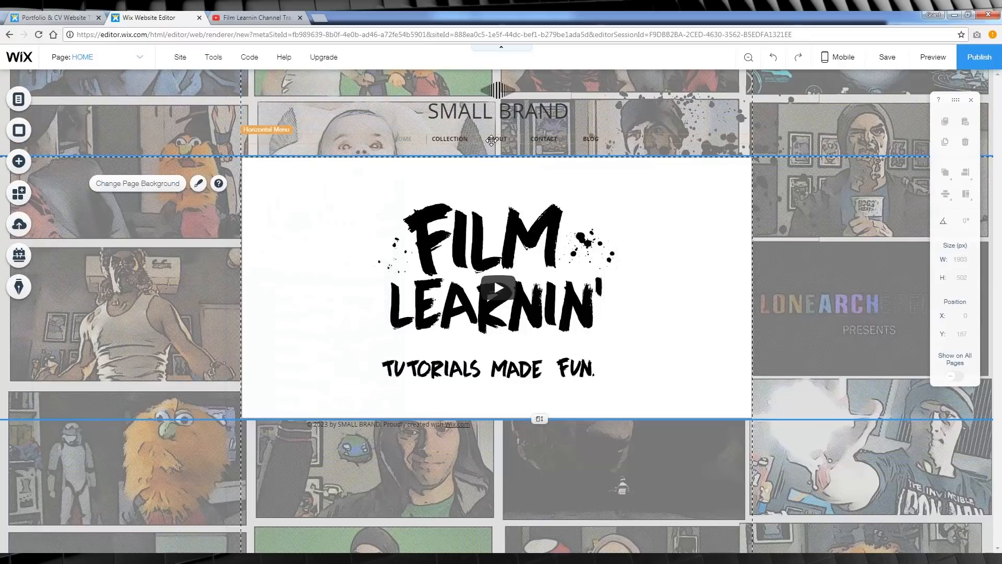
Step: Give the header menu a filled-highlight design preset with a dark background
{"action": "left_click", "coordinate": [495, 139]}
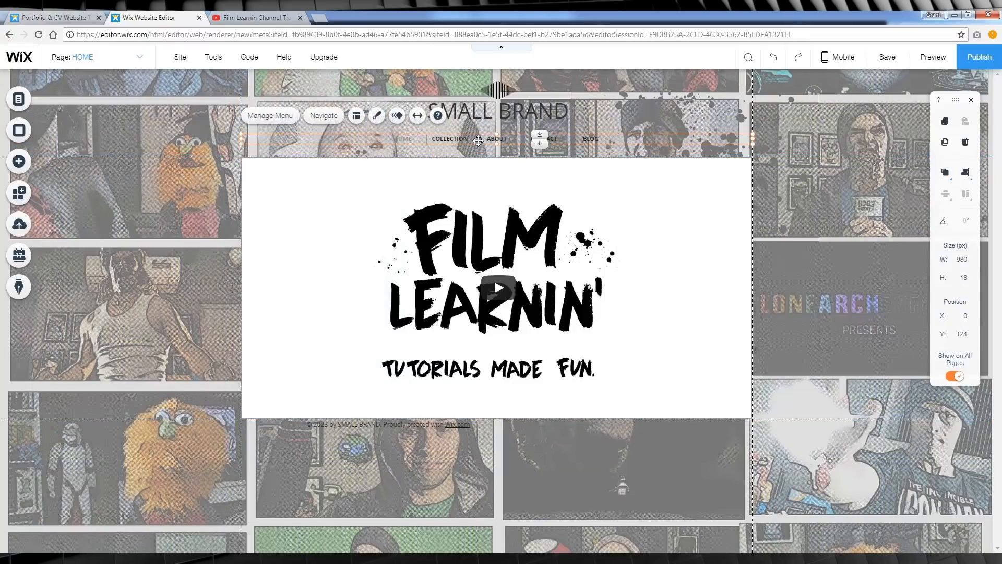
{"action": "left_click_drag", "start_coordinate": [479, 140], "coordinate": [480, 152]}
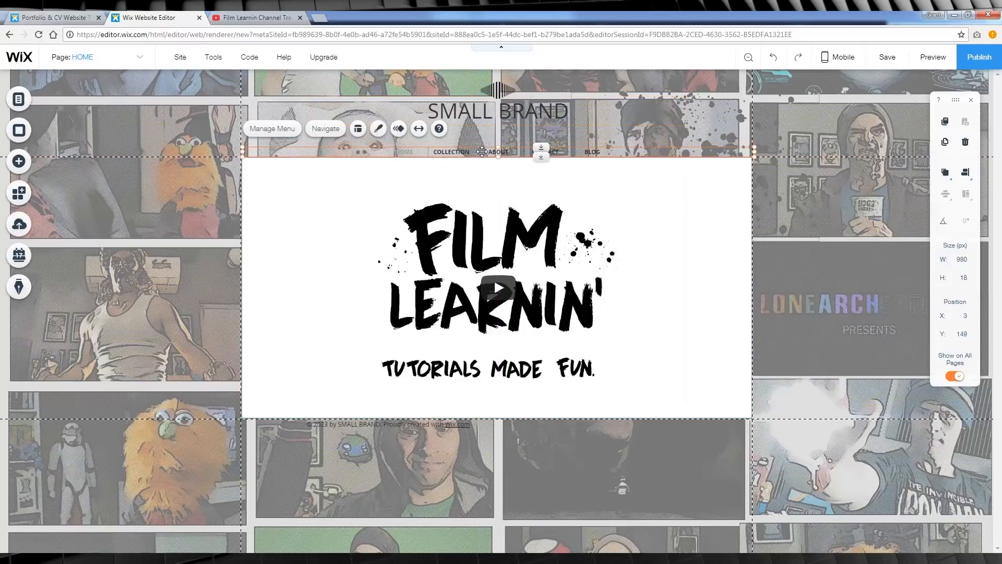
{"action": "mouse_move", "coordinate": [379, 129]}
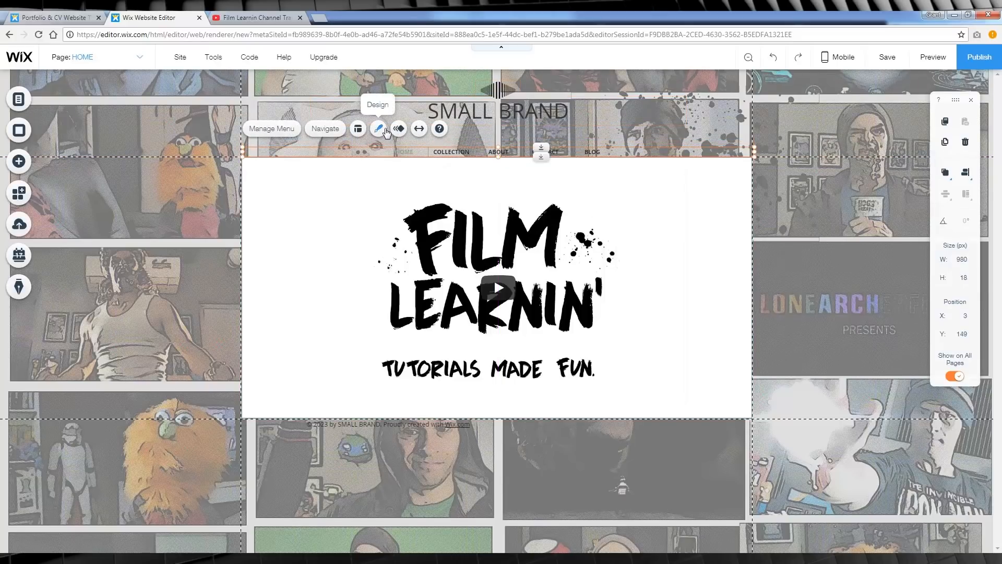
{"action": "left_click", "coordinate": [378, 128]}
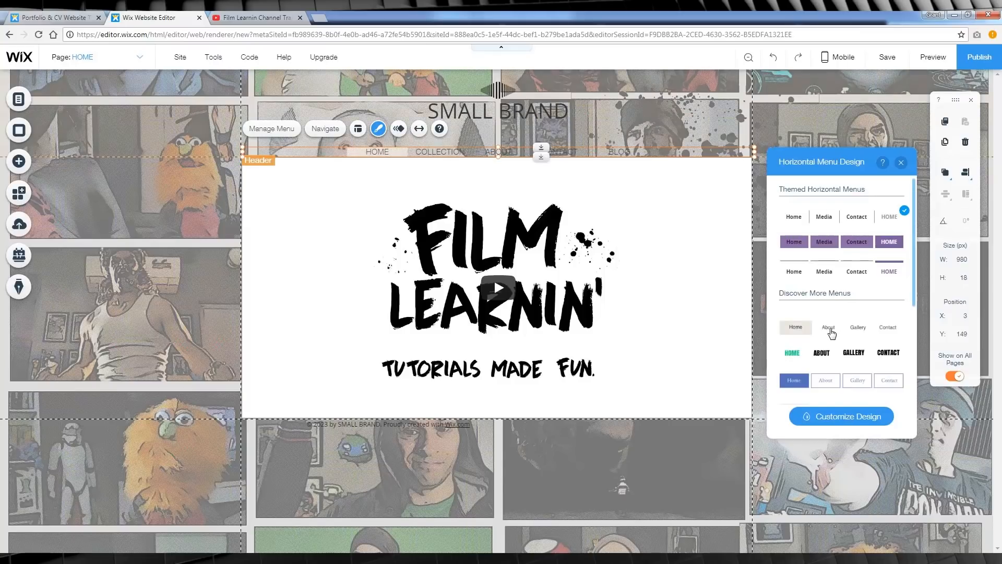
{"action": "left_click", "coordinate": [842, 416]}
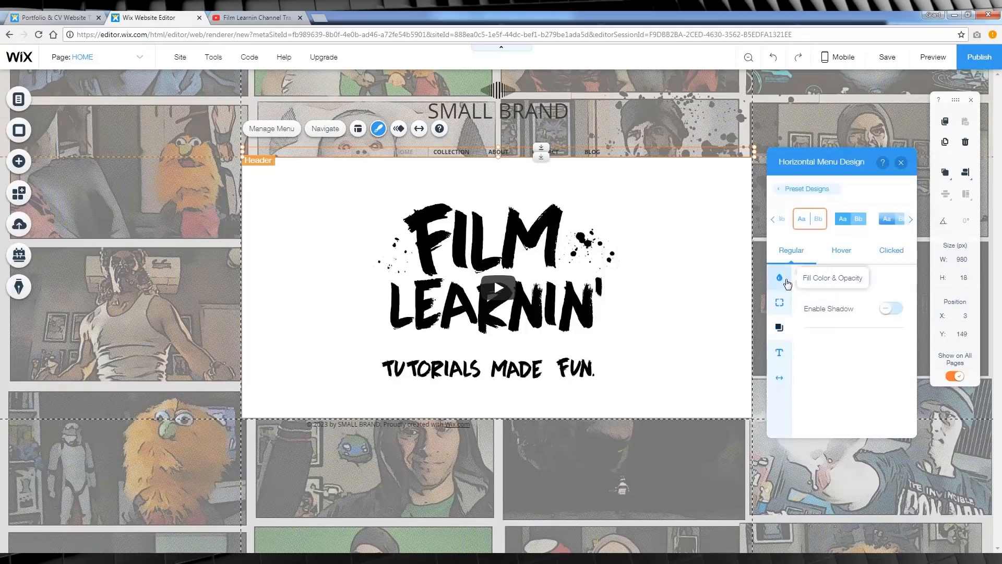
{"action": "left_click", "coordinate": [851, 219]}
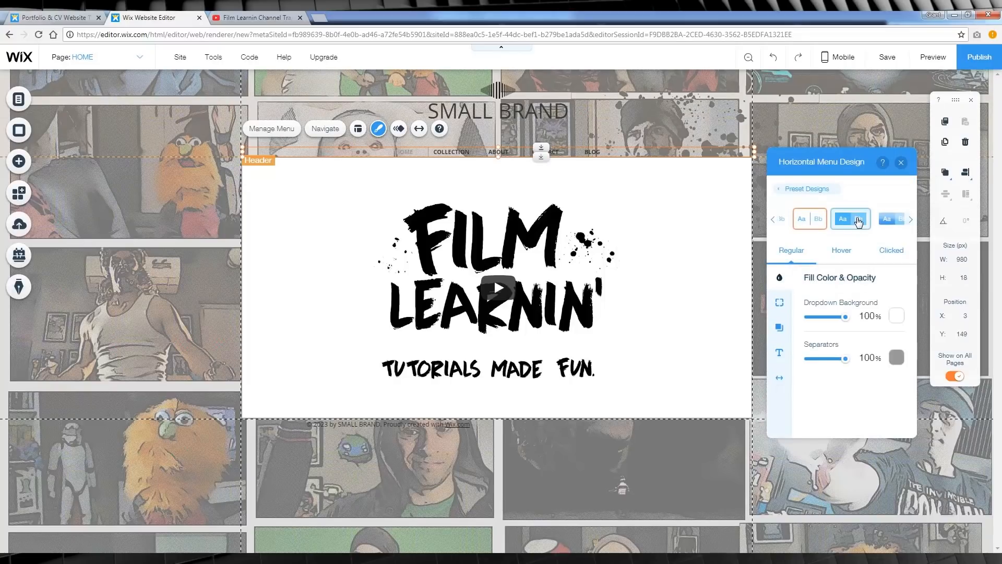
{"action": "left_click", "coordinate": [851, 219]}
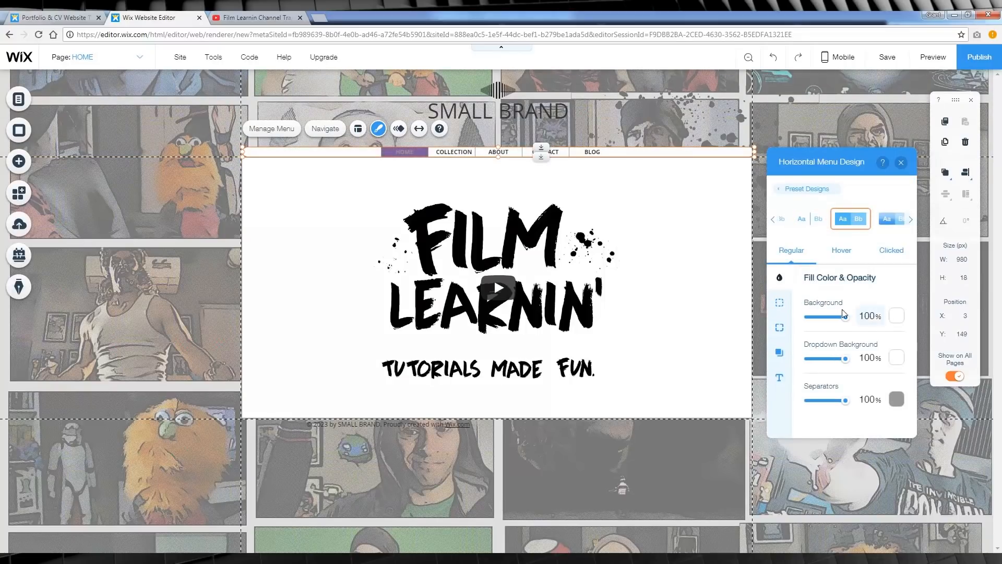
{"action": "left_click", "coordinate": [896, 316]}
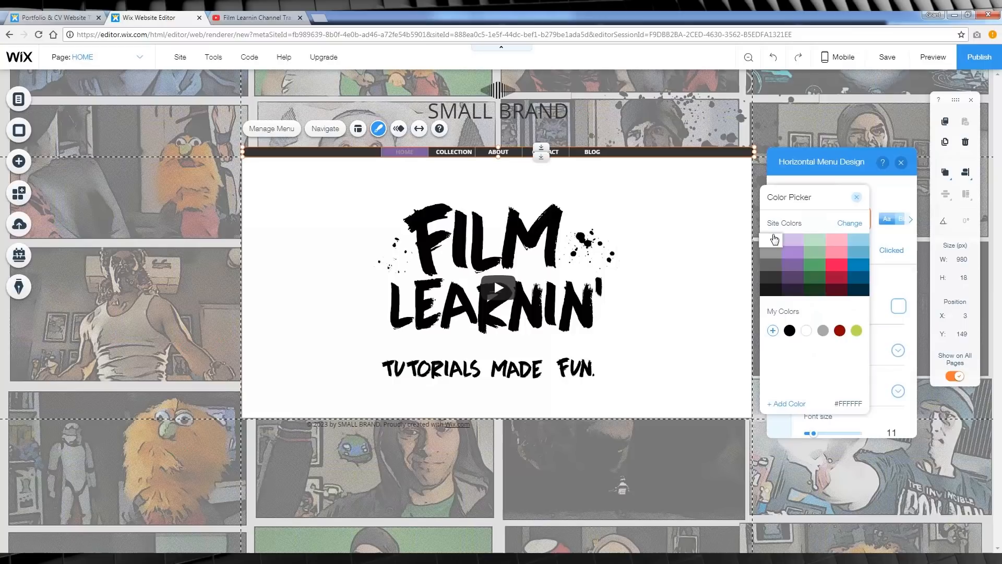
Step: Set white current-page text, grey hover text, and the Lulo Clean menu font
{"action": "left_click", "coordinate": [857, 197]}
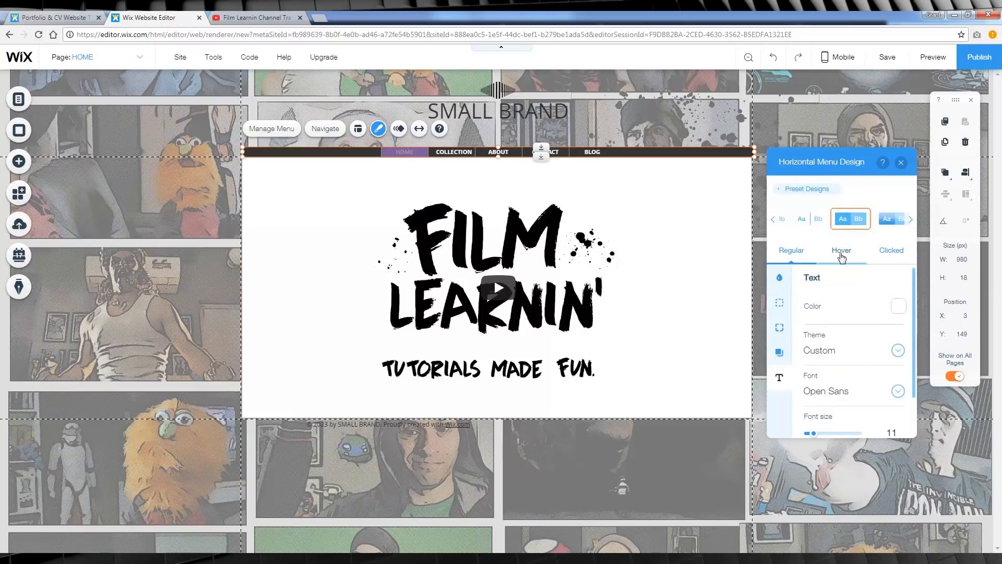
{"action": "left_click", "coordinate": [891, 250]}
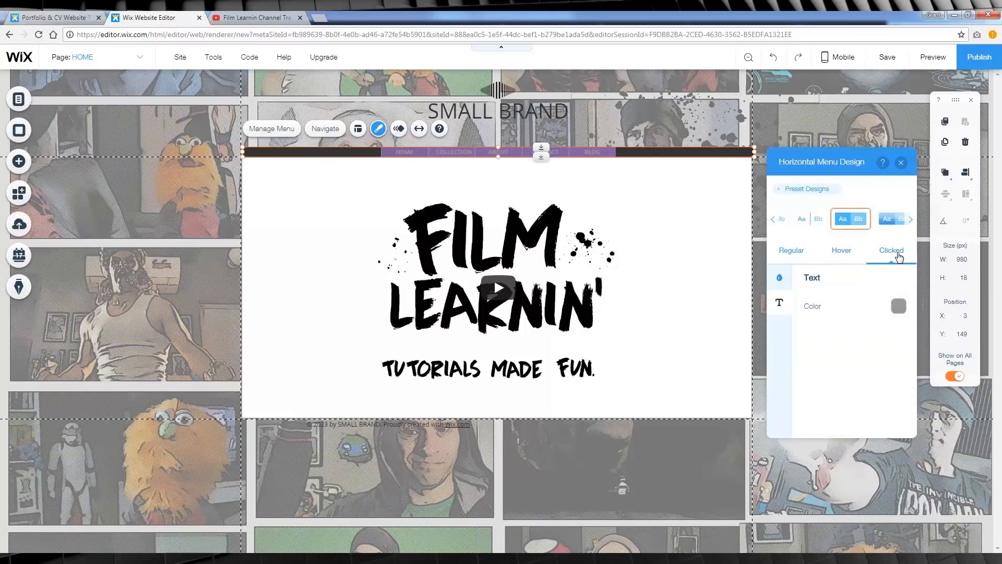
{"action": "left_click", "coordinate": [898, 306]}
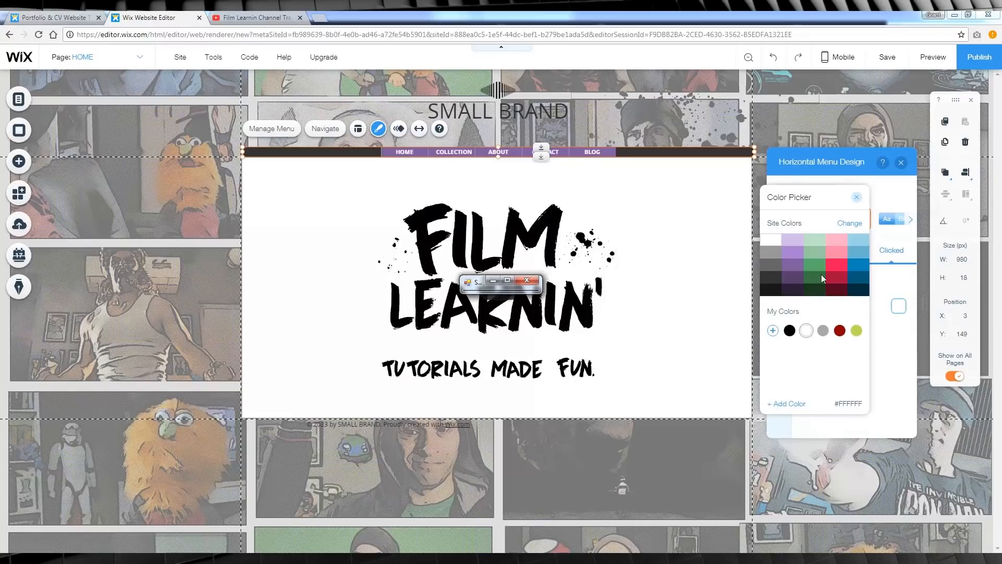
{"action": "left_click", "coordinate": [857, 197]}
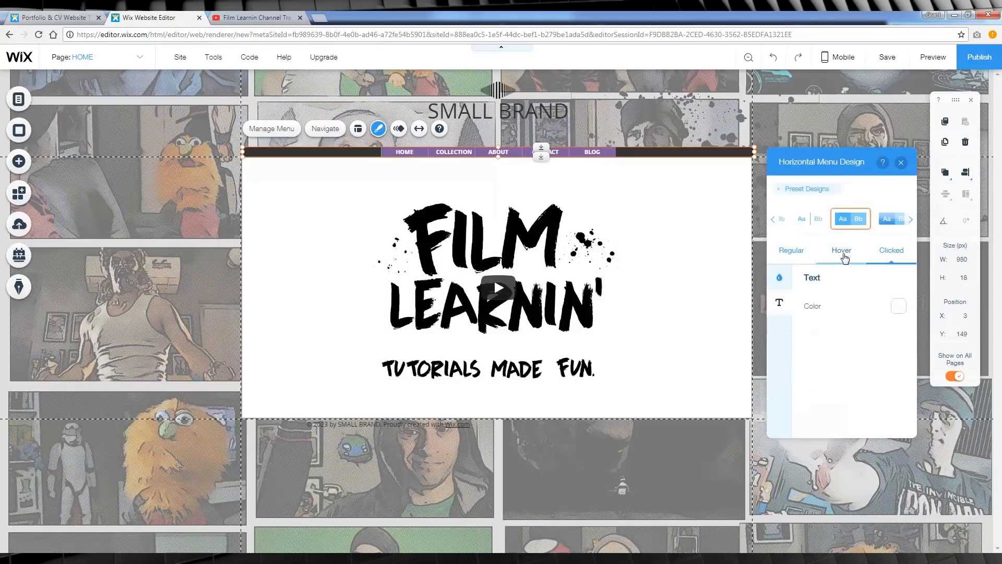
{"action": "left_click", "coordinate": [899, 306]}
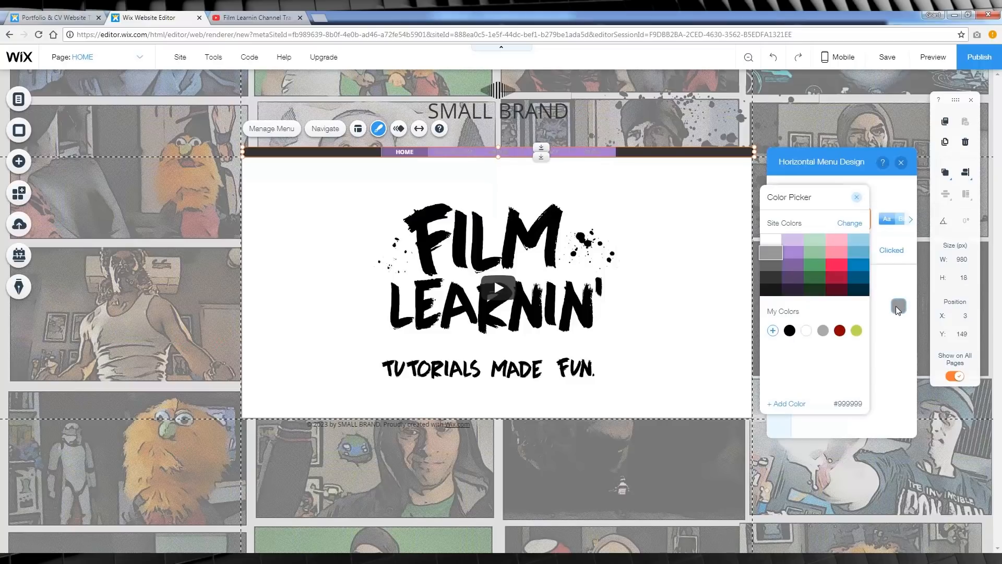
{"action": "left_click", "coordinate": [858, 245]}
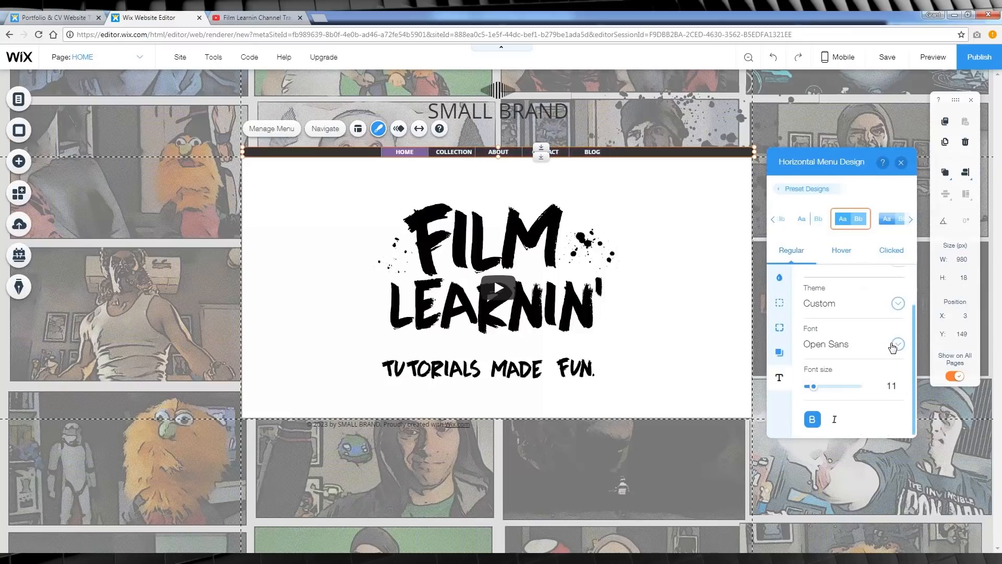
{"action": "left_click", "coordinate": [898, 344]}
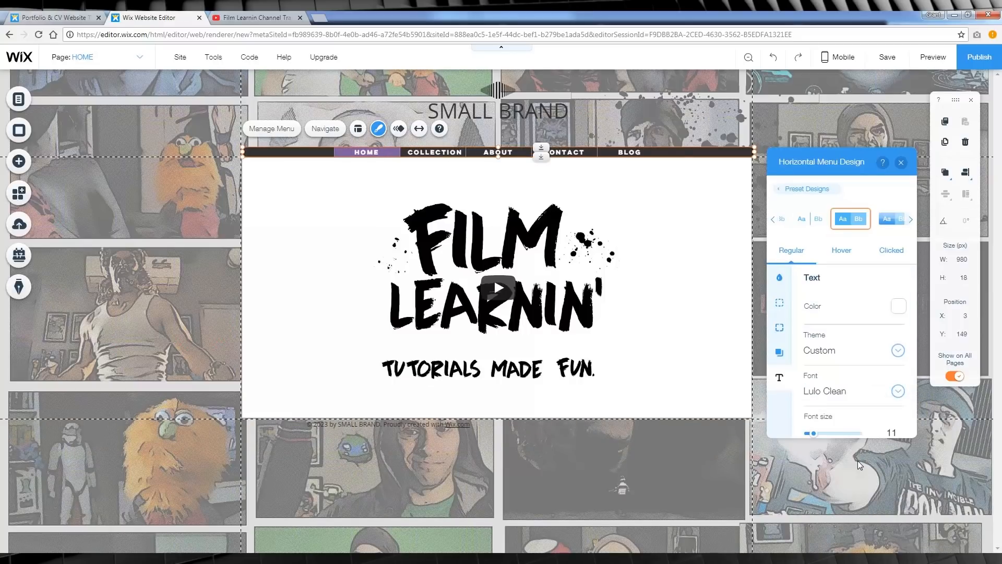
{"action": "left_click_drag", "start_coordinate": [836, 433], "coordinate": [812, 434]}
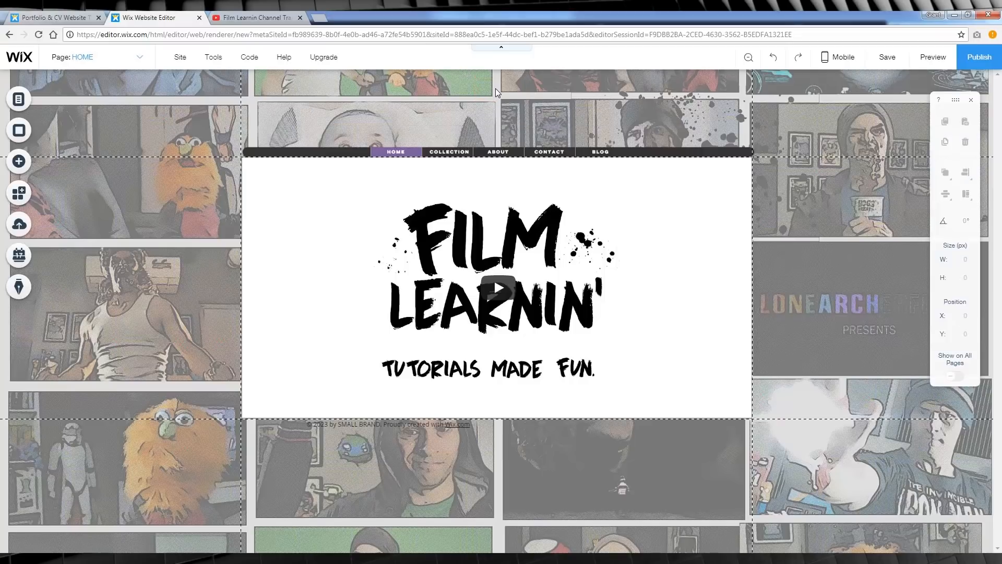
Step: Replace the SMALL BRAND logo with the Film Learnin' banner image in the header
{"action": "left_click", "coordinate": [500, 93]}
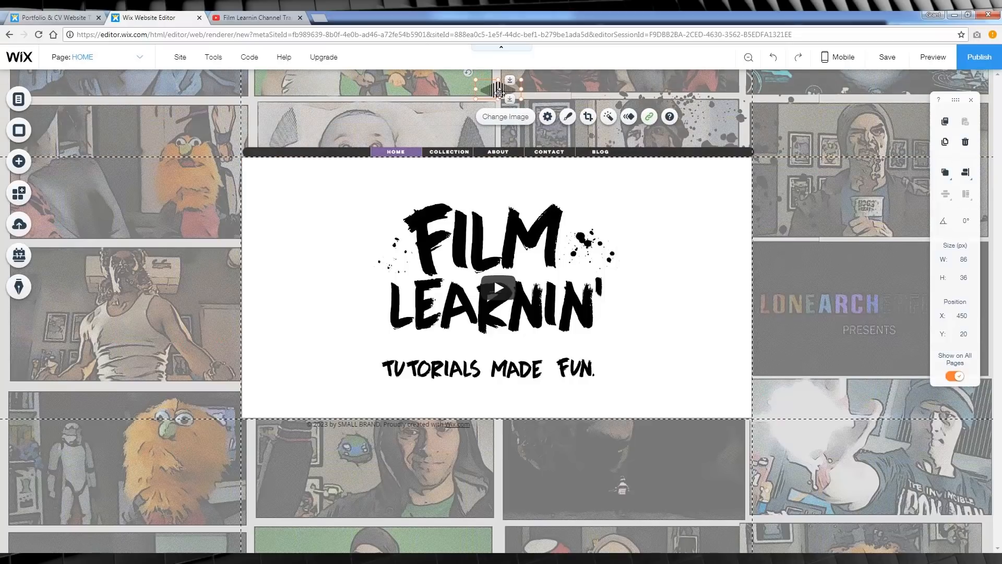
{"action": "mouse_move", "coordinate": [553, 93]}
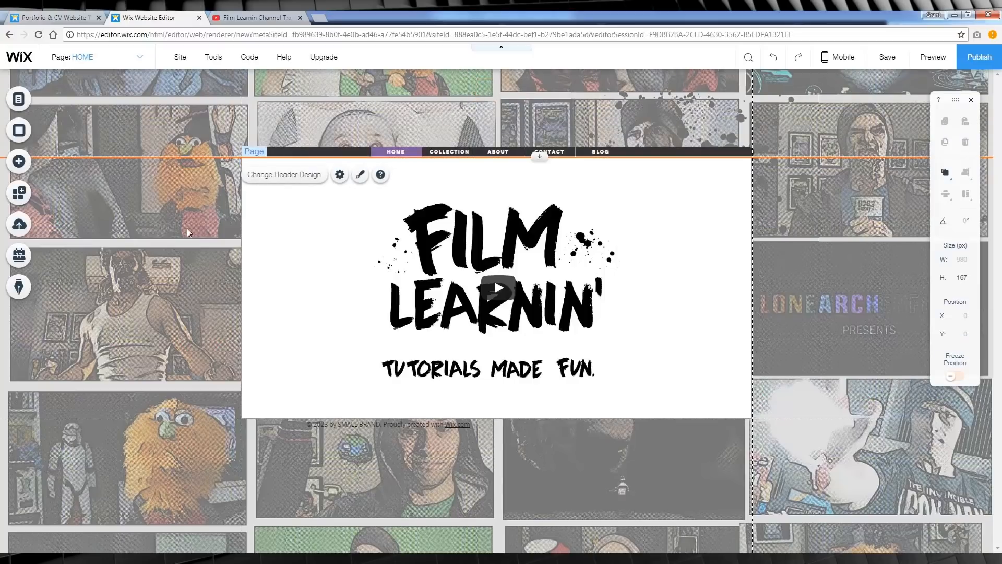
{"action": "left_click", "coordinate": [18, 160]}
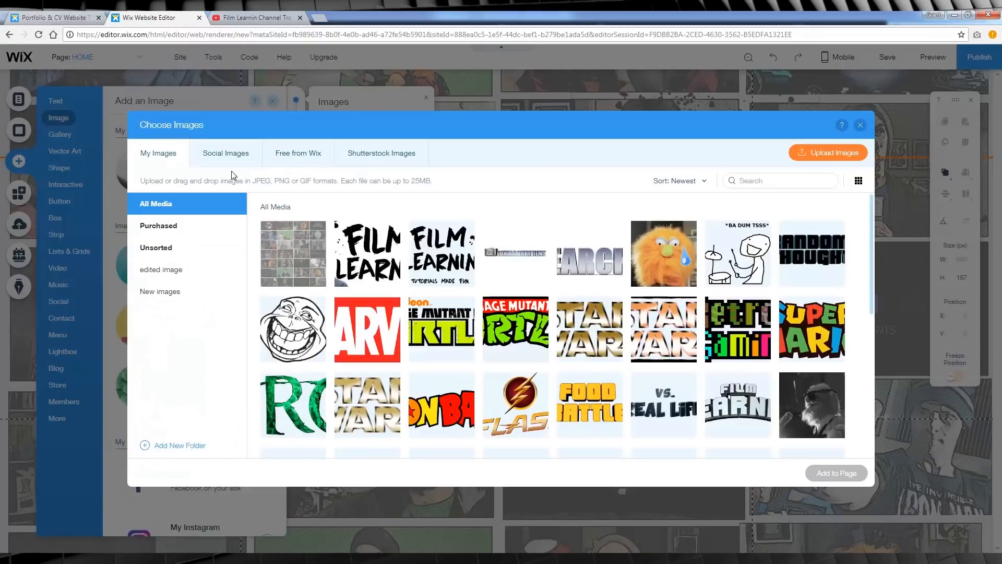
{"action": "left_click", "coordinate": [837, 473]}
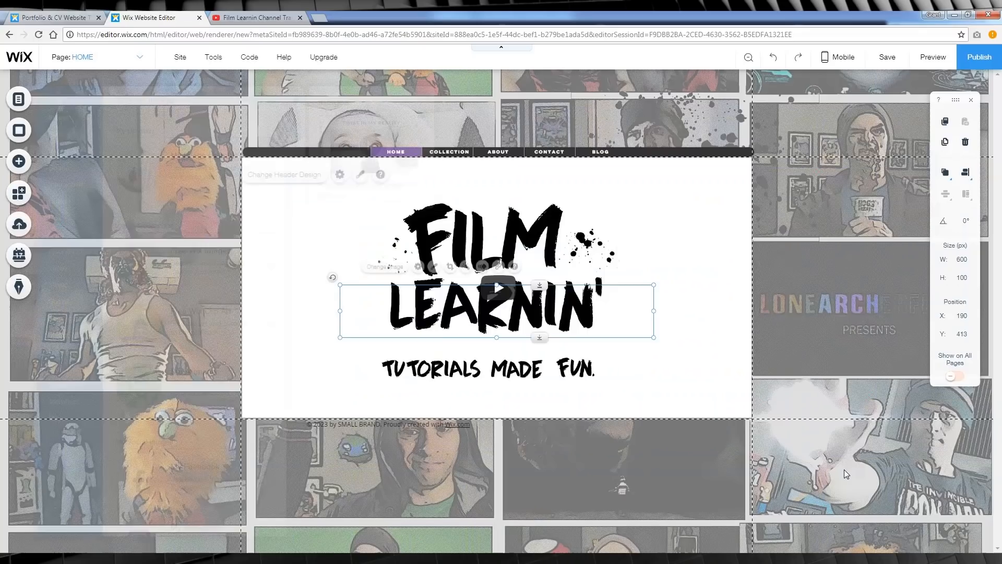
{"action": "left_click_drag", "start_coordinate": [498, 311], "coordinate": [497, 114]}
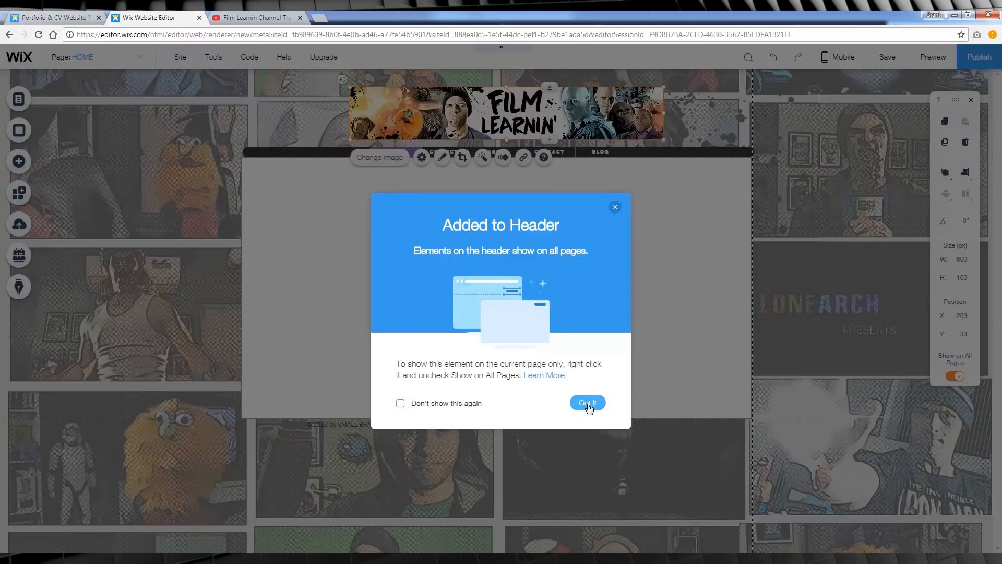
{"action": "left_click", "coordinate": [588, 402]}
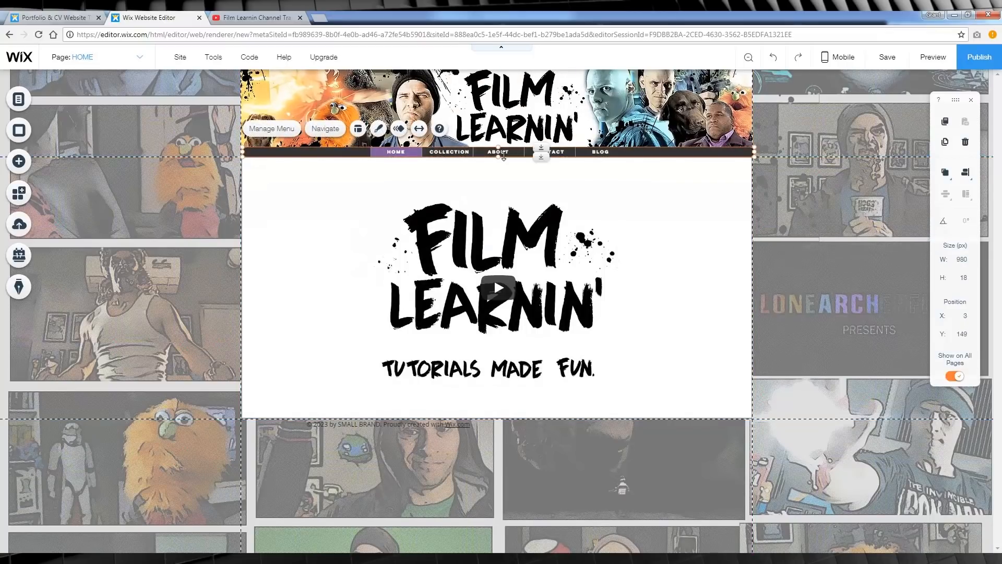
Step: Make the menu bar slightly taller and move it up beneath the banner
{"action": "left_click_drag", "start_coordinate": [499, 158], "coordinate": [498, 165]}
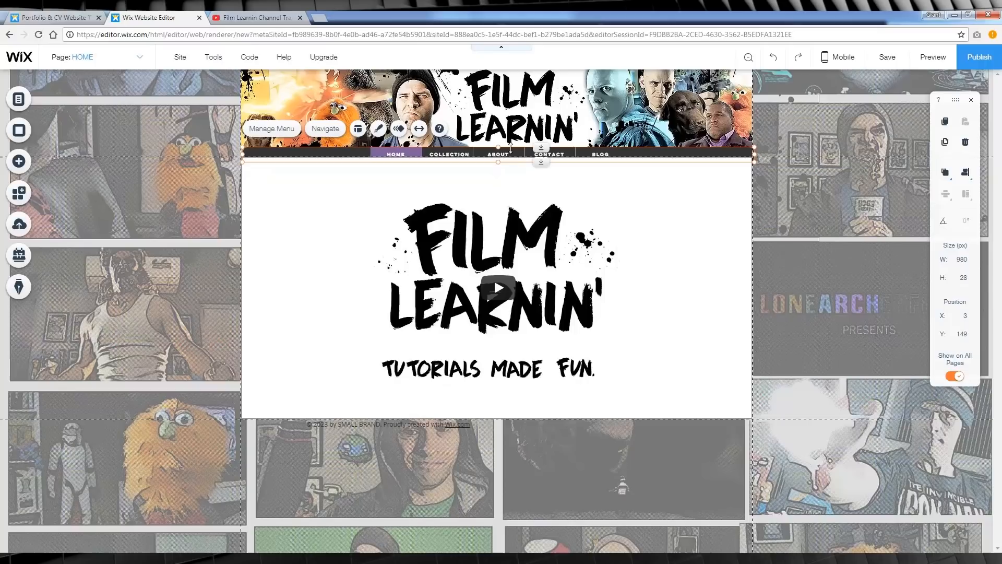
{"action": "left_click_drag", "start_coordinate": [499, 154], "coordinate": [498, 148]}
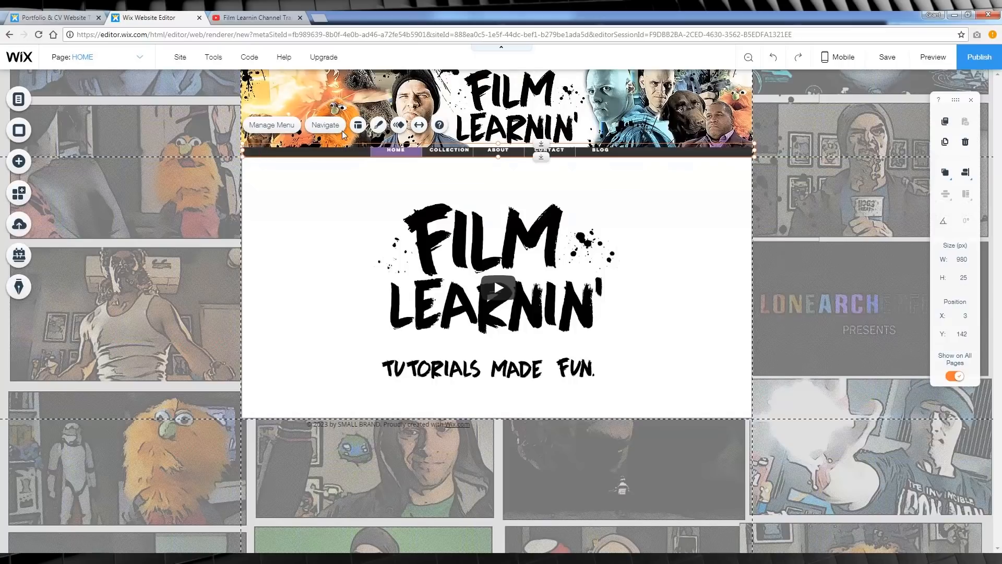
{"action": "right_click", "coordinate": [624, 91]}
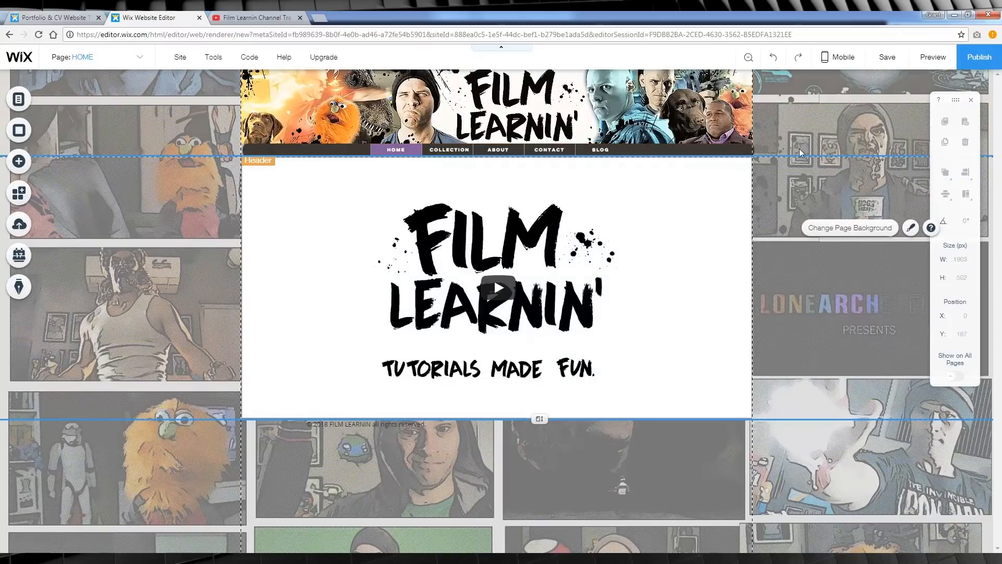
{"action": "mouse_move", "coordinate": [933, 57]}
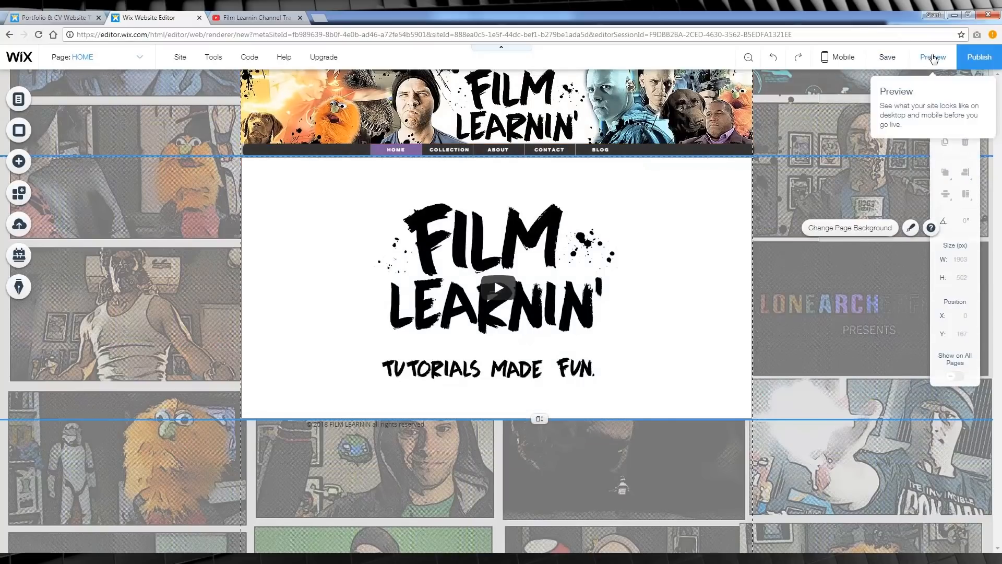
{"action": "left_click", "coordinate": [933, 57]}
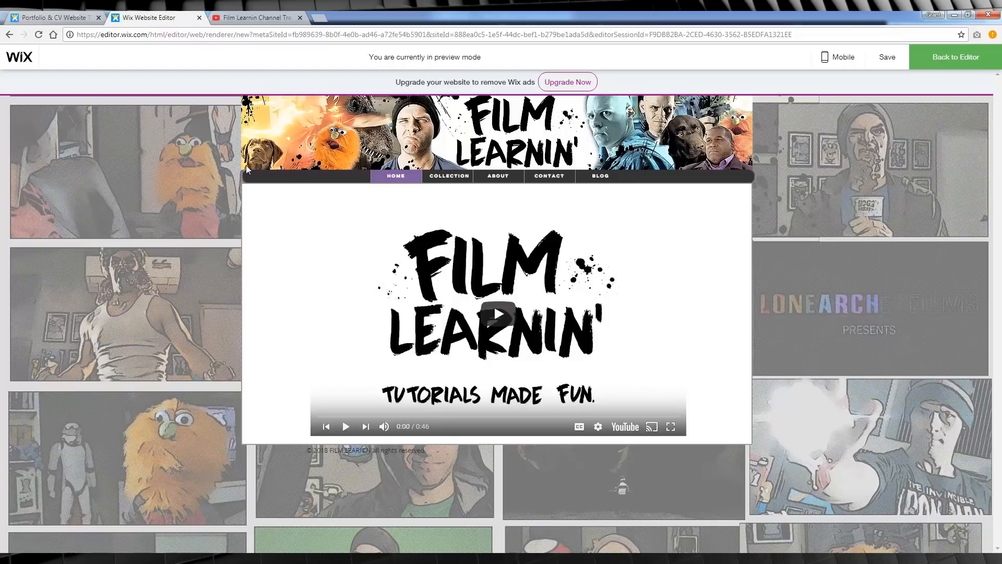
{"action": "mouse_move", "coordinate": [755, 167]}
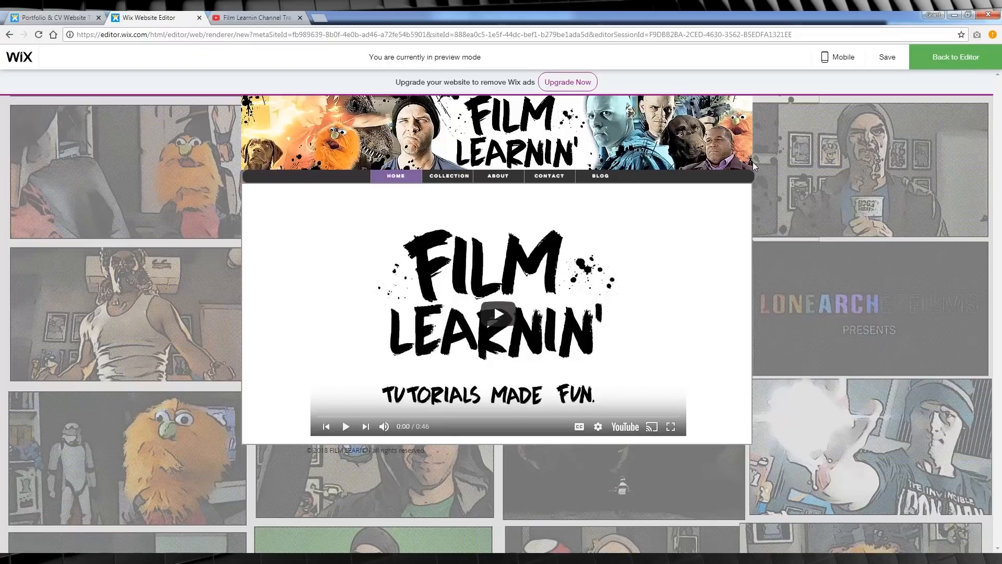
{"action": "left_click", "coordinate": [955, 57]}
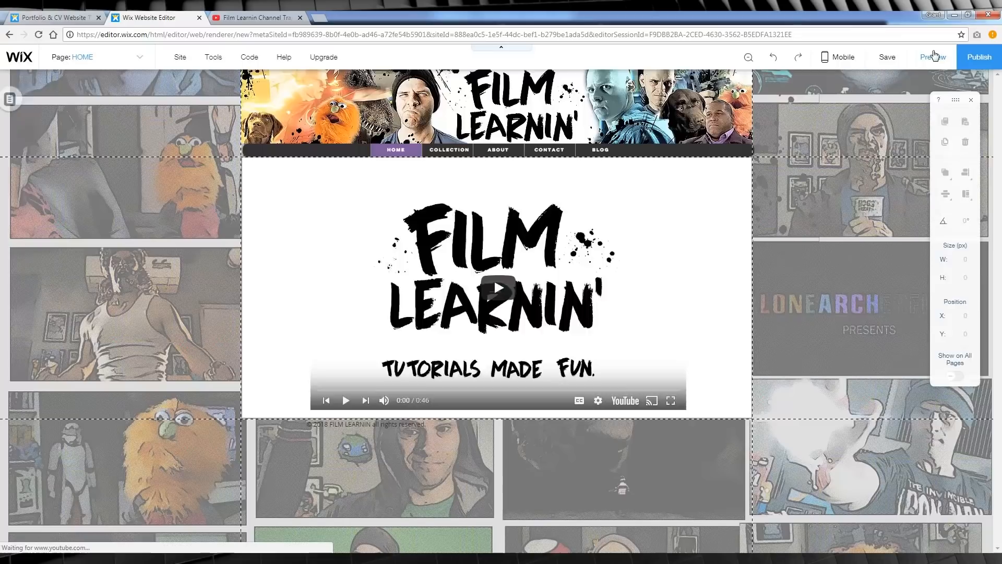
{"action": "left_click", "coordinate": [498, 149]}
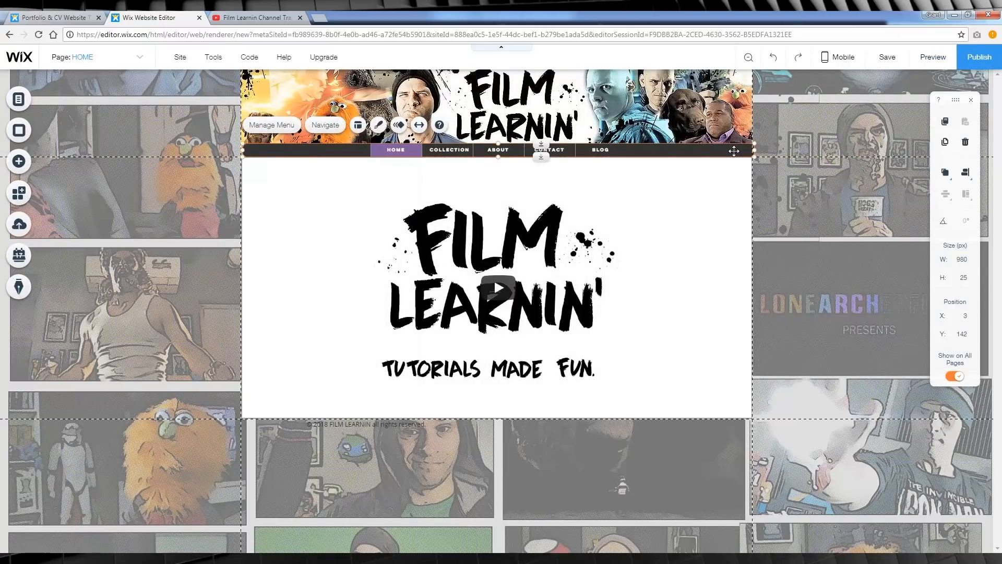
{"action": "right_click", "coordinate": [734, 150]}
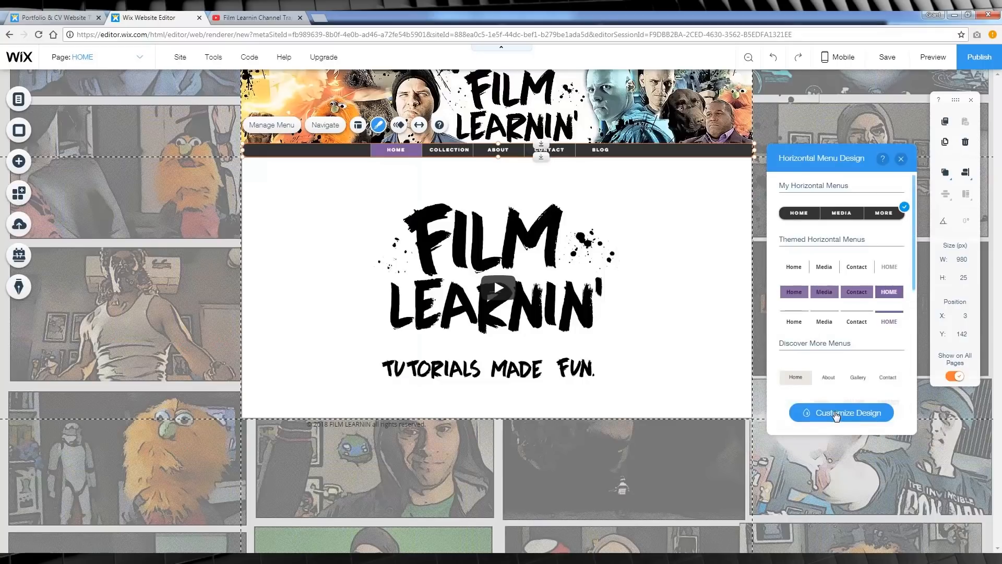
{"action": "left_click", "coordinate": [841, 412]}
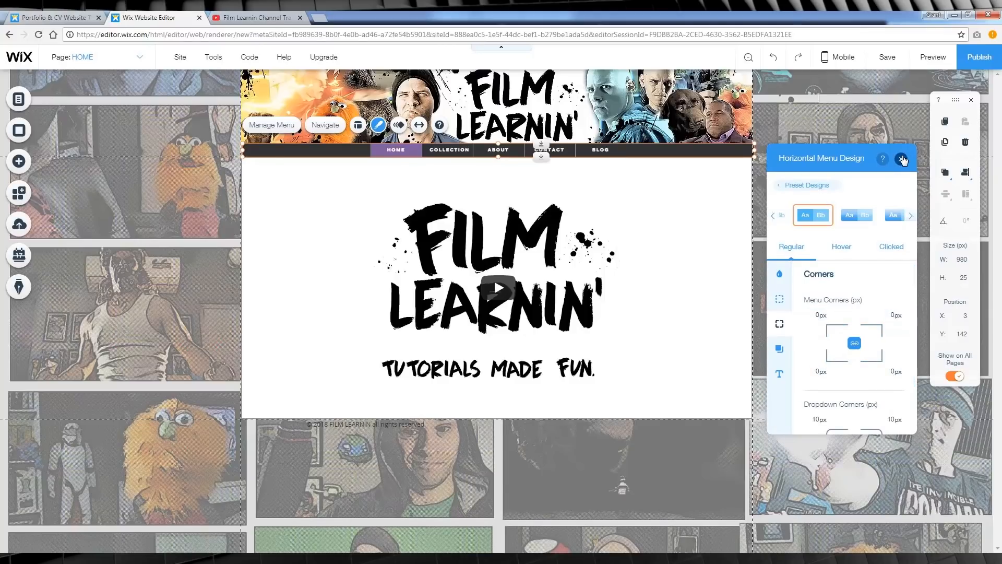
{"action": "left_click", "coordinate": [971, 99]}
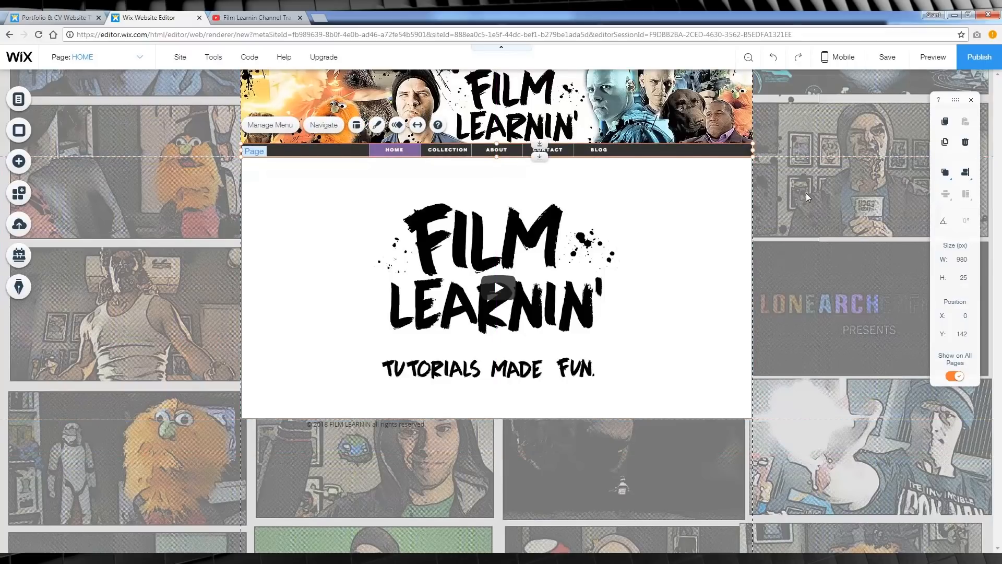
{"action": "left_click", "coordinate": [933, 57]}
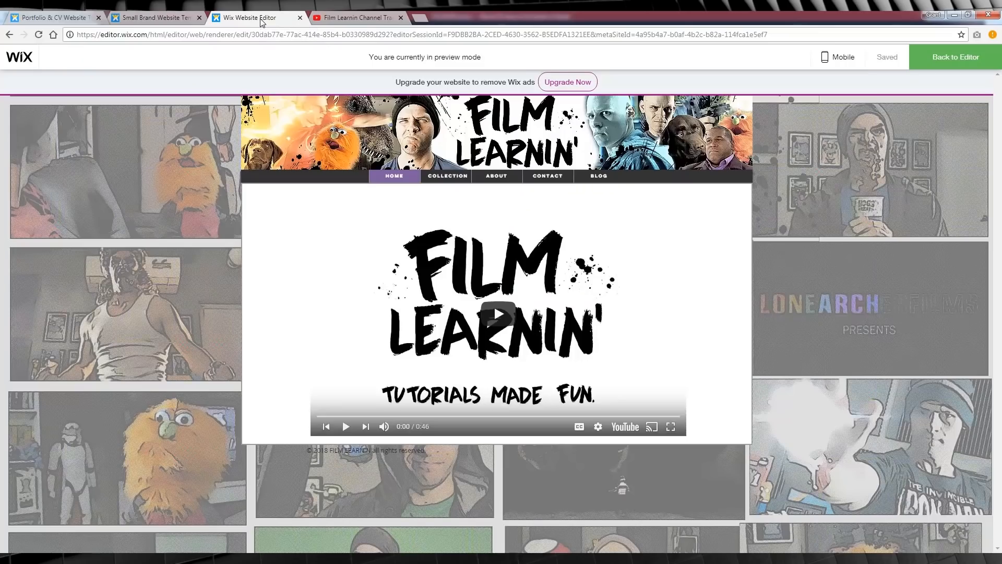
{"action": "left_click", "coordinate": [156, 18]}
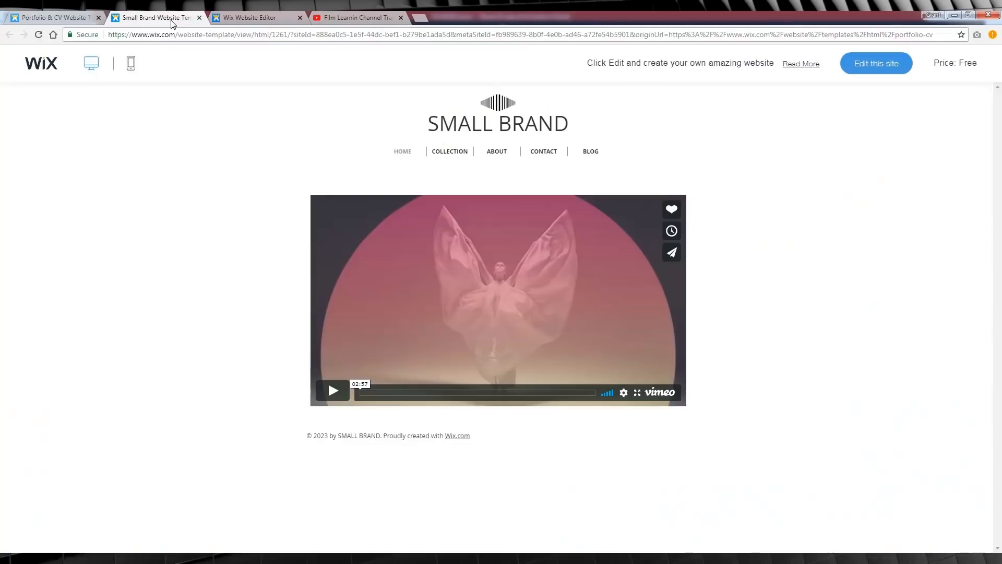
{"action": "left_click", "coordinate": [251, 17]}
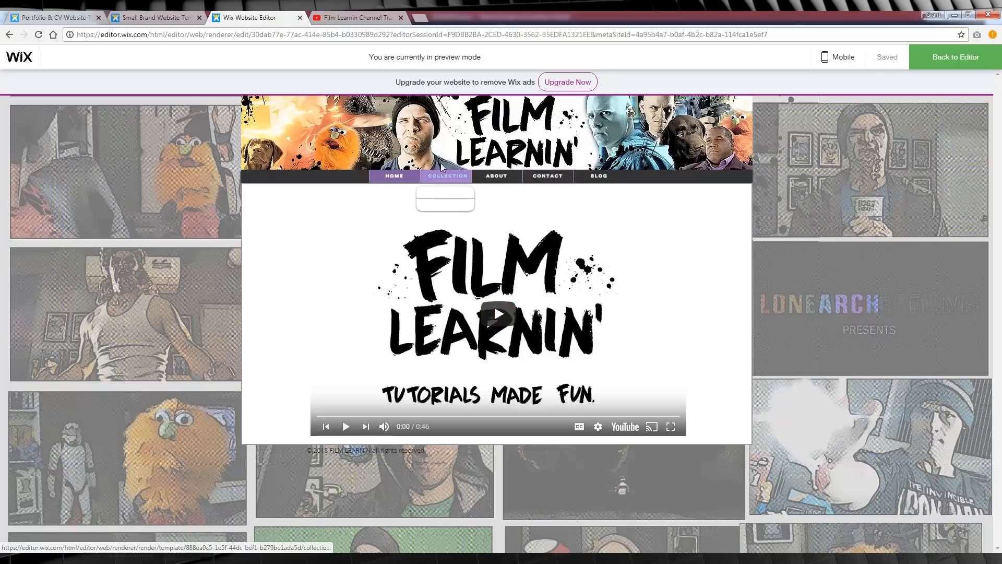
{"action": "left_click", "coordinate": [955, 57]}
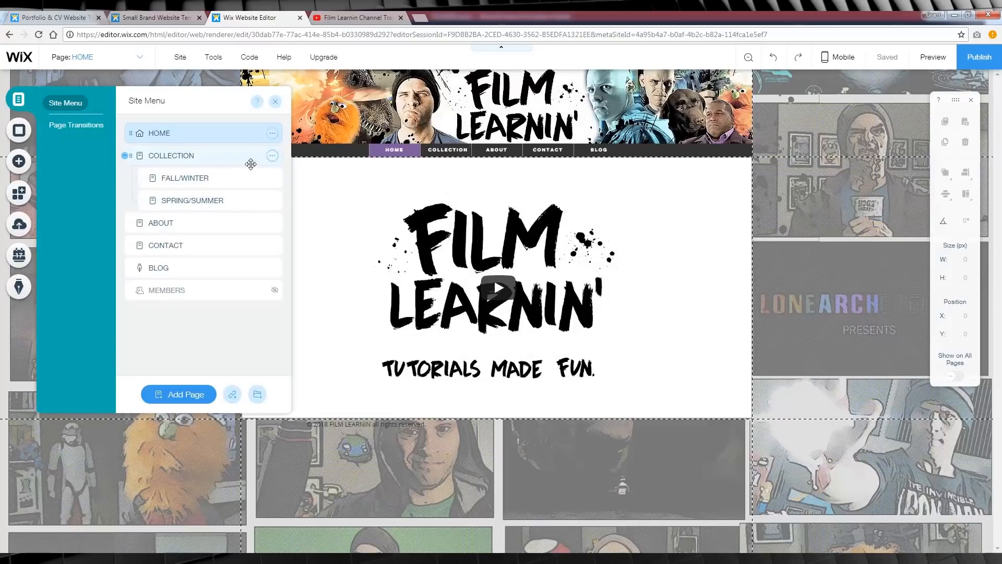
Step: Delete the FALL/WINTER, SPRING/SUMMER and BLOG pages, confirming each deletion dialog
{"action": "left_click", "coordinate": [273, 178]}
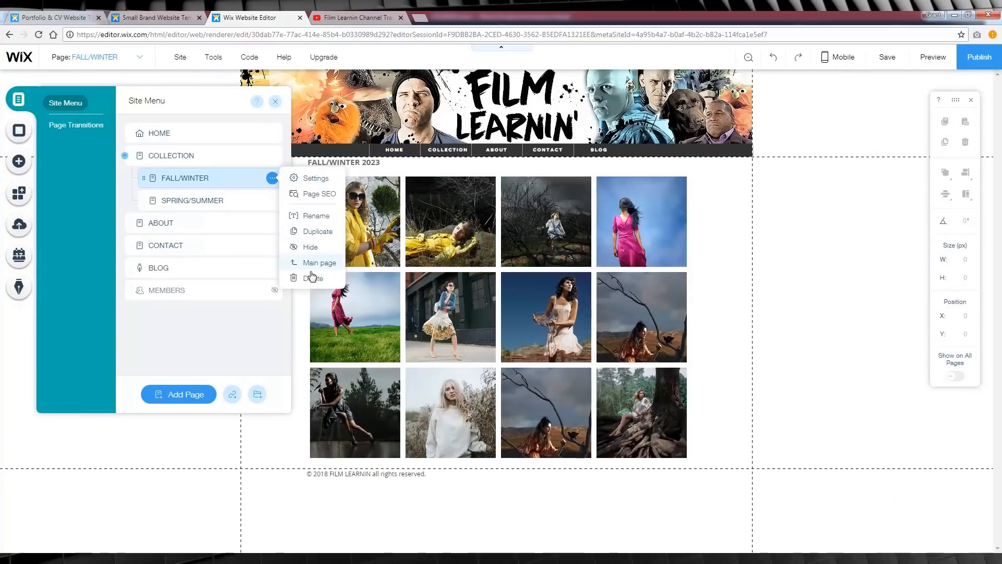
{"action": "left_click", "coordinate": [314, 278]}
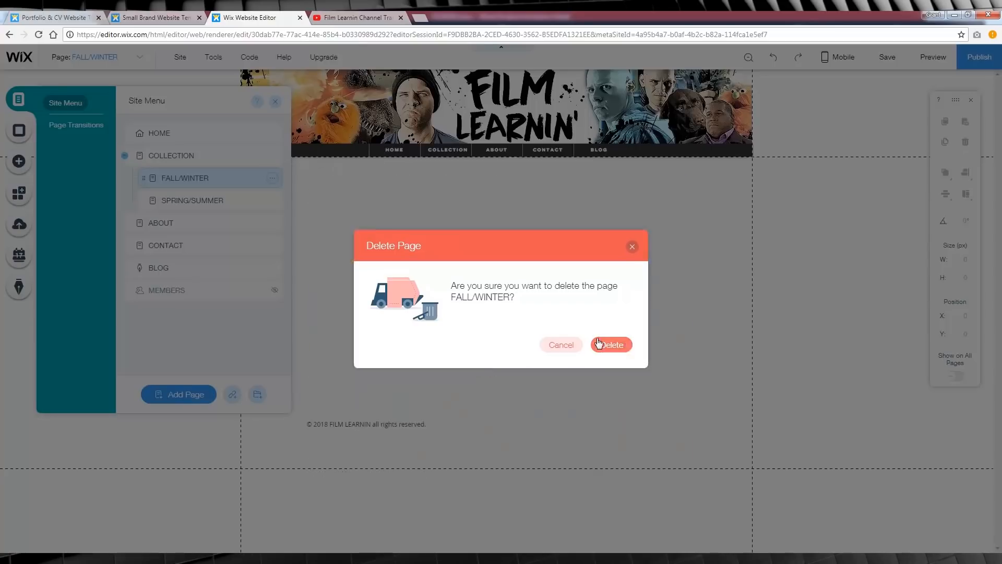
{"action": "left_click", "coordinate": [611, 345]}
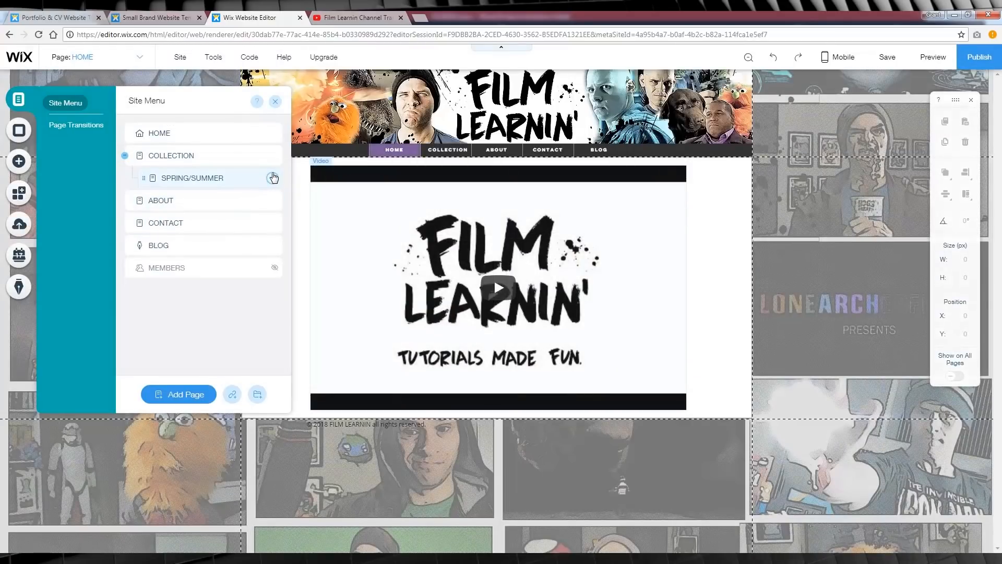
{"action": "left_click", "coordinate": [273, 178]}
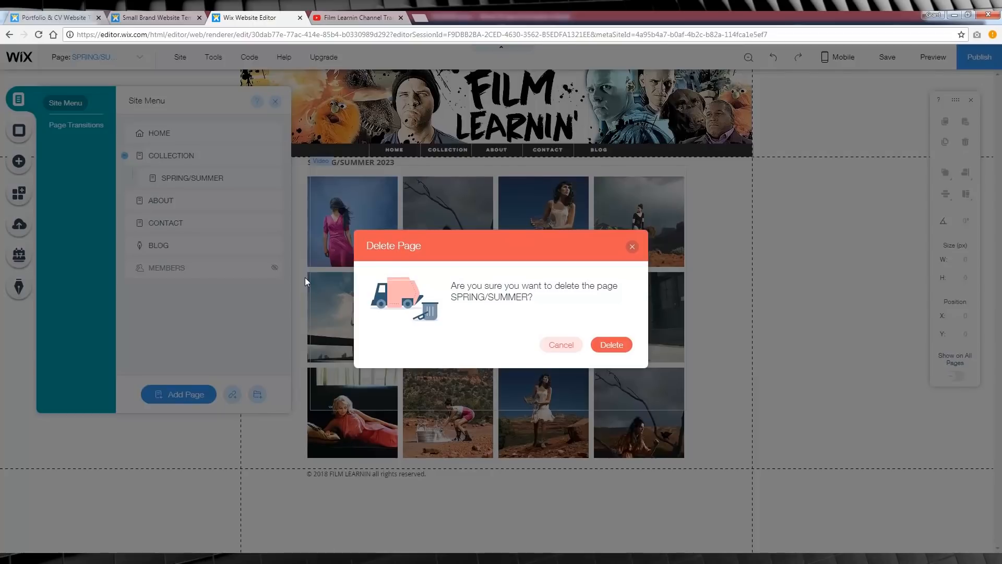
{"action": "left_click", "coordinate": [611, 345]}
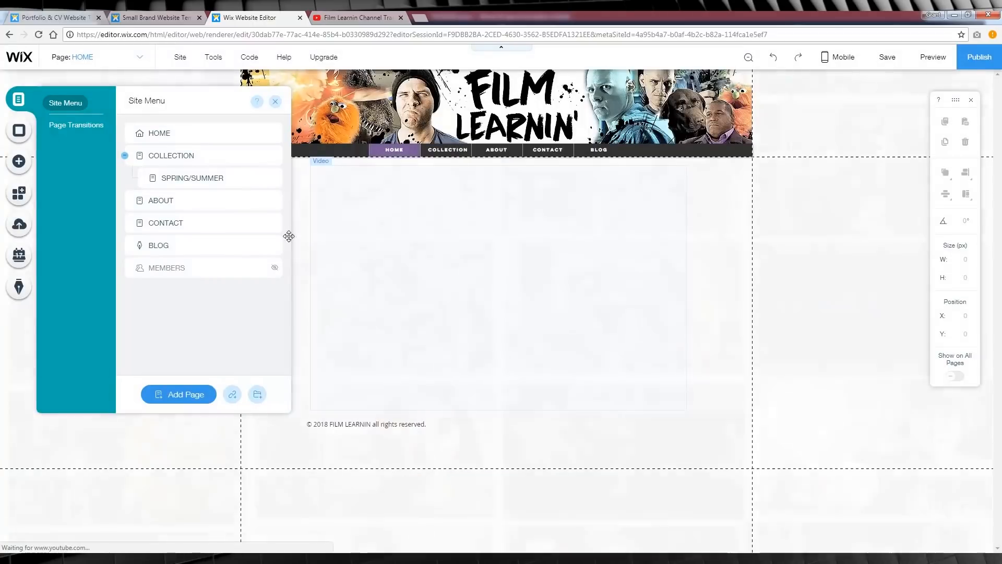
{"action": "left_click", "coordinate": [271, 223]}
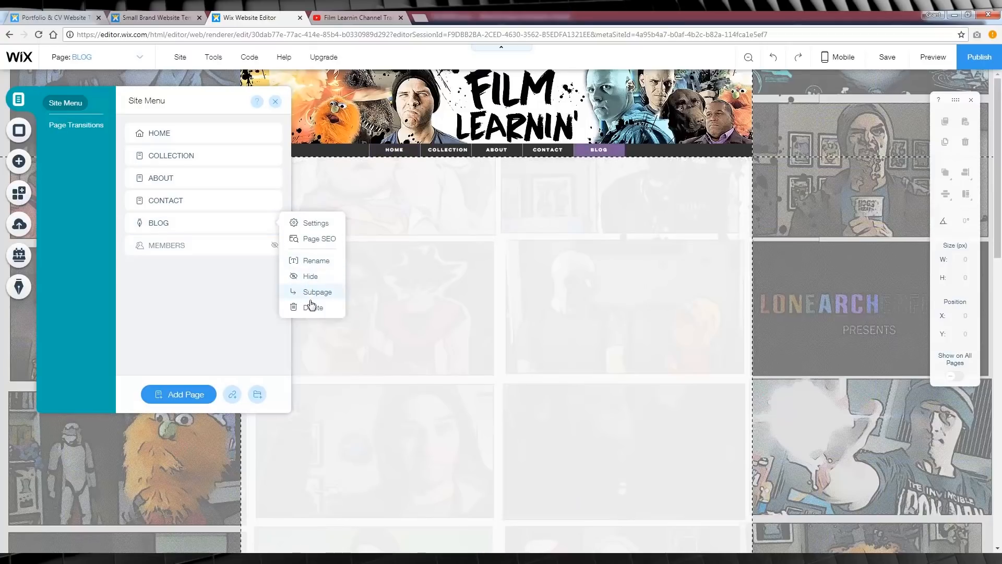
{"action": "left_click", "coordinate": [313, 307]}
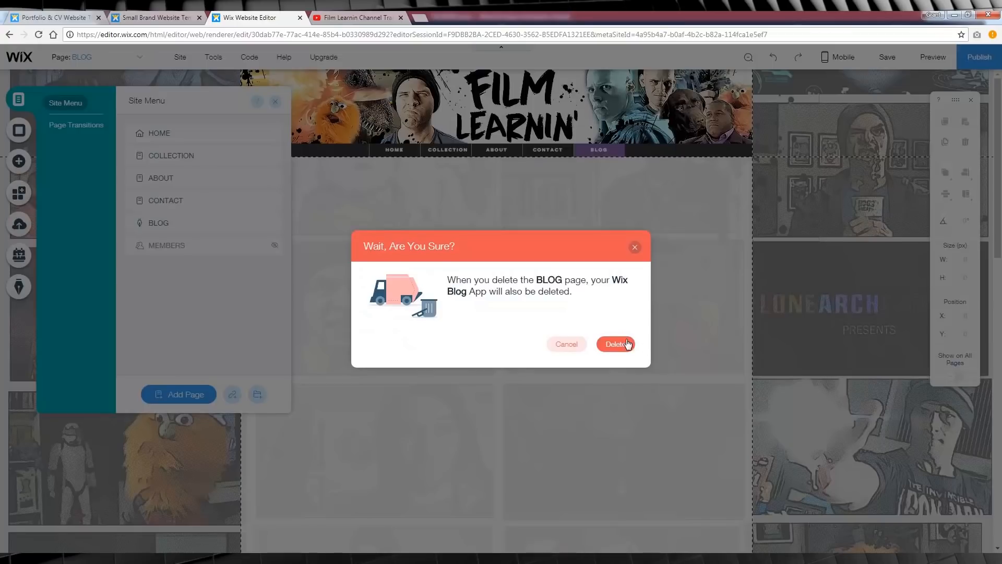
{"action": "left_click", "coordinate": [616, 344]}
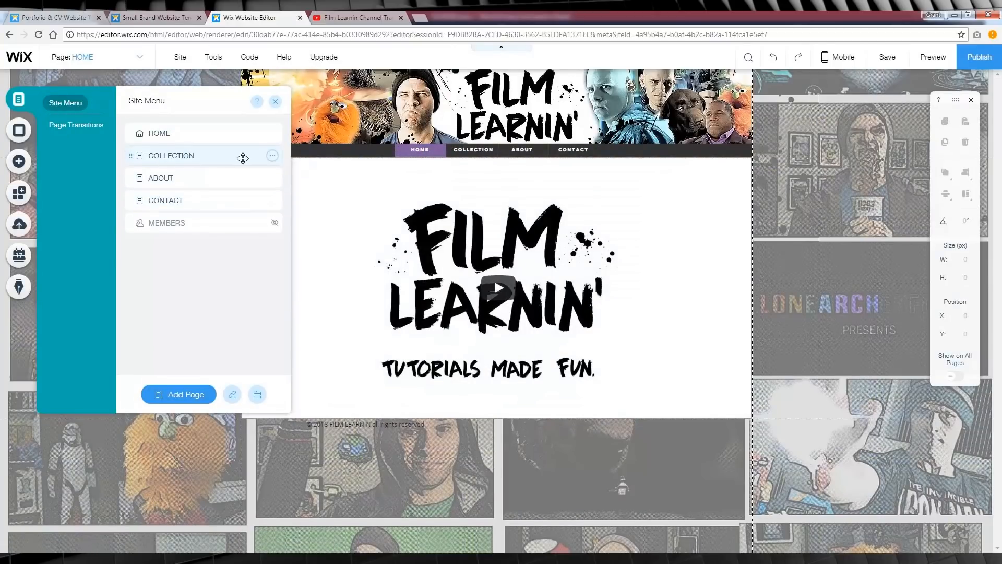
{"action": "mouse_move", "coordinate": [272, 156]}
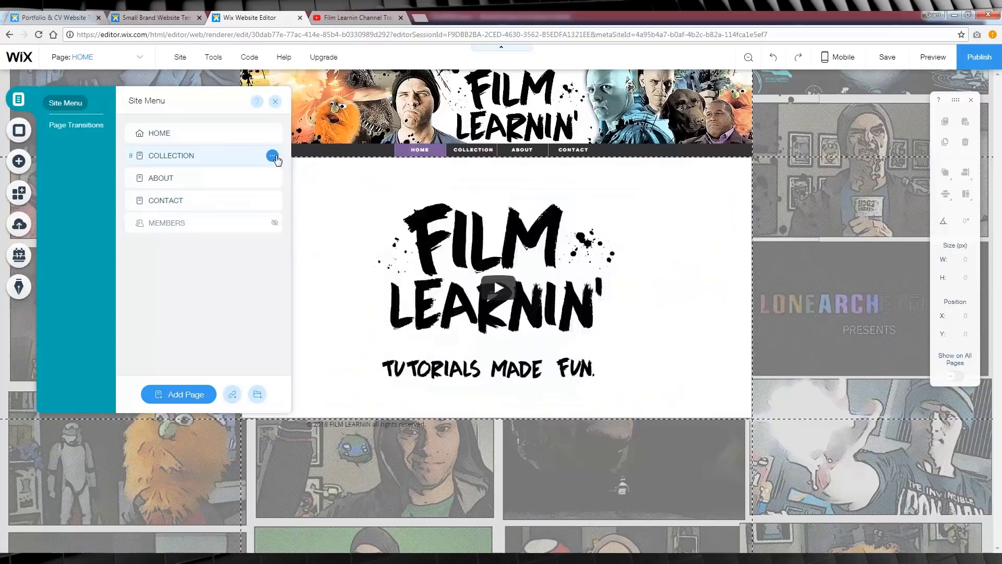
Step: Duplicate COLLECTION as MERCH, rename COLLECTION to THE SHOW and ABOUT to DOWNLOADS
{"action": "left_click", "coordinate": [271, 156]}
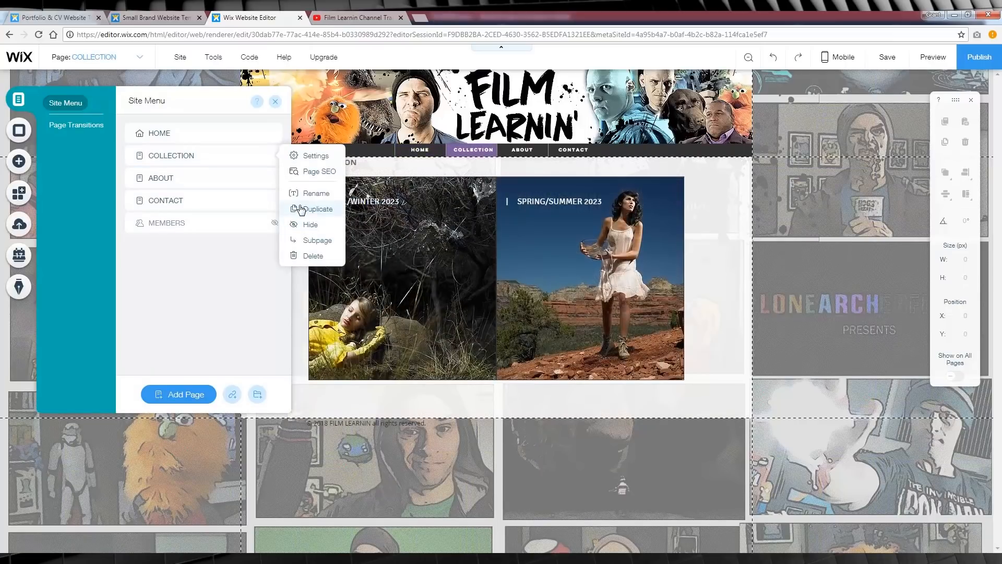
{"action": "left_click", "coordinate": [316, 209]}
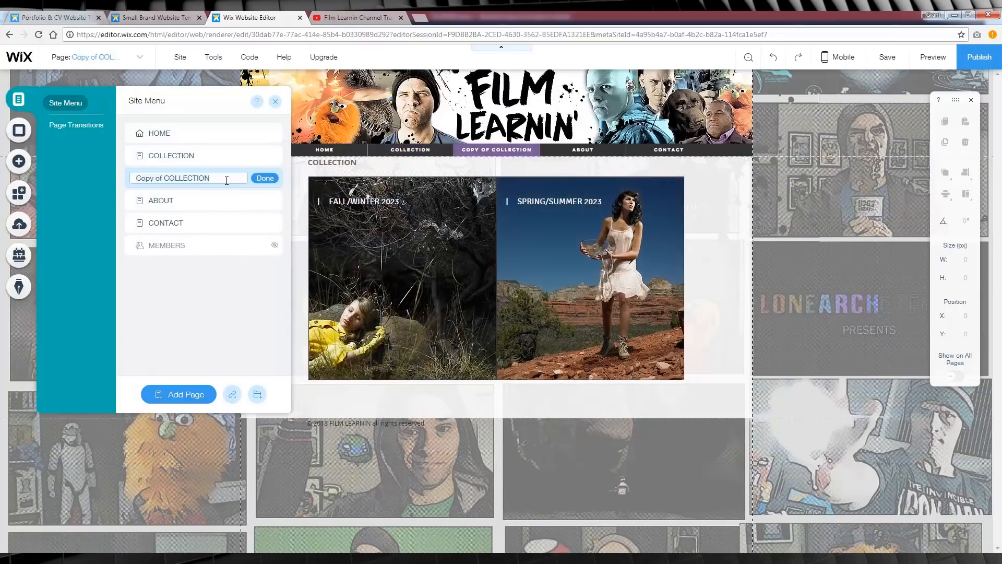
{"action": "type", "text": "MERCH"}
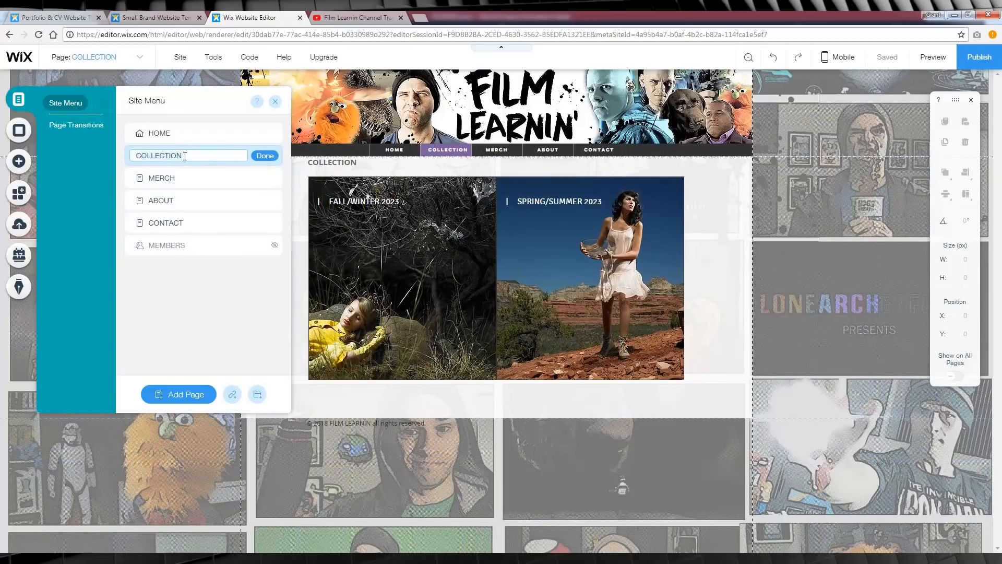
{"action": "type", "text": "T"}
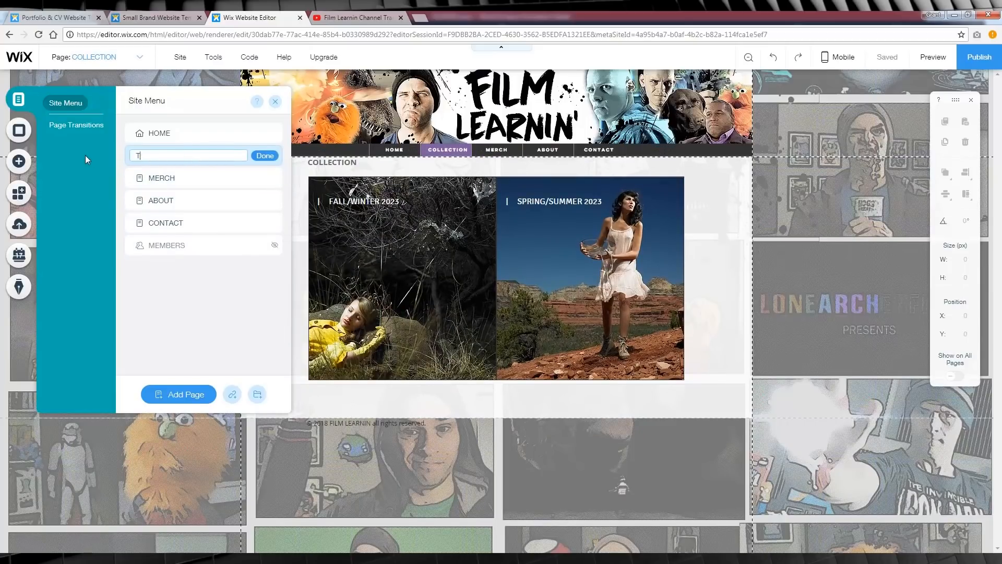
{"action": "left_click", "coordinate": [265, 156]}
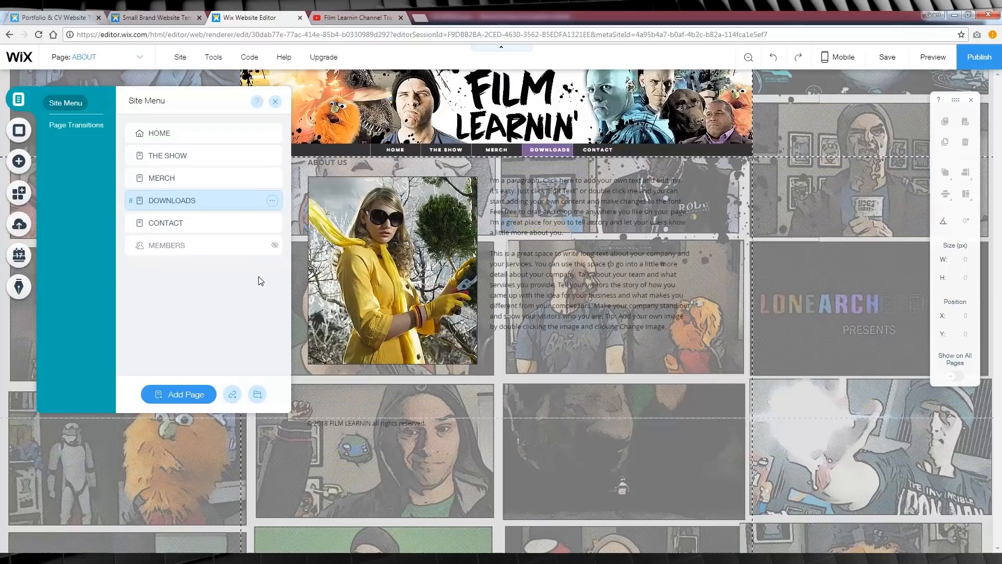
{"action": "mouse_move", "coordinate": [211, 163]}
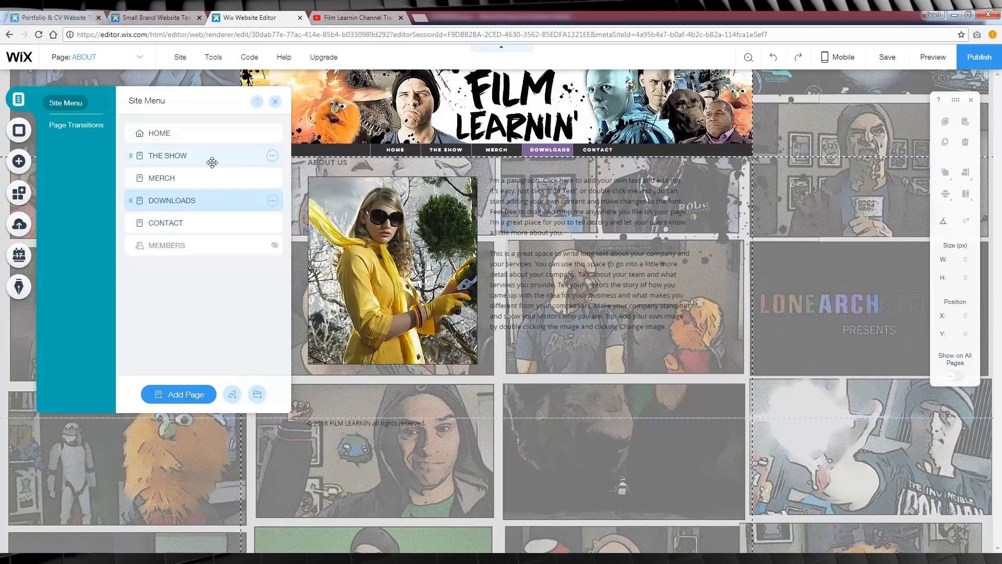
{"action": "left_click", "coordinate": [183, 155]}
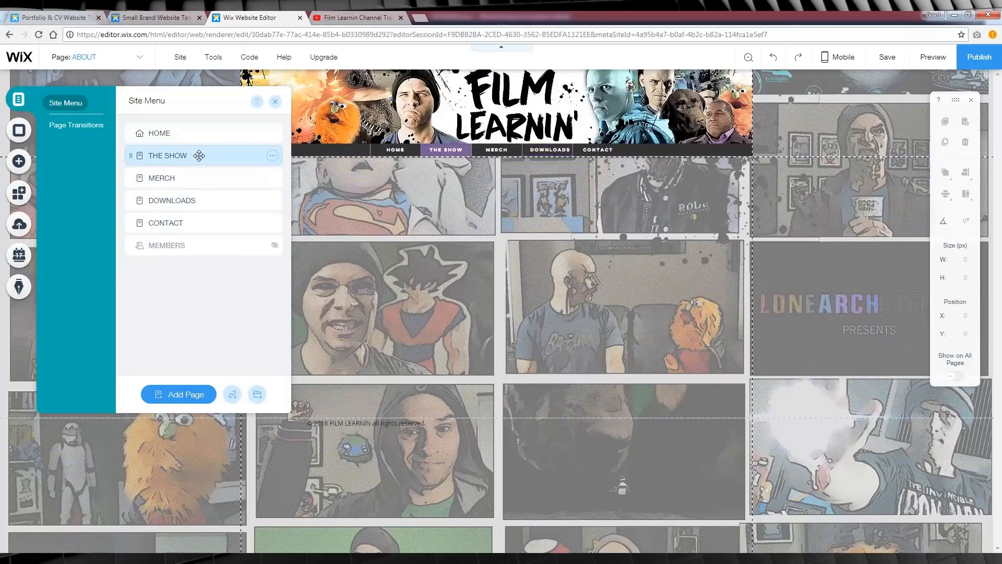
{"action": "left_click", "coordinate": [167, 156]}
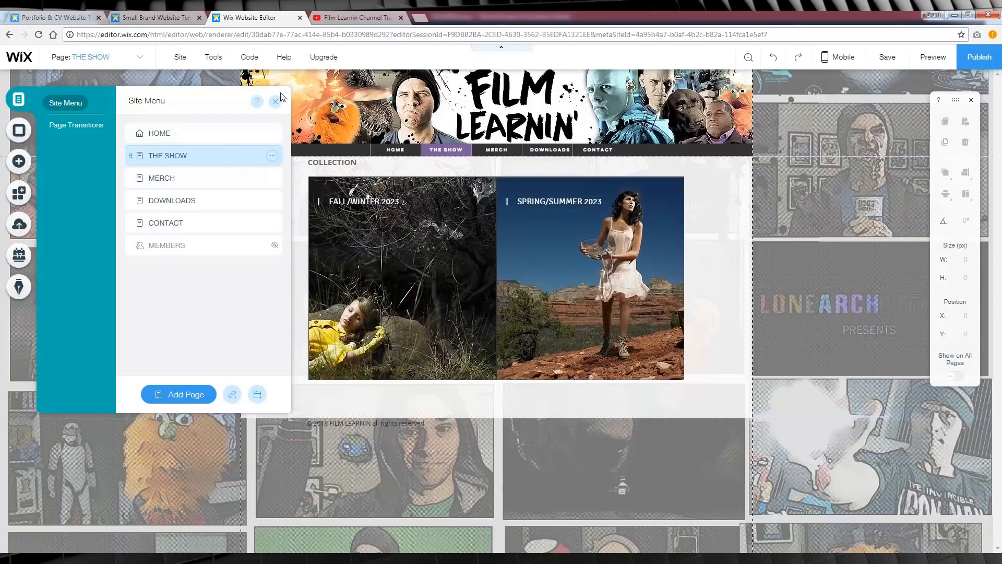
{"action": "left_click", "coordinate": [275, 101]}
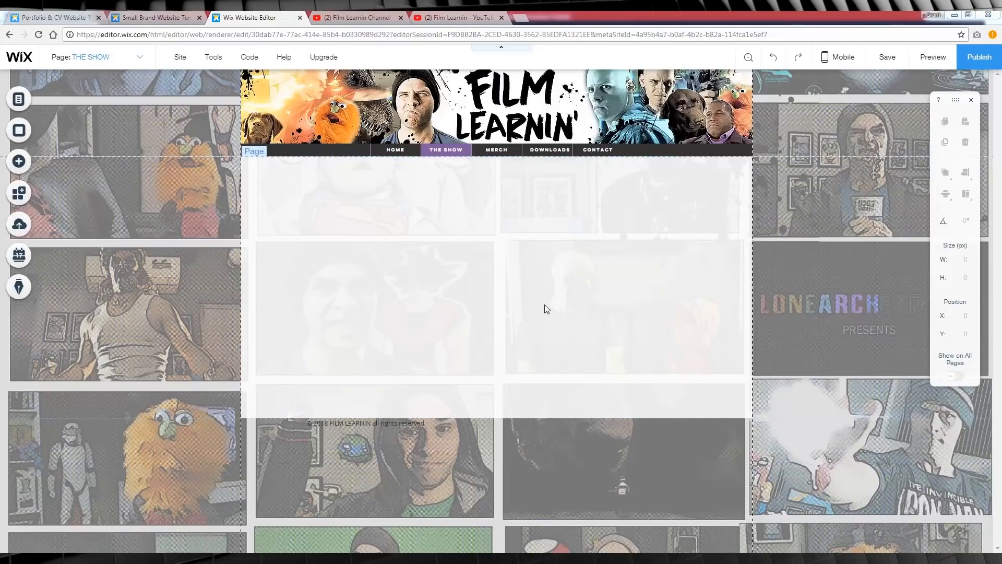
{"action": "mouse_move", "coordinate": [454, 237]}
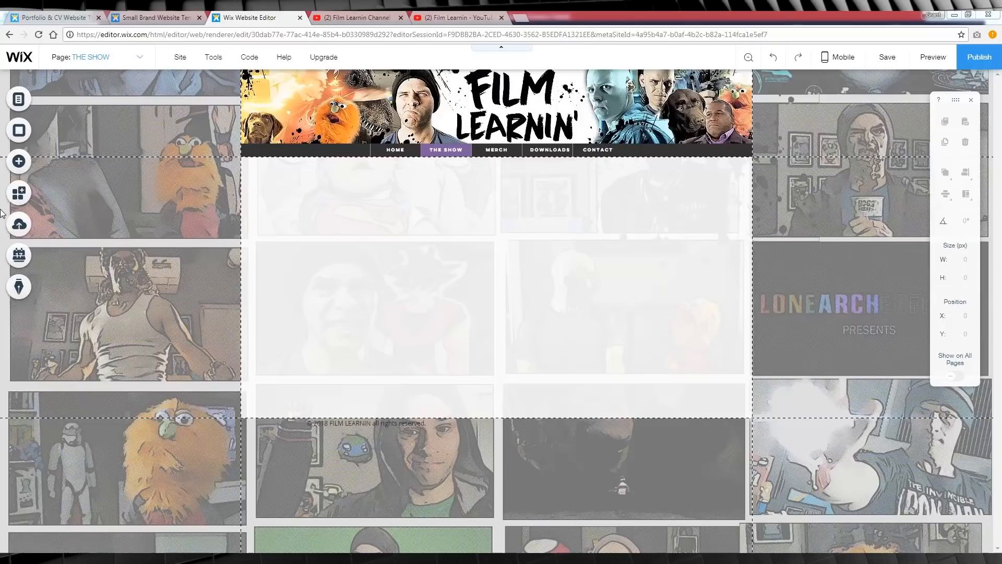
Step: Open the App Market from the left toolbar's Add Apps icon
{"action": "left_click", "coordinate": [18, 192]}
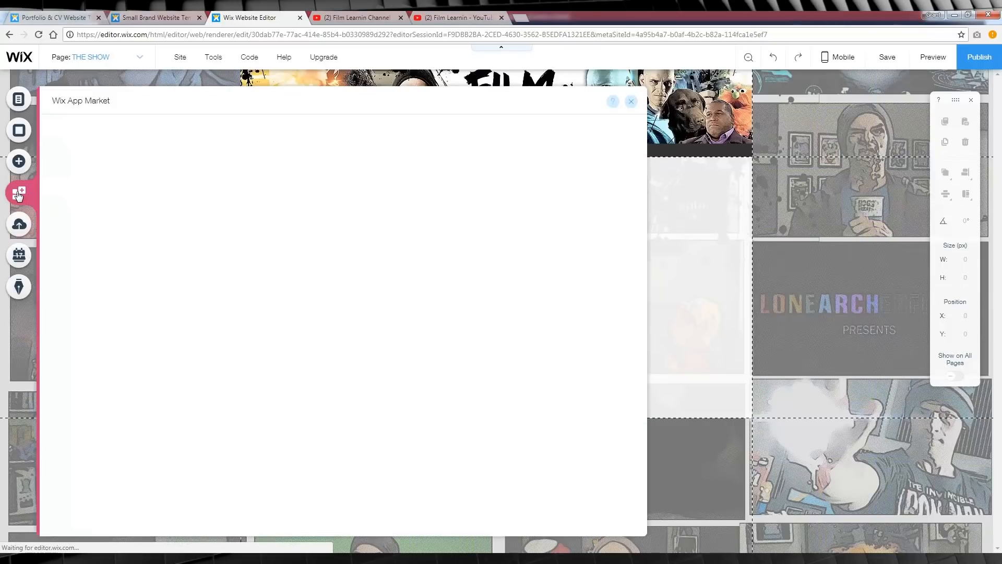
Step: Search the App Market for 'video' and add Wix Video to THE SHOW page
{"action": "left_click", "coordinate": [513, 135]}
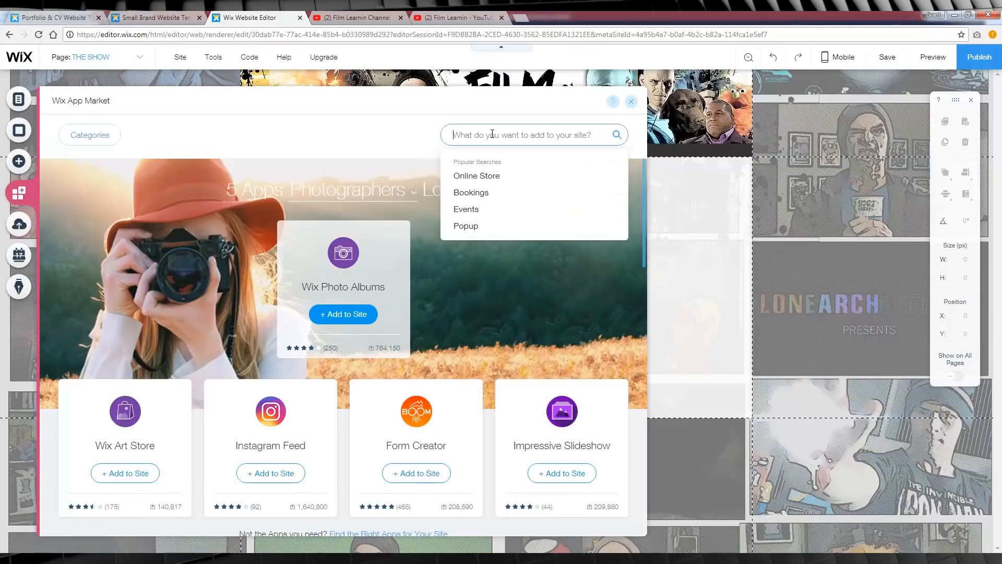
{"action": "type", "text": "video"}
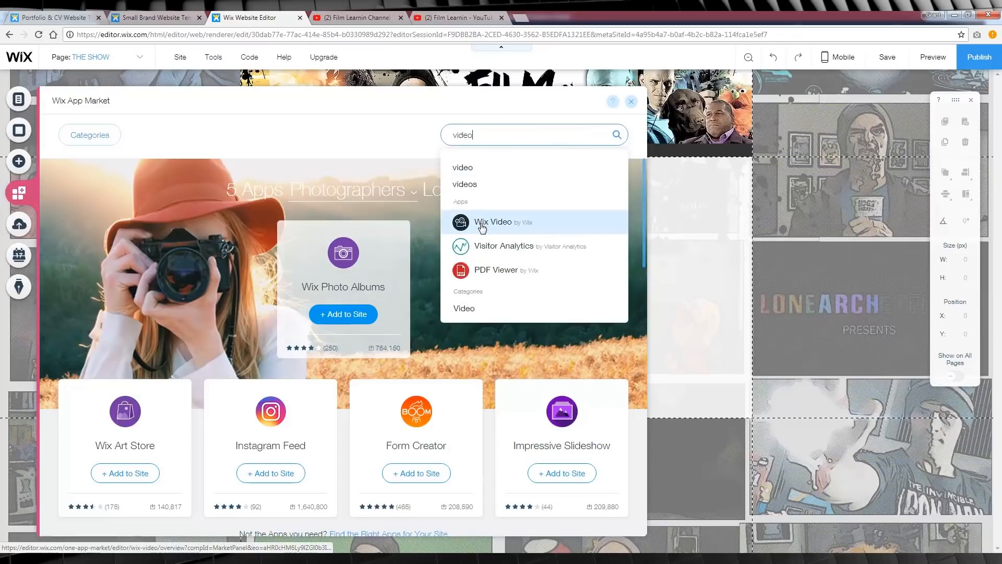
{"action": "left_click", "coordinate": [491, 223]}
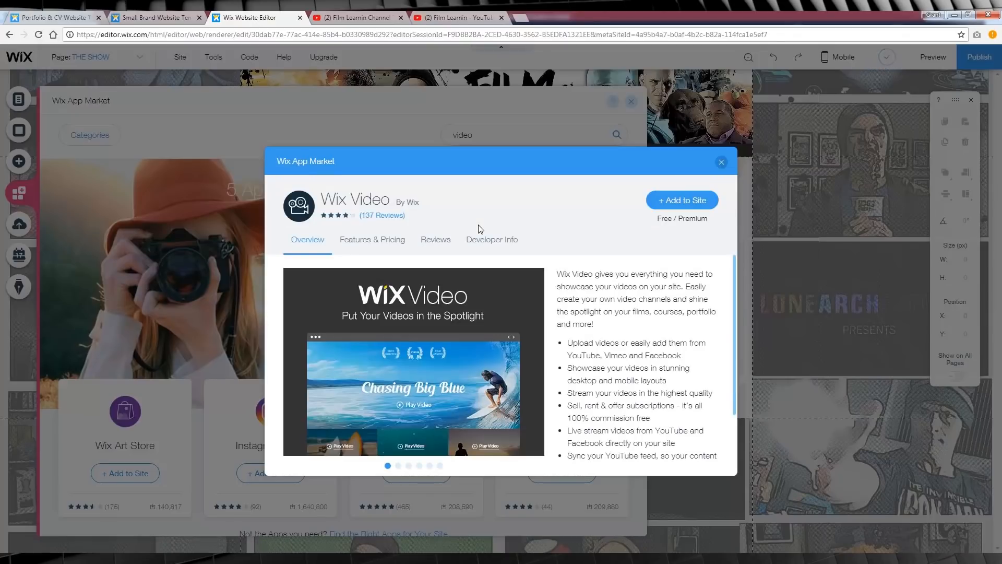
{"action": "left_click", "coordinate": [682, 200]}
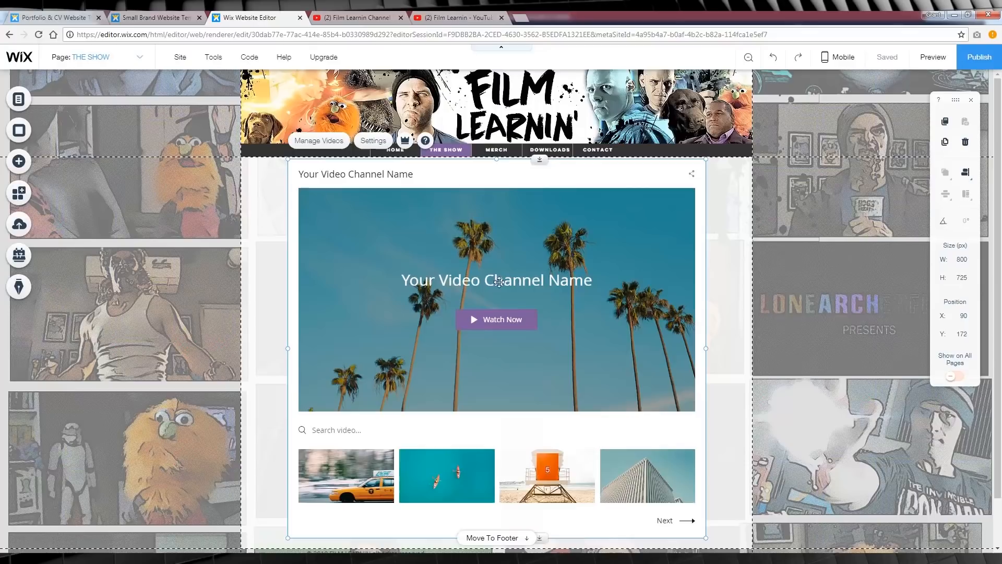
{"action": "mouse_move", "coordinate": [321, 144]}
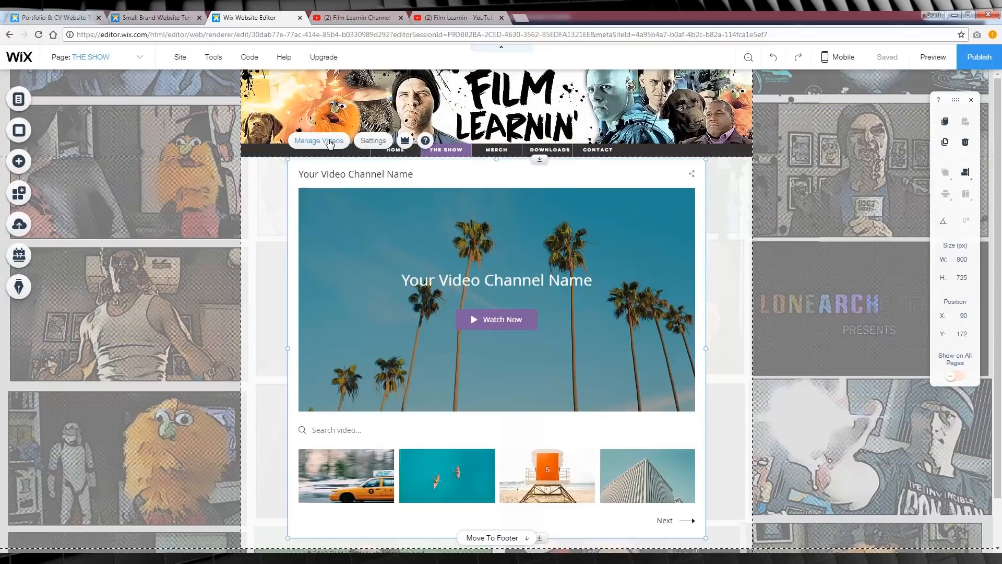
Step: Bring the Film Learnin YouTube channel link into the video widget's channel manager
{"action": "left_click", "coordinate": [319, 141]}
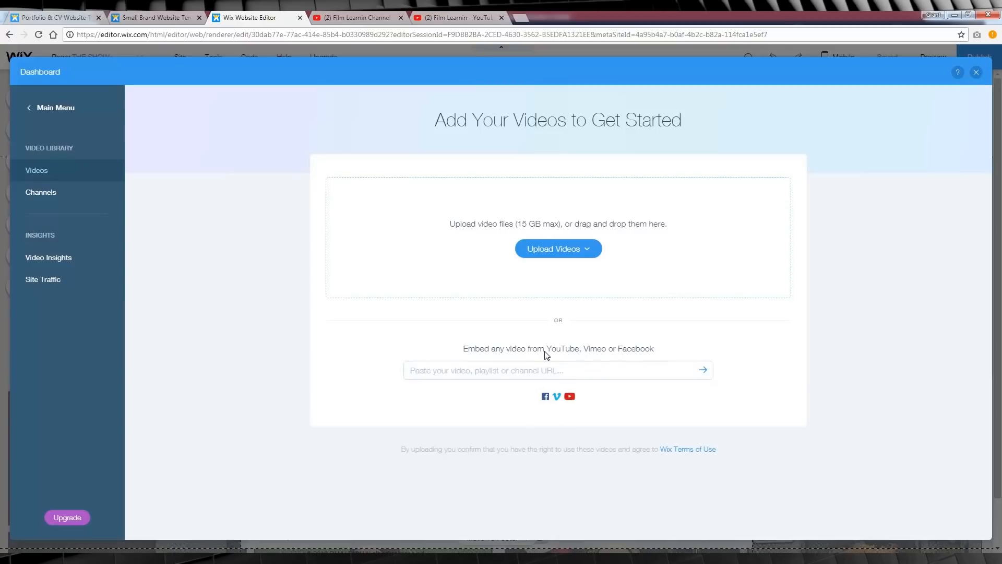
{"action": "left_click", "coordinate": [542, 370]}
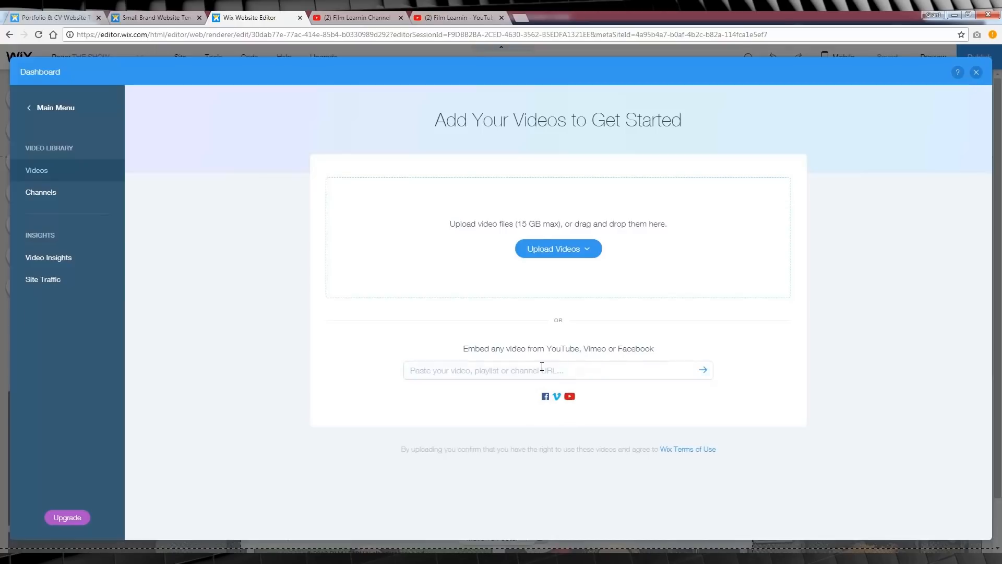
{"action": "left_click", "coordinate": [537, 371]}
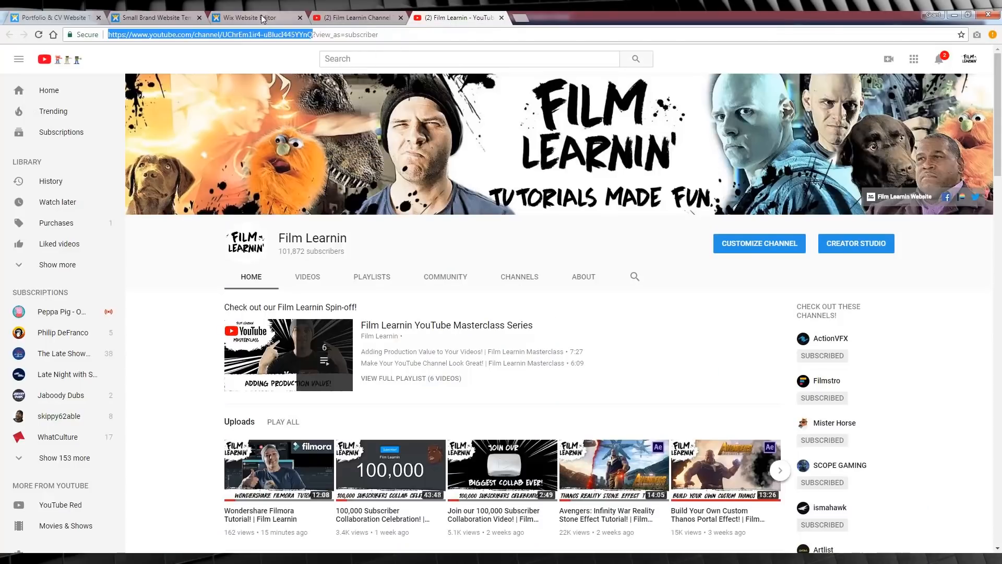
{"action": "left_click", "coordinate": [255, 18]}
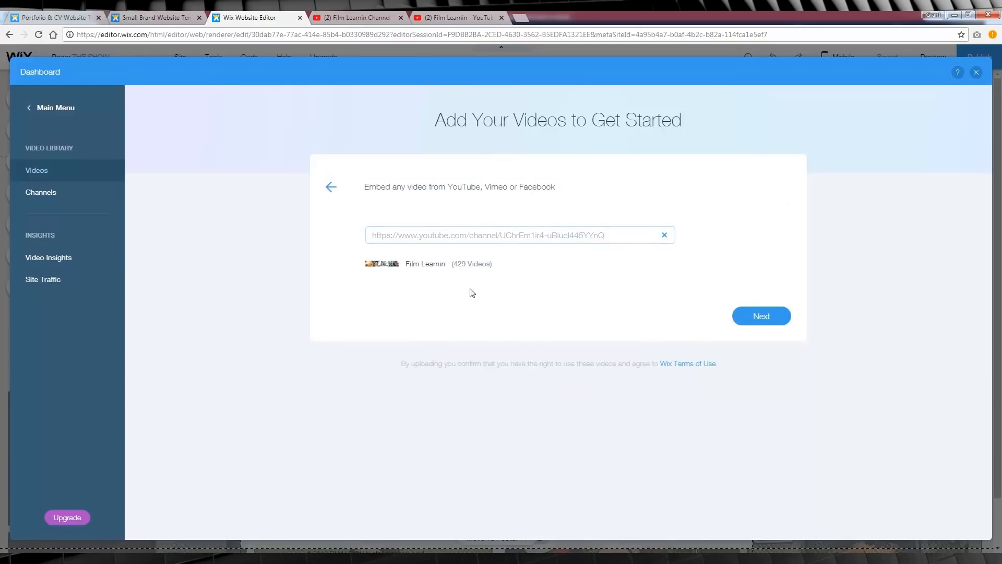
Step: Add the Film Learnin channel as a YouTube feed and close the dashboard
{"action": "left_click", "coordinate": [761, 316]}
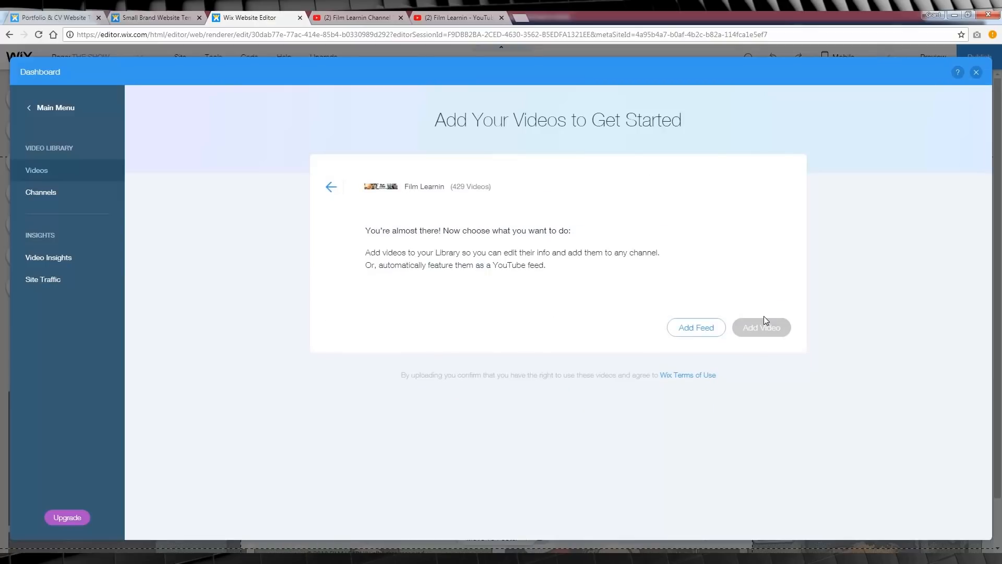
{"action": "left_click", "coordinate": [696, 327]}
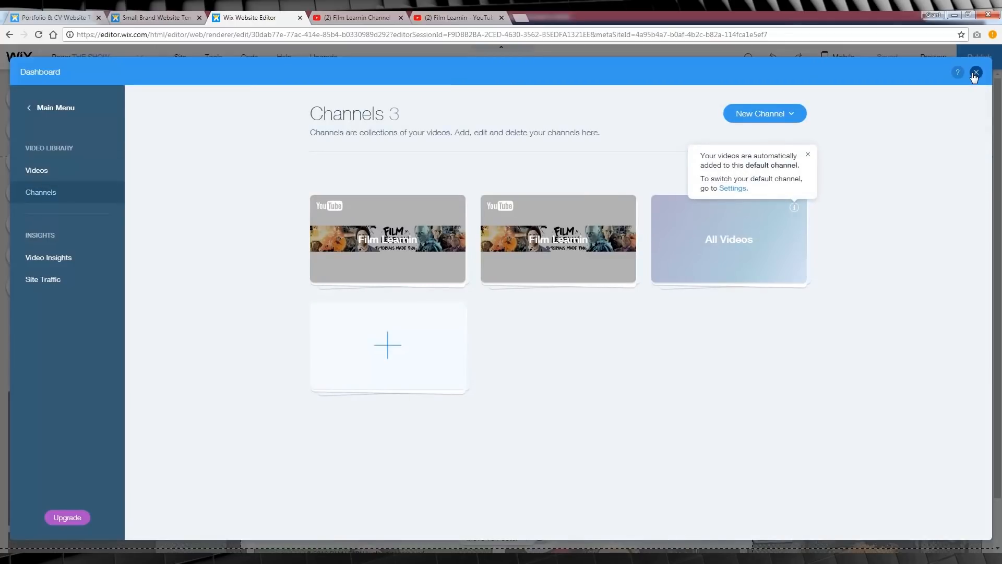
{"action": "left_click", "coordinate": [975, 72]}
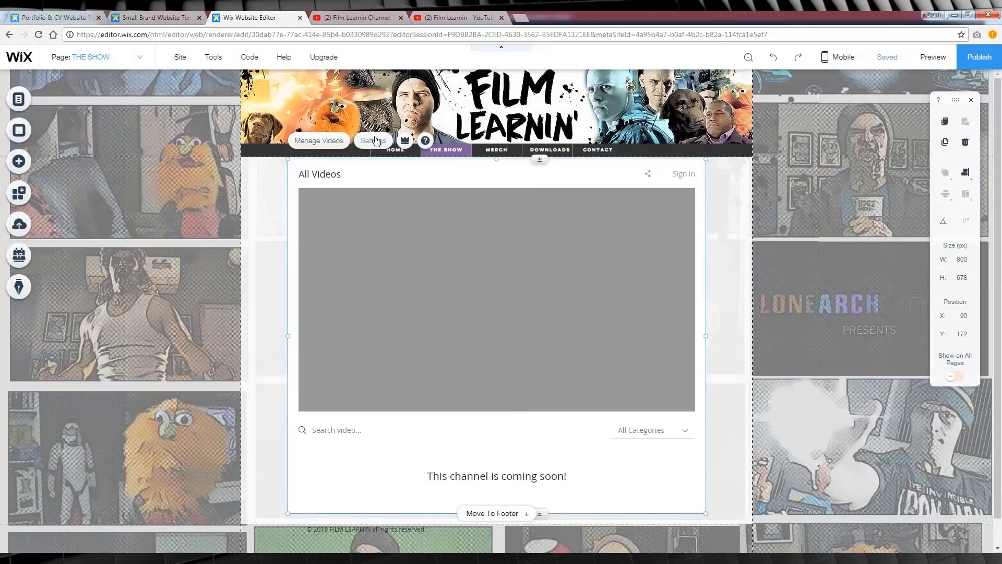
Step: Play the Film Learnin channel in the video player with three thumbnail rows
{"action": "left_click", "coordinate": [373, 140]}
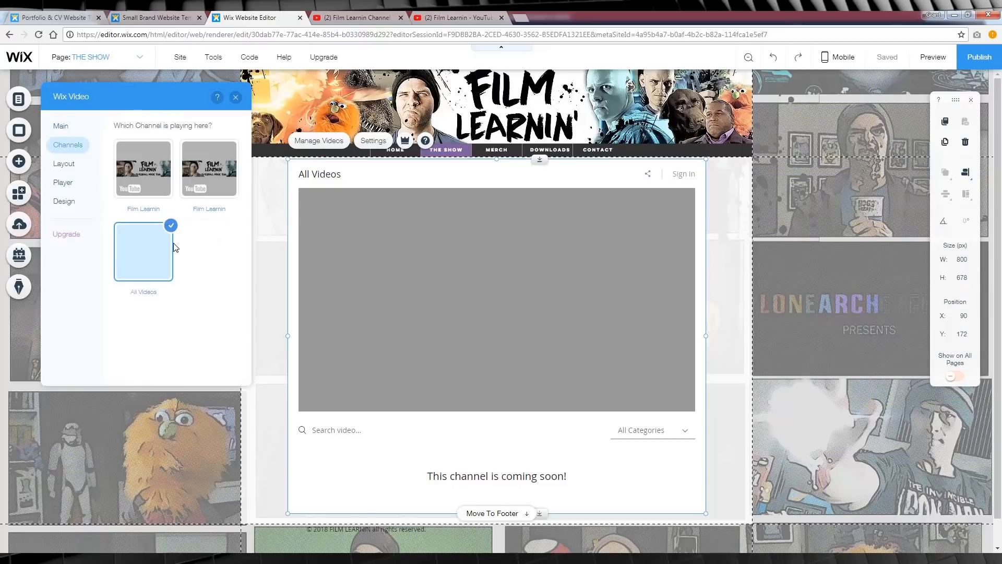
{"action": "left_click", "coordinate": [143, 168]}
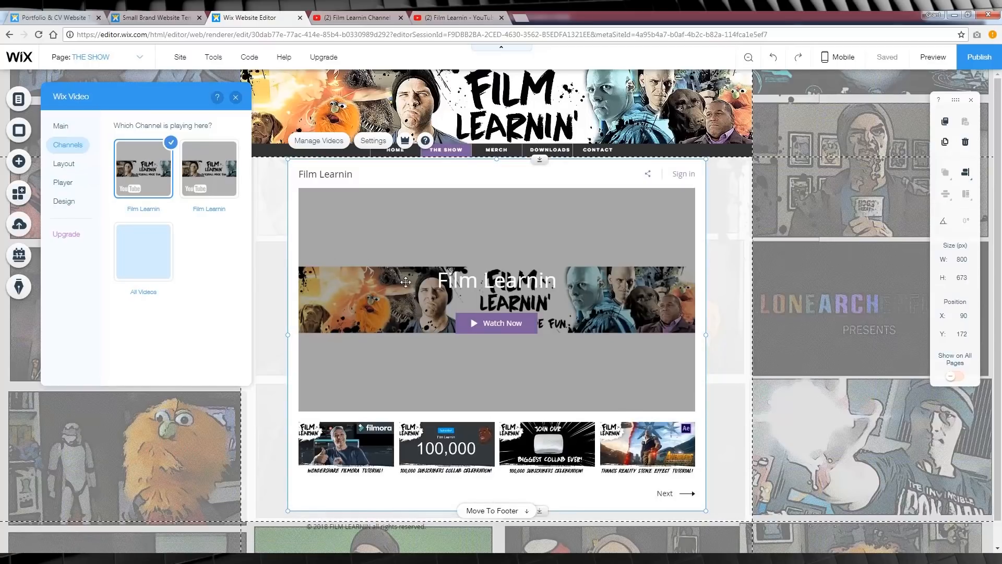
{"action": "left_click", "coordinate": [64, 163]}
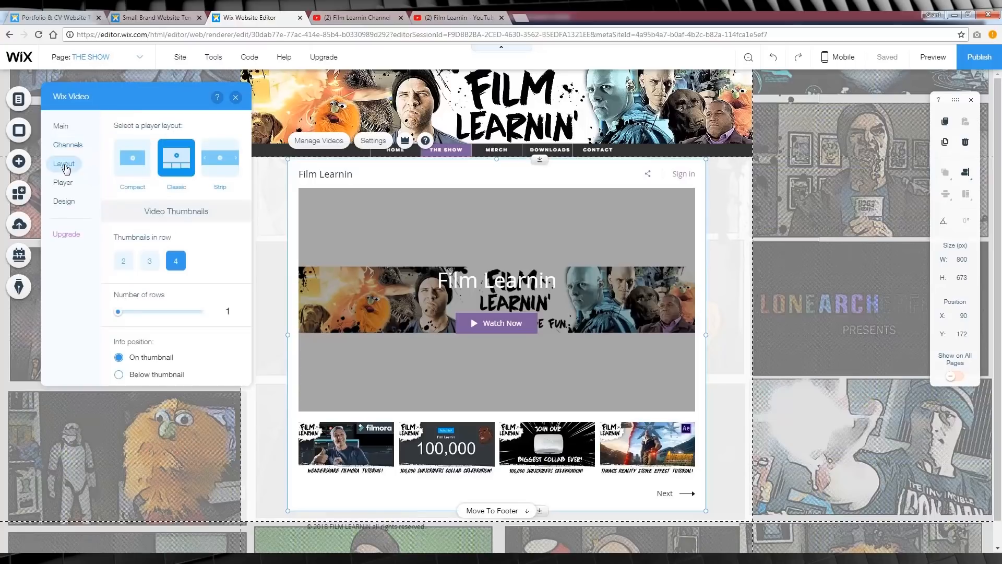
{"action": "left_click_drag", "start_coordinate": [118, 311], "coordinate": [126, 312]}
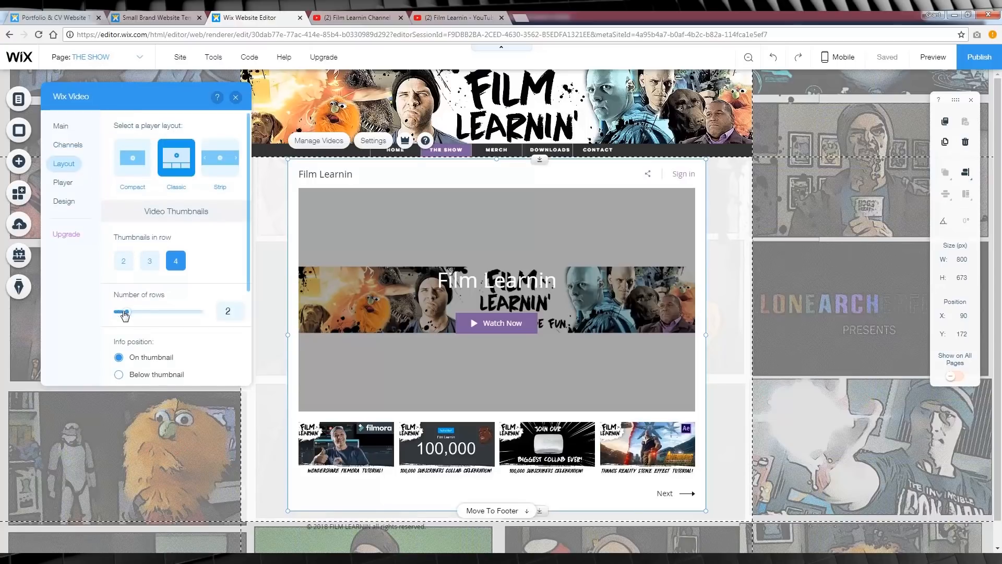
{"action": "left_click_drag", "start_coordinate": [124, 313], "coordinate": [135, 312]}
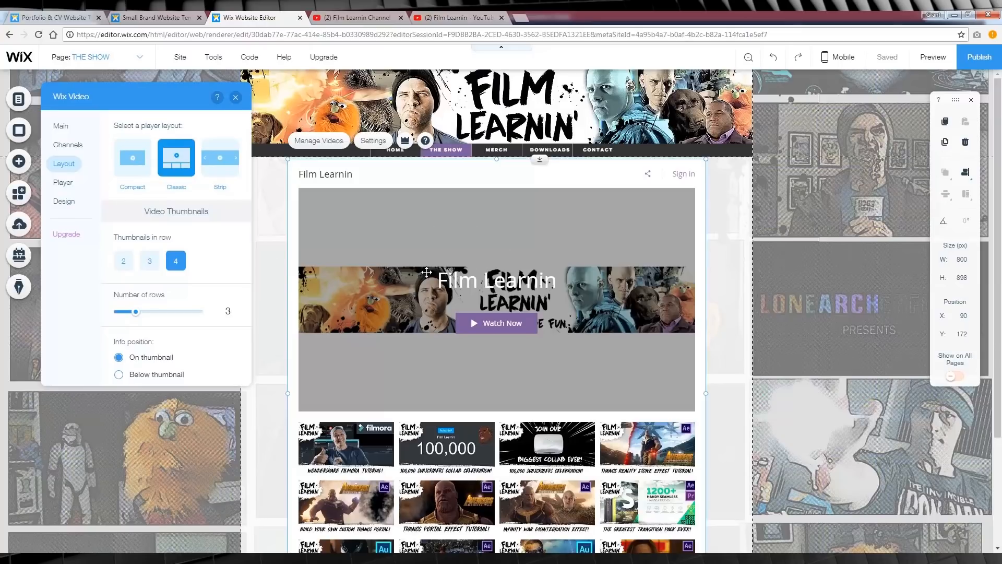
Step: Use the featured video as cover and hide the video and channel titles
{"action": "left_click", "coordinate": [62, 183]}
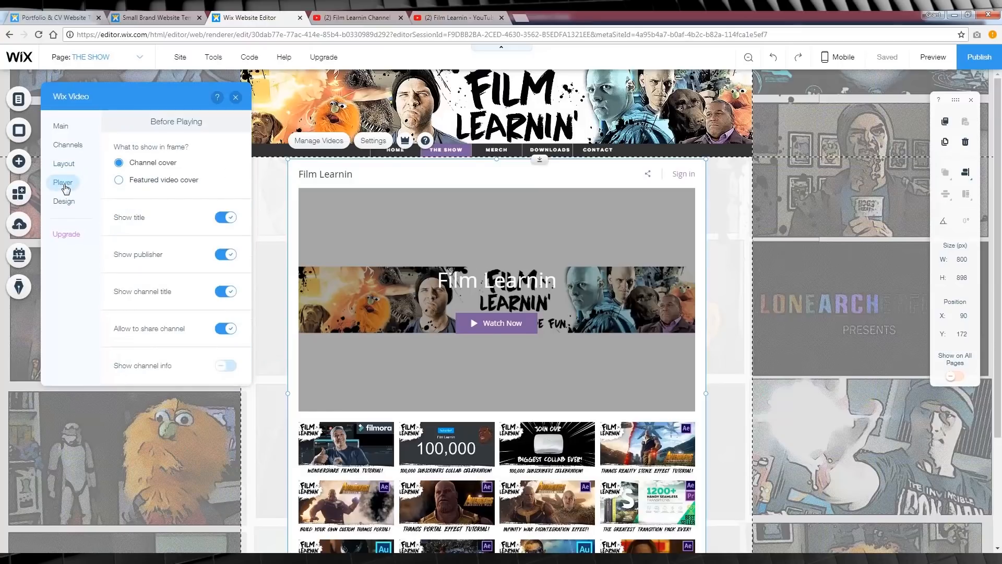
{"action": "left_click", "coordinate": [119, 180]}
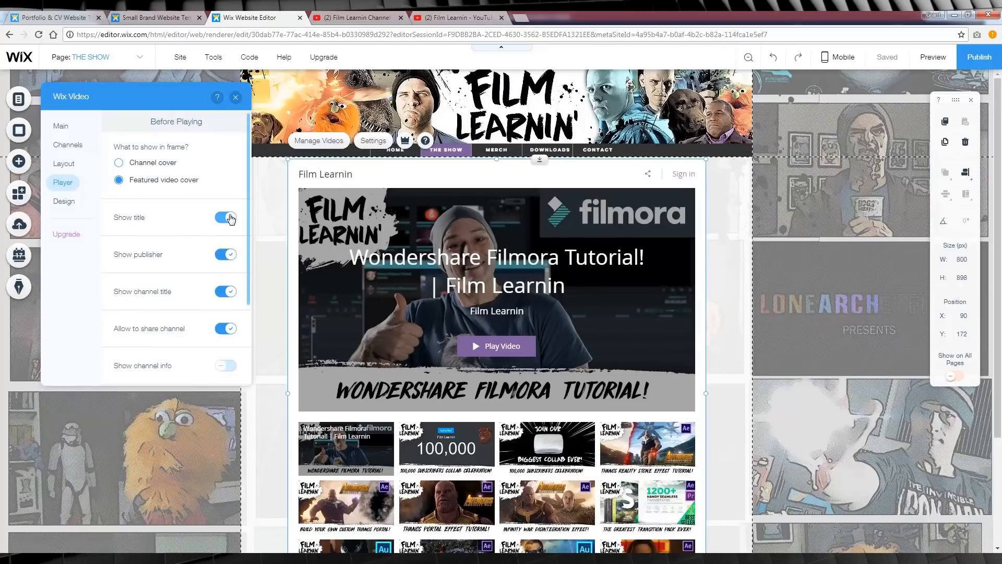
{"action": "left_click", "coordinate": [225, 217]}
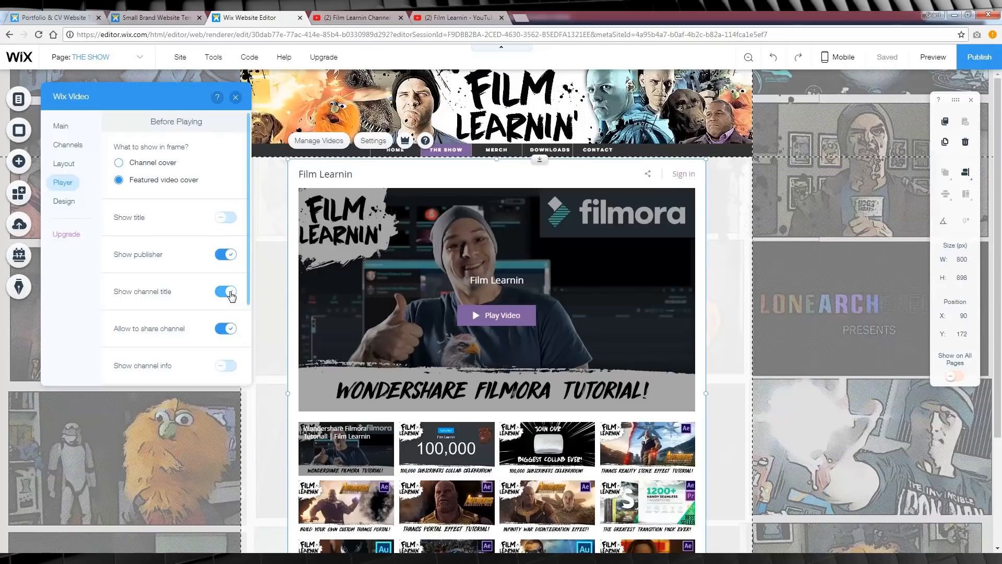
{"action": "left_click", "coordinate": [225, 291]}
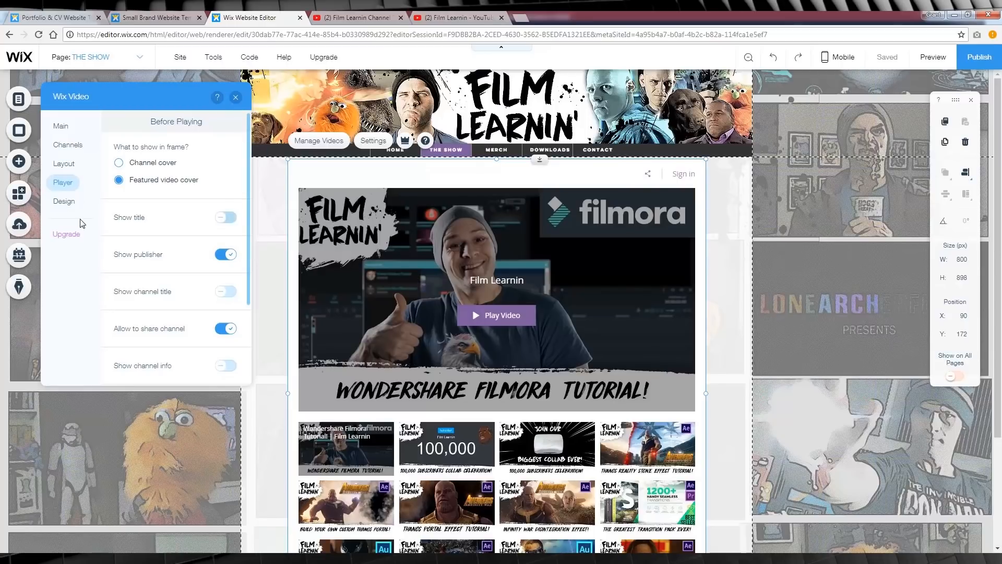
Step: Make the player's play button red and close the video settings
{"action": "left_click", "coordinate": [64, 201]}
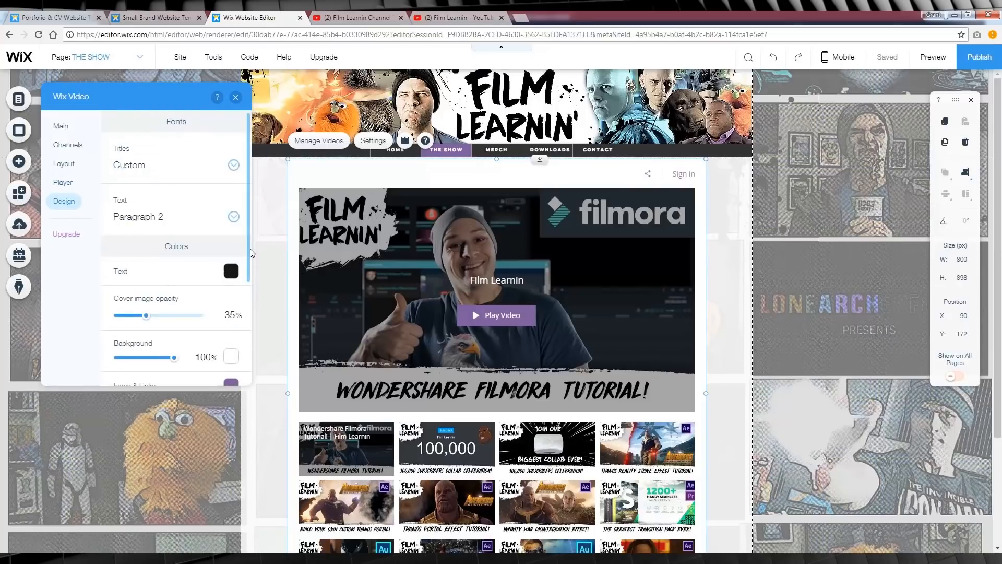
{"action": "left_click", "coordinate": [231, 343]}
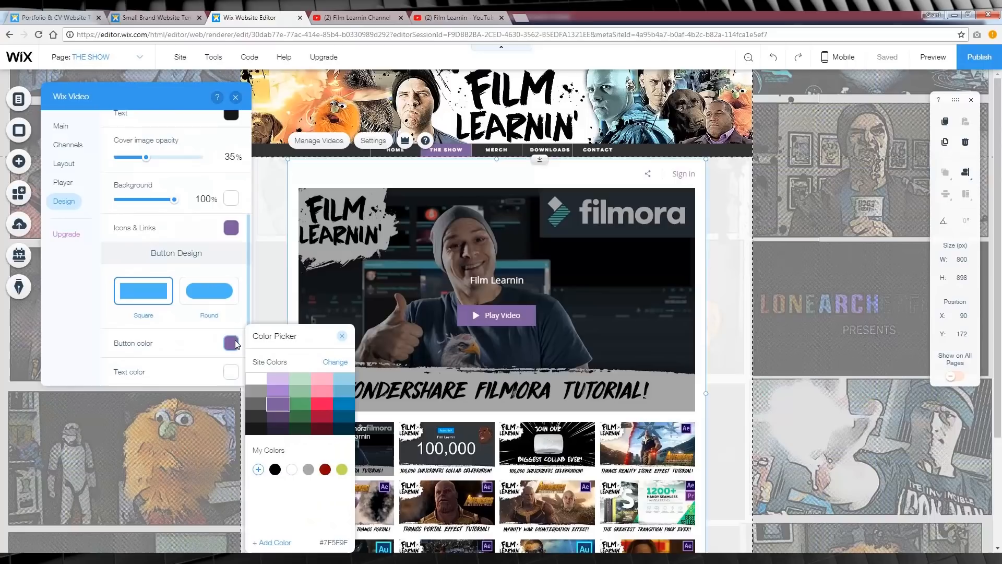
{"action": "left_click", "coordinate": [322, 404]}
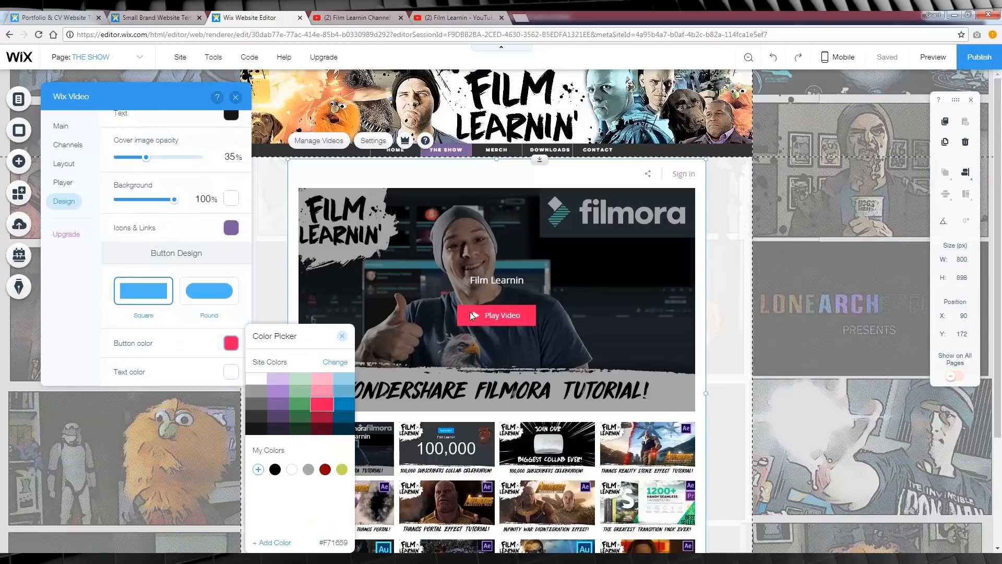
{"action": "left_click", "coordinate": [235, 97]}
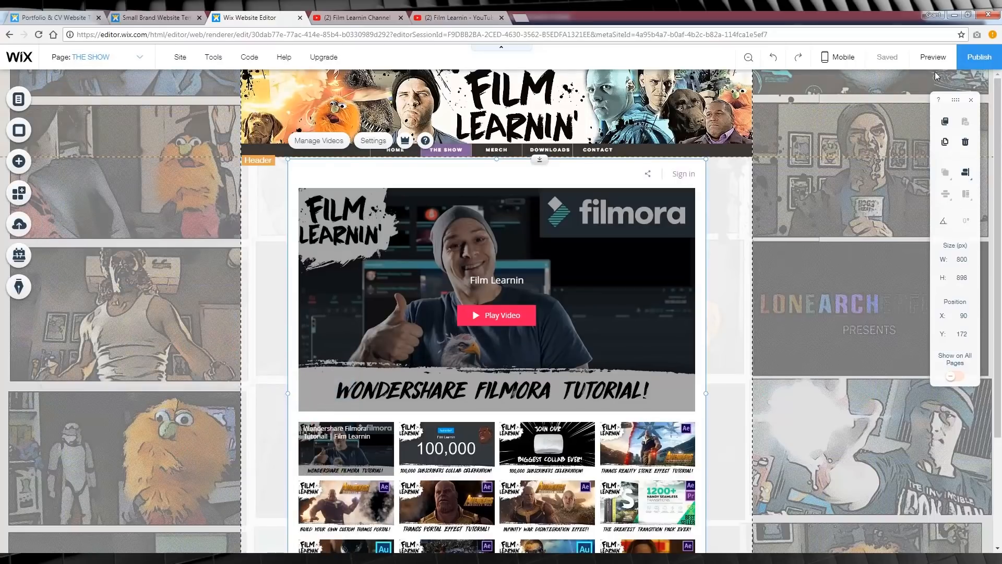
{"action": "left_click", "coordinate": [934, 57]}
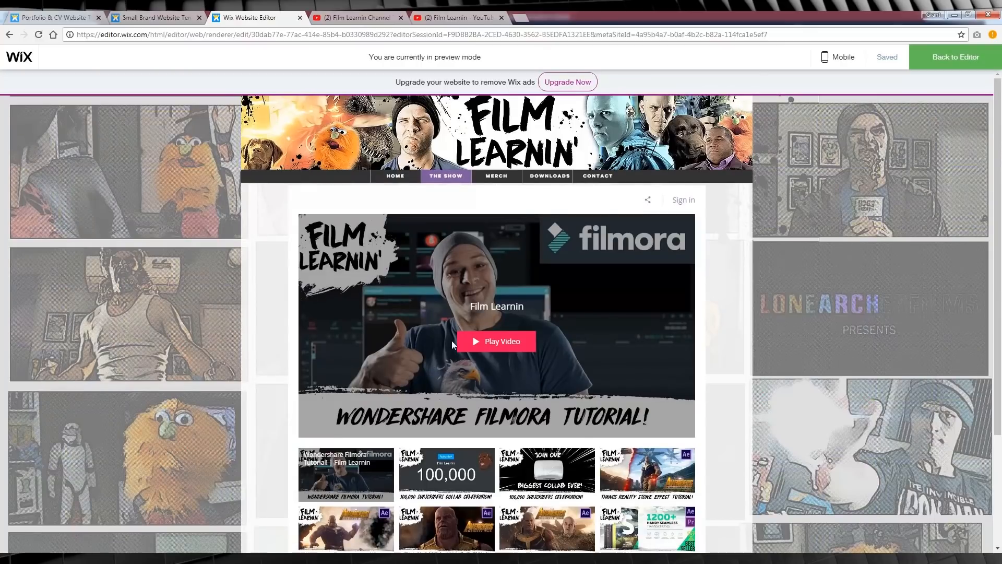
{"action": "scroll", "scroll_direction": "down", "scroll_amount": 3}
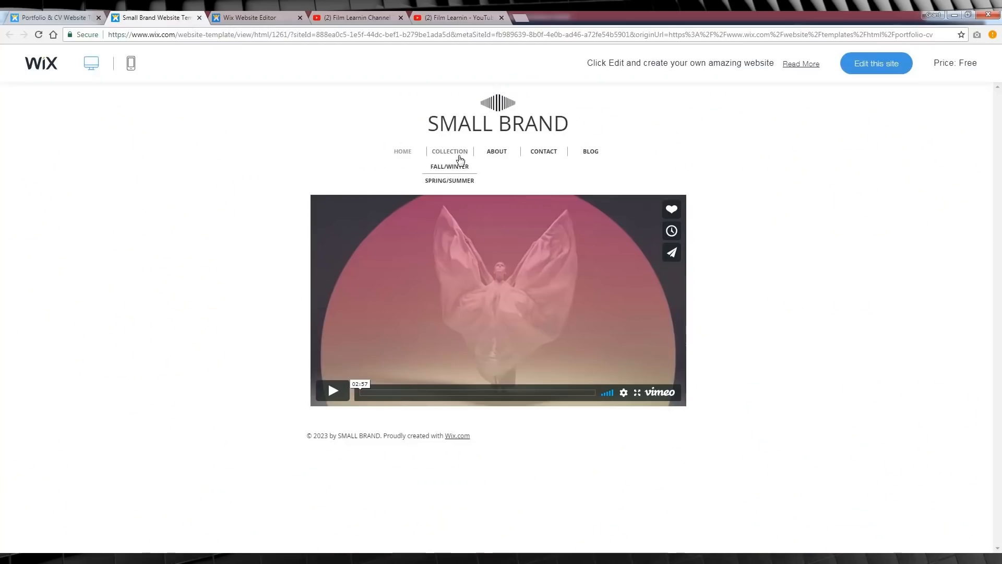
{"action": "left_click", "coordinate": [450, 151]}
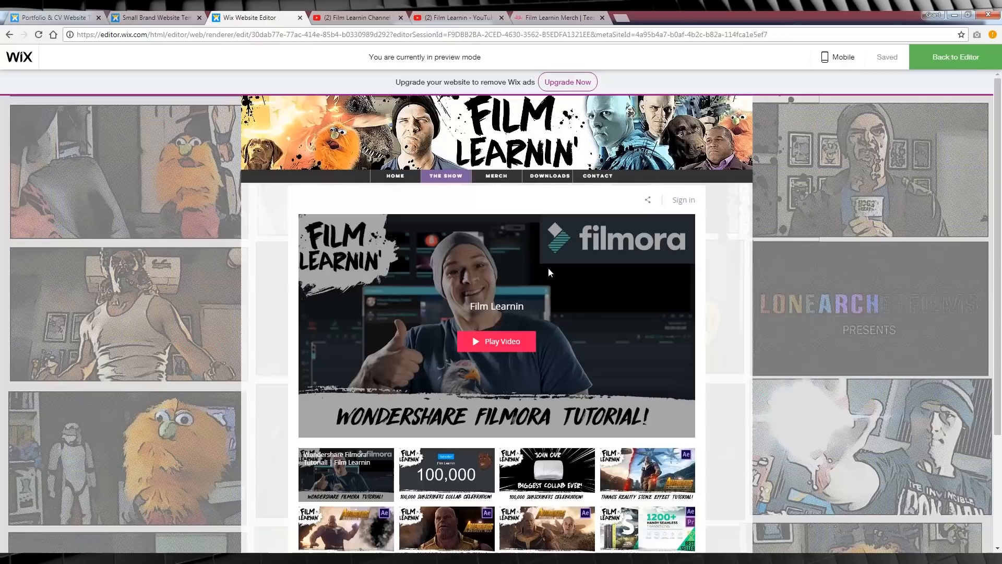
{"action": "mouse_move", "coordinate": [496, 179]}
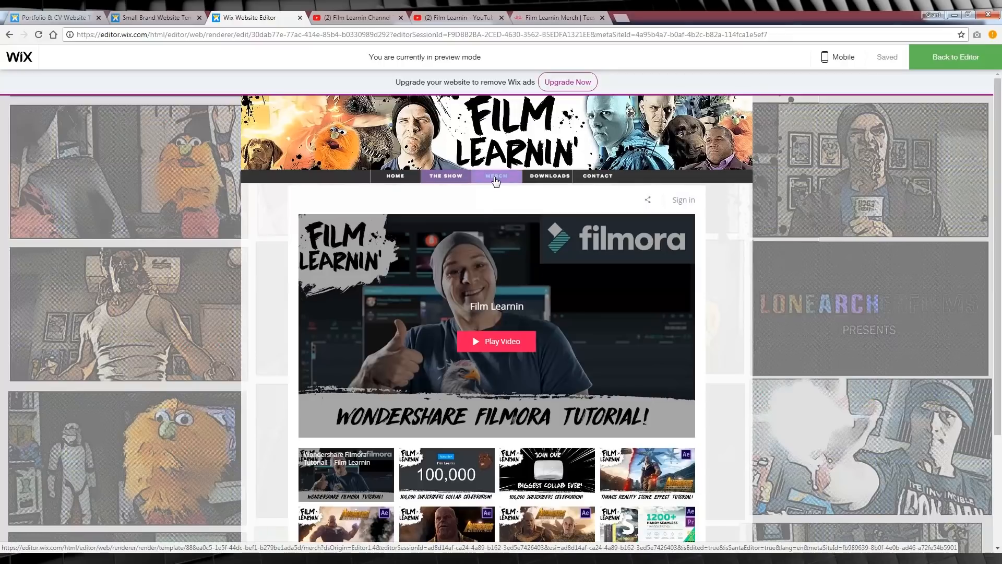
{"action": "mouse_move", "coordinate": [495, 186]}
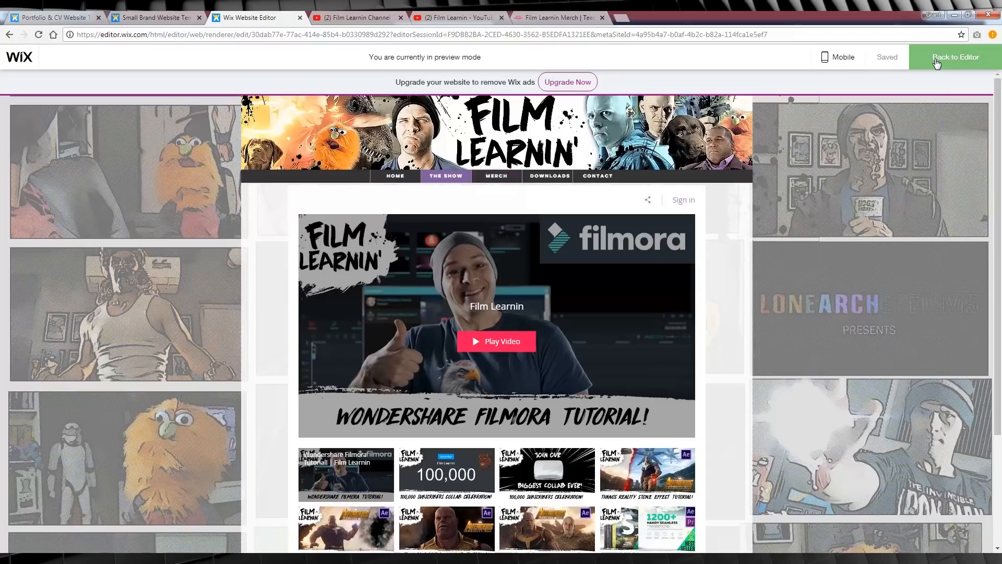
{"action": "left_click", "coordinate": [956, 57]}
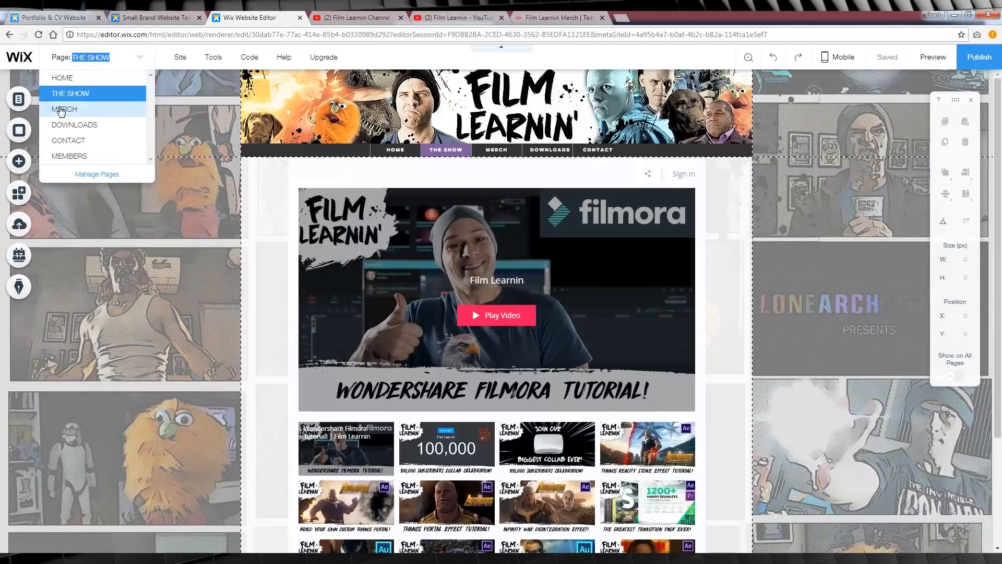
Step: Delete the template MERCH page through the Site Menu
{"action": "left_click", "coordinate": [64, 109]}
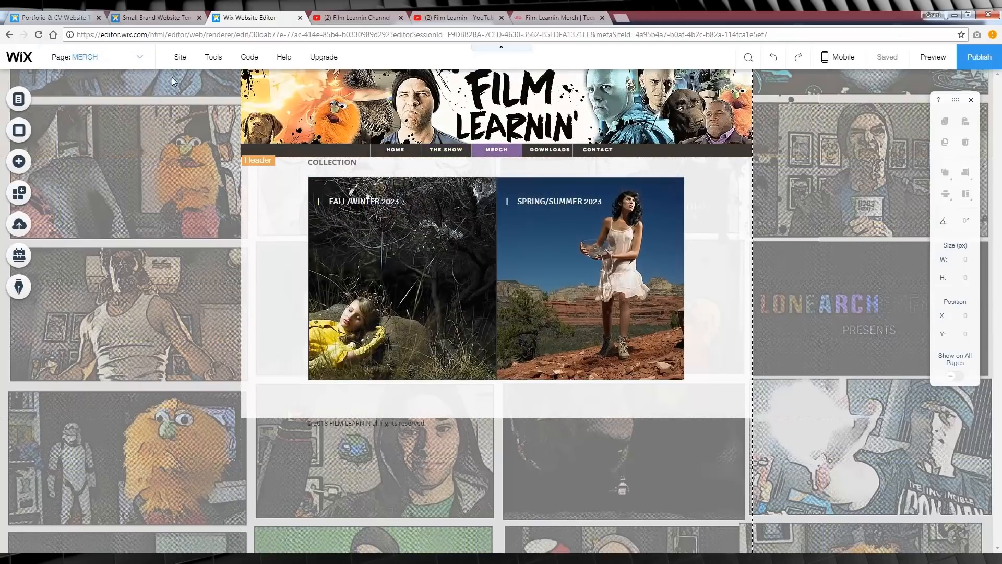
{"action": "left_click", "coordinate": [18, 98]}
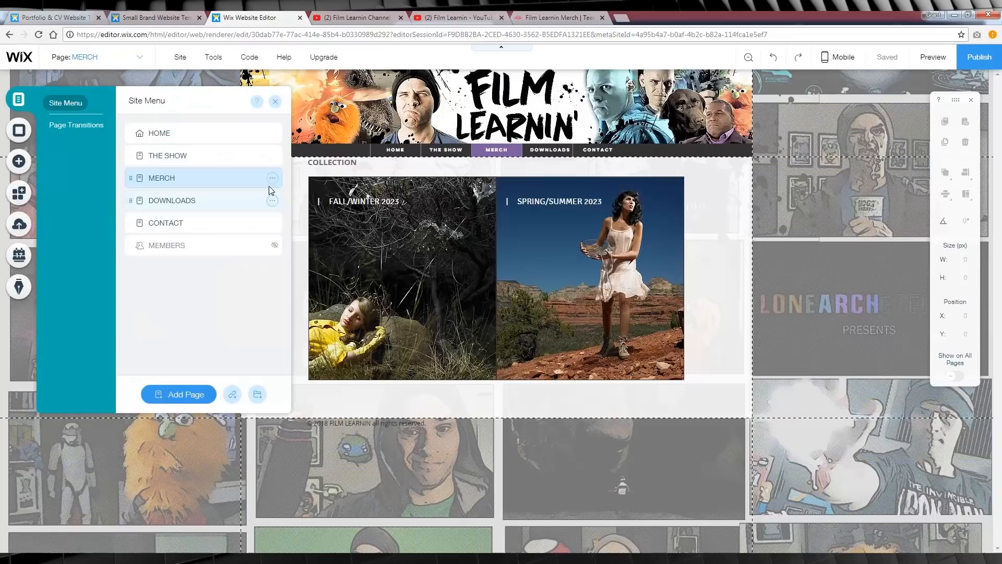
{"action": "left_click", "coordinate": [272, 178]}
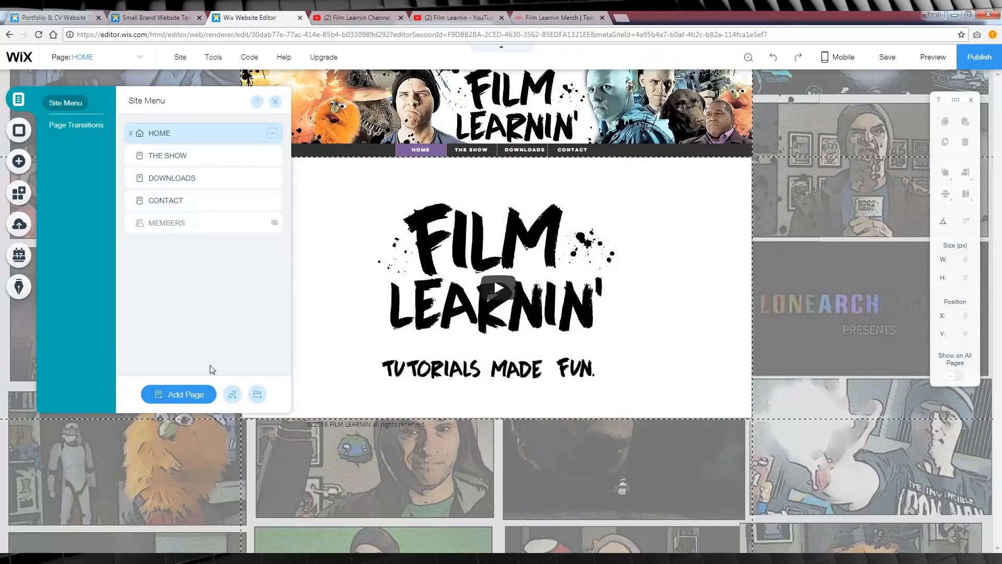
Step: Add a MERCH menu link to the Teespring store 'film-learnin-merch' URL
{"action": "left_click", "coordinate": [232, 394]}
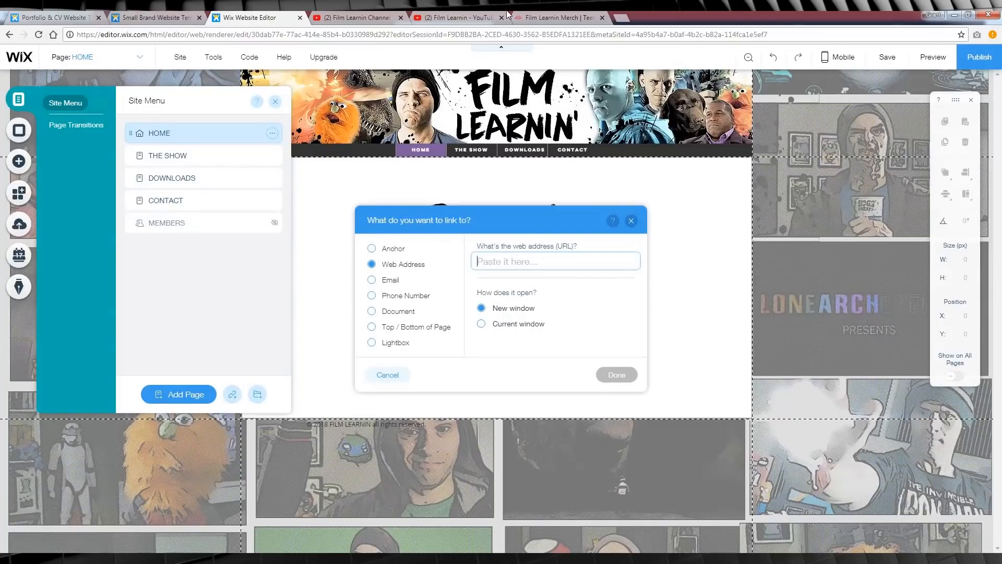
{"action": "left_click", "coordinate": [562, 17]}
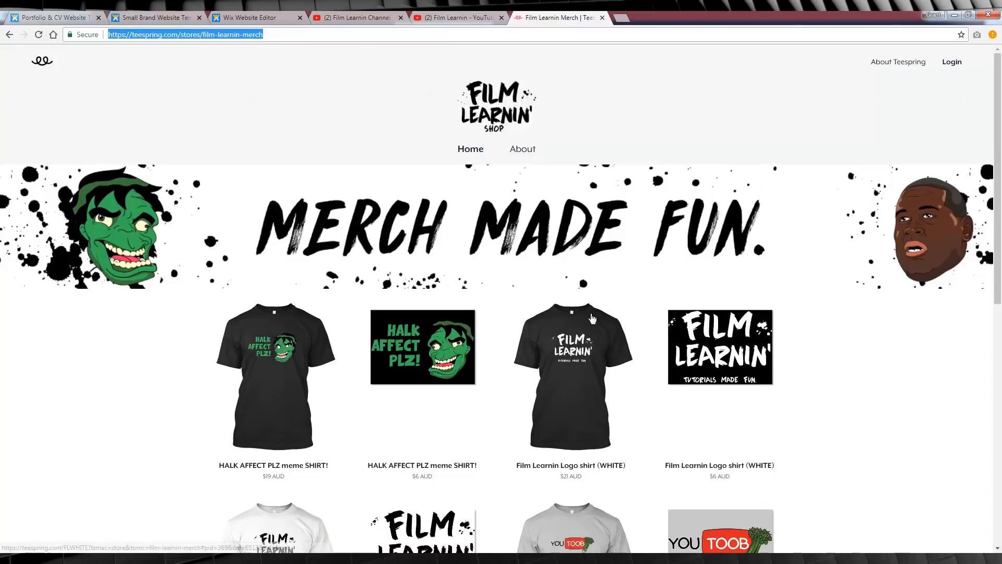
{"action": "right_click", "coordinate": [214, 35]}
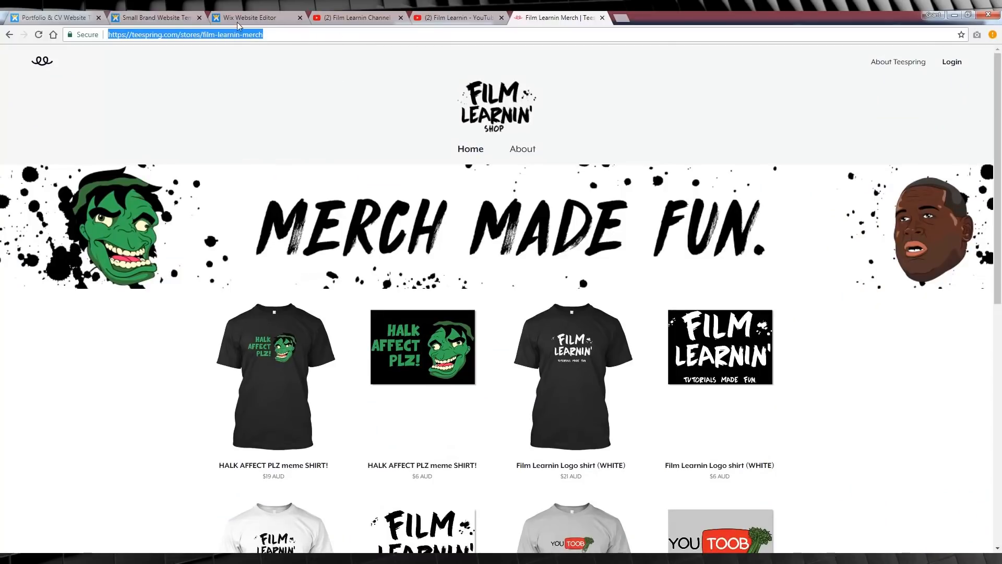
{"action": "left_click", "coordinate": [251, 17]}
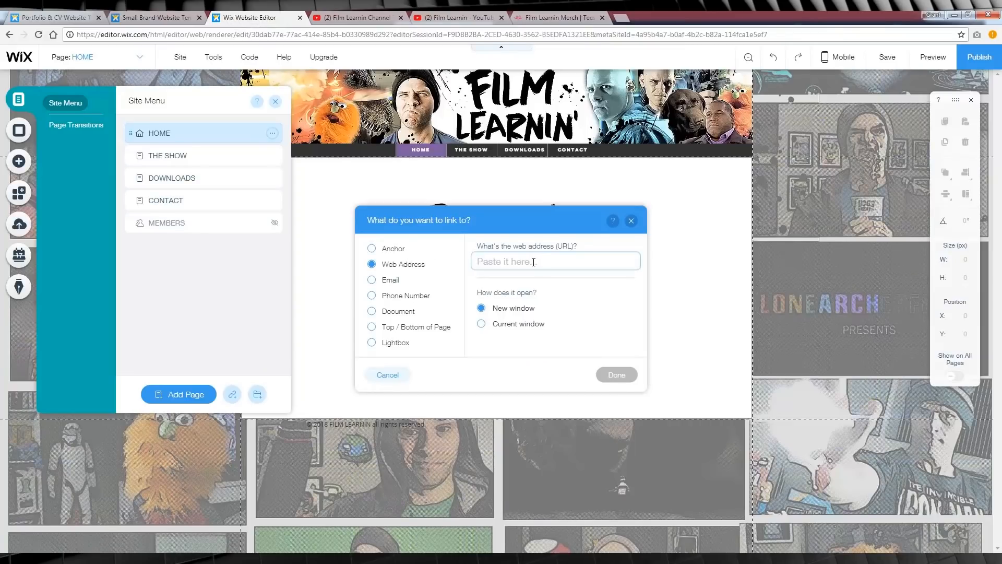
{"action": "type", "text": "spring.com/stores/film-learnin-merch"}
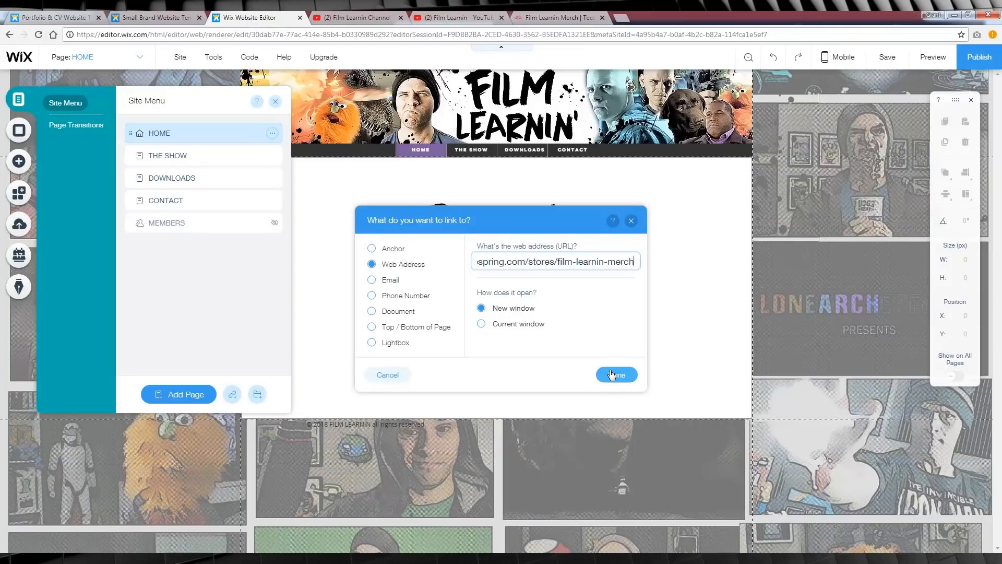
{"action": "left_click", "coordinate": [616, 374]}
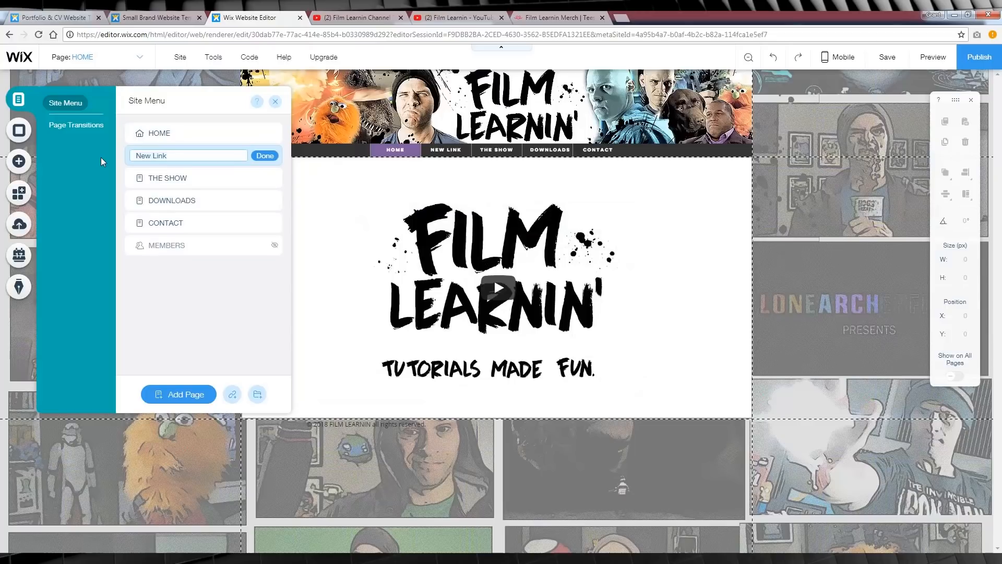
{"action": "type", "text": "MERCH"}
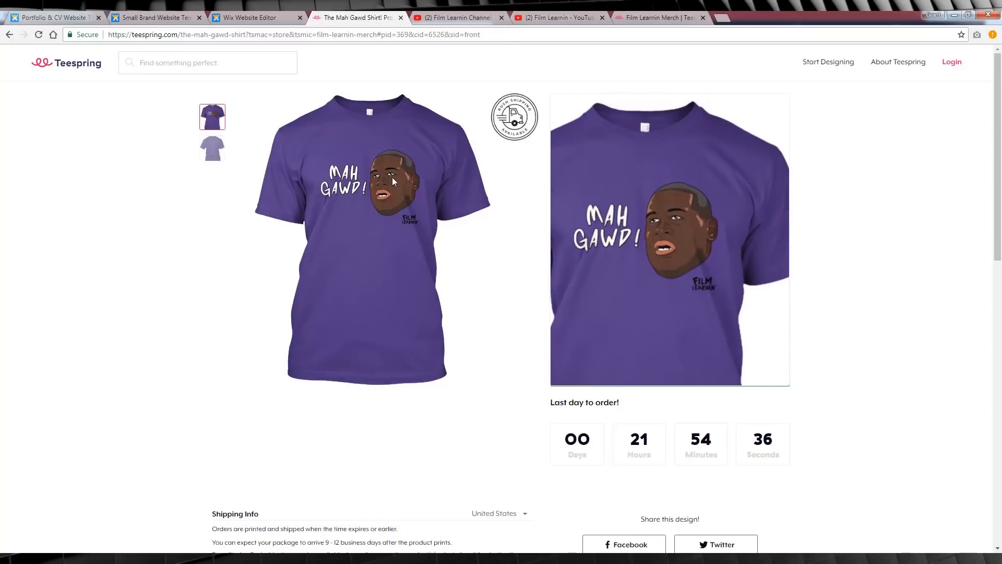
Step: Return to the site preview tab and go to the DOWNLOADS page
{"action": "left_click", "coordinate": [249, 18]}
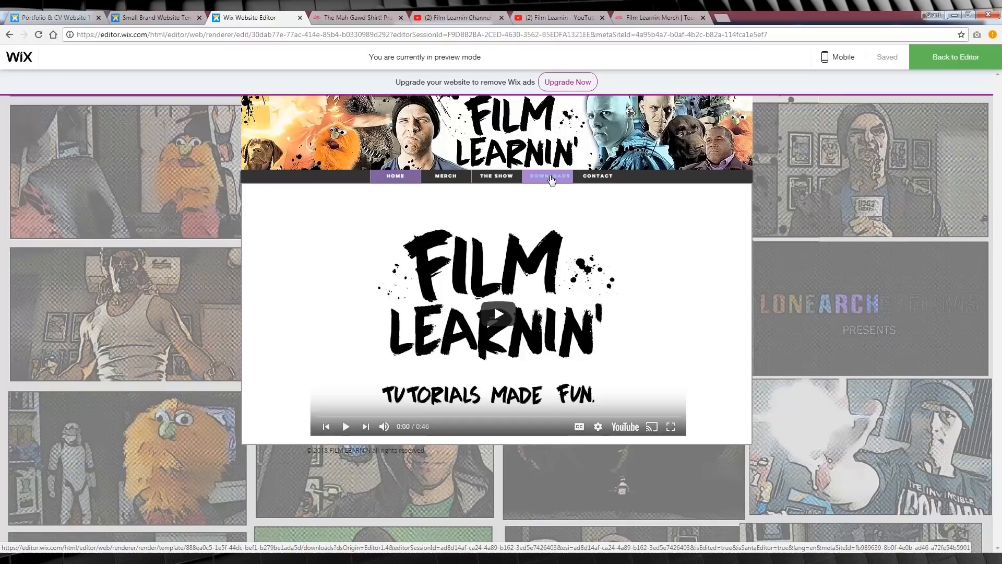
{"action": "left_click", "coordinate": [955, 57]}
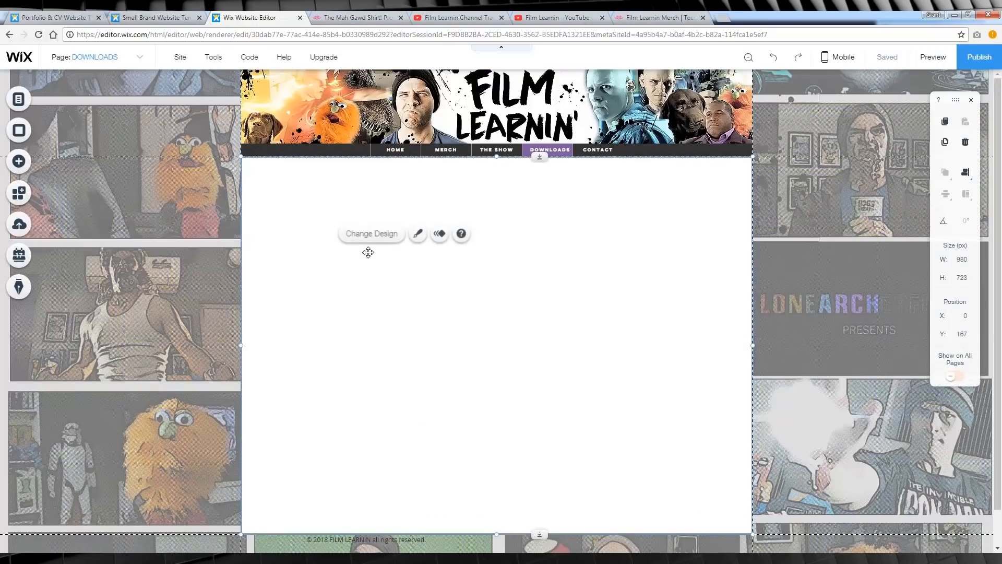
Step: Add the Hey You! promo lightbox to the site and dismiss the exit-button tip
{"action": "left_click", "coordinate": [18, 161]}
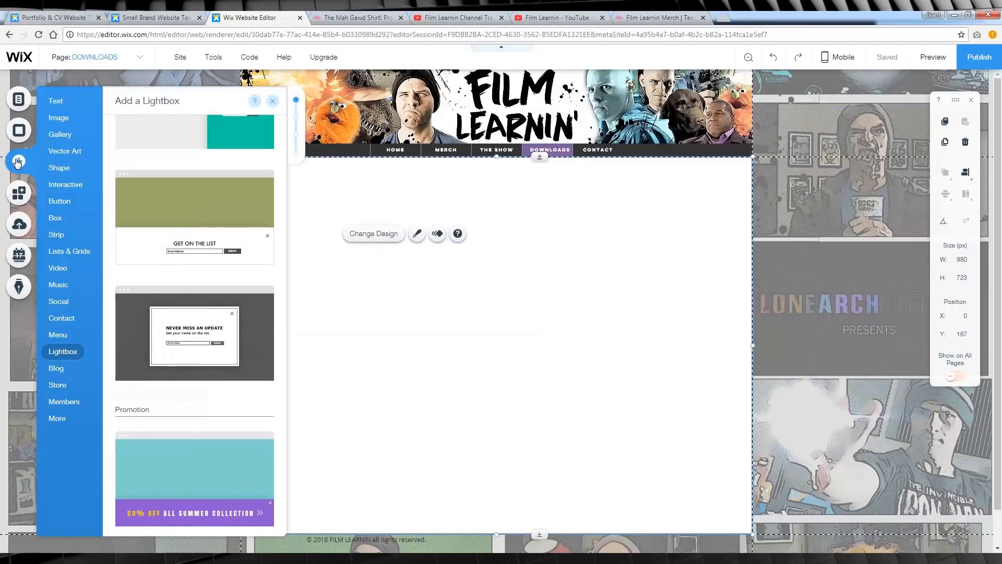
{"action": "scroll", "scroll_direction": "down", "scroll_amount": 3}
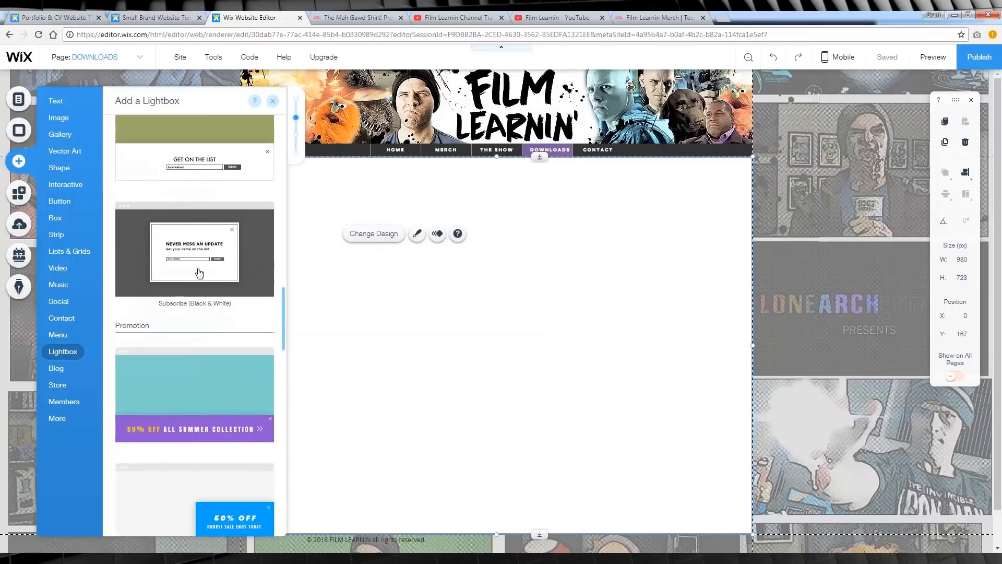
{"action": "scroll", "scroll_direction": "down", "scroll_amount": 3}
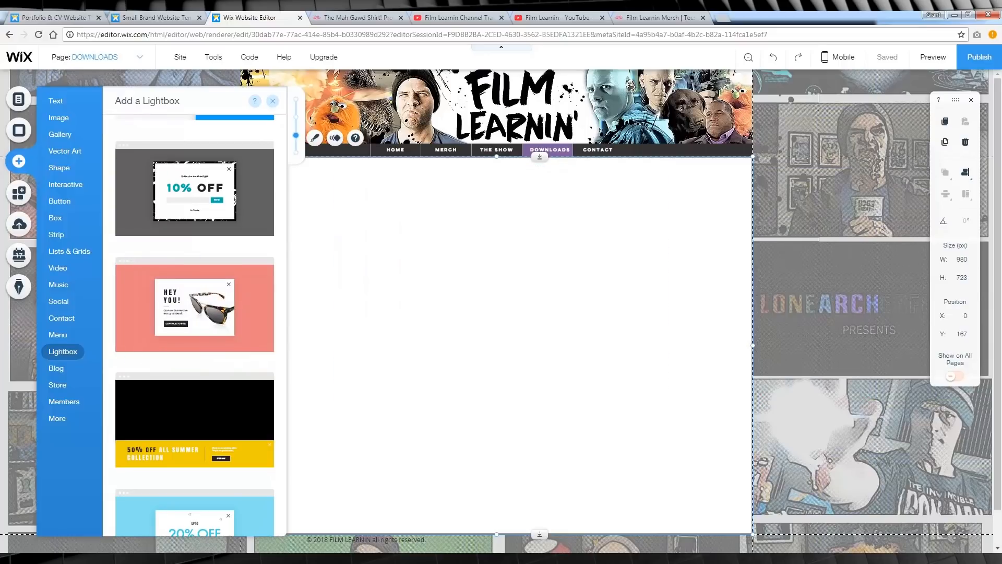
{"action": "left_click", "coordinate": [195, 304]}
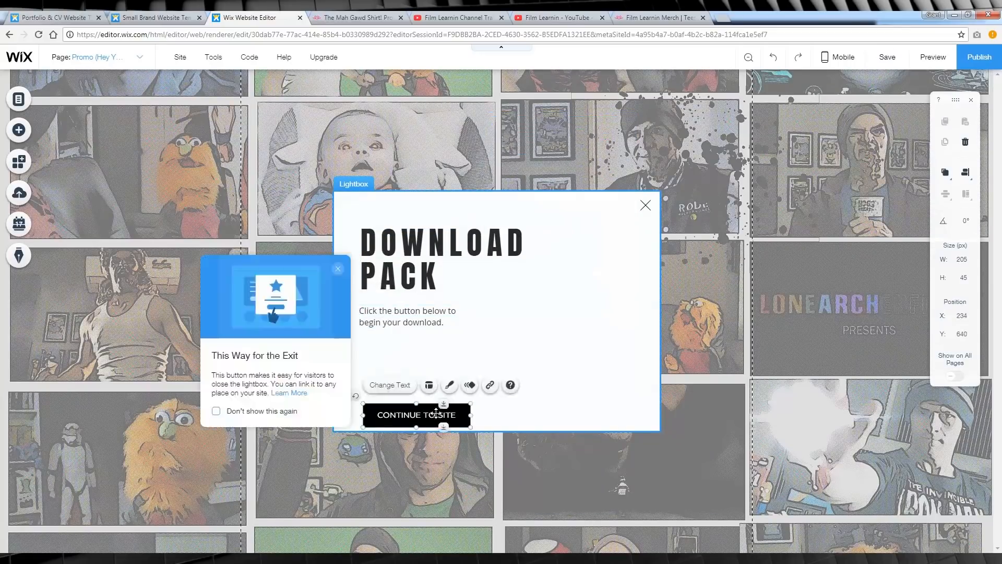
{"action": "left_click", "coordinate": [406, 316]}
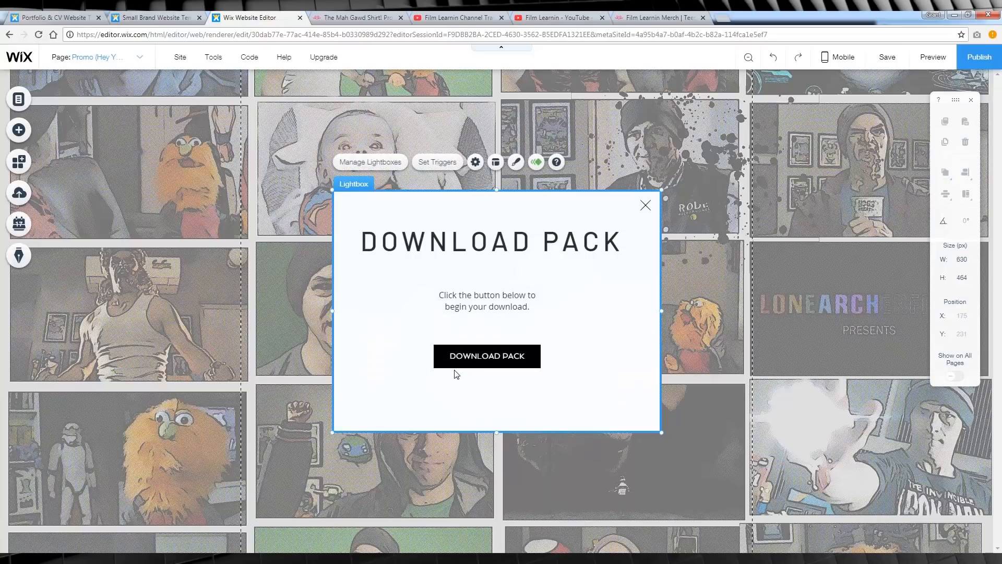
Step: Select the DOWNLOAD PACK button and choose a link destination for it
{"action": "left_click", "coordinate": [488, 356]}
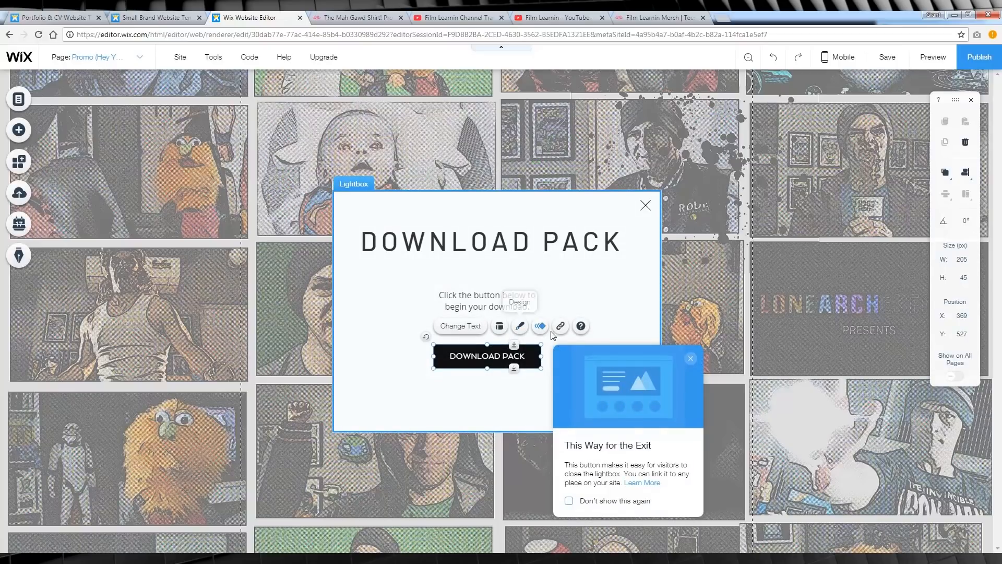
{"action": "left_click", "coordinate": [560, 326]}
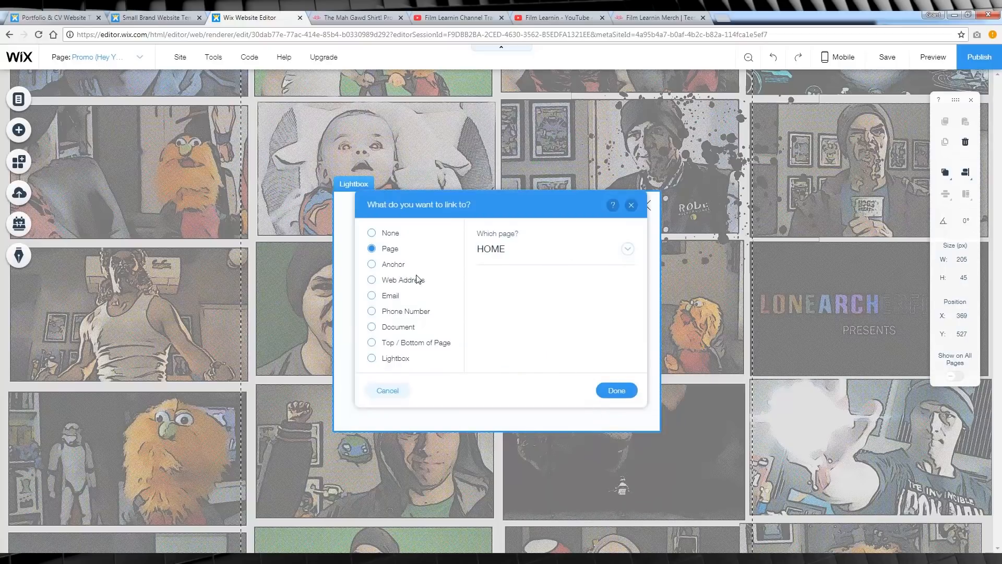
{"action": "left_click", "coordinate": [372, 280]}
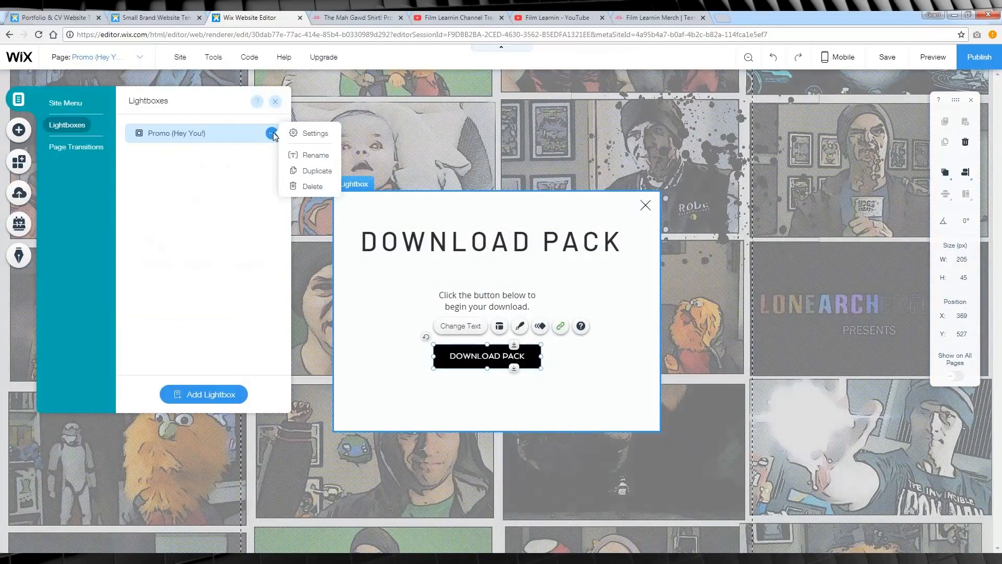
Step: Rename the Promo lightbox to POCKET DIMENSION and return to the DOWNLOADS page
{"action": "left_click", "coordinate": [316, 155]}
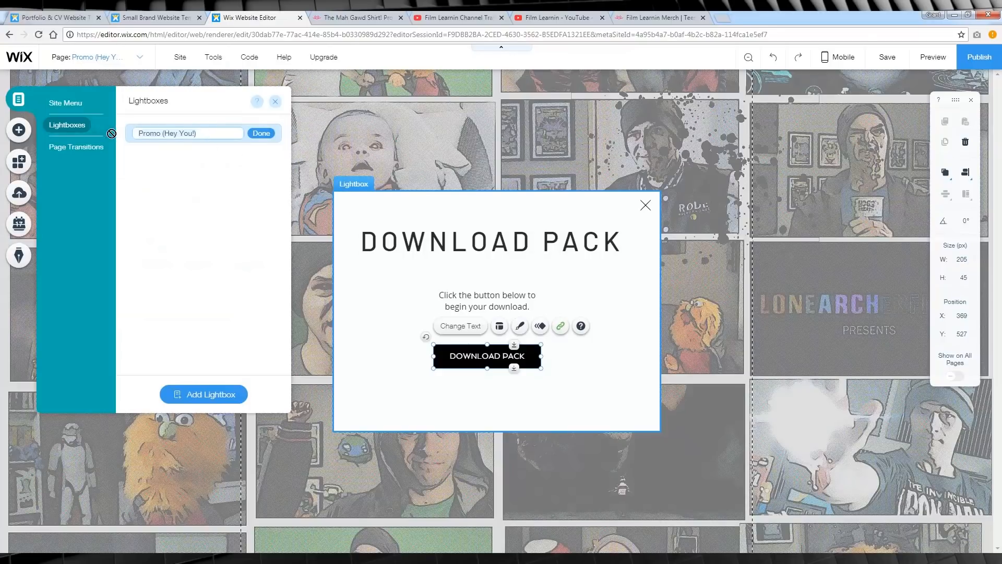
{"action": "type", "text": "POCKET DIMENSION"}
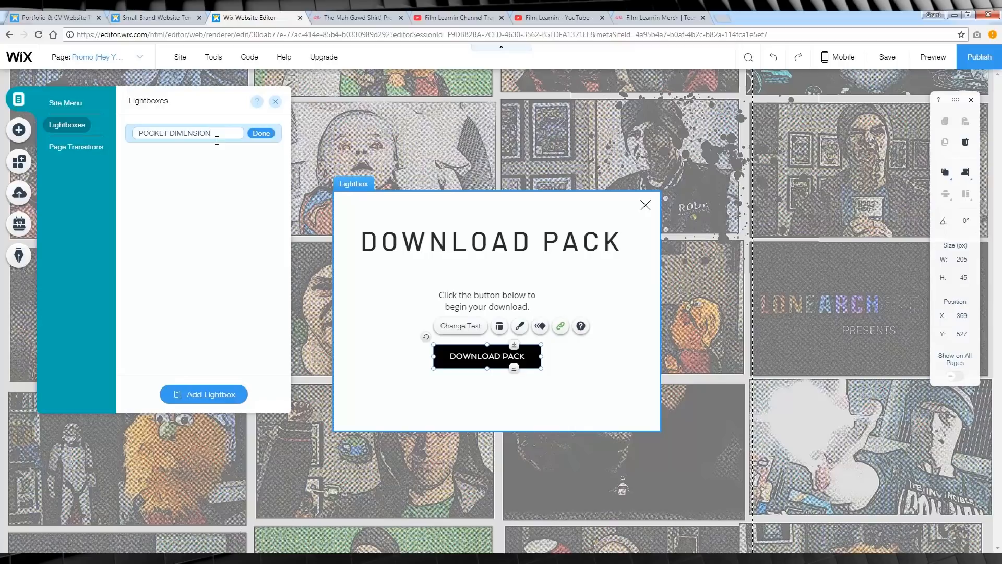
{"action": "left_click", "coordinate": [261, 133]}
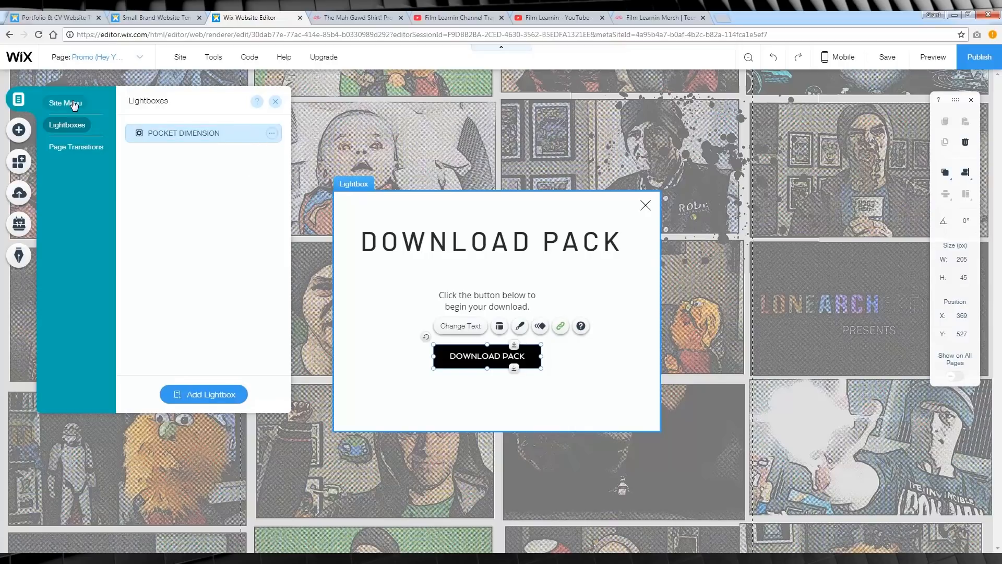
{"action": "left_click", "coordinate": [64, 103]}
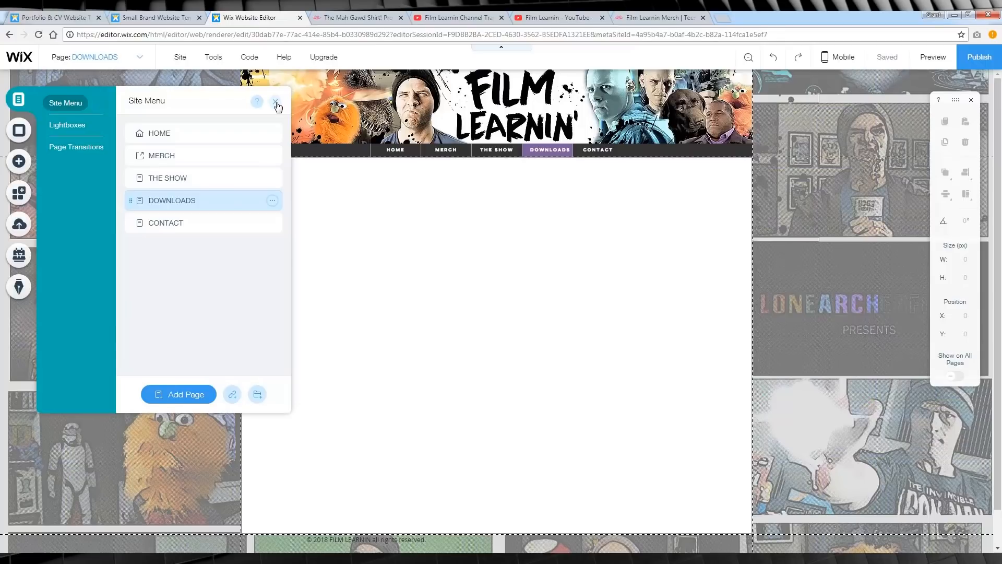
Step: Add the PDTTN.jpg Pocket Dimension thumbnail, shrunk and placed at the top left
{"action": "left_click", "coordinate": [275, 101]}
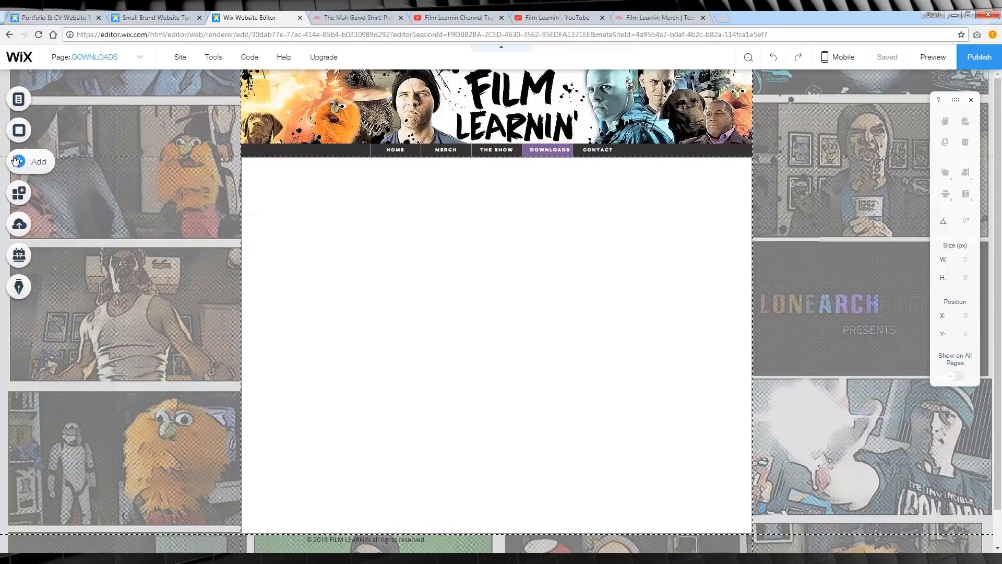
{"action": "left_click", "coordinate": [18, 161]}
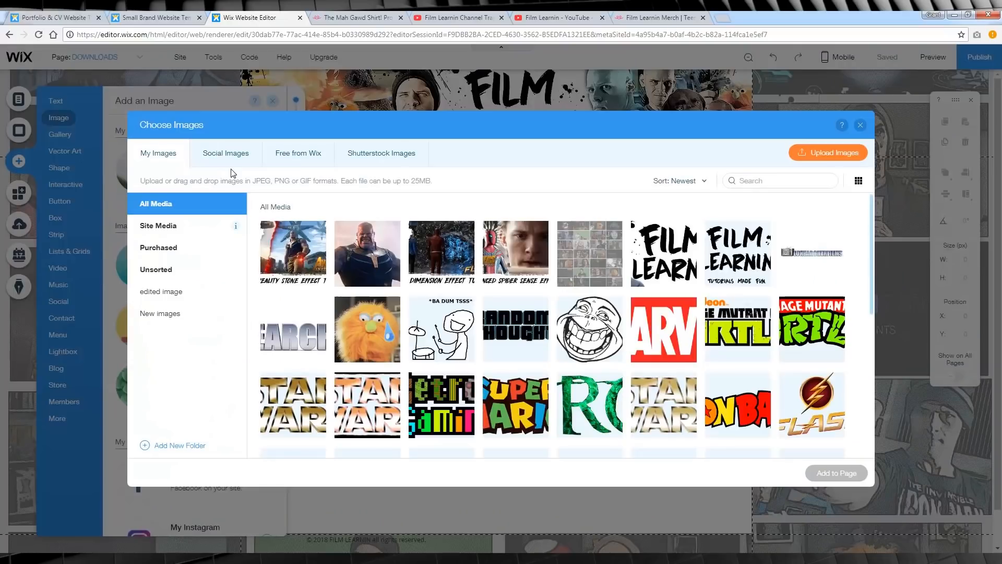
{"action": "left_click", "coordinate": [441, 253]}
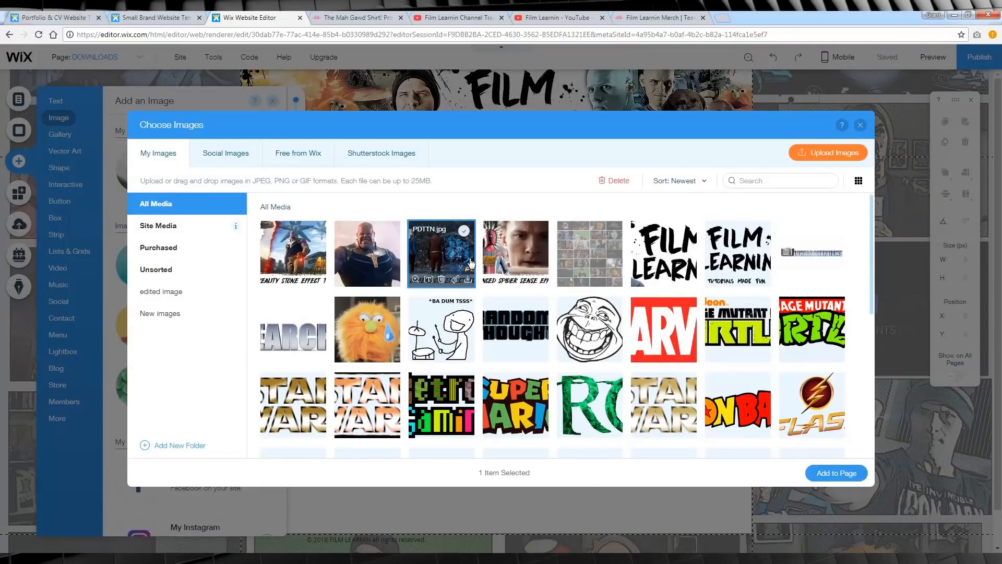
{"action": "left_click", "coordinate": [837, 473]}
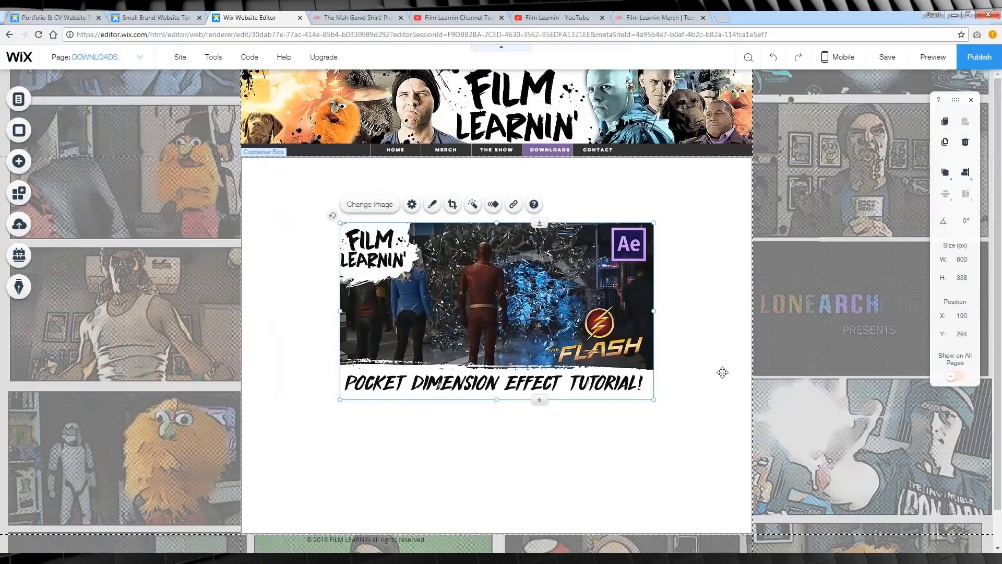
{"action": "left_click_drag", "start_coordinate": [497, 311], "coordinate": [337, 226]}
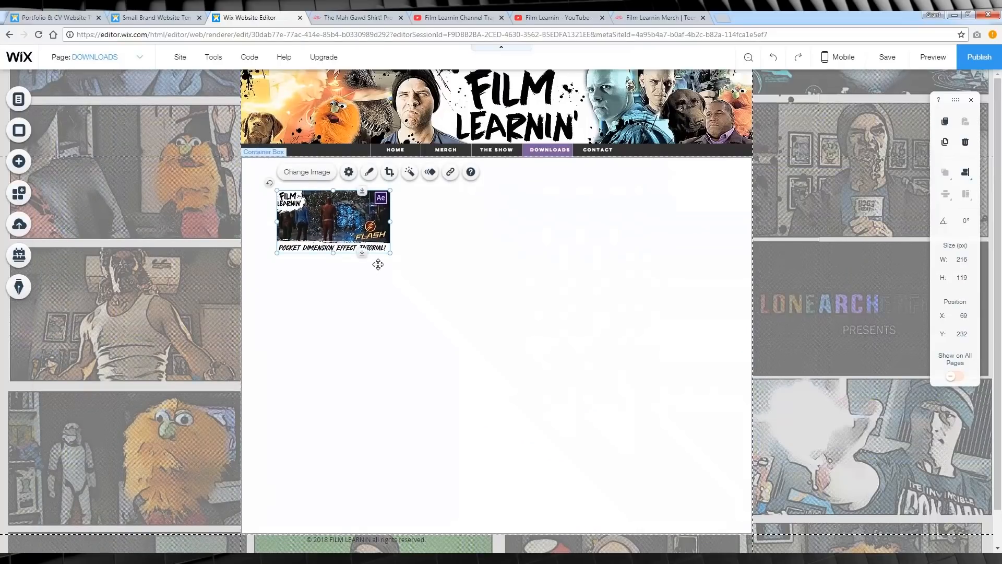
{"action": "mouse_move", "coordinate": [450, 173]}
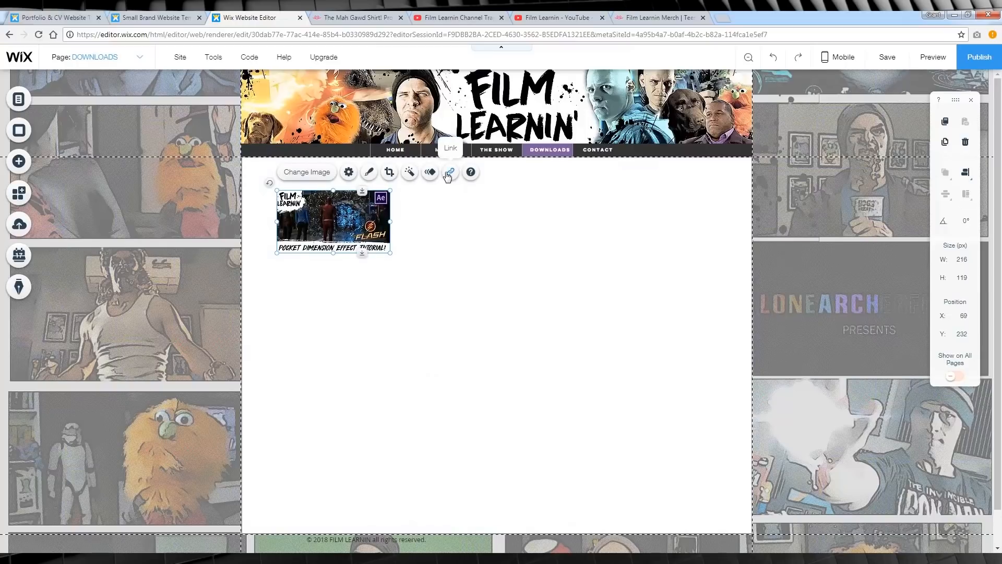
Step: Link the Pocket Dimension thumbnail to the POCKET DIMENSION lightbox and verify it in preview
{"action": "left_click", "coordinate": [450, 172]}
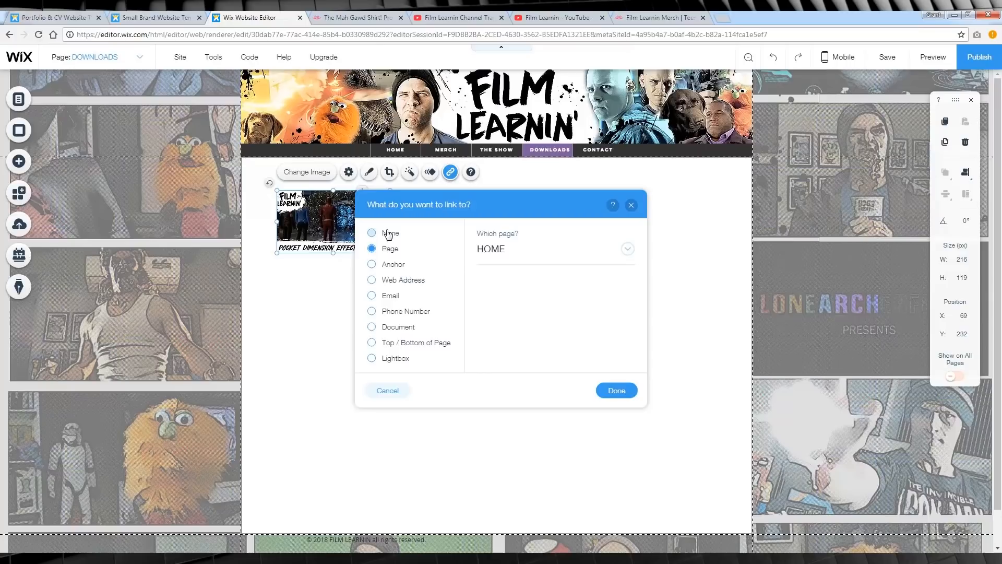
{"action": "left_click", "coordinate": [372, 358]}
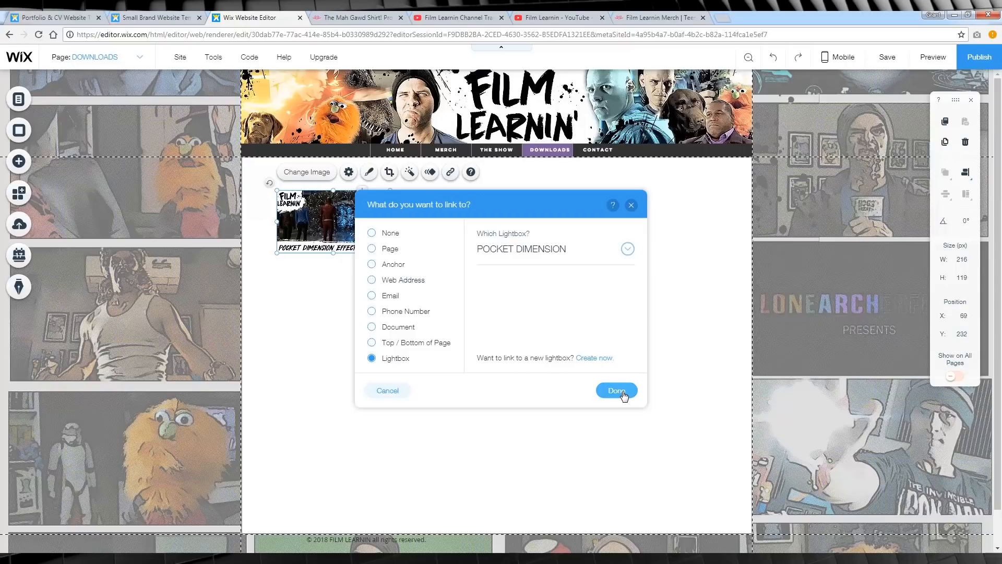
{"action": "left_click", "coordinate": [617, 390]}
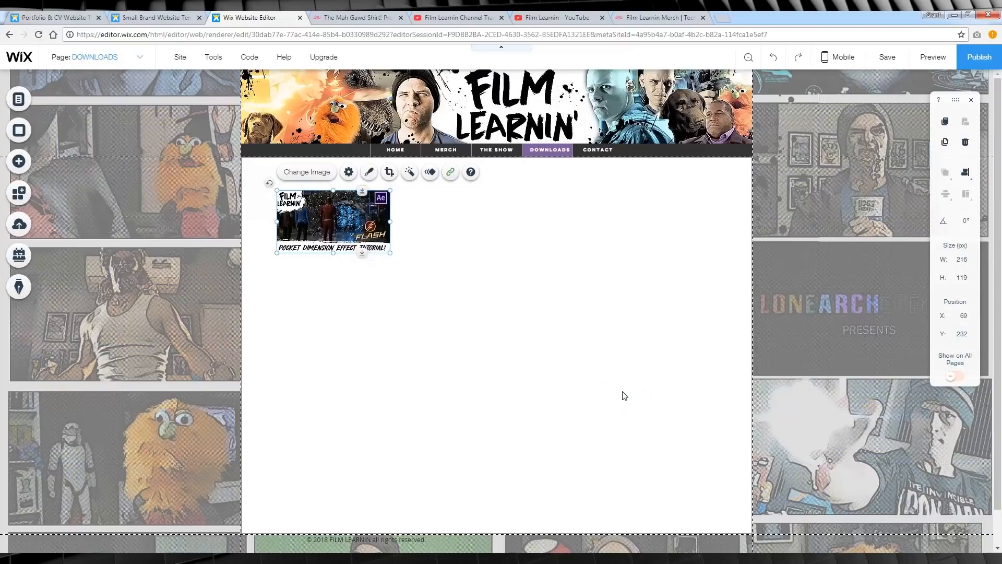
{"action": "left_click", "coordinate": [933, 57]}
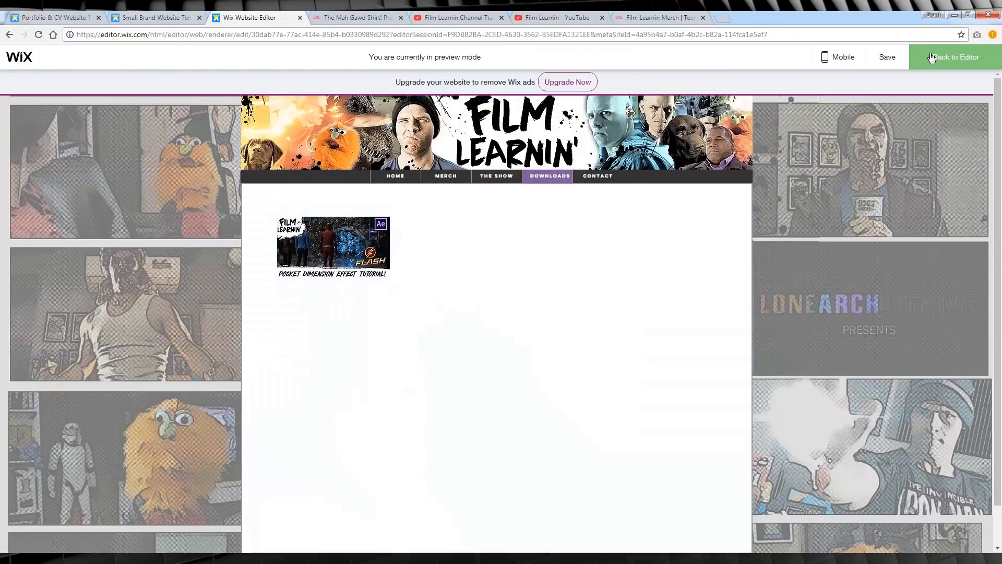
{"action": "left_click", "coordinate": [333, 246]}
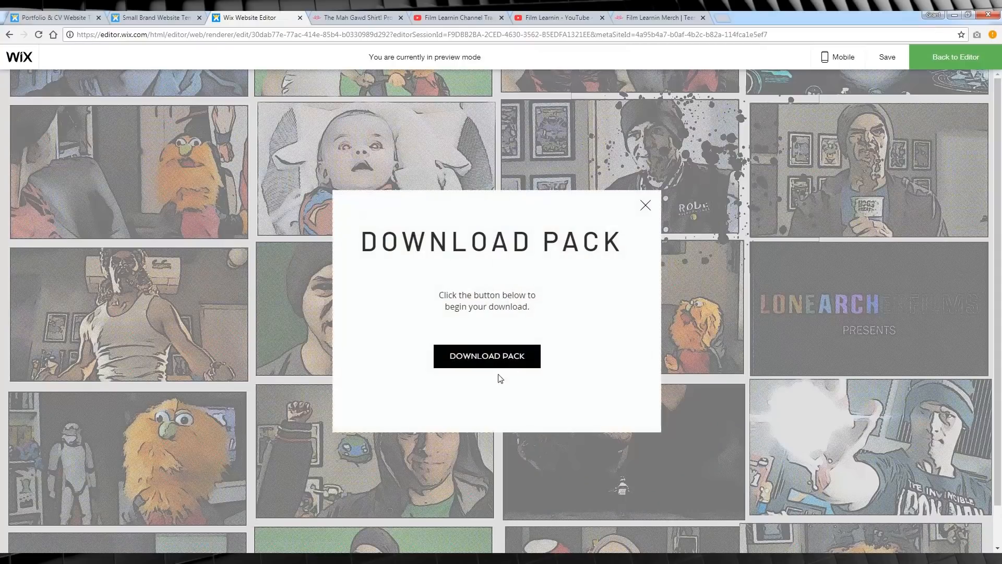
{"action": "left_click", "coordinate": [956, 57]}
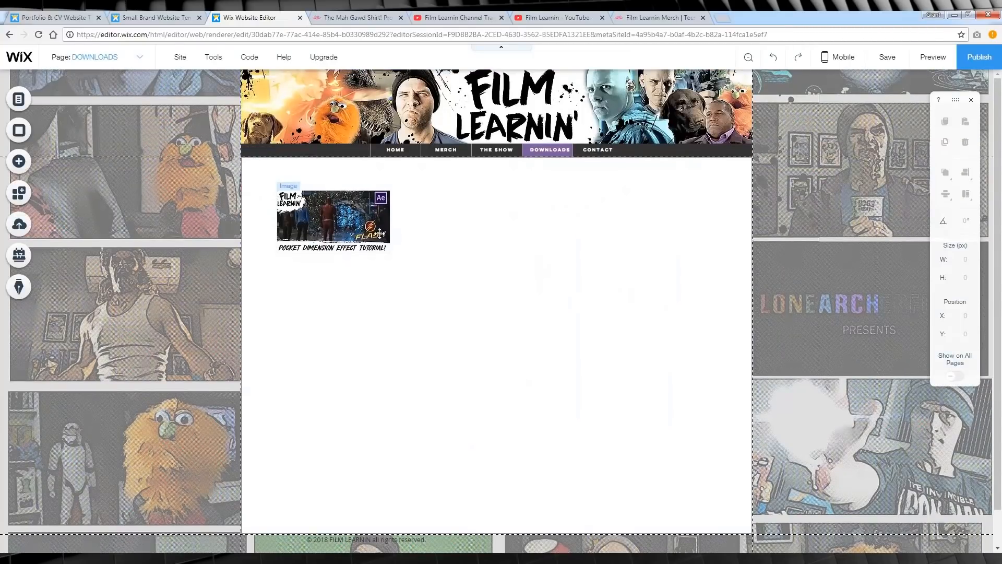
Step: Copy the Pocket Dimension thumbnail twice, lining the copies up beside it
{"action": "left_click", "coordinate": [334, 217]}
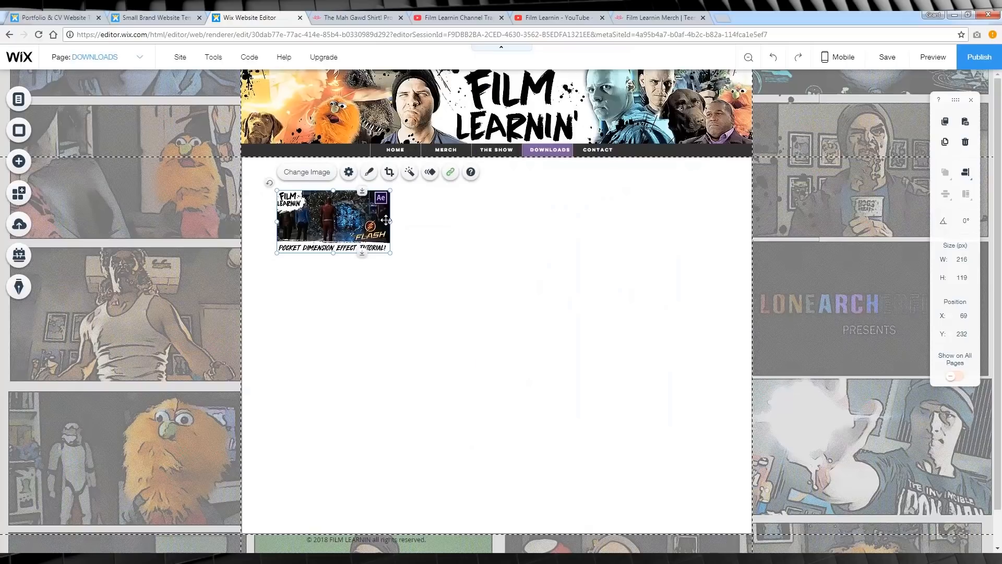
{"action": "right_click", "coordinate": [496, 237]}
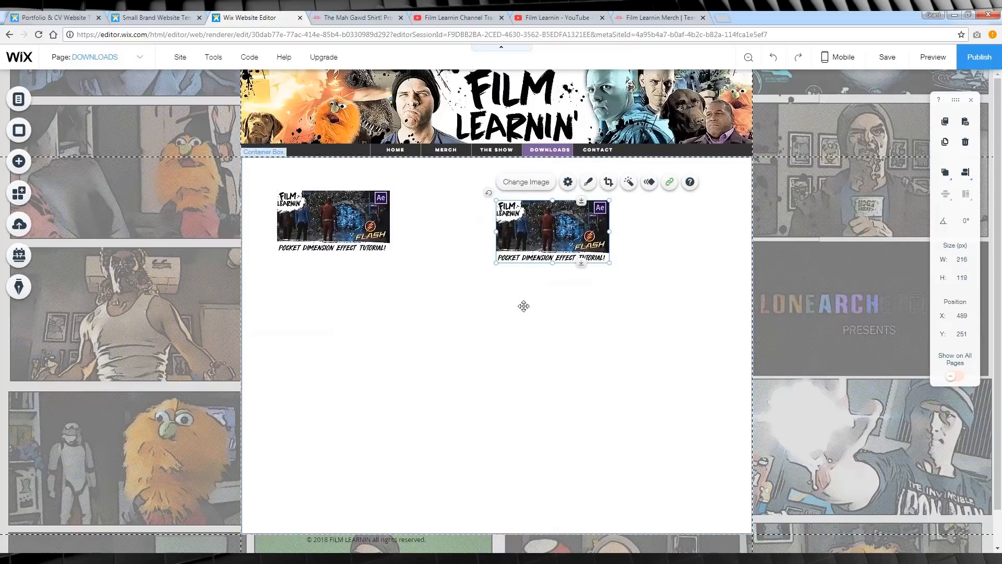
{"action": "left_click_drag", "start_coordinate": [552, 232], "coordinate": [489, 220]}
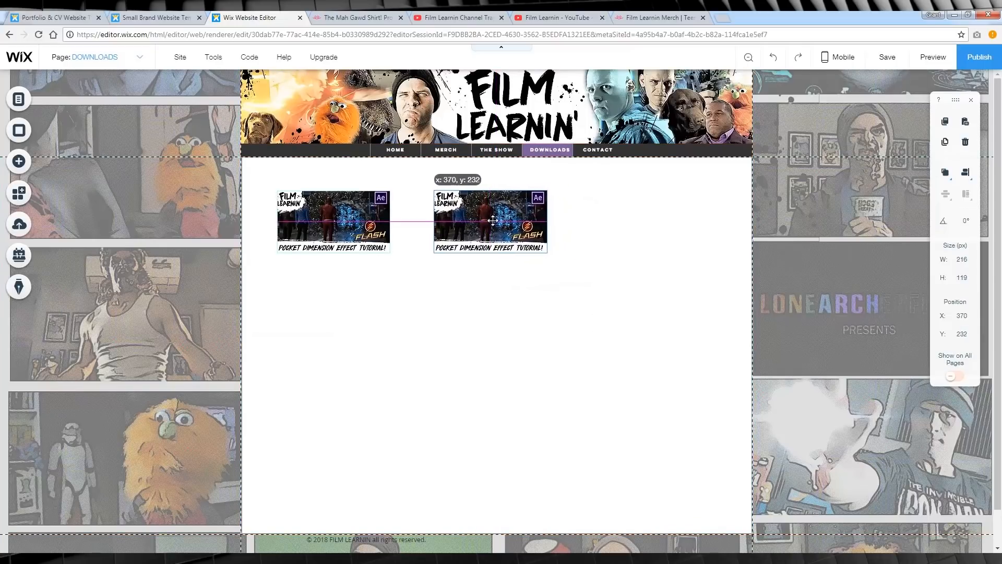
{"action": "left_click_drag", "start_coordinate": [489, 220], "coordinate": [498, 220]}
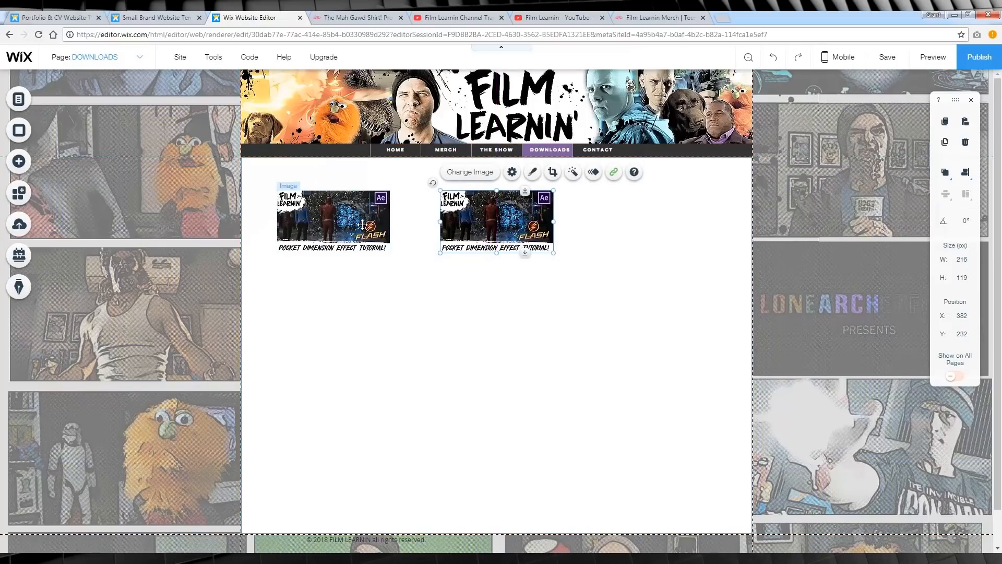
{"action": "right_click", "coordinate": [495, 220]}
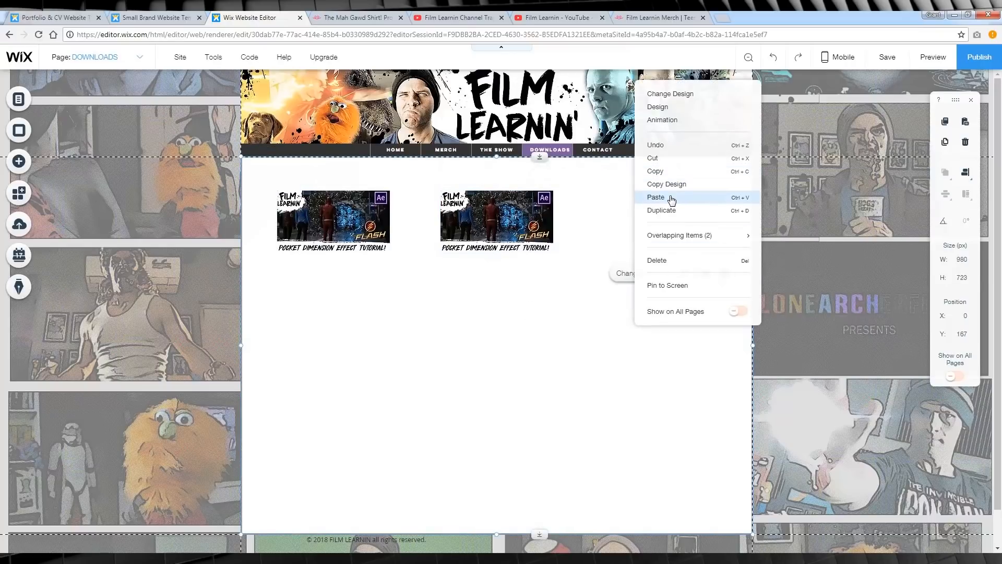
{"action": "left_click", "coordinate": [656, 196]}
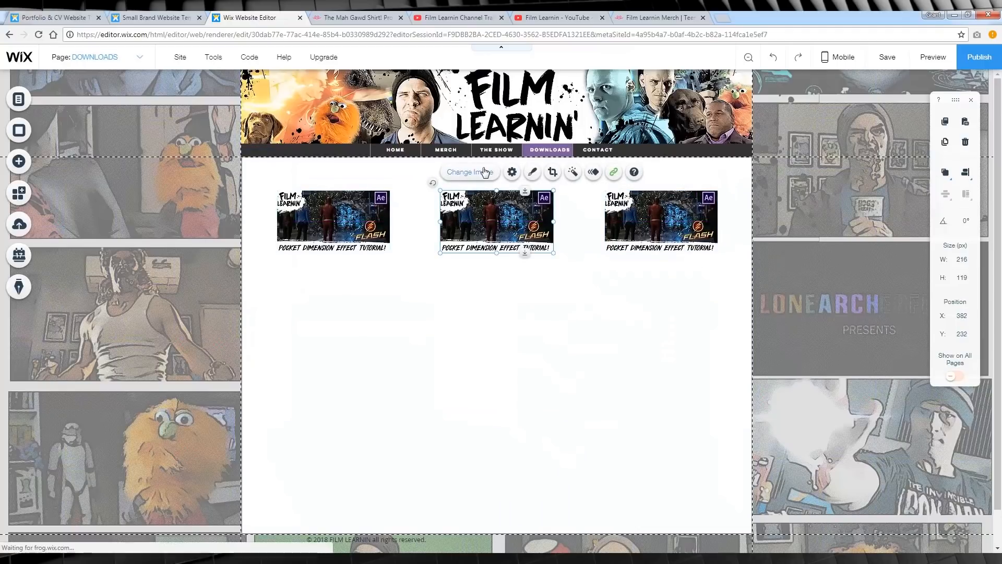
Step: Swap the middle and right copies to the Spider Sense and Thanos Reality Stone images
{"action": "left_click", "coordinate": [470, 171]}
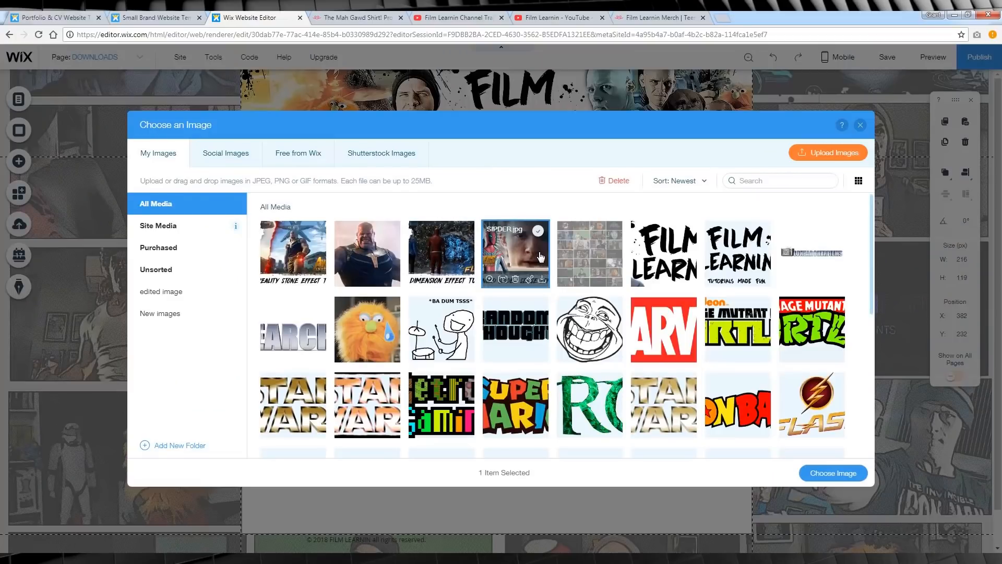
{"action": "left_click", "coordinate": [833, 473]}
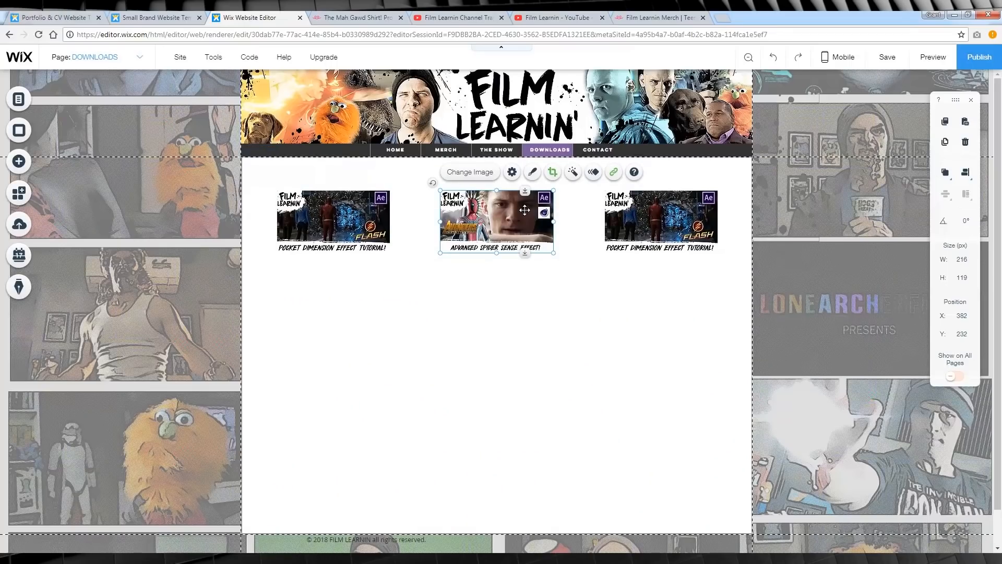
{"action": "left_click", "coordinate": [470, 172]}
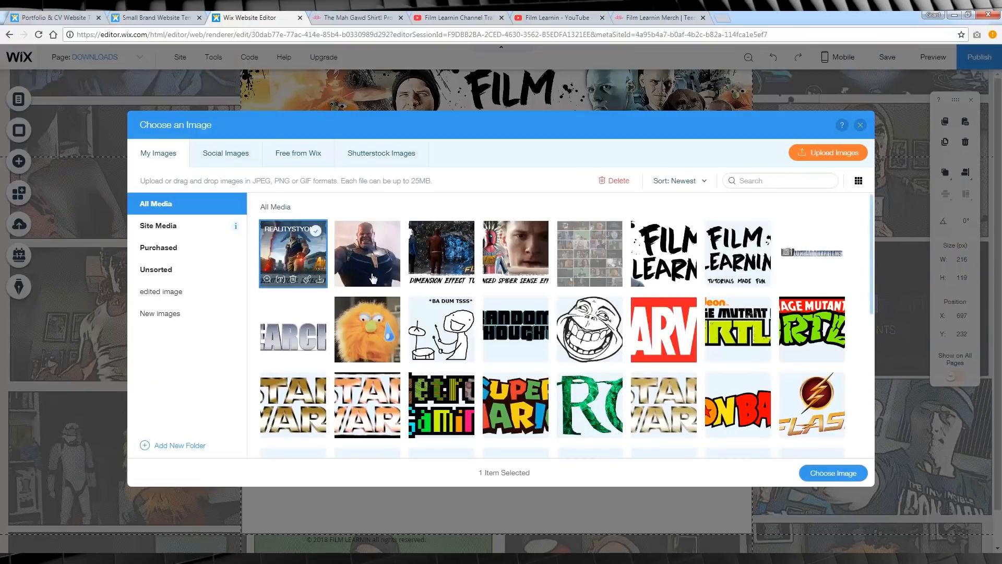
{"action": "left_click", "coordinate": [834, 473]}
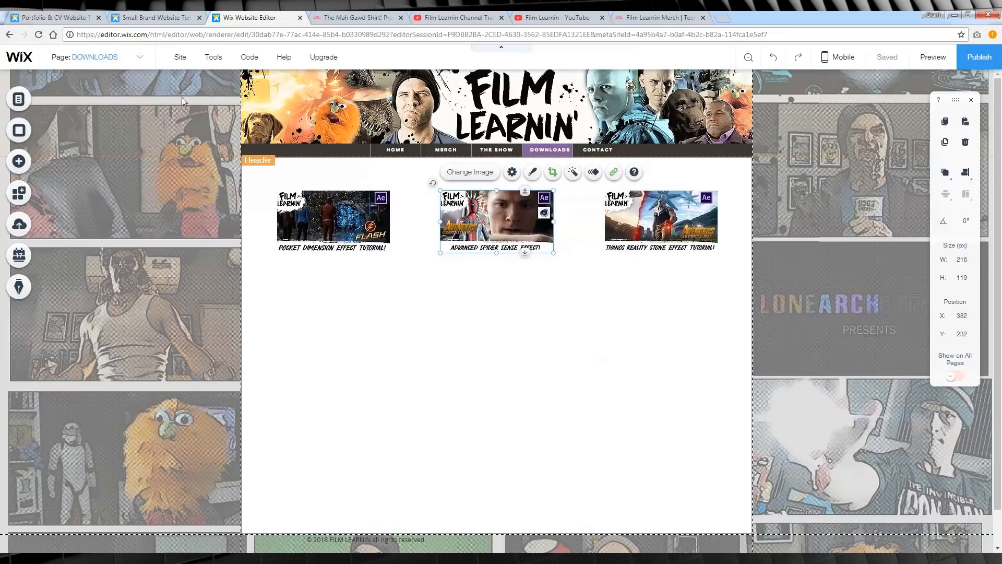
{"action": "left_click", "coordinate": [18, 98]}
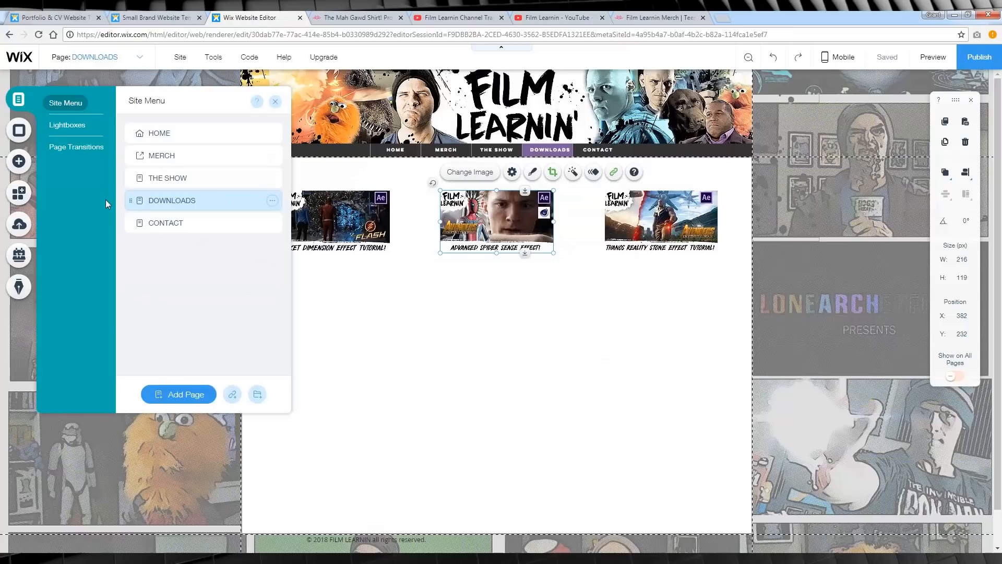
Step: Duplicate the POCKET DIMENSION lightbox as SPIDERMAN, linking its button to the arm hair pack
{"action": "left_click", "coordinate": [67, 125]}
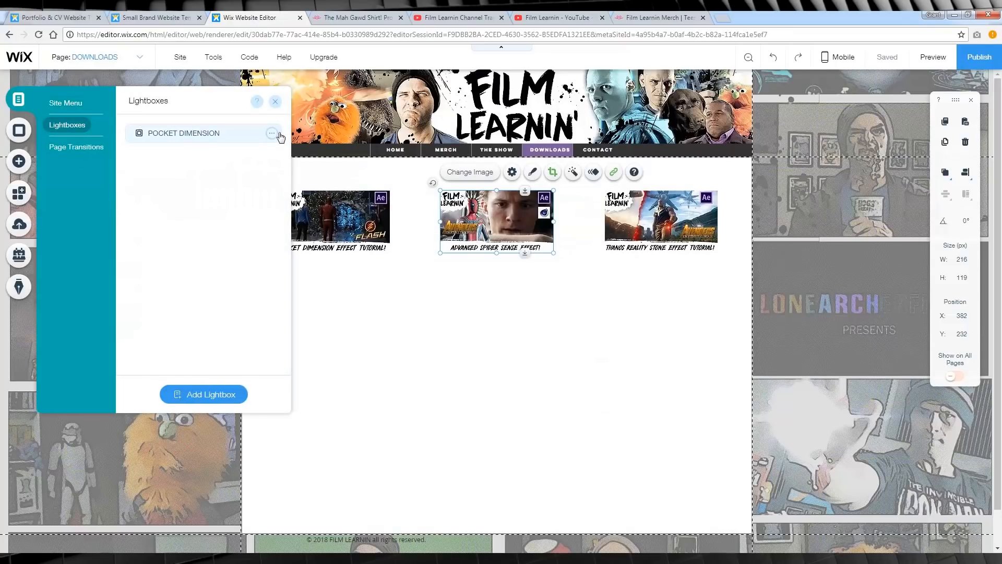
{"action": "left_click", "coordinate": [272, 133]}
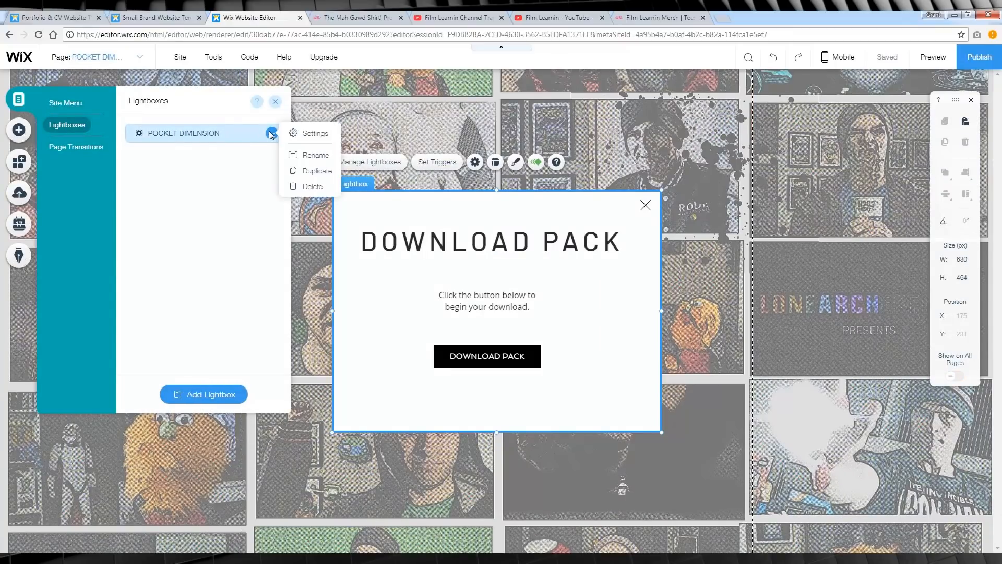
{"action": "left_click", "coordinate": [318, 171]}
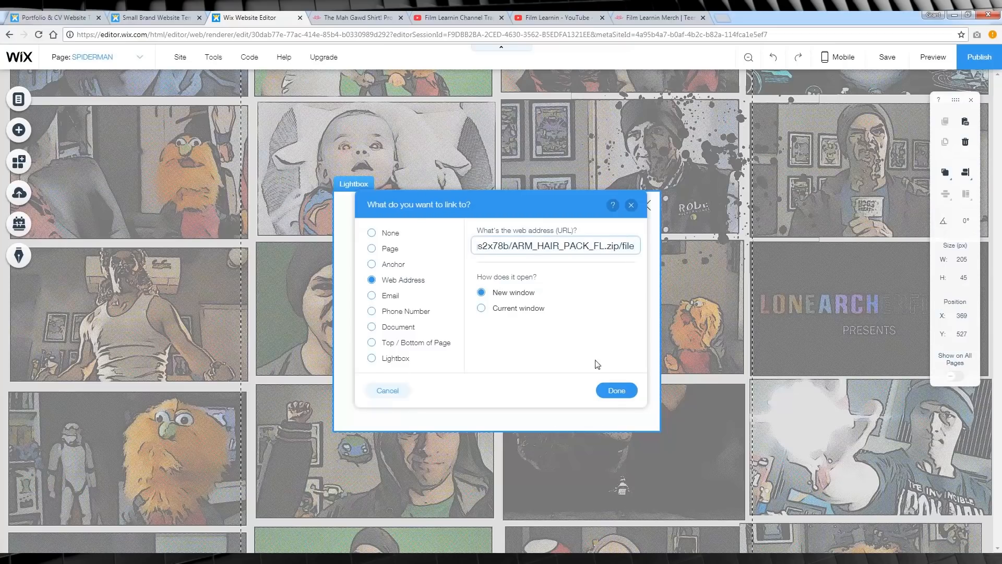
{"action": "left_click", "coordinate": [616, 390]}
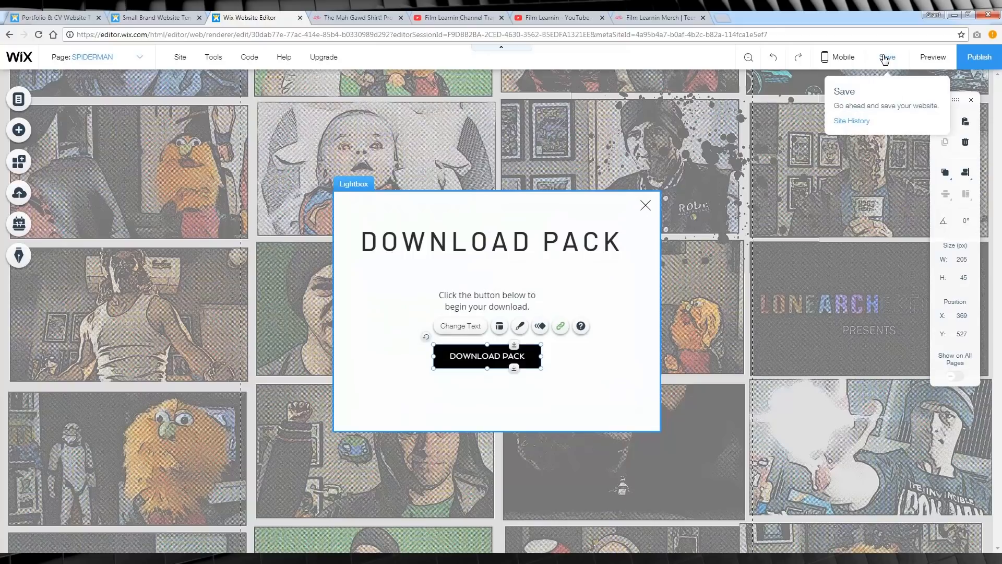
Step: Save the site and dismiss the saved-changes confirmation
{"action": "left_click", "coordinate": [887, 57]}
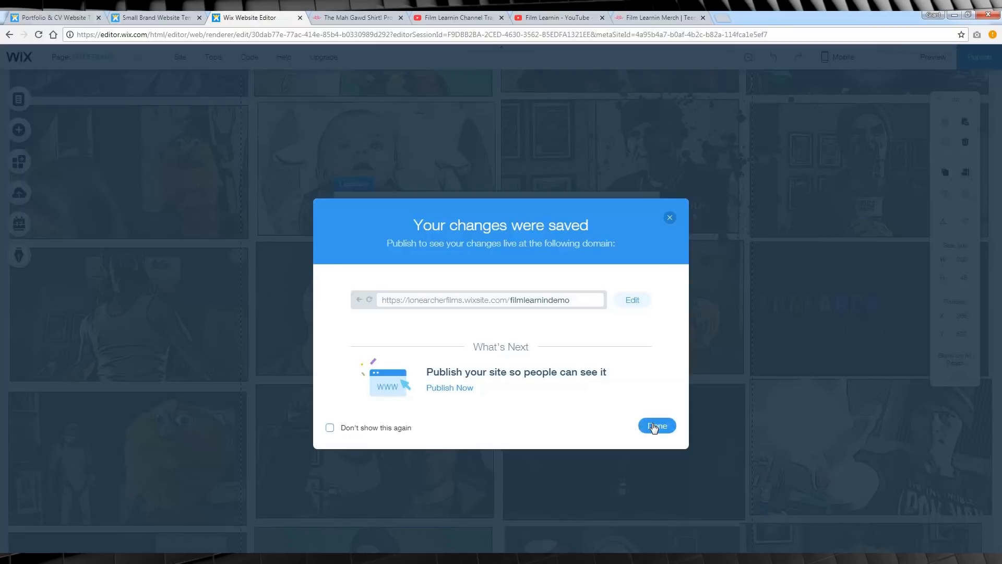
{"action": "left_click", "coordinate": [657, 426]}
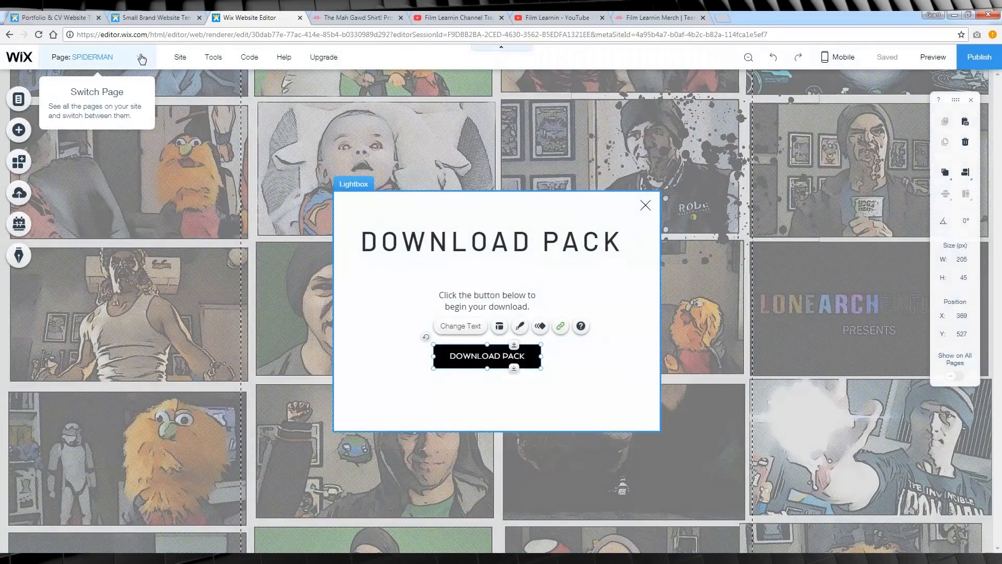
{"action": "left_click", "coordinate": [18, 98]}
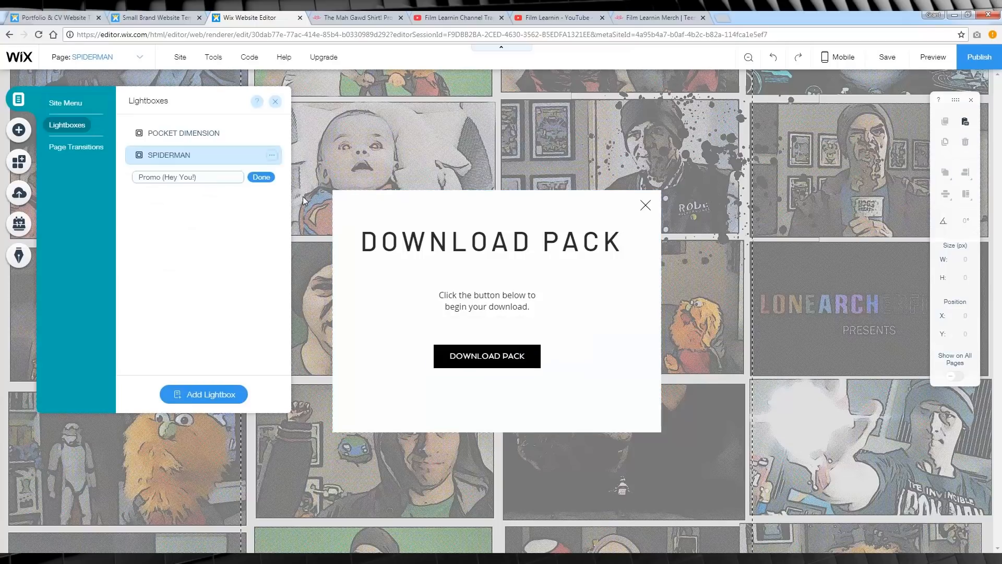
Step: Name the copied lightbox THANOS REALITY STONE and link its button to the Reality Stone file
{"action": "type", "text": "THANOS REALIT"}
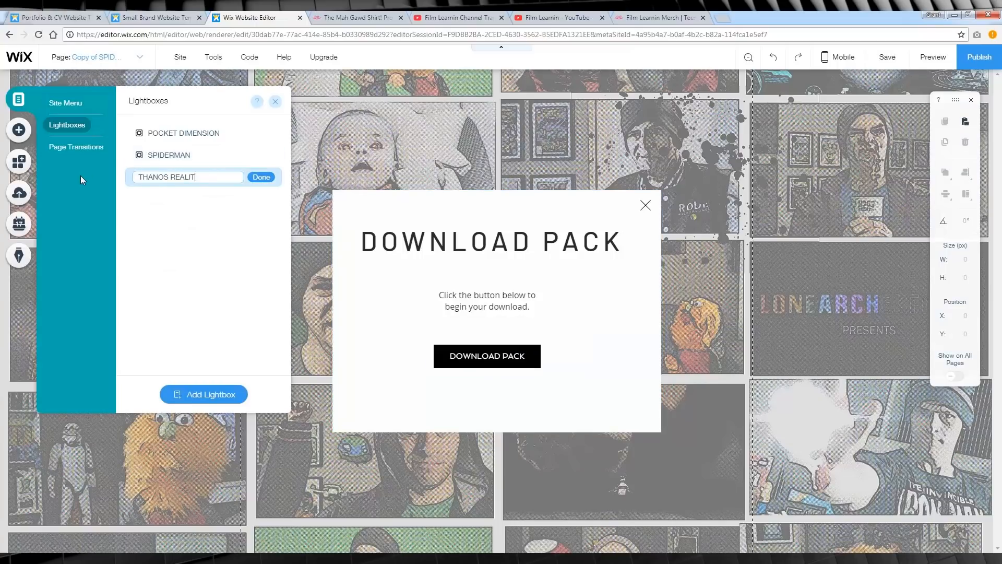
{"action": "left_click", "coordinate": [261, 177]}
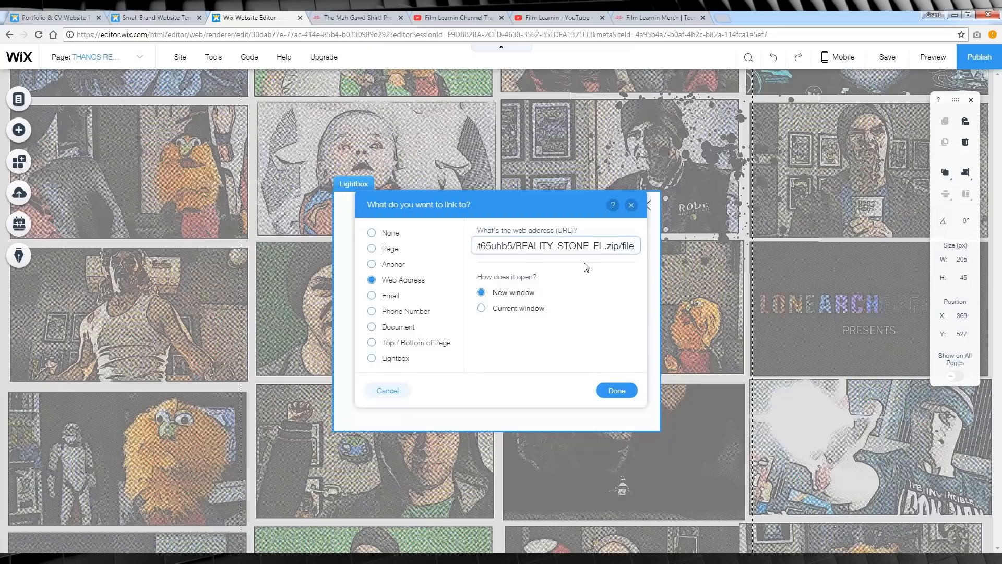
{"action": "left_click", "coordinate": [617, 390]}
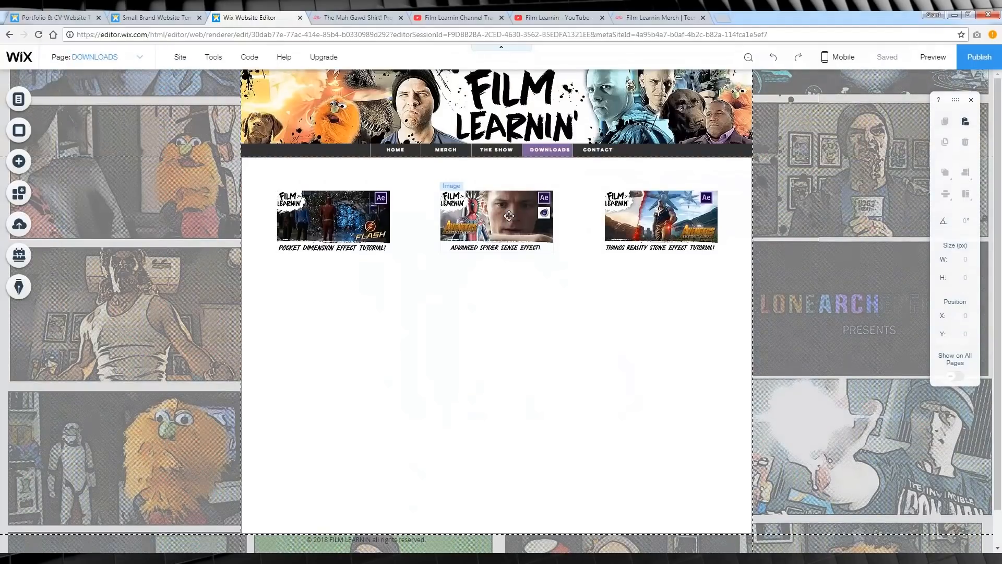
Step: Link the Spider Sense thumbnail to SPIDERMAN and the Thanos thumbnail to its lightbox
{"action": "left_click", "coordinate": [613, 172]}
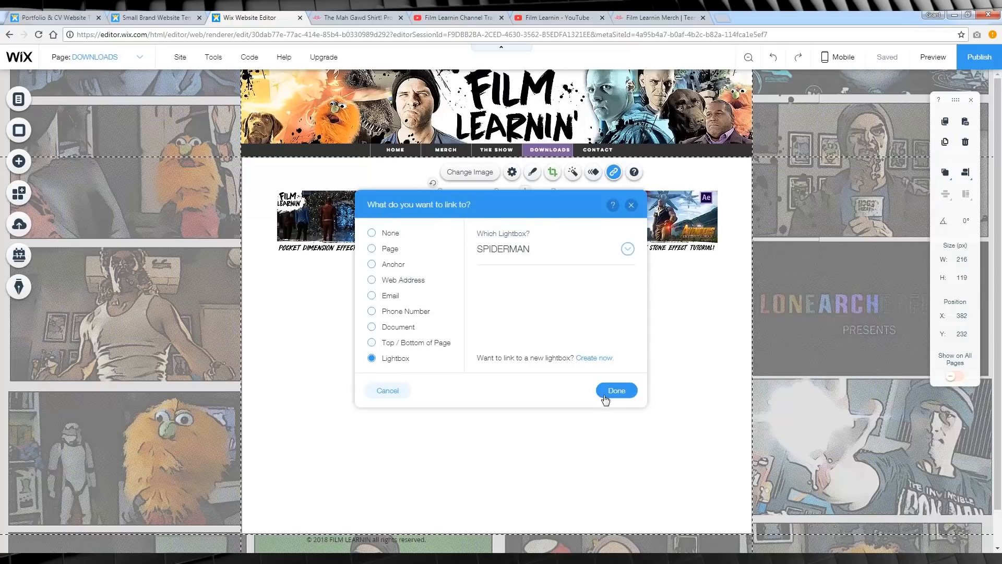
{"action": "left_click", "coordinate": [617, 390]}
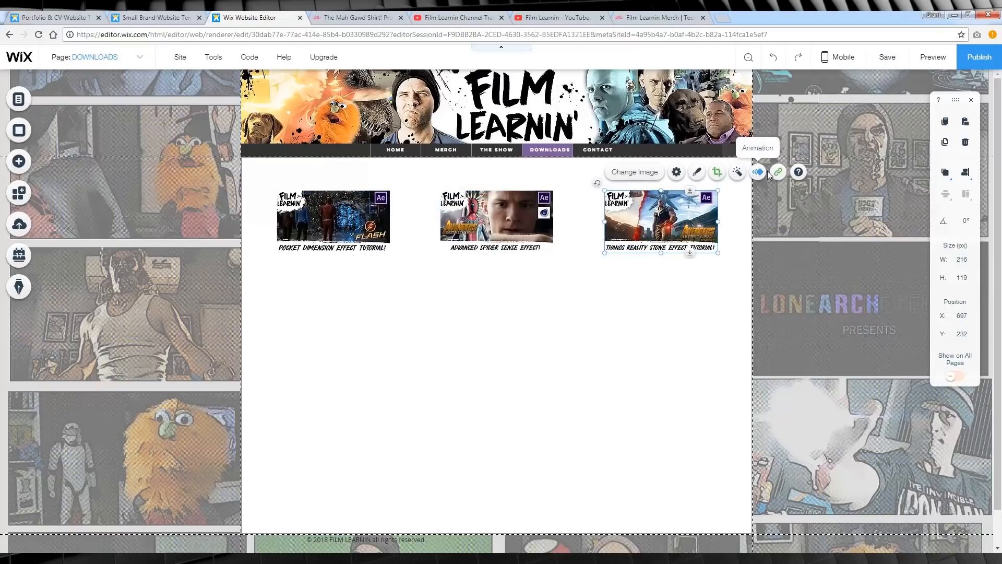
{"action": "left_click", "coordinate": [778, 172]}
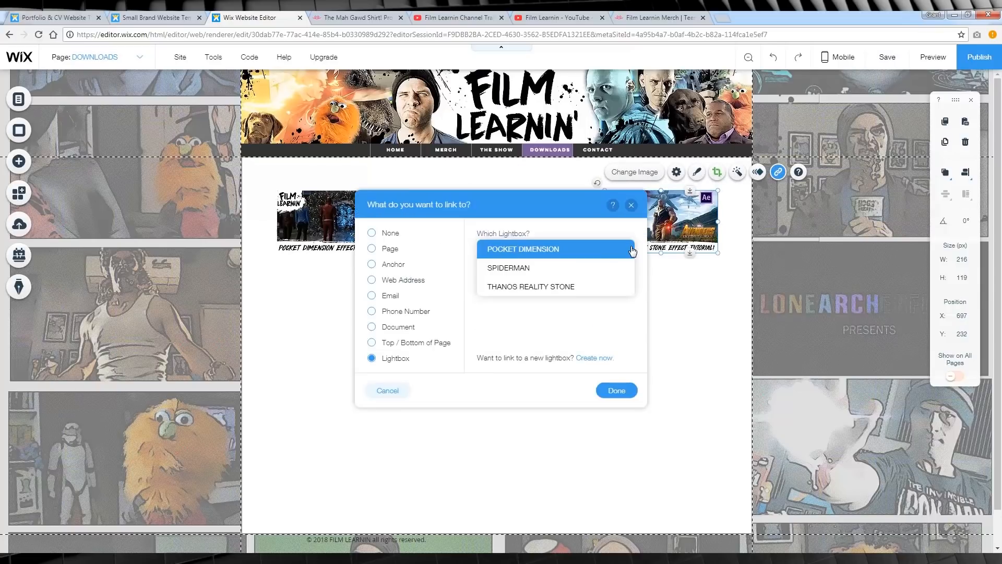
{"action": "left_click", "coordinate": [617, 390]}
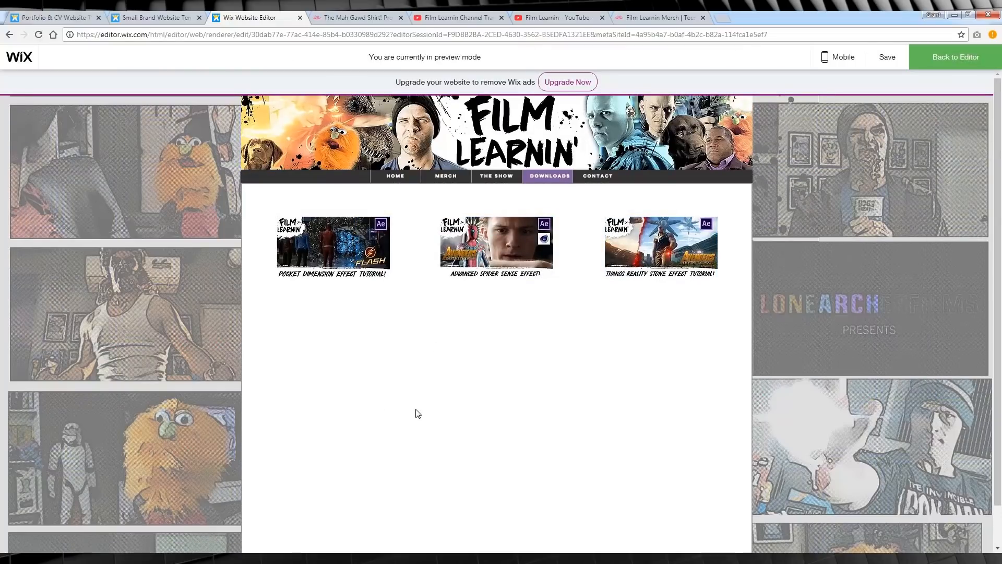
{"action": "mouse_move", "coordinate": [381, 249]}
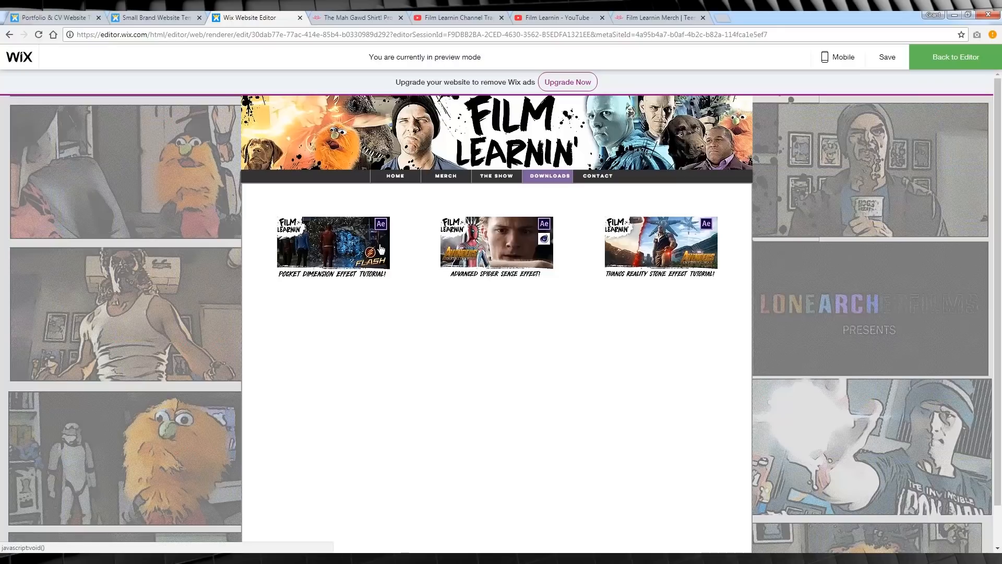
Step: In preview, open the Pocket Dimension lightbox and test its download pack link
{"action": "left_click", "coordinate": [332, 244]}
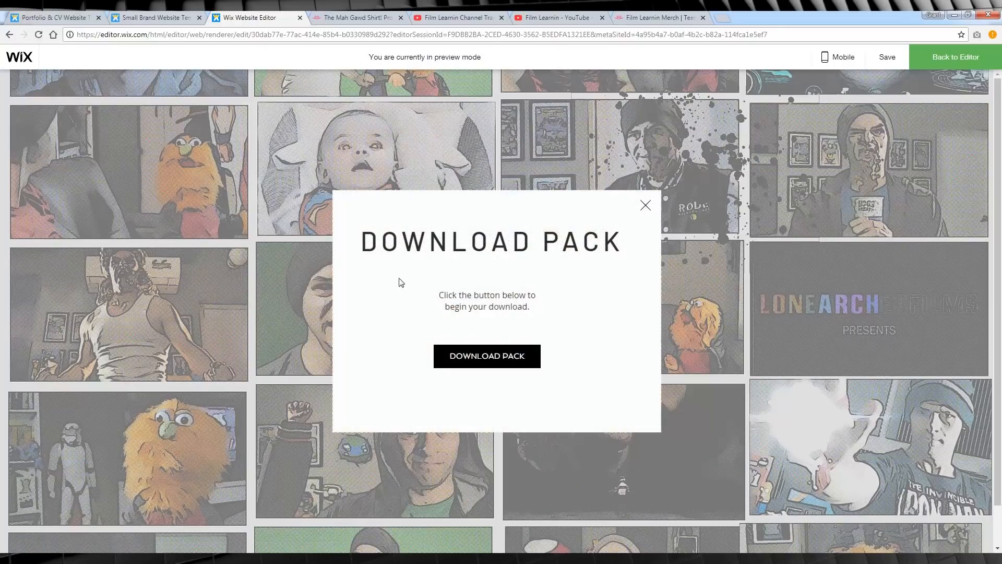
{"action": "left_click", "coordinate": [487, 356]}
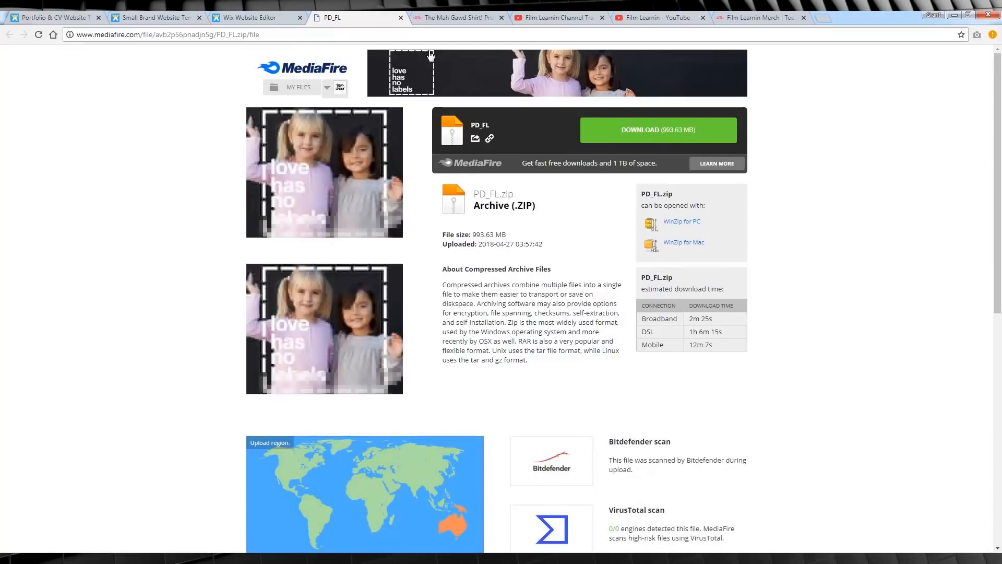
{"action": "left_click", "coordinate": [250, 17]}
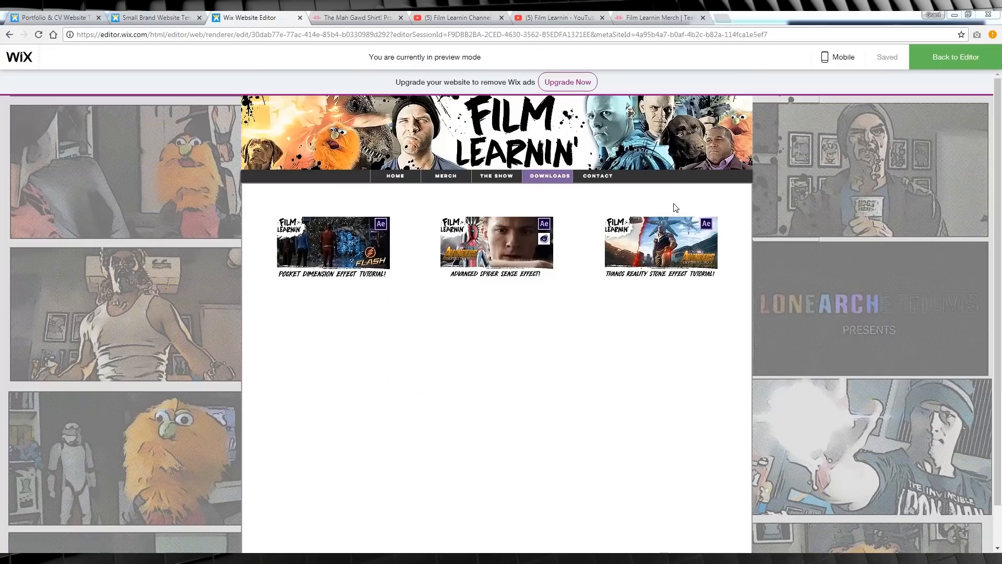
{"action": "mouse_move", "coordinate": [606, 185]}
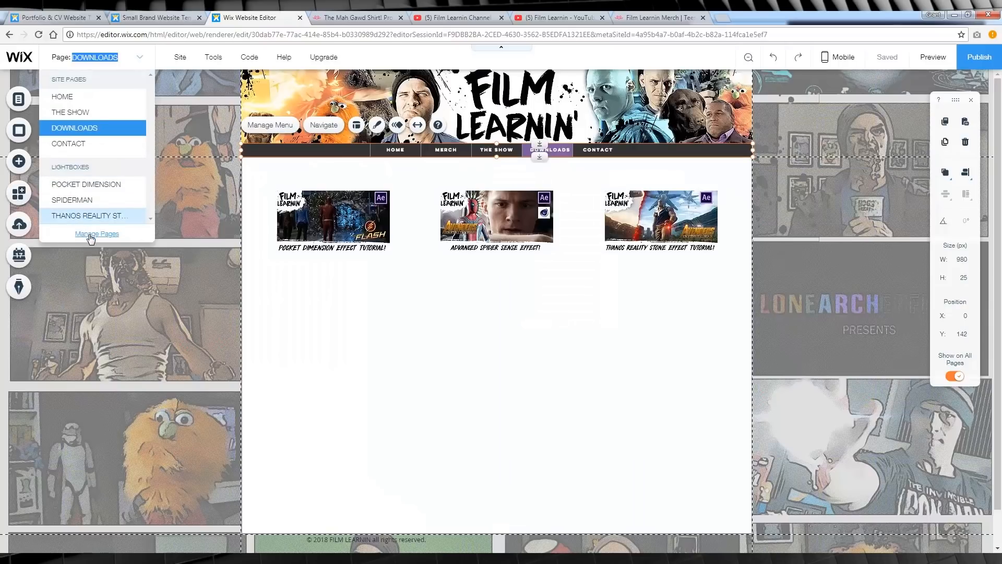
Step: Add a CONTACT US menu email link to filmlearnin with subject 'Hulk affect PLZ', then preview
{"action": "left_click", "coordinate": [96, 233]}
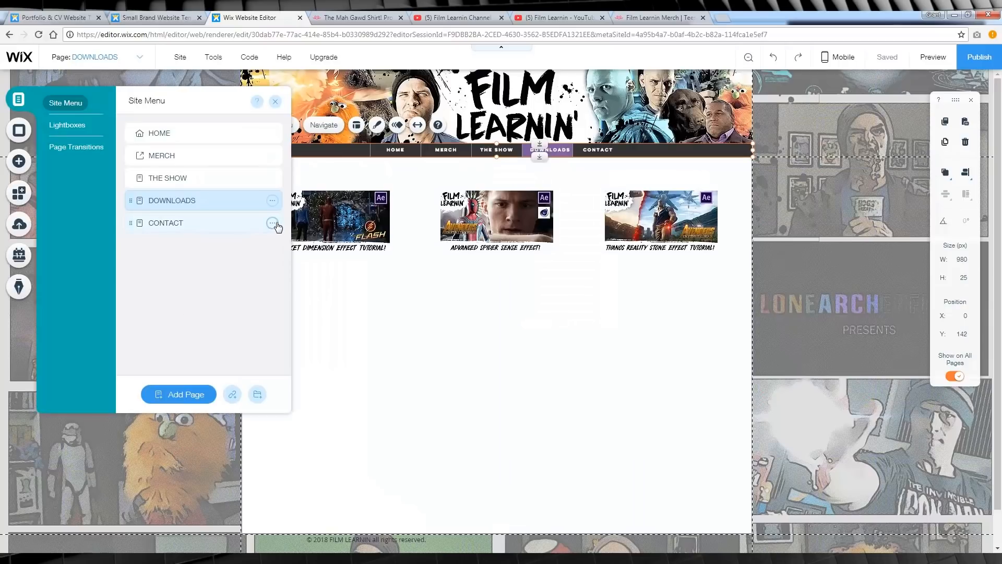
{"action": "left_click", "coordinate": [272, 223]}
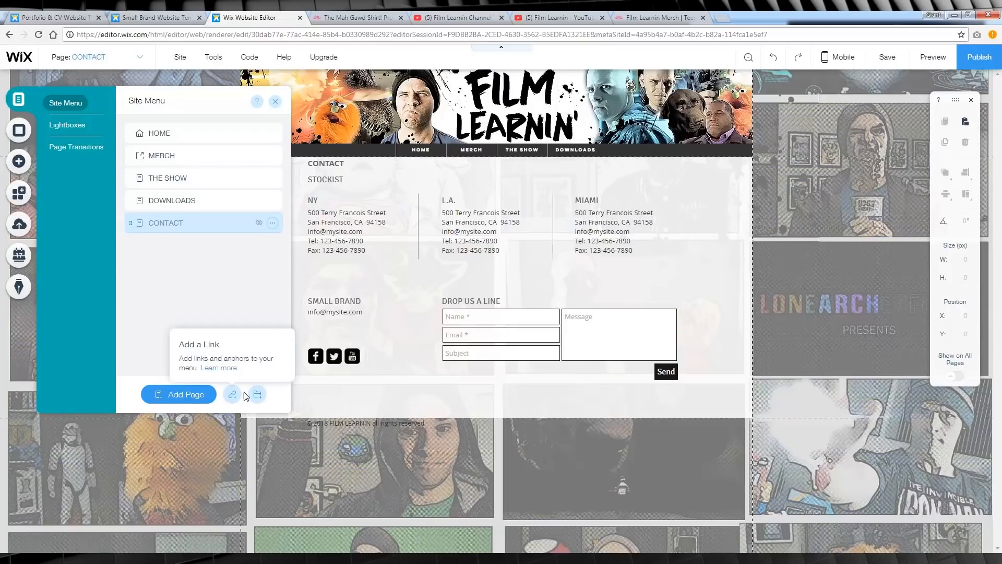
{"action": "left_click", "coordinate": [233, 394]}
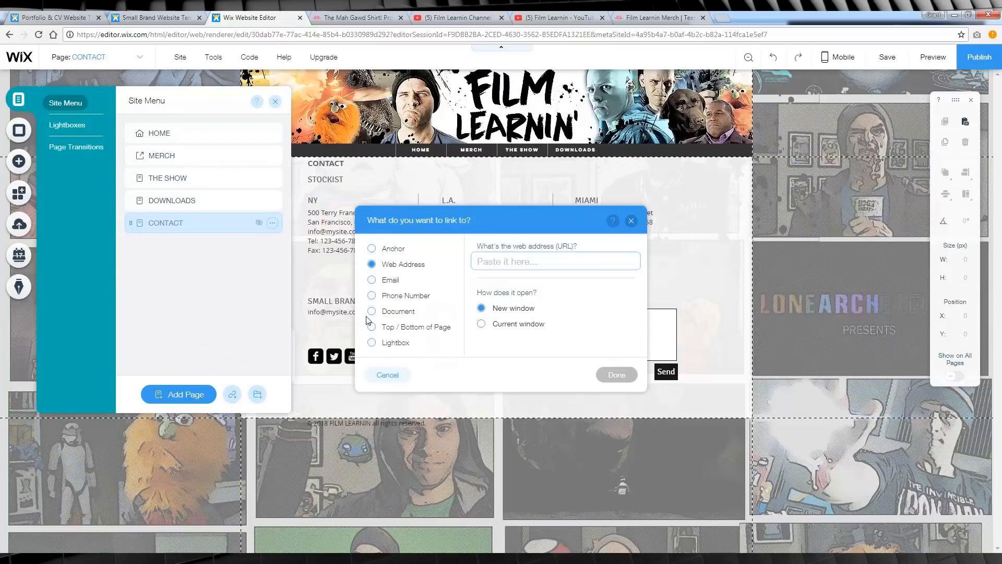
{"action": "left_click", "coordinate": [371, 280]}
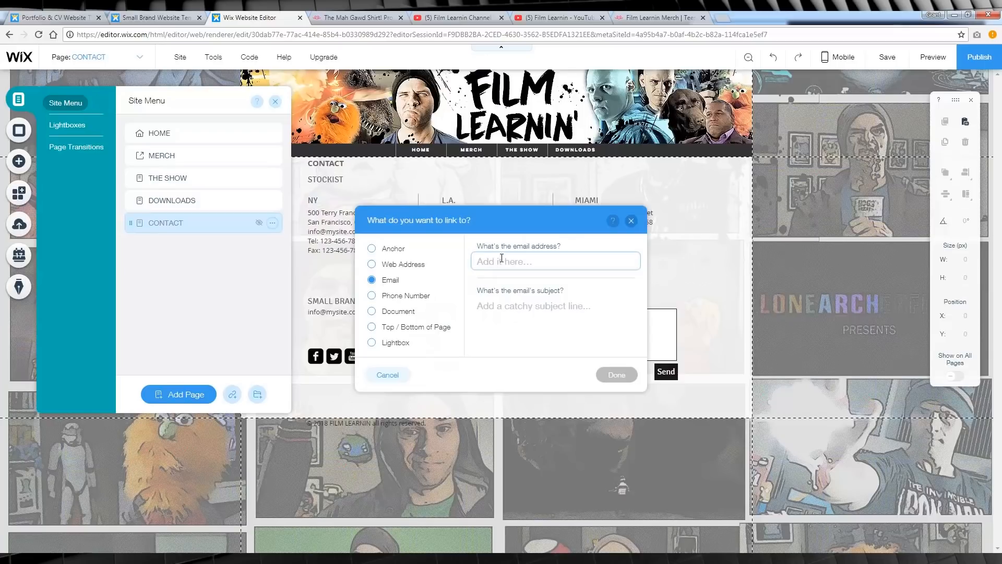
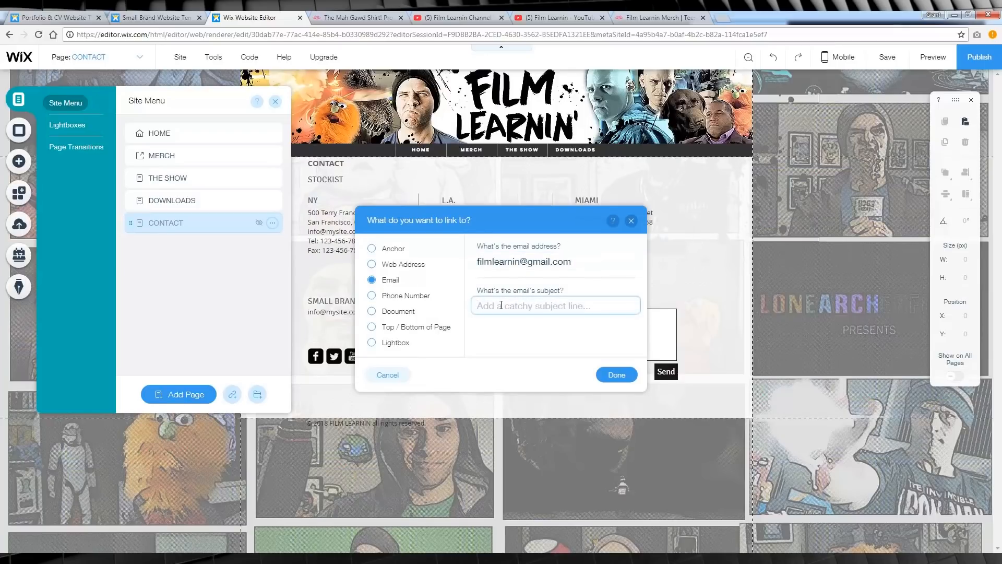
{"action": "type", "text": "Hulk affect PLZ"}
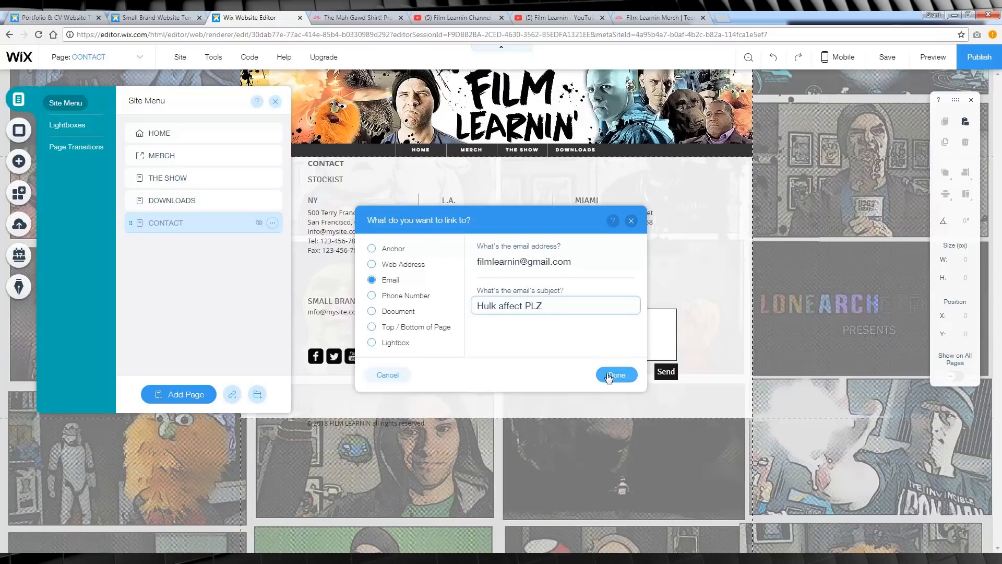
{"action": "left_click", "coordinate": [617, 375]}
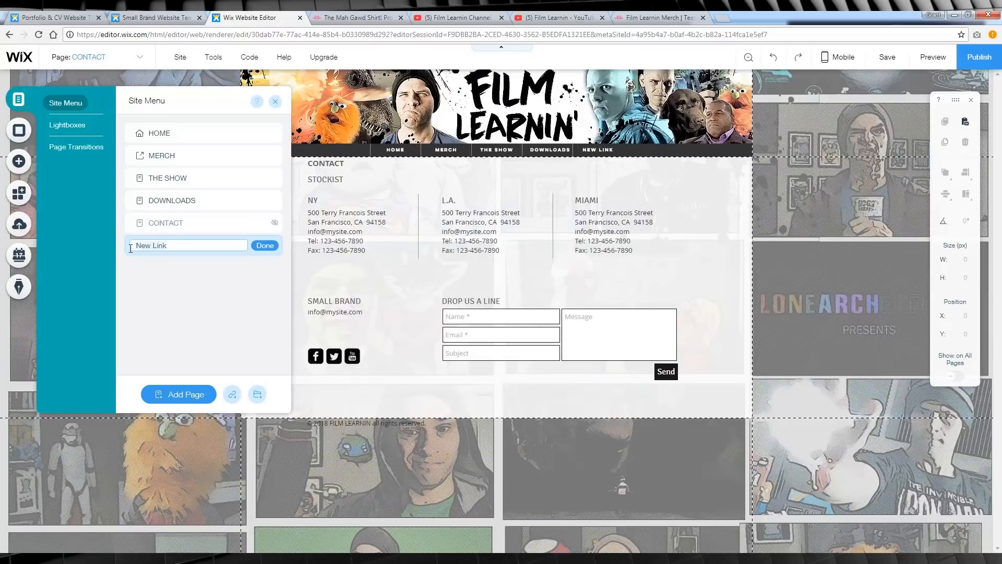
{"action": "type", "text": "CONTACT US"}
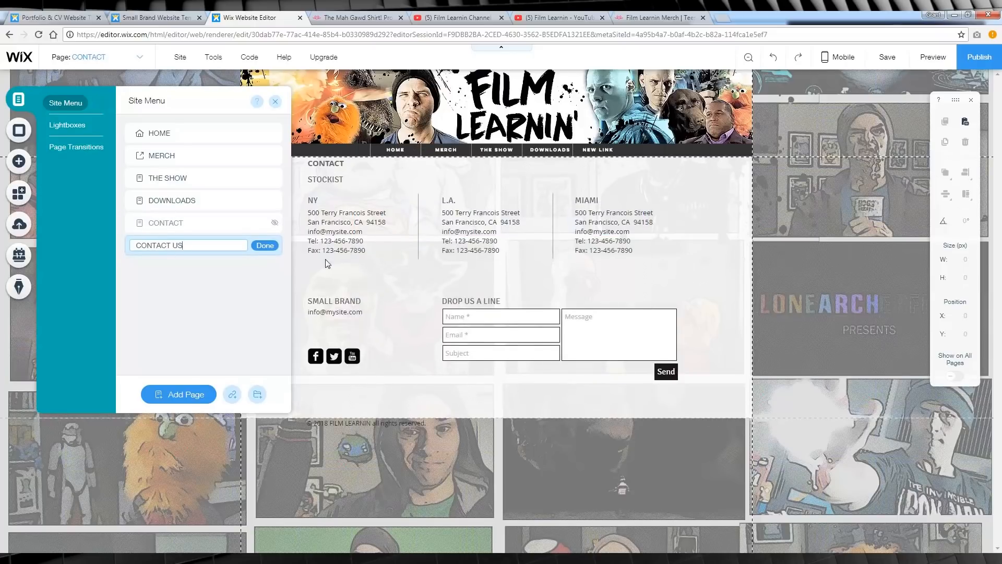
{"action": "left_click", "coordinate": [933, 57]}
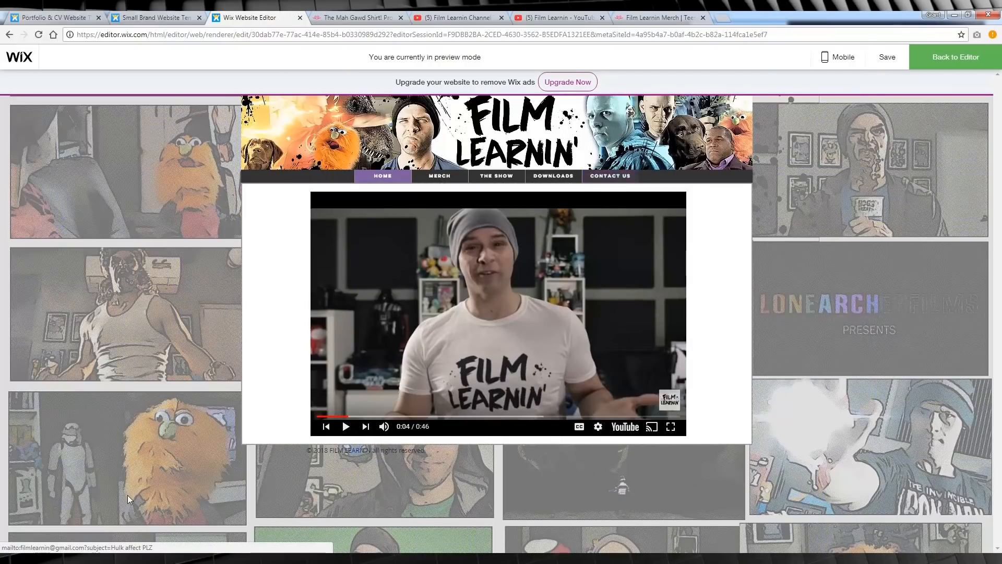
{"action": "mouse_move", "coordinate": [610, 183]}
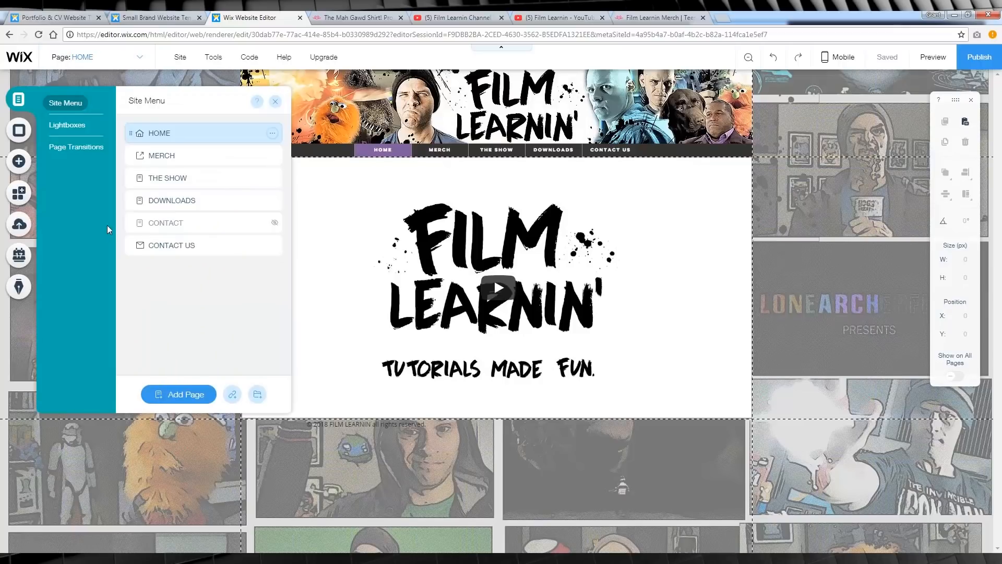
Step: Hide CONTACT US from the header menu and show the CONTACT page instead
{"action": "left_click", "coordinate": [271, 245]}
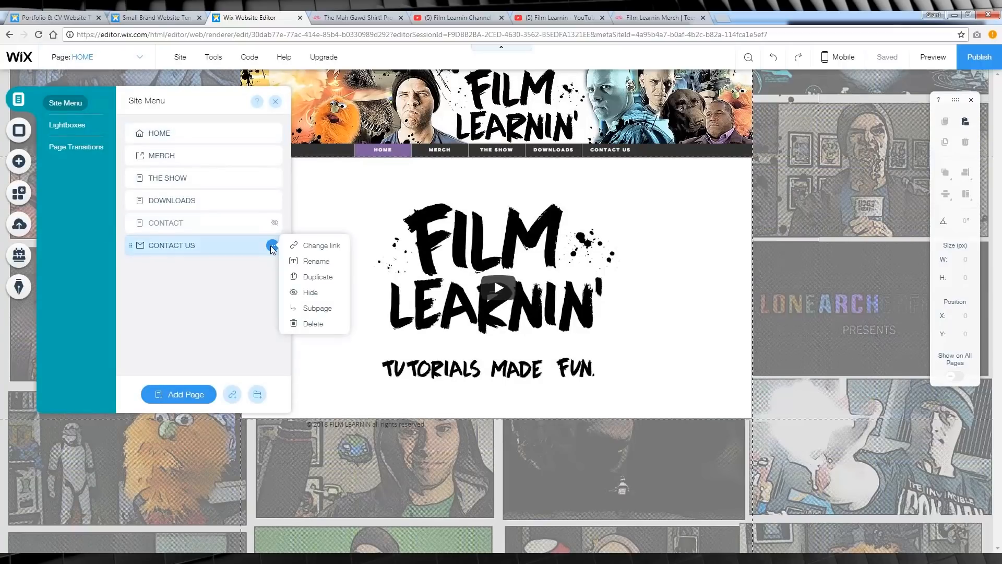
{"action": "left_click", "coordinate": [270, 223]}
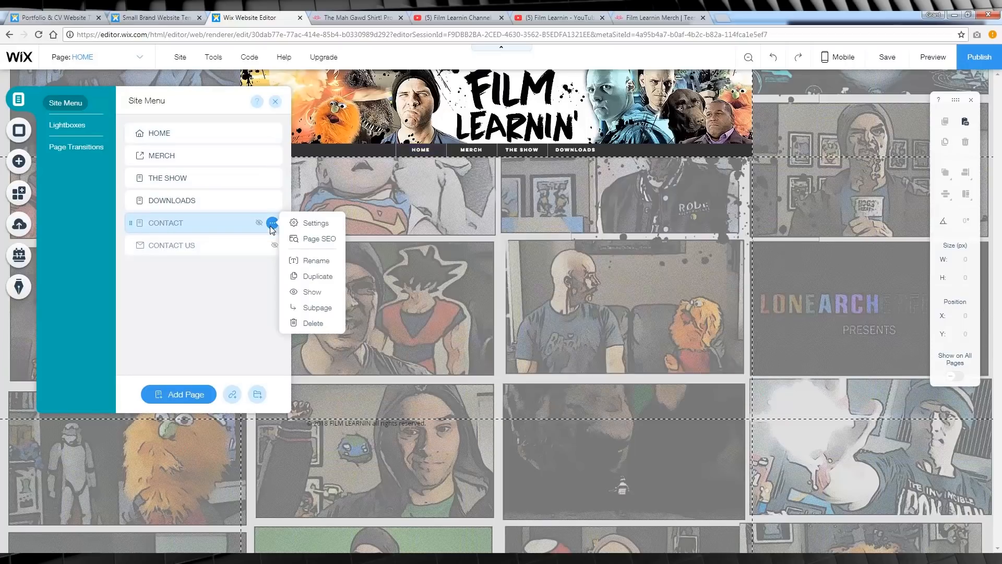
{"action": "left_click", "coordinate": [166, 223]}
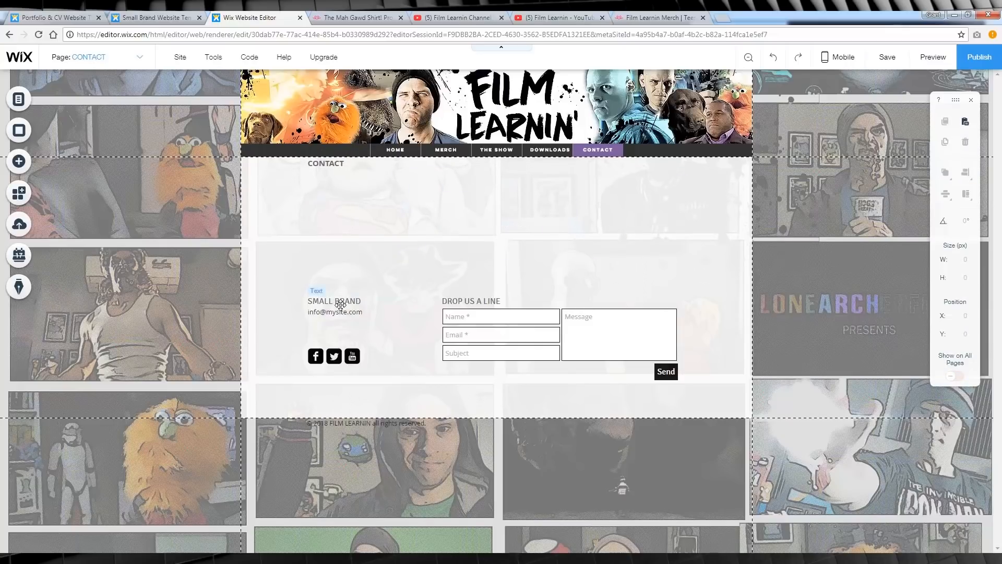
Step: Remove SMALL BRAND and the social icons from the Contact page, leaving the email address
{"action": "left_click", "coordinate": [519, 334]}
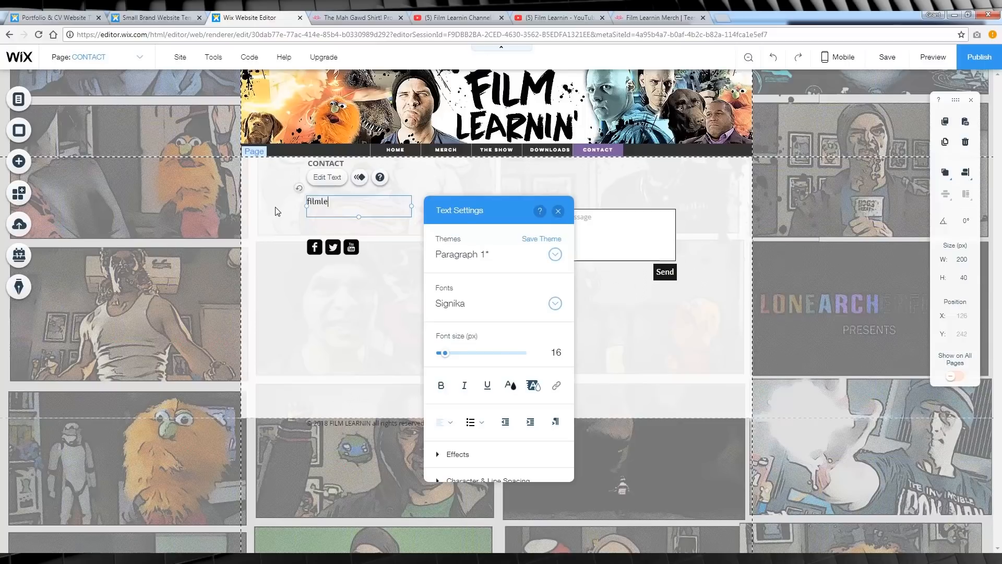
{"action": "left_click", "coordinate": [558, 211]}
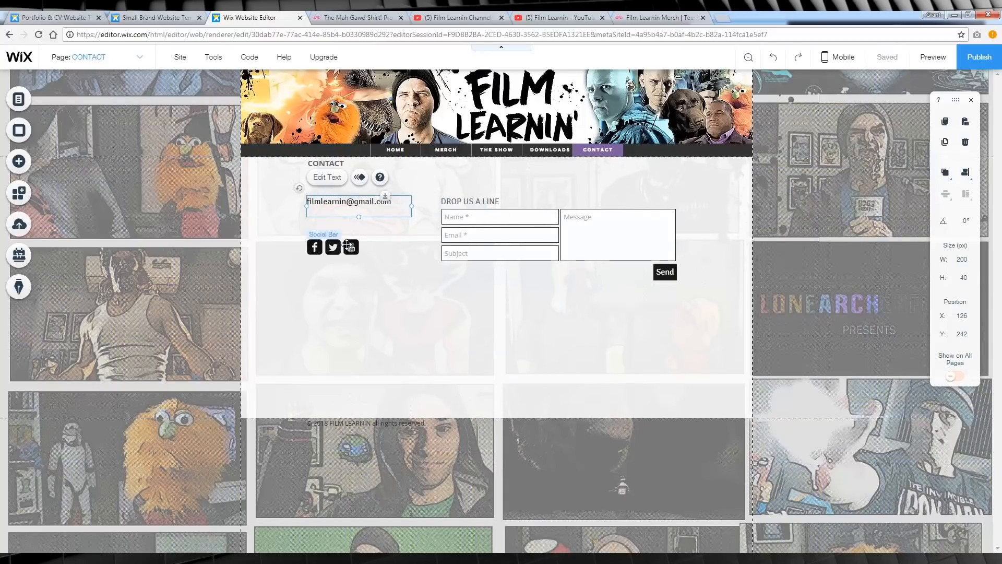
{"action": "left_click", "coordinate": [332, 247]}
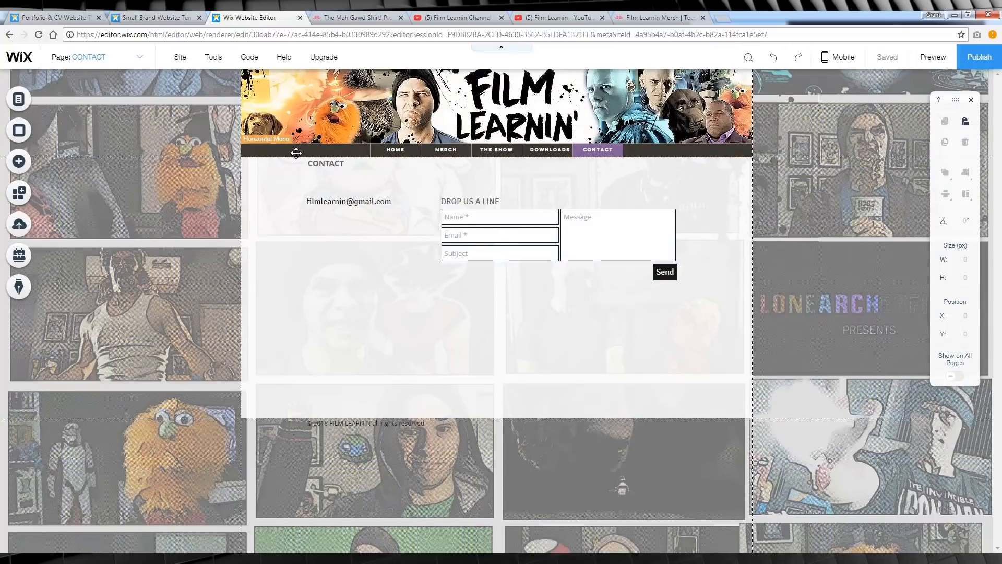
Step: Add a header social bar with Facebook, Twitter, YouTube and Instagram, removing Pinterest and Google+
{"action": "left_click", "coordinate": [18, 161]}
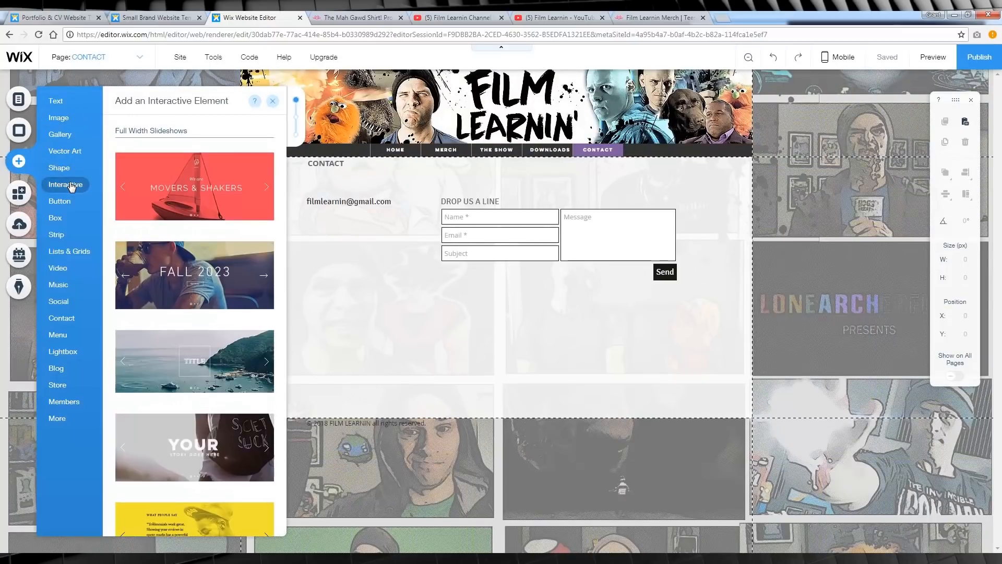
{"action": "left_click", "coordinate": [58, 302]}
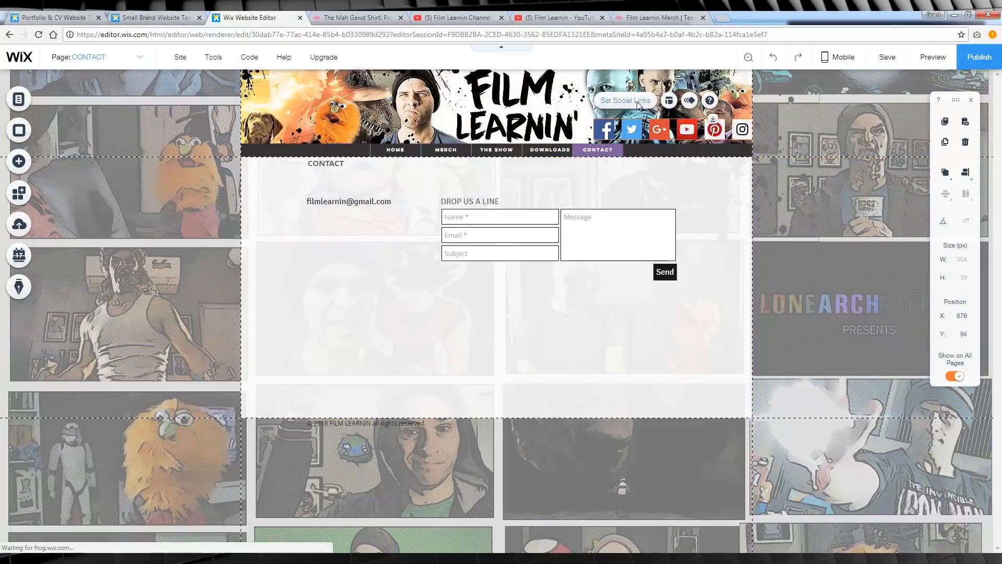
{"action": "left_click", "coordinate": [625, 100]}
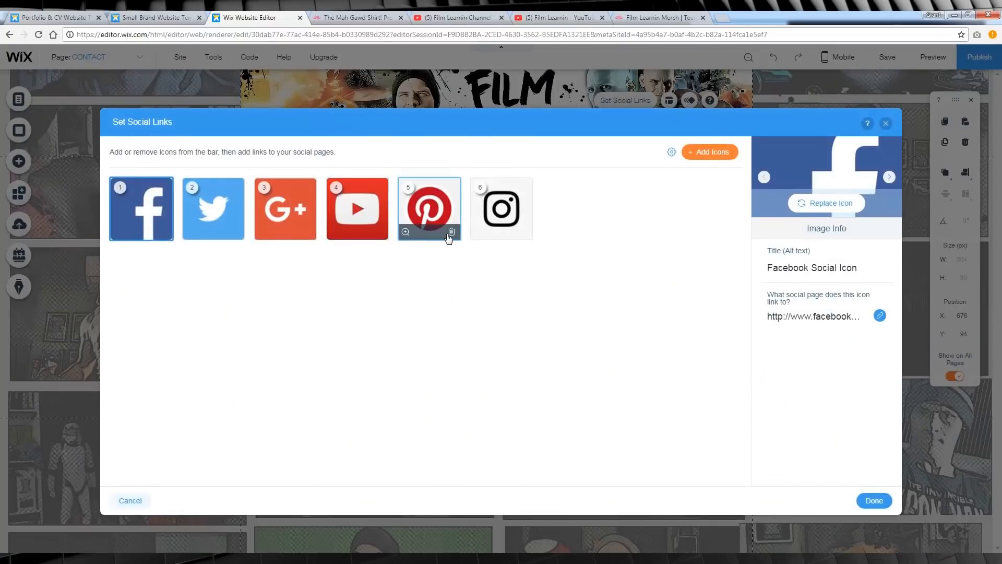
{"action": "left_click", "coordinate": [451, 232]}
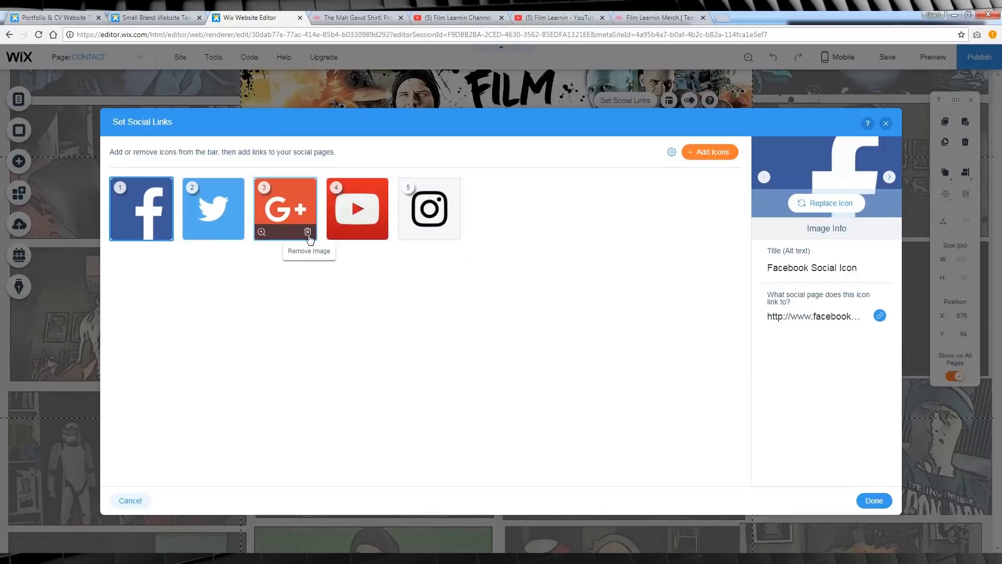
{"action": "left_click", "coordinate": [308, 232]}
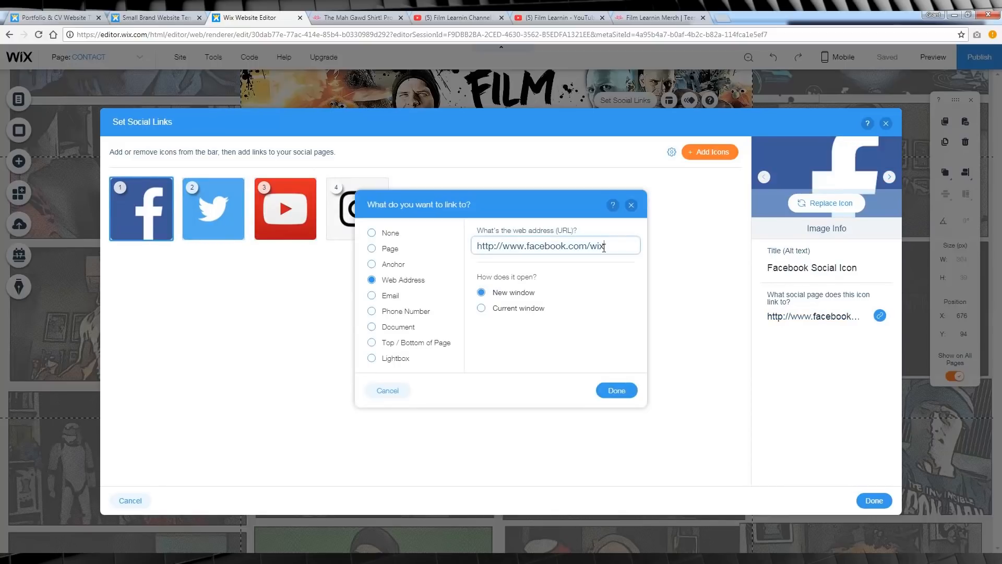
{"action": "left_click", "coordinate": [616, 390]}
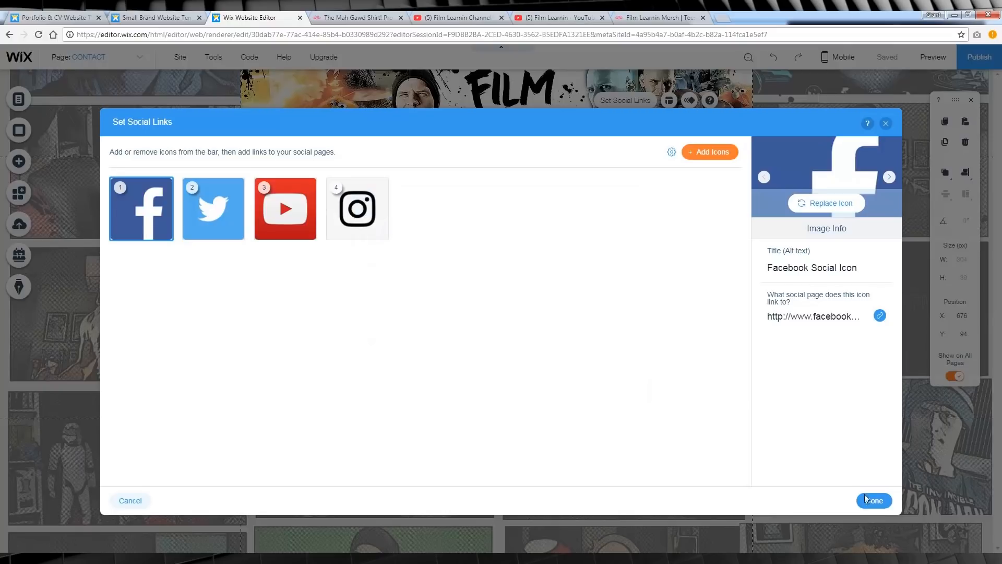
{"action": "left_click", "coordinate": [874, 500]}
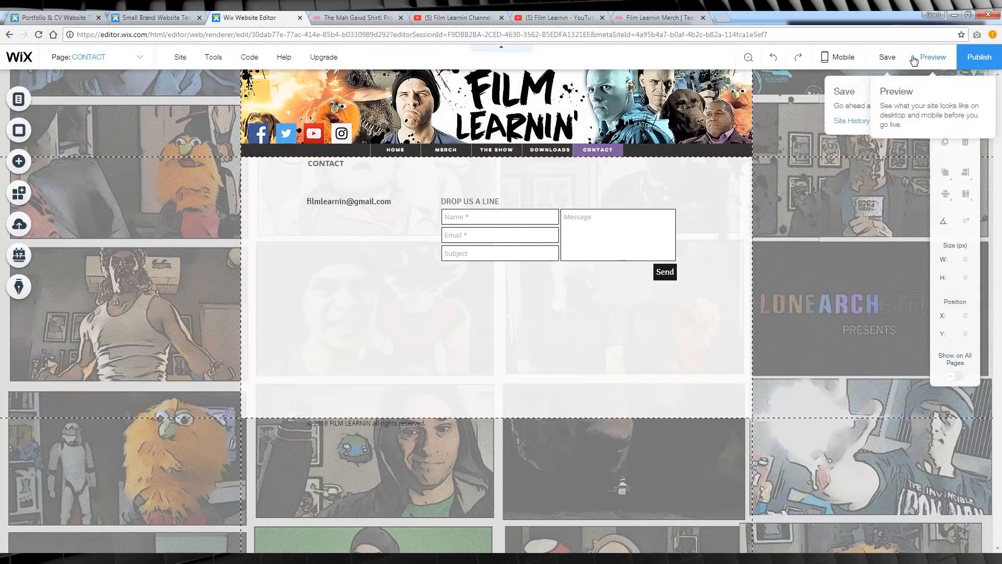
Step: Preview the site, test the Instagram icon, and browse the Small Brand template's About and Blog pages
{"action": "left_click", "coordinate": [930, 57]}
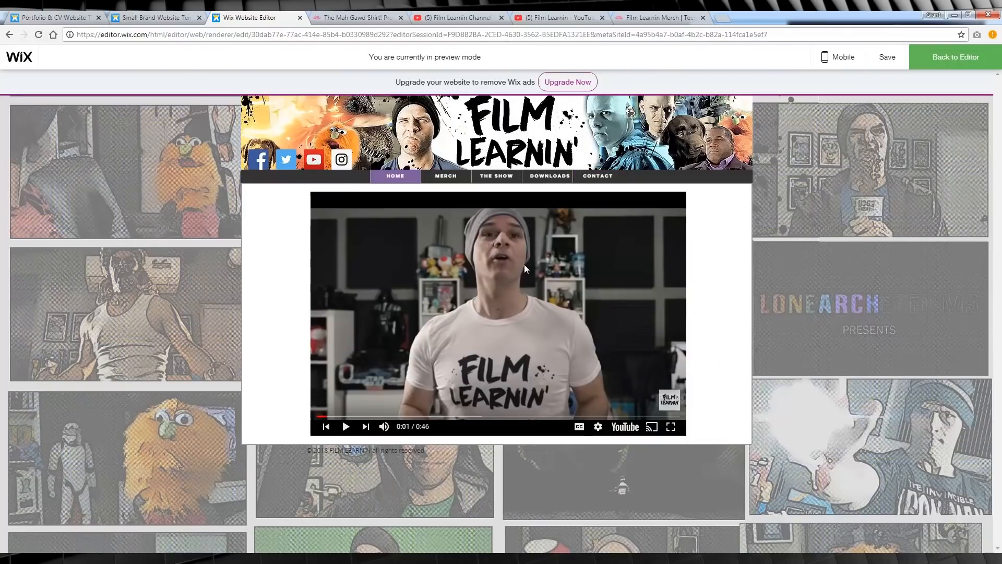
{"action": "mouse_move", "coordinate": [342, 160]}
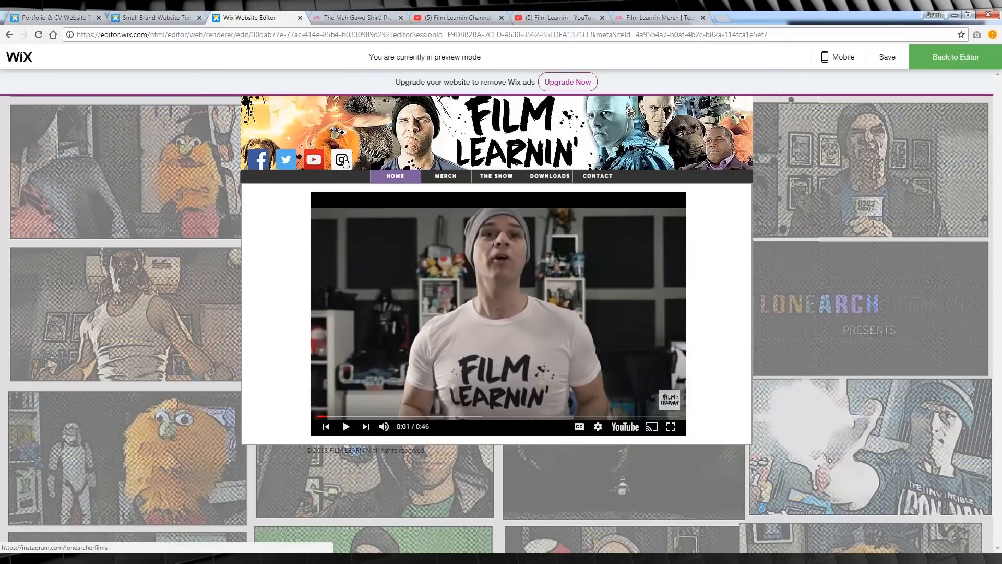
{"action": "left_click", "coordinate": [887, 58]}
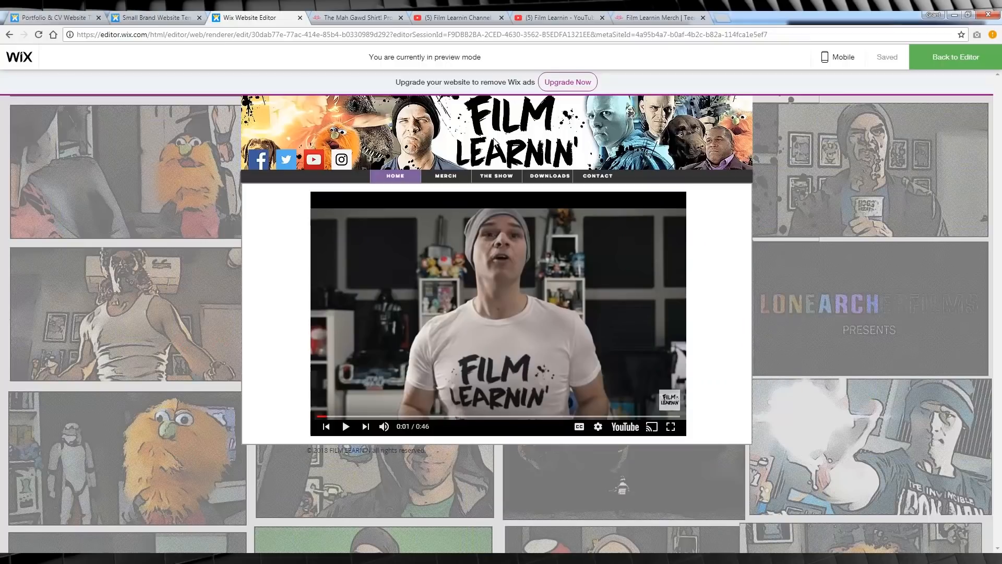
{"action": "left_click", "coordinate": [154, 18]}
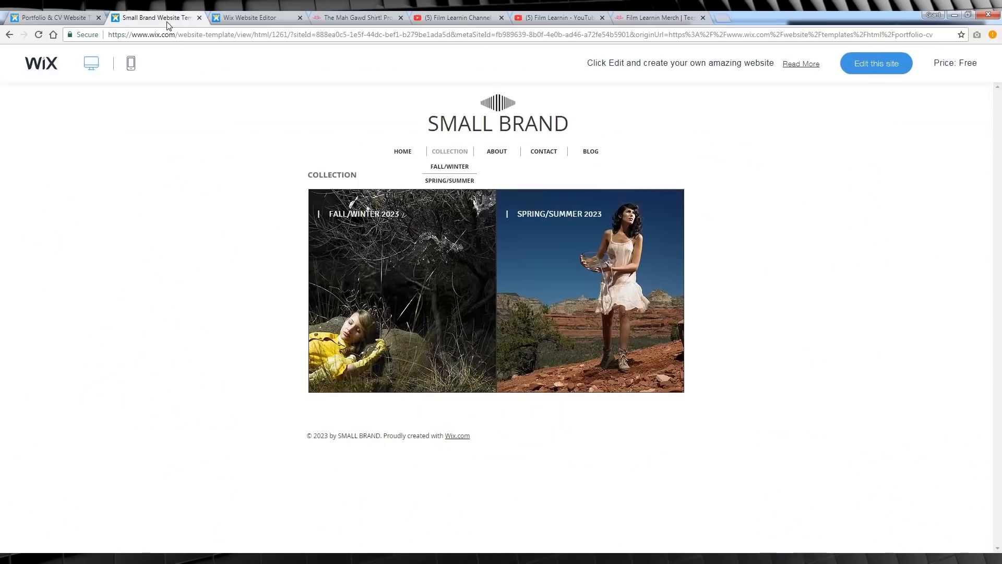
{"action": "left_click", "coordinate": [497, 151]}
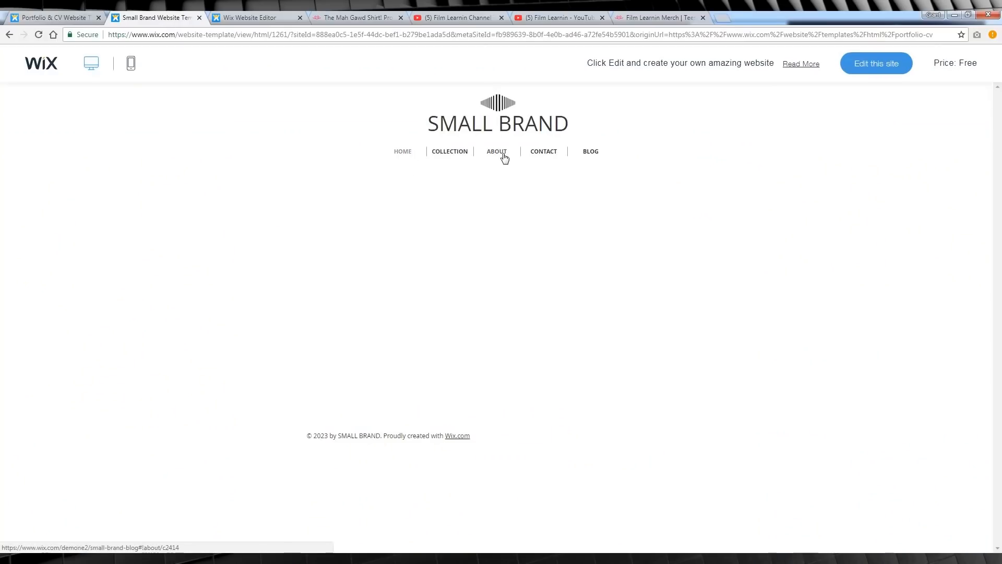
{"action": "left_click", "coordinate": [497, 151]}
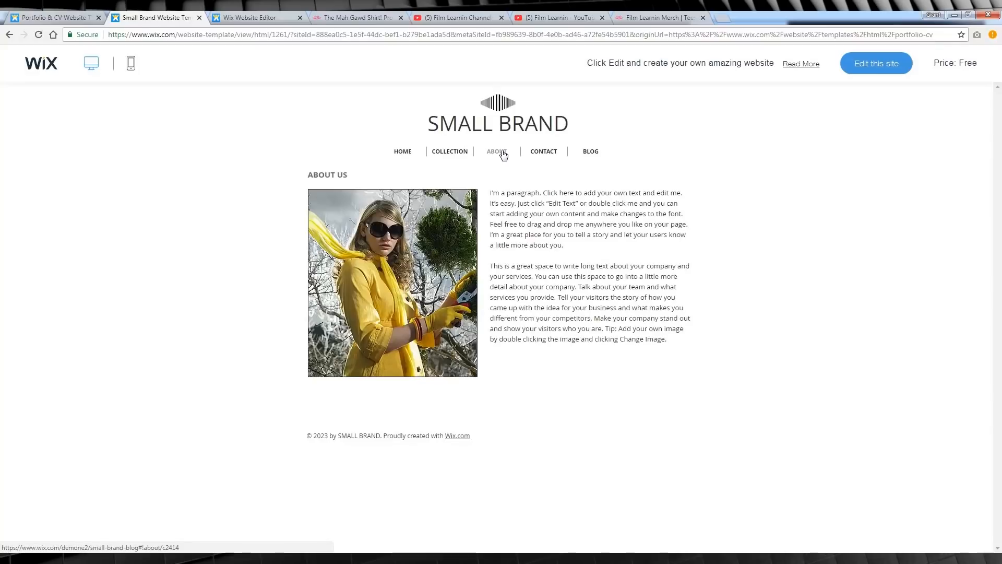
{"action": "left_click", "coordinate": [590, 151]}
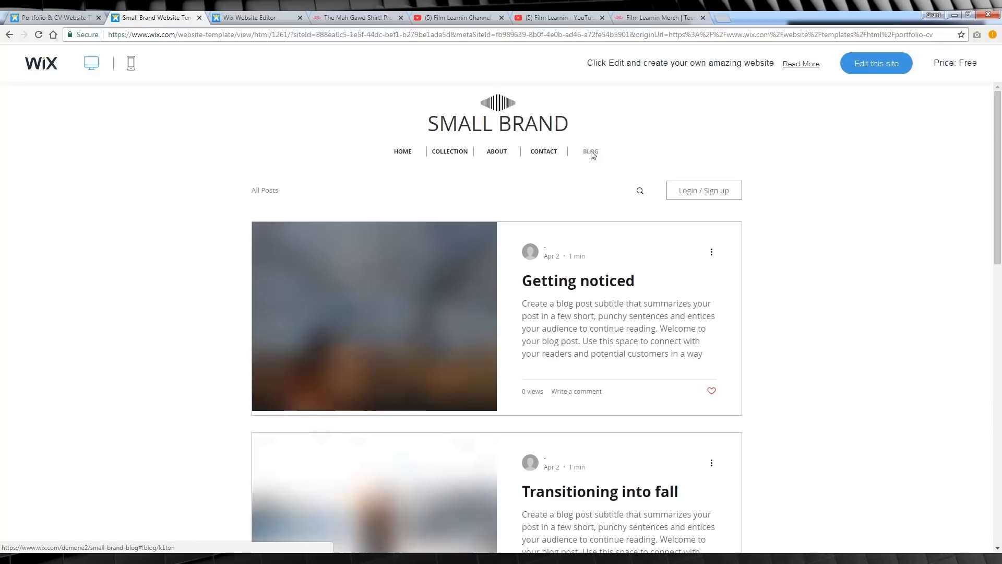
Step: Click through THE SHOW, DOWNLOADS and CONTACT pages in the Film Learnin preview
{"action": "left_click", "coordinate": [252, 17]}
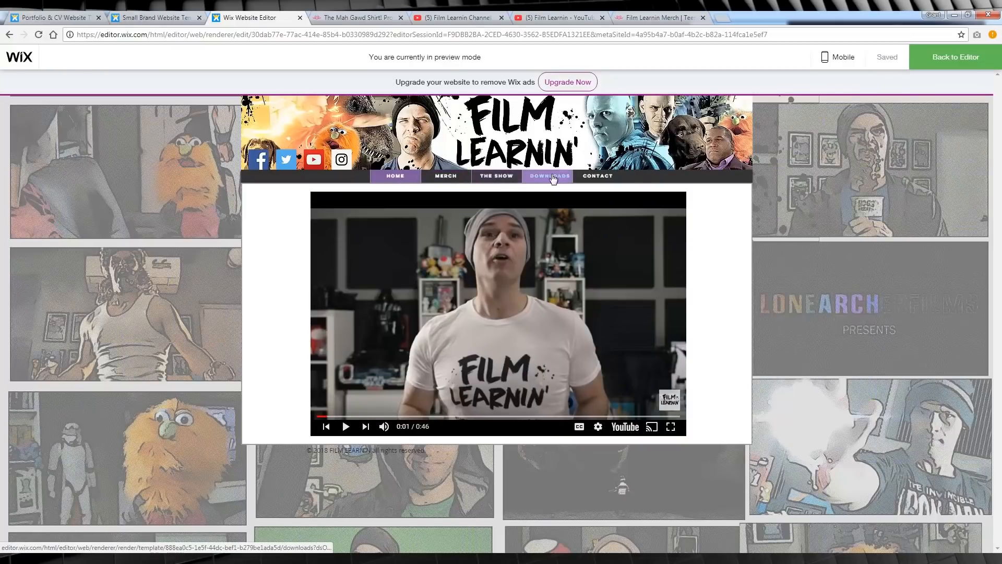
{"action": "left_click", "coordinate": [497, 176]}
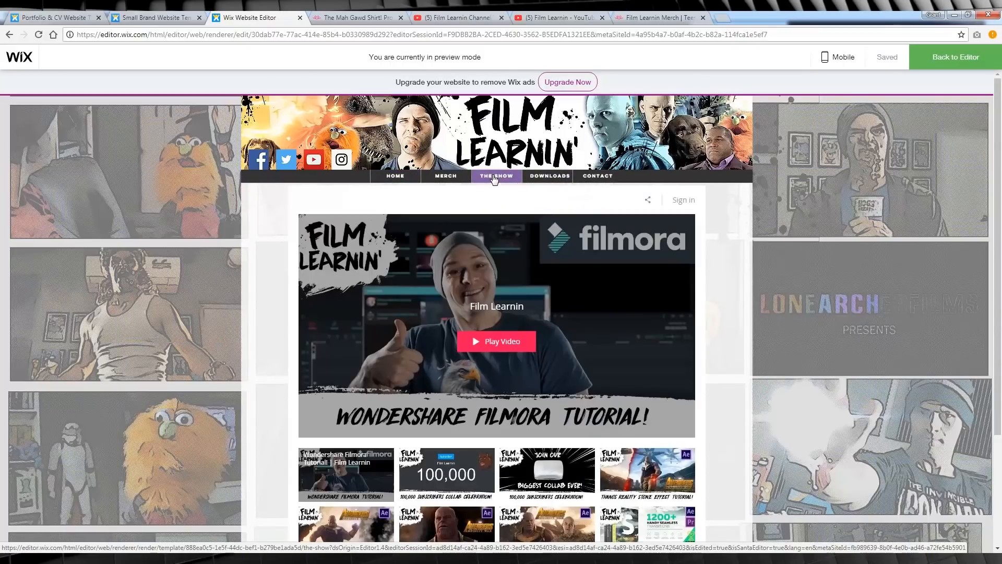
{"action": "left_click", "coordinate": [548, 175]}
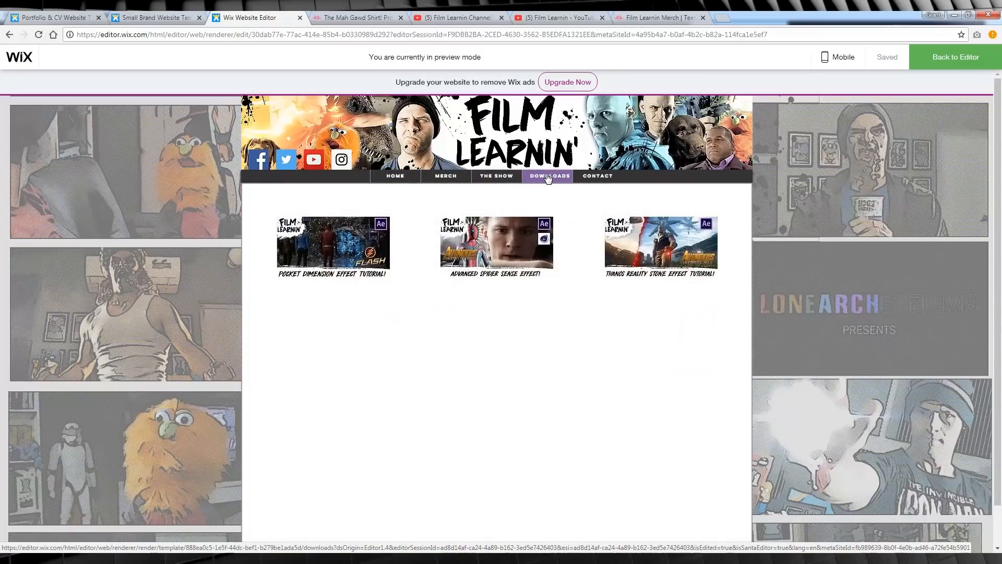
{"action": "left_click", "coordinate": [598, 176]}
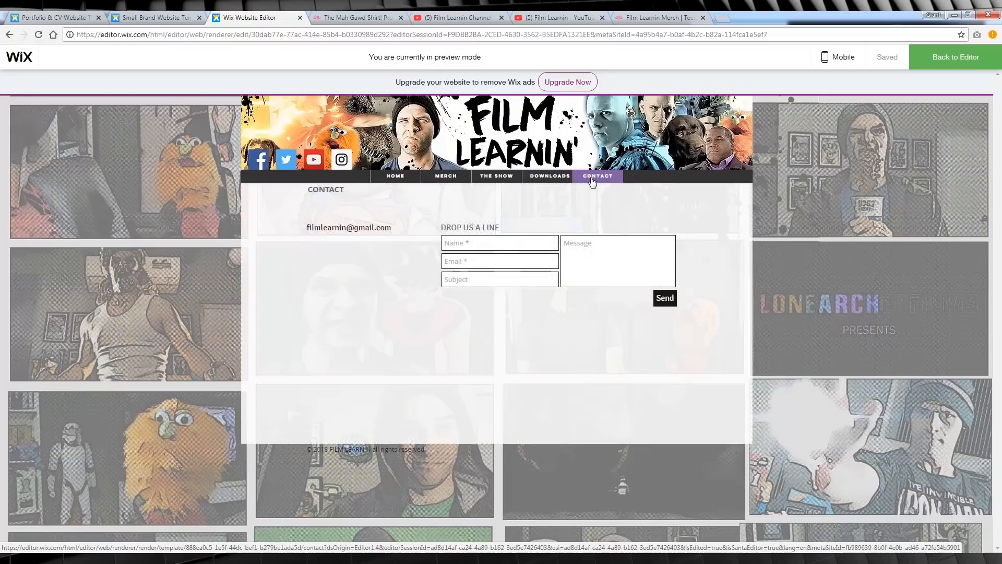